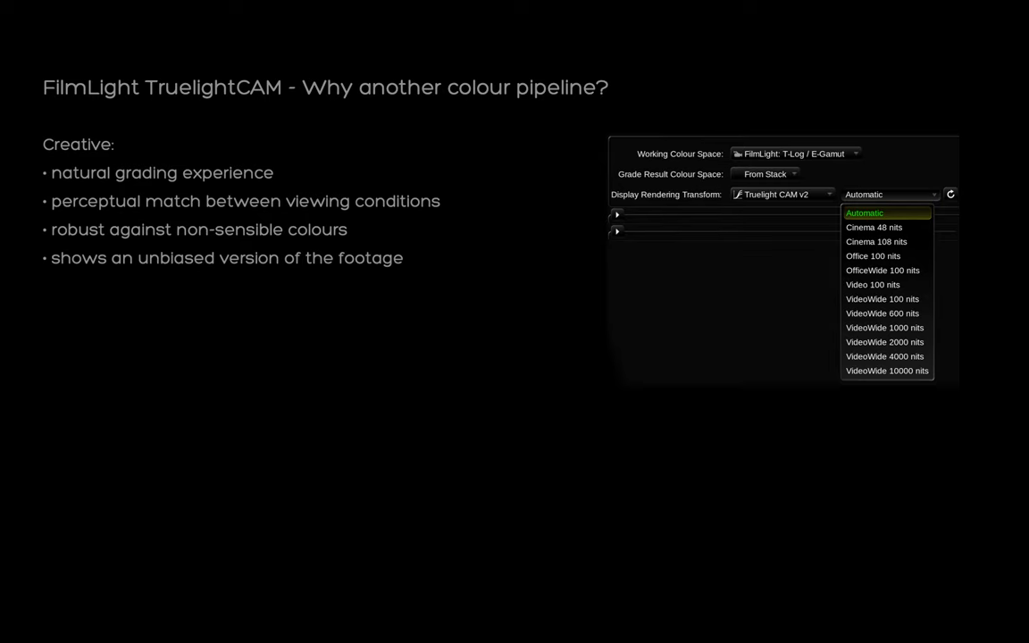
Advance the slideshow to the Modern DRT camera-to-display pipeline slide
key(Right)
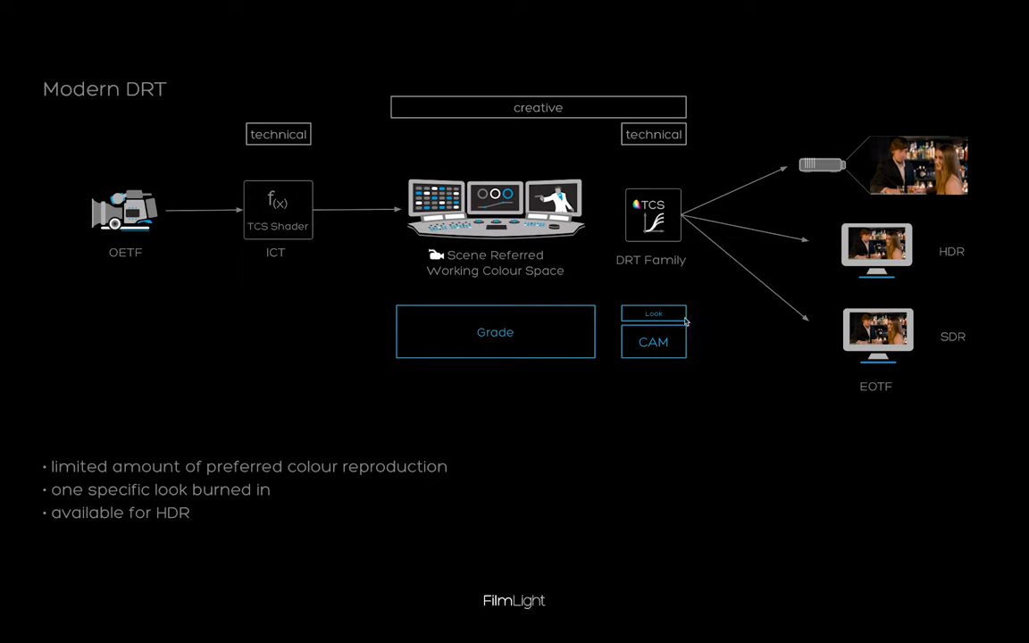
mouse_move(768, 293)
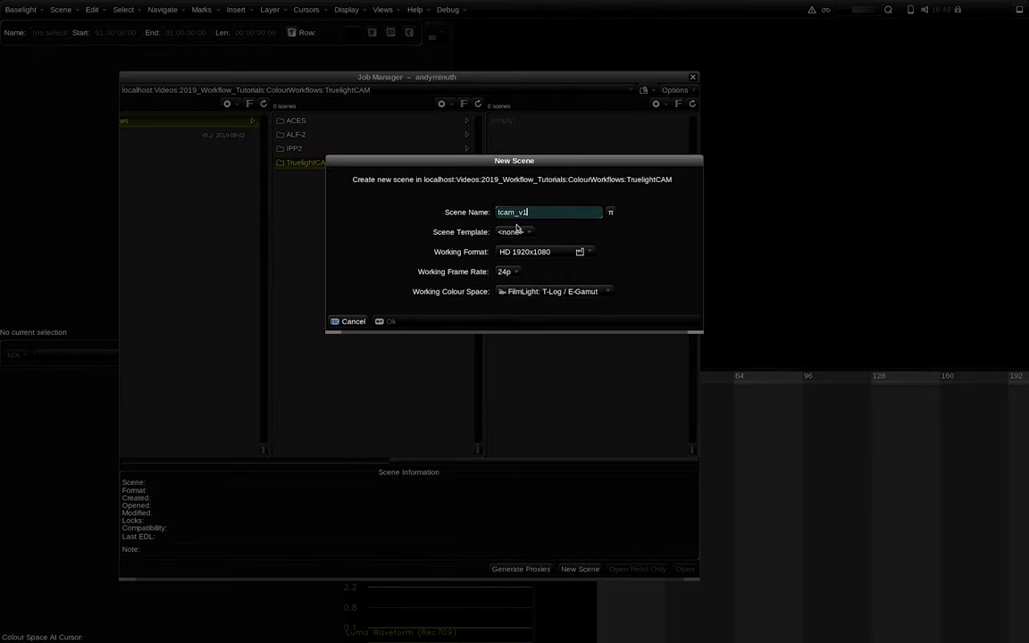
Base the new scene tcam_v1 on the FilmLight Template, keeping T-Log / E-Gamut, and confirm
click(514, 232)
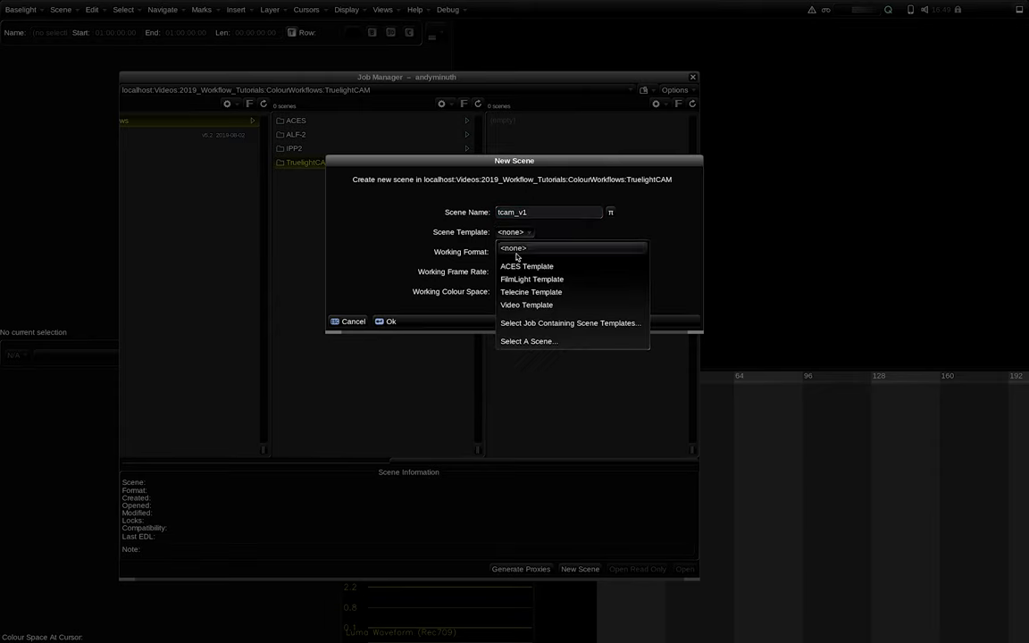
click(532, 279)
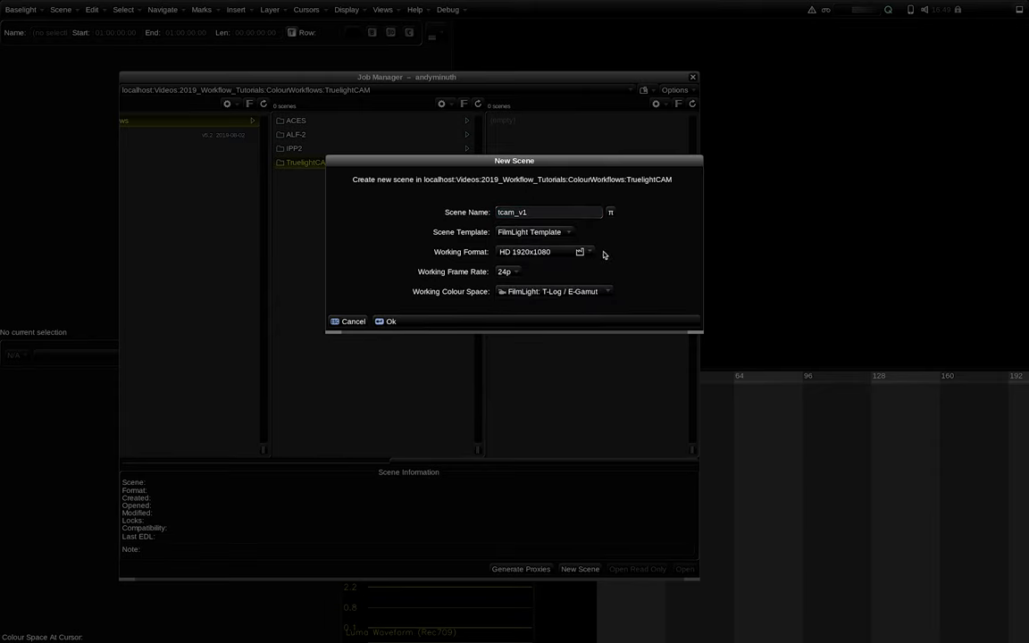
click(385, 321)
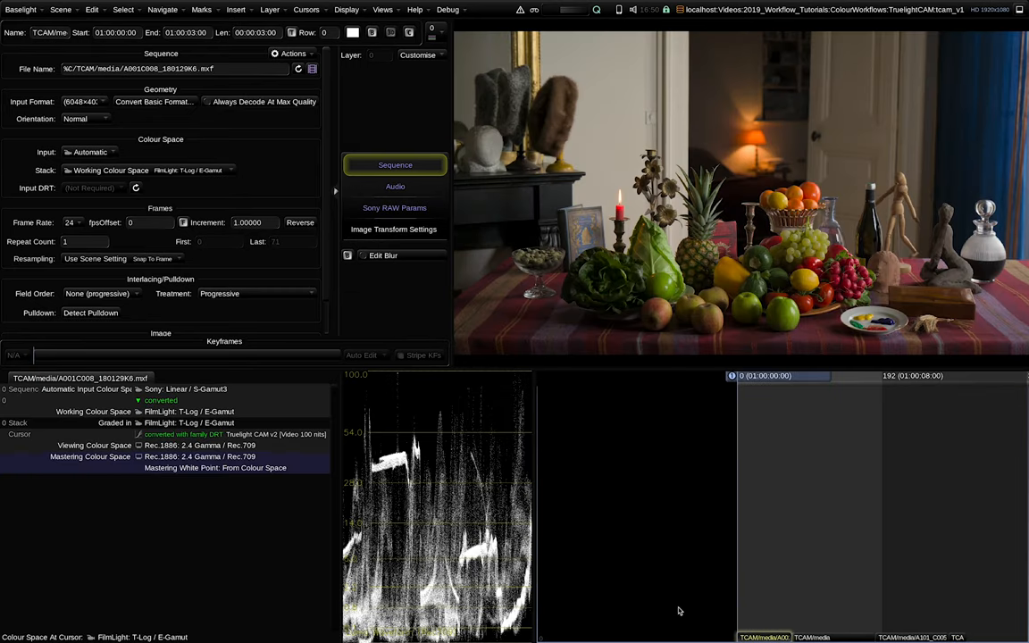
mouse_move(679, 593)
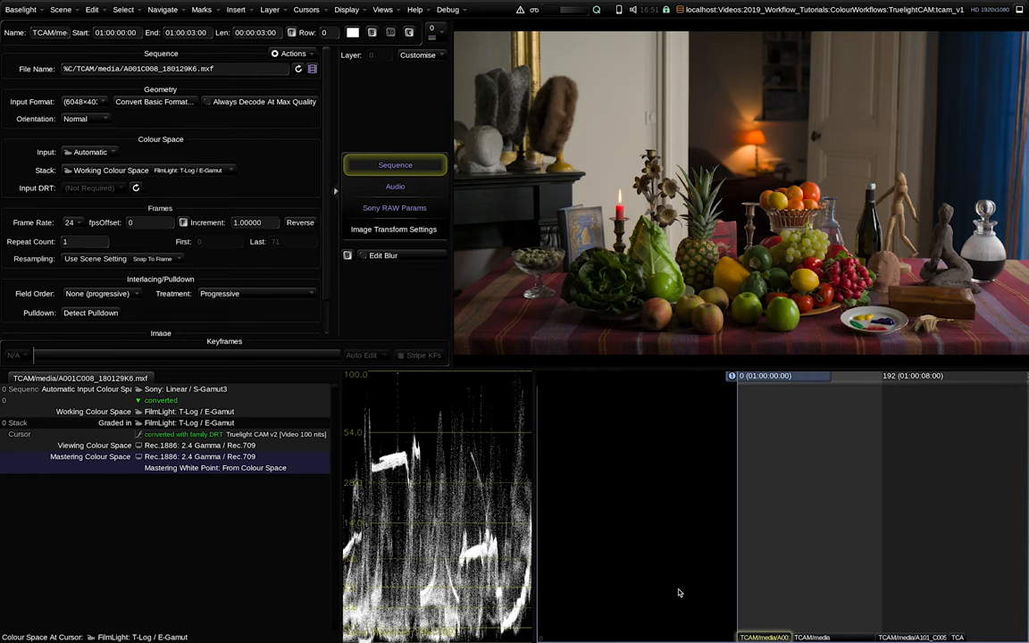
mouse_move(239, 386)
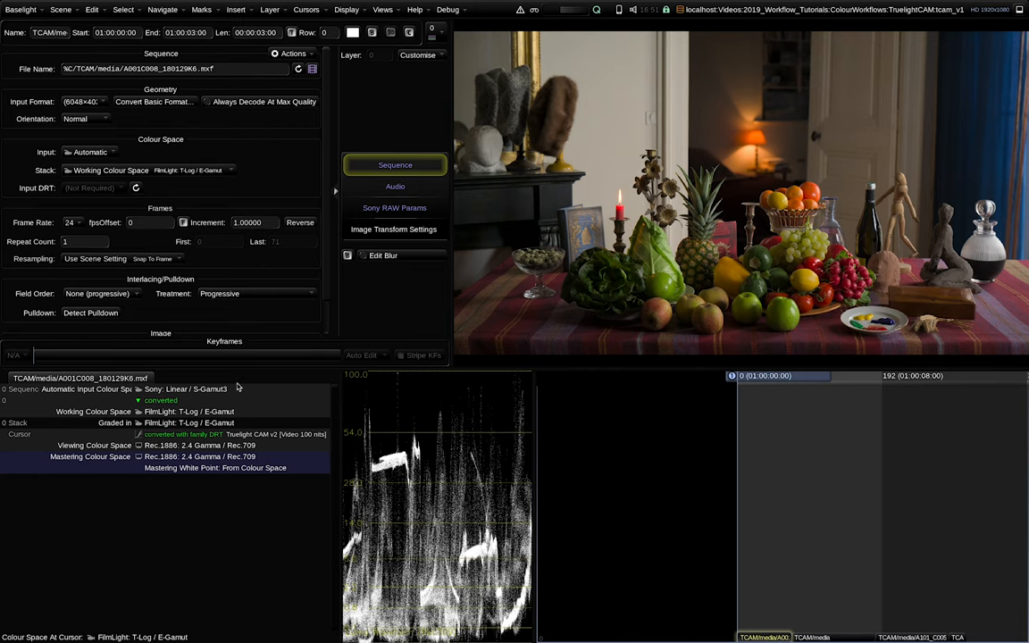
mouse_move(264, 293)
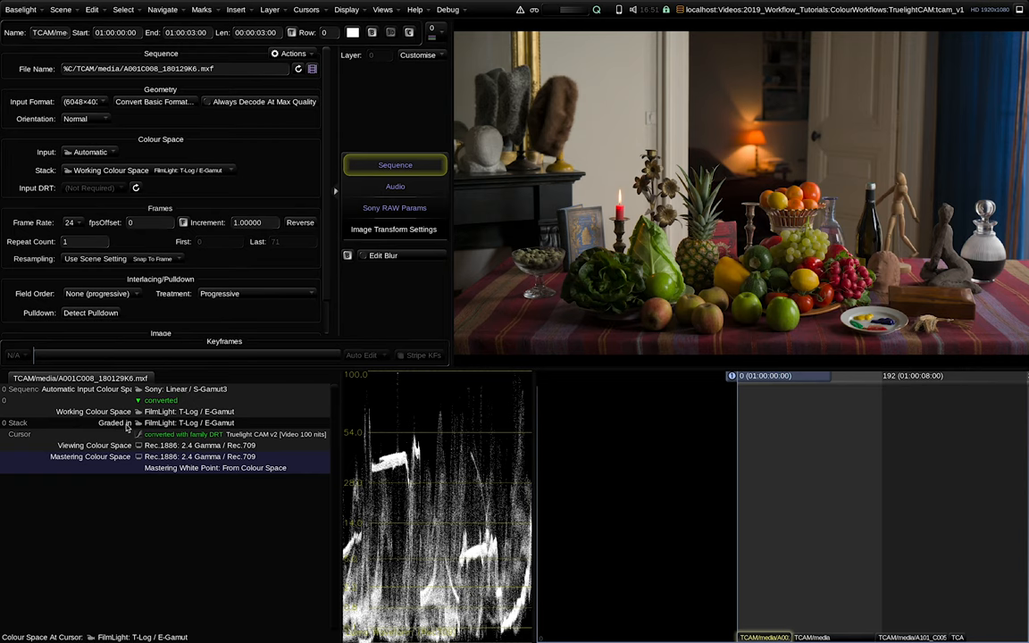
mouse_move(185, 418)
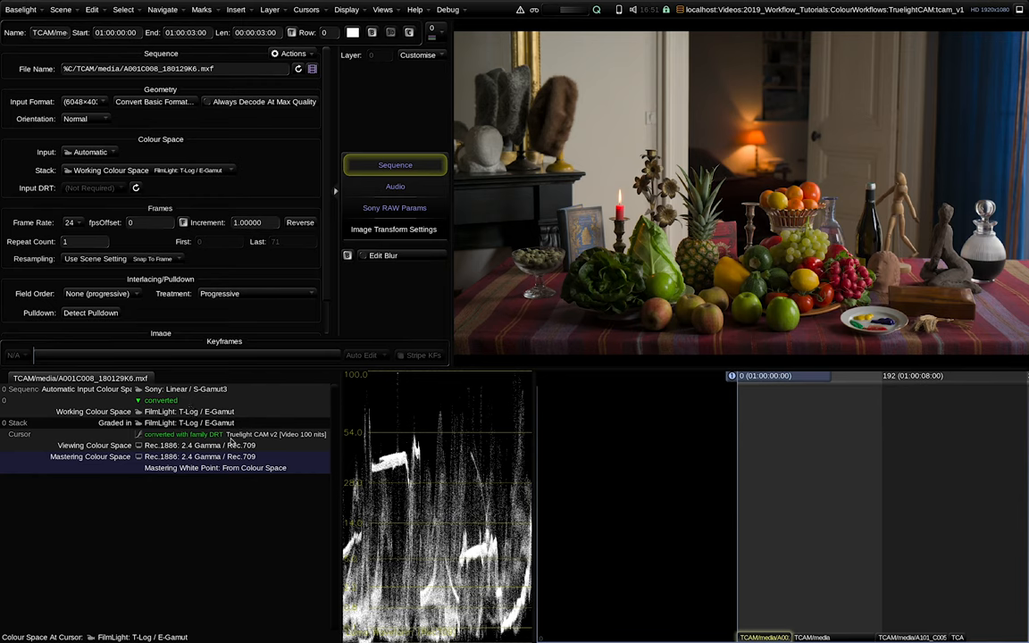
mouse_move(263, 443)
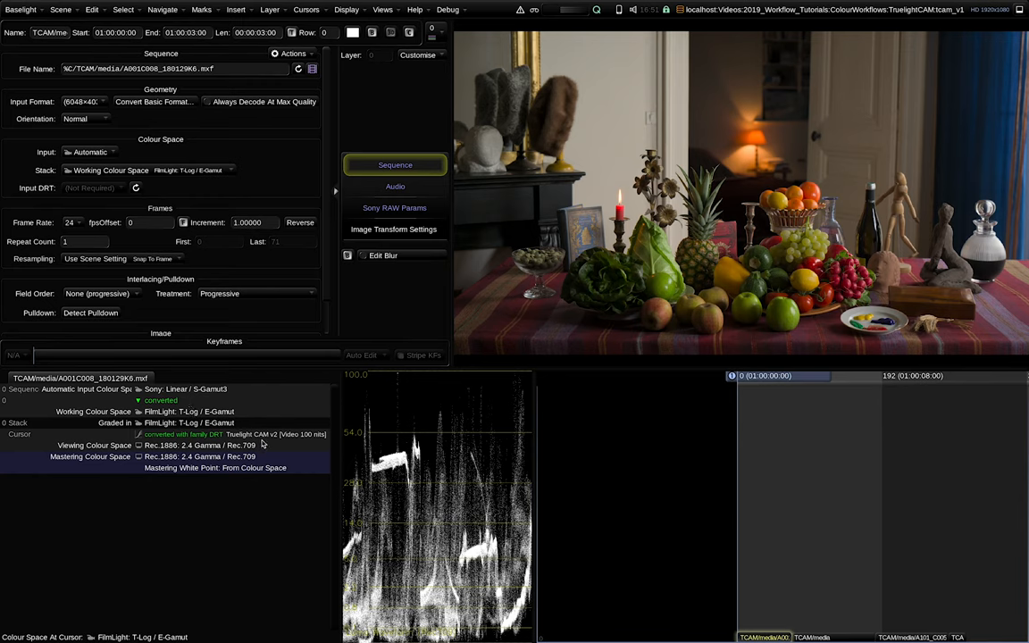
mouse_move(202, 460)
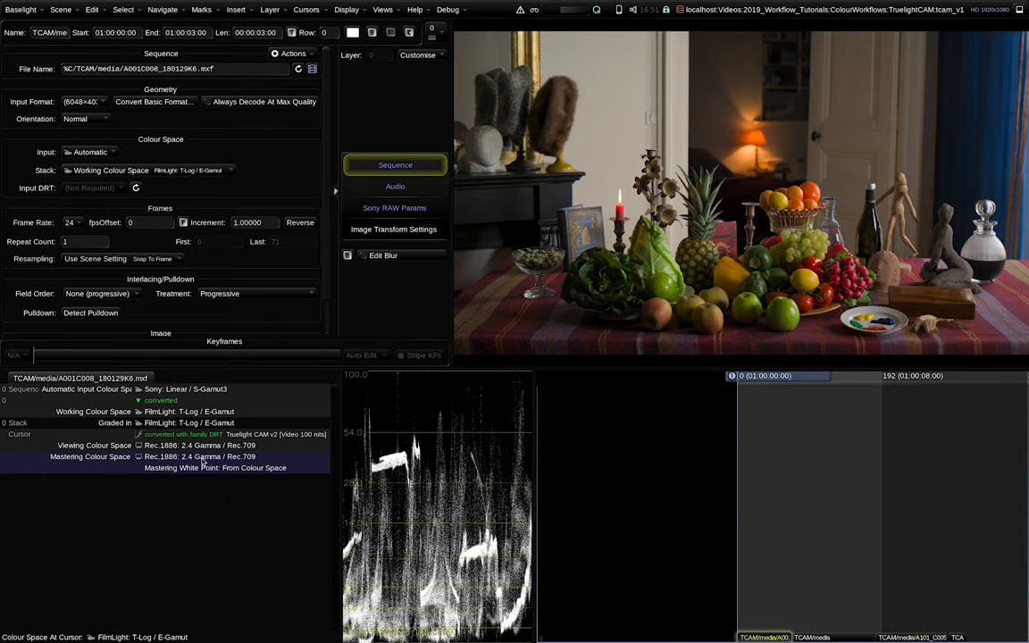
mouse_move(195, 483)
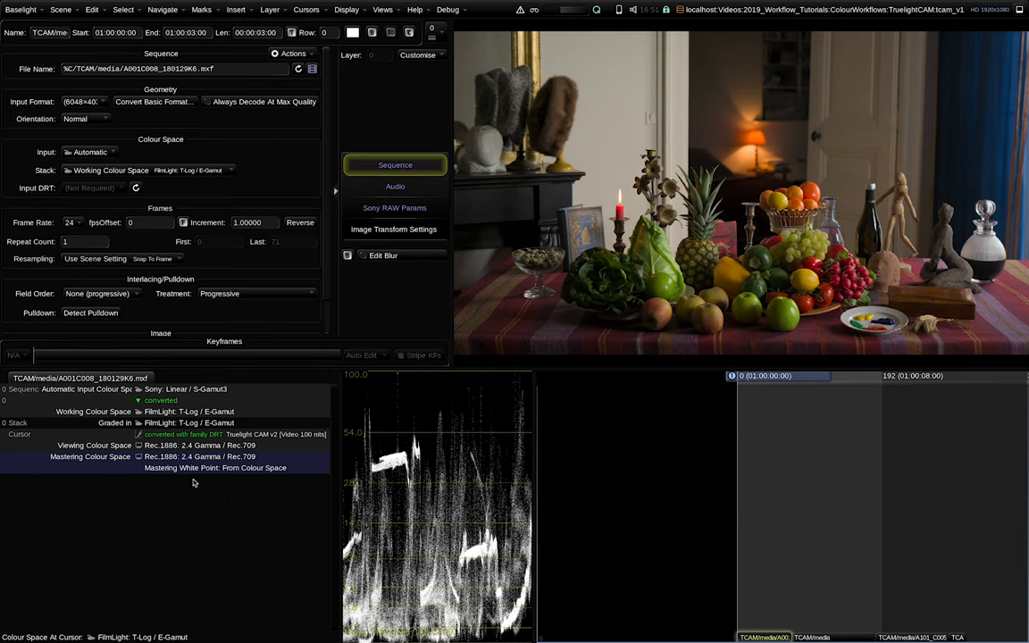
mouse_move(182, 453)
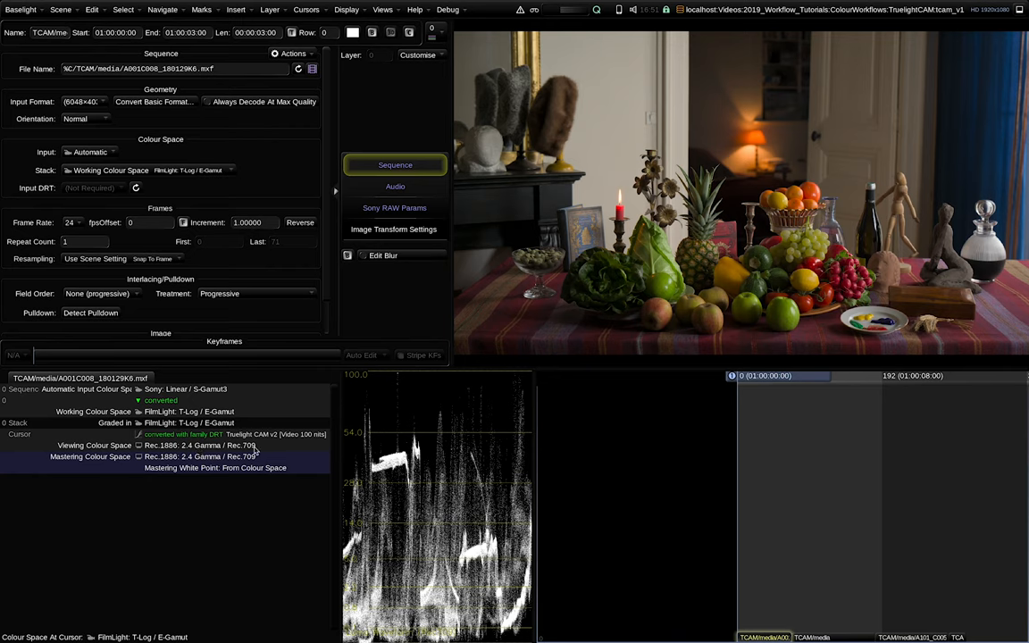
mouse_move(260, 450)
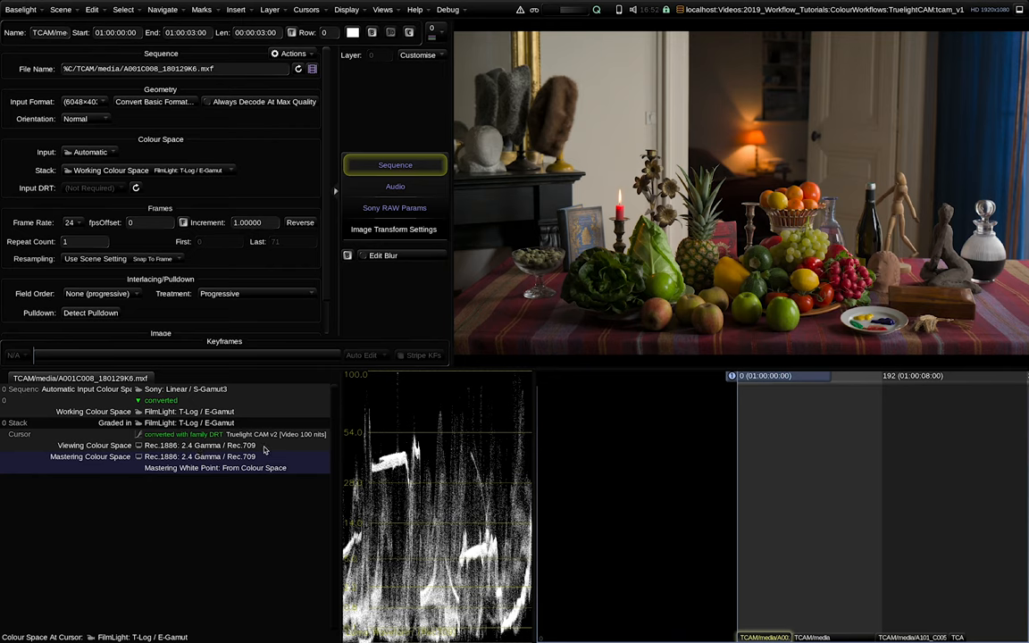
mouse_move(290, 445)
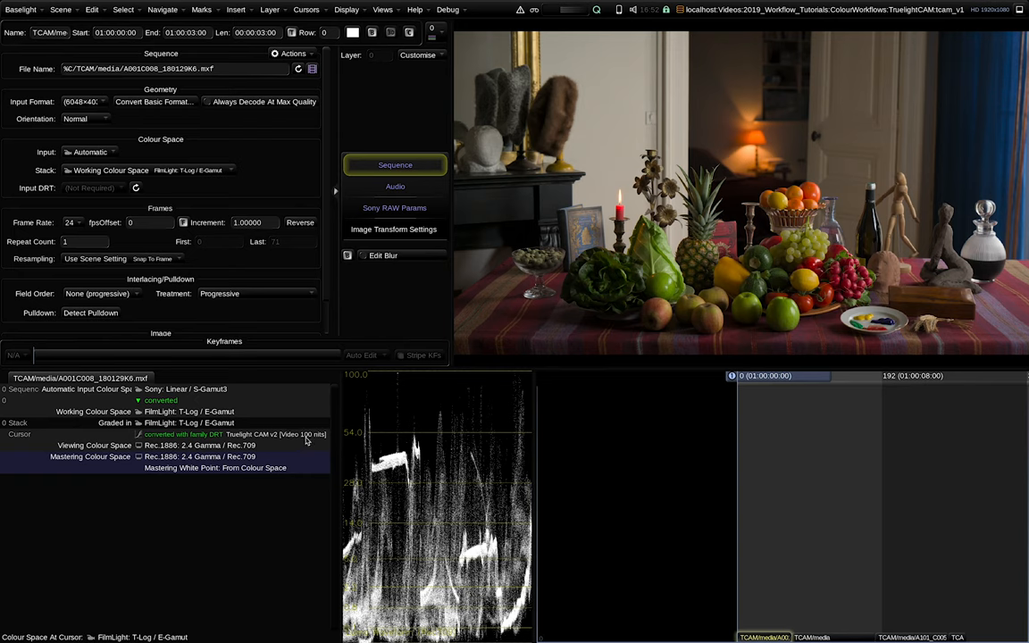
mouse_move(507, 425)
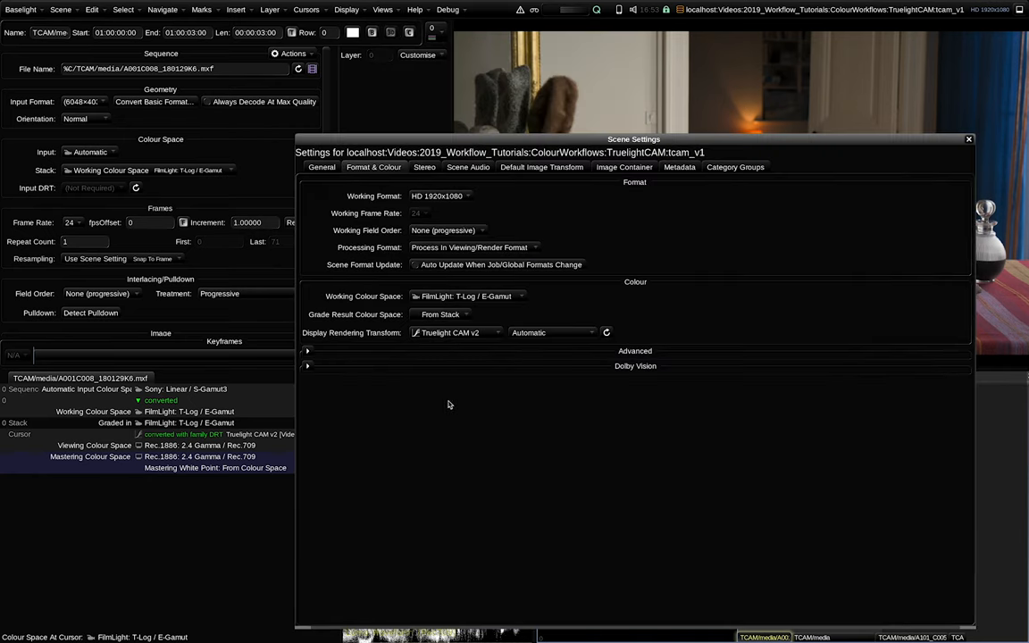
mouse_move(376, 302)
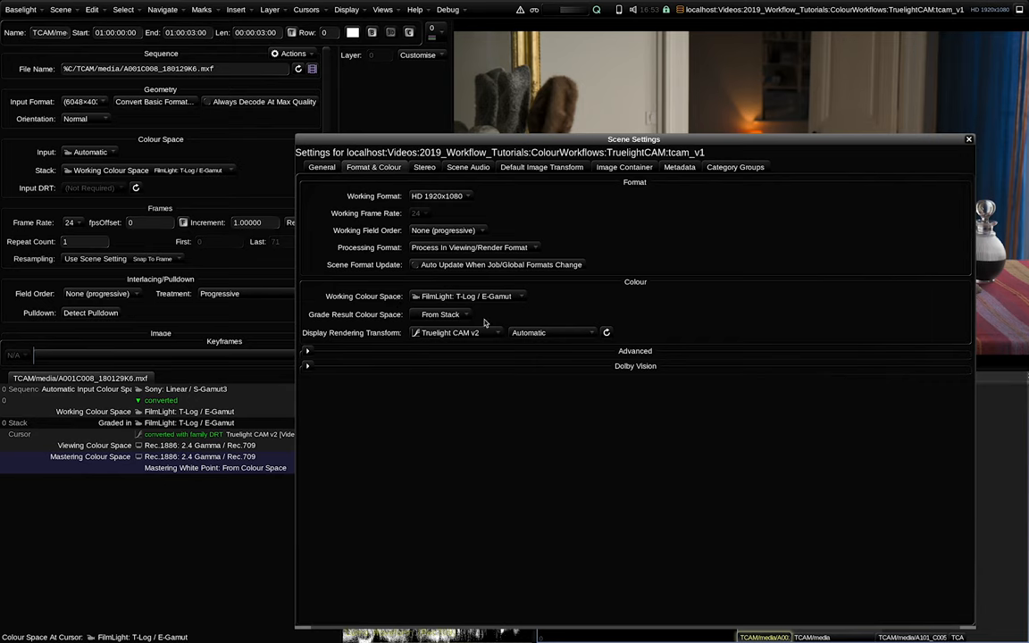
mouse_move(389, 325)
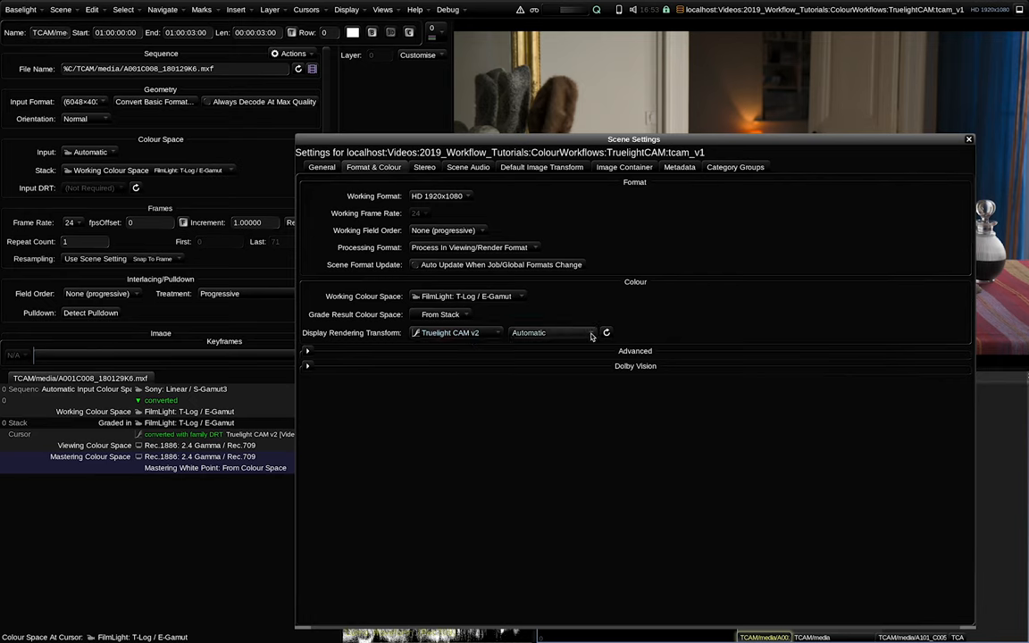
Review the DRT display targets and expand the Advanced colour settings (mastering Automatic From DRT)
click(550, 333)
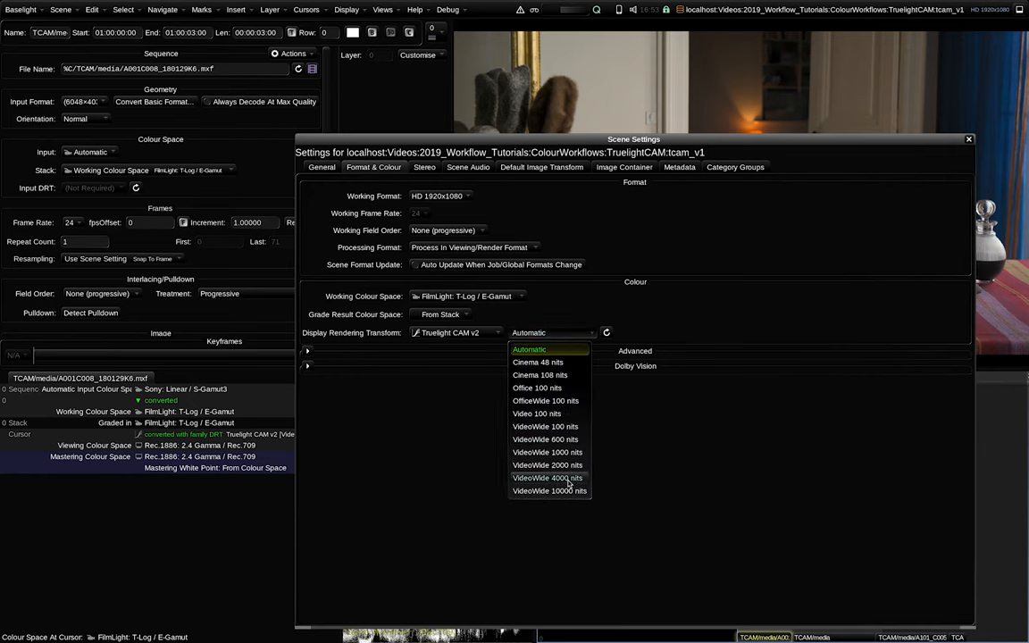
mouse_move(543, 536)
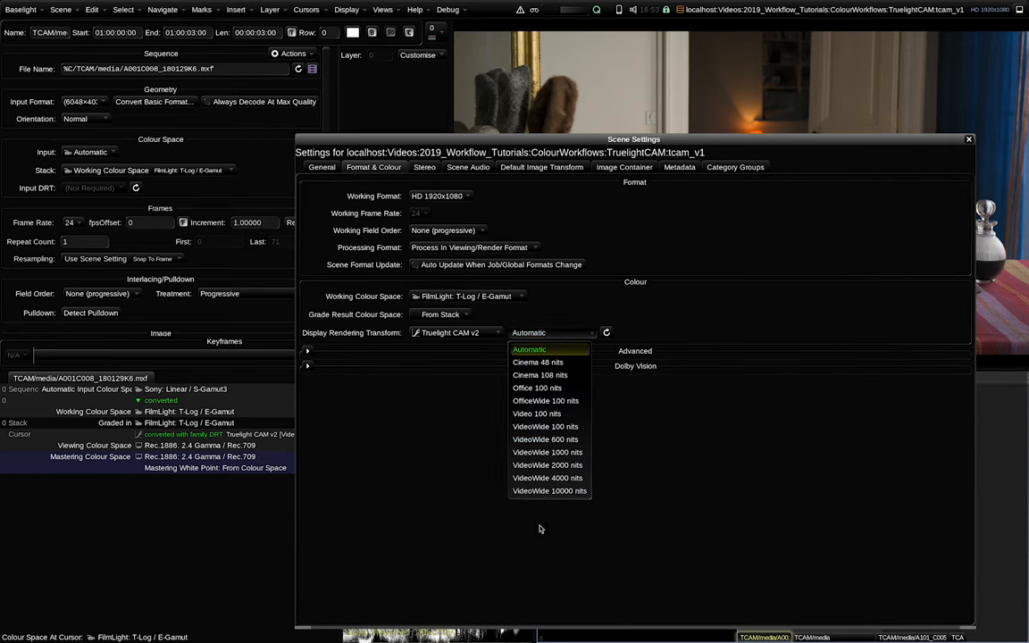
mouse_move(518, 514)
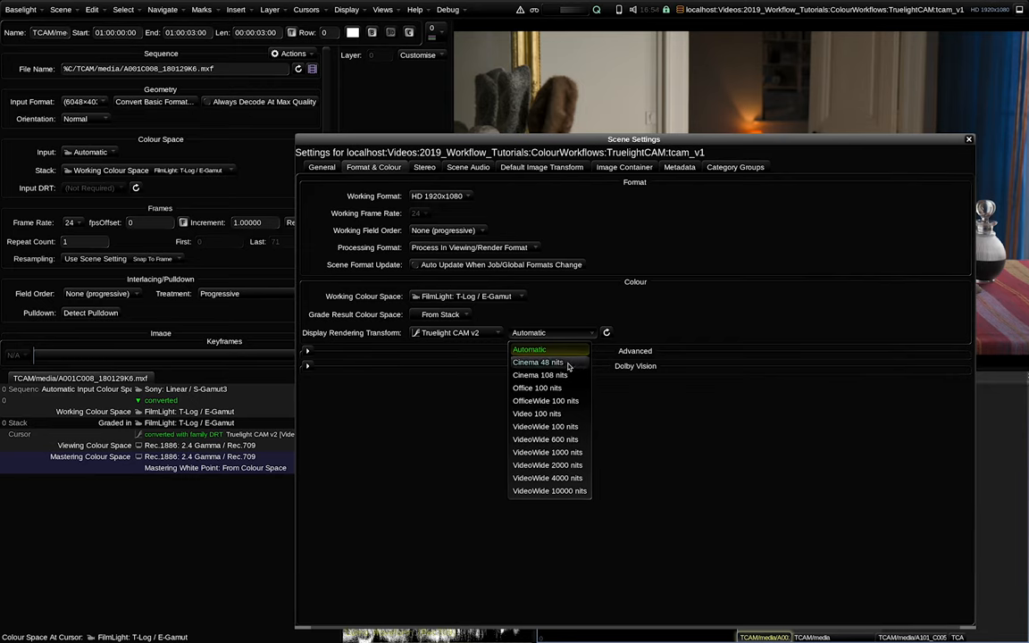
mouse_move(540, 375)
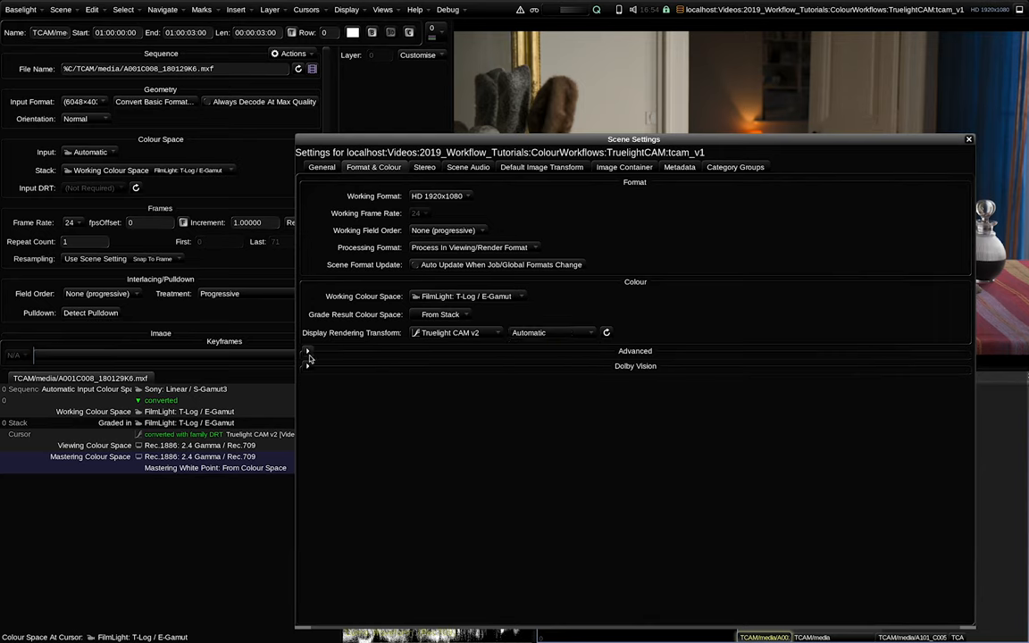
click(307, 350)
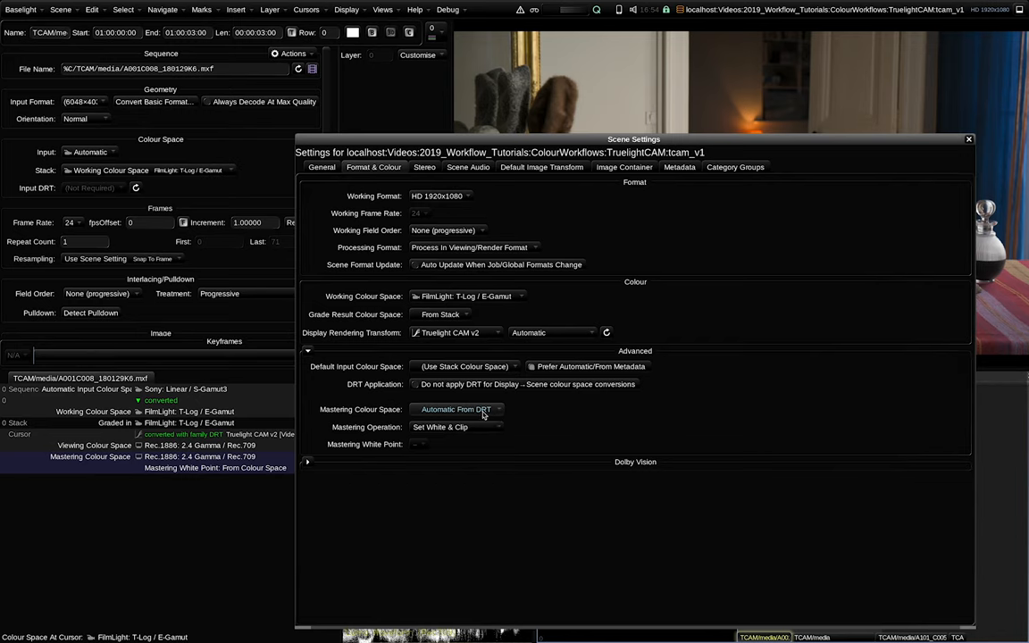
mouse_move(485, 414)
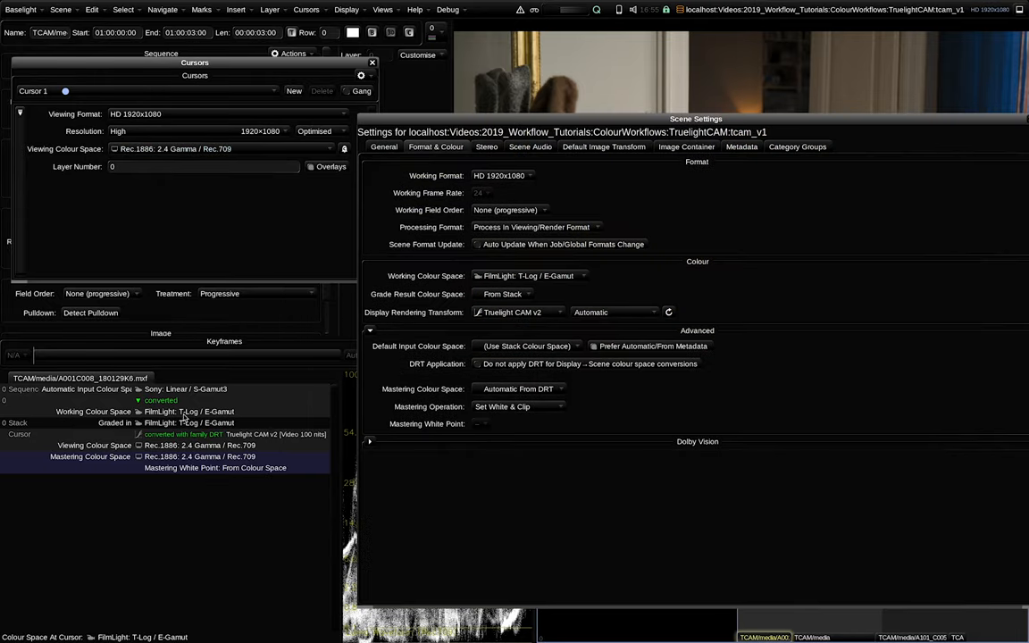
mouse_move(166, 468)
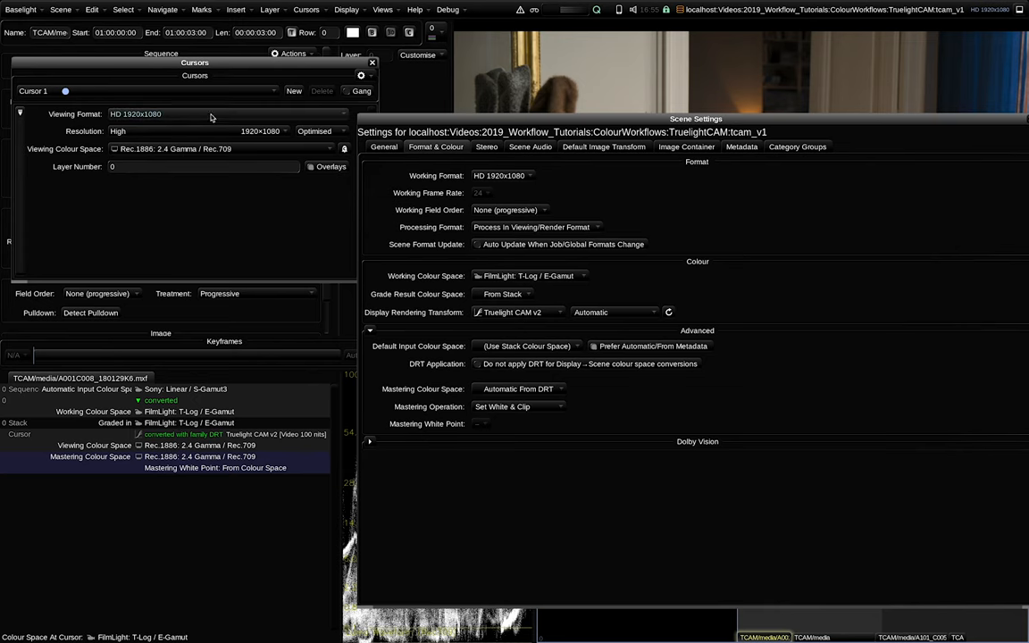
Switch the cursor viewing colour space to DCI 2.6 Gamma / XYZ for Cinema 48-nit viewing
click(223, 148)
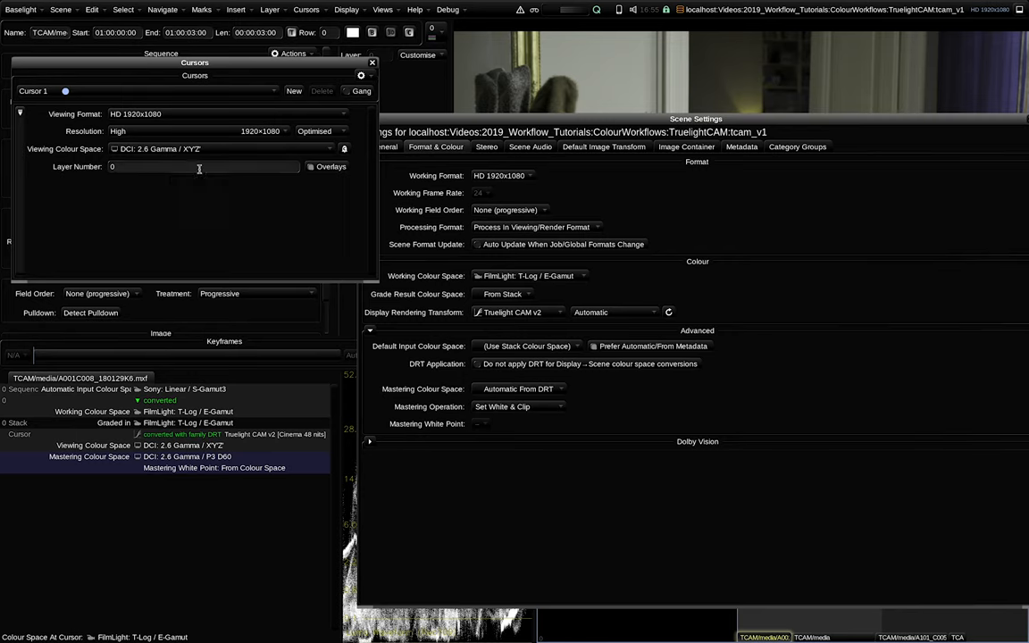
mouse_move(175, 265)
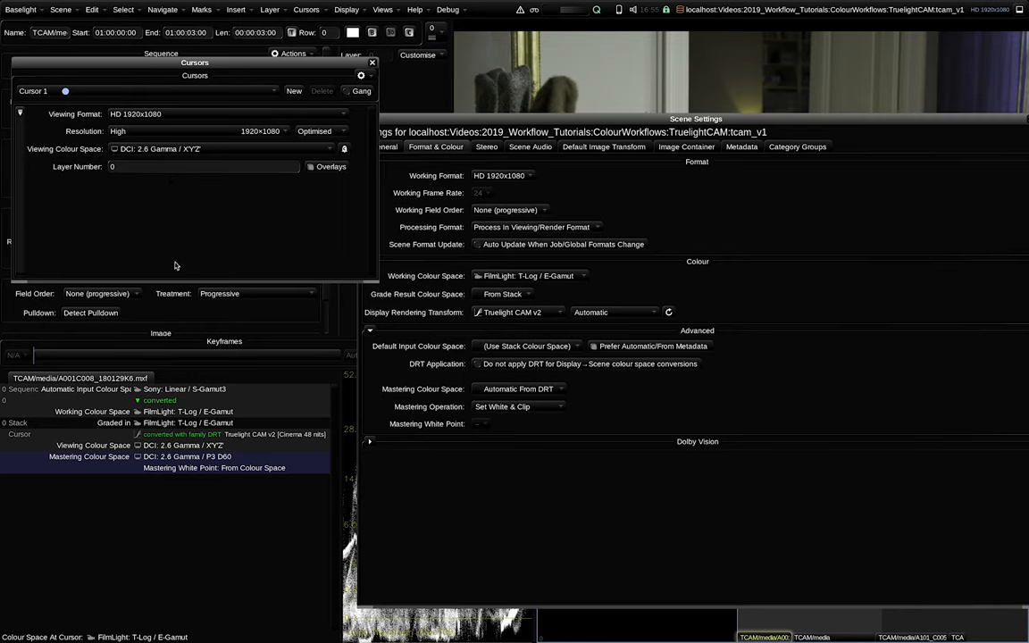
mouse_move(154, 501)
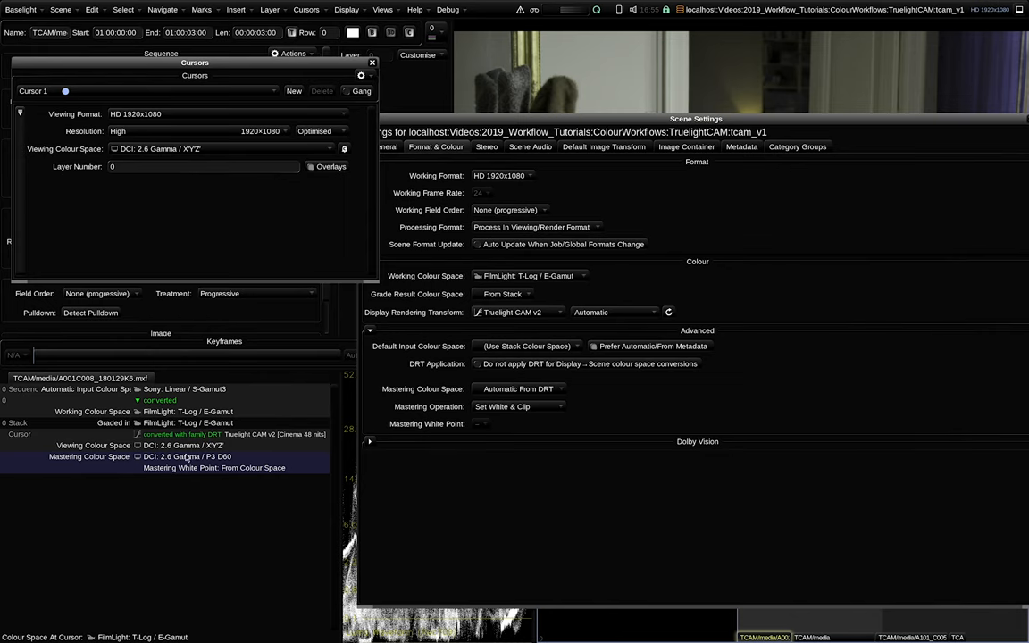
mouse_move(221, 504)
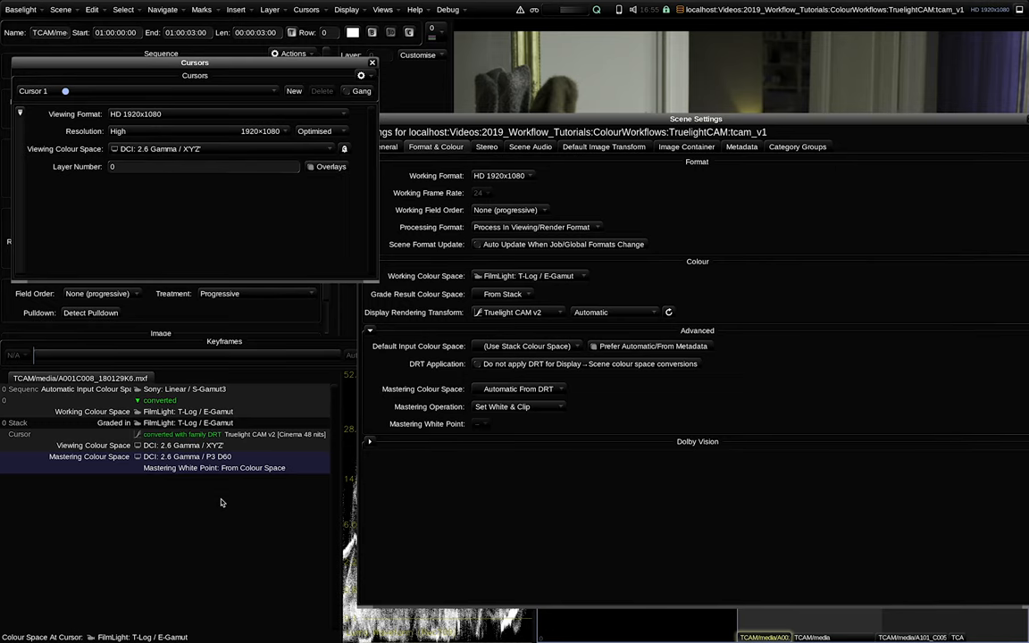
mouse_move(187, 364)
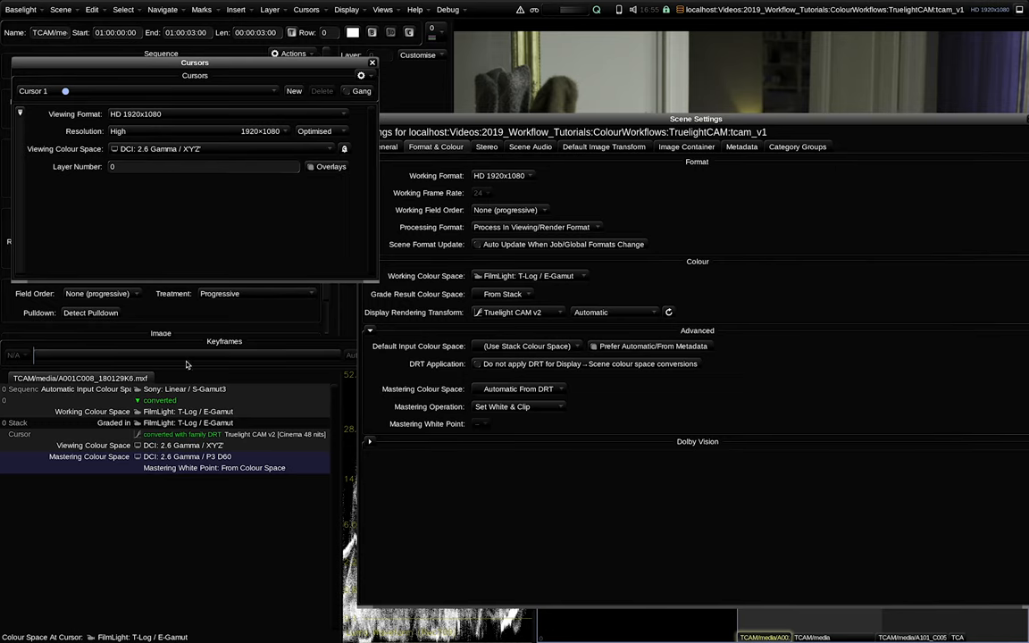
mouse_move(193, 400)
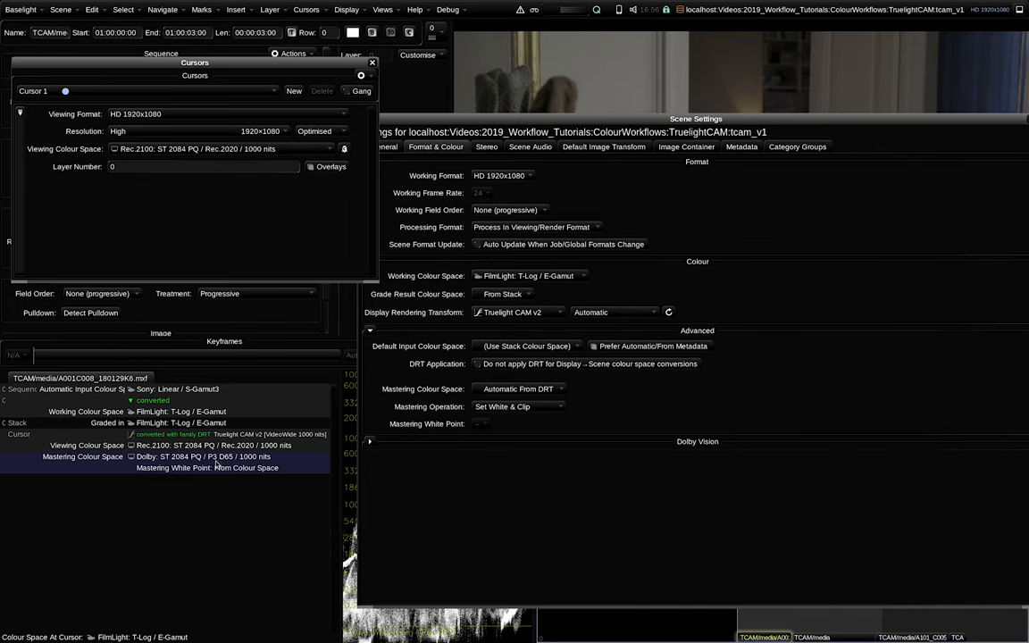
mouse_move(222, 461)
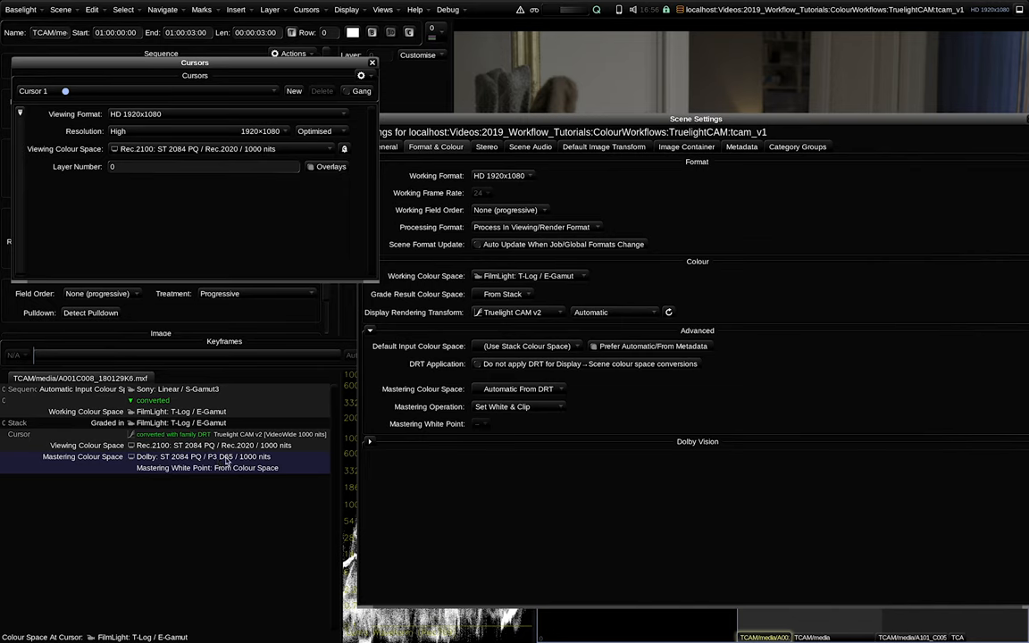
mouse_move(246, 465)
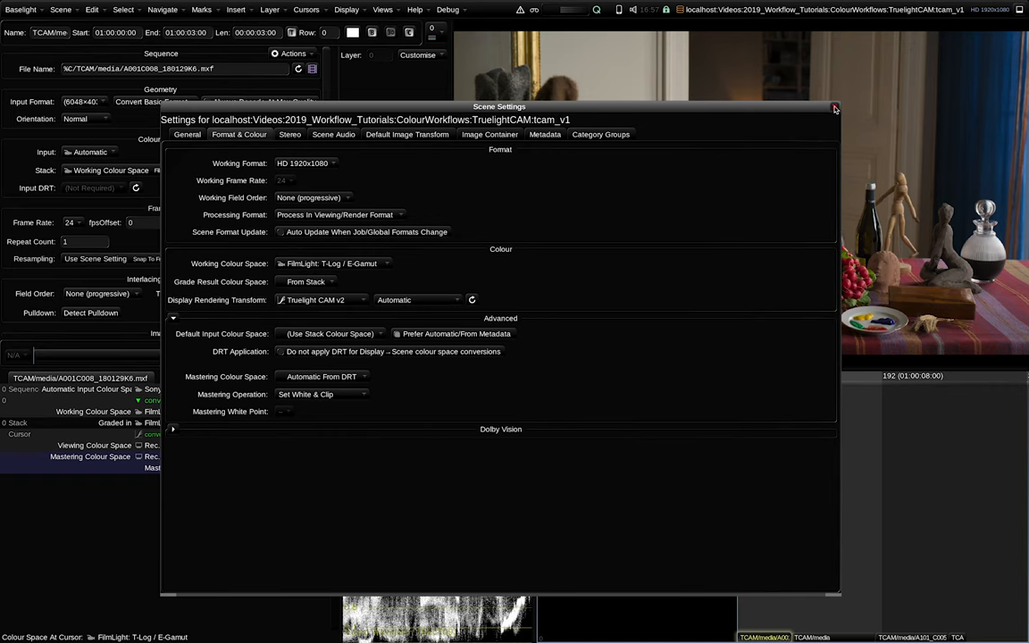
Inspect the render deliverables setup and close it again
click(835, 109)
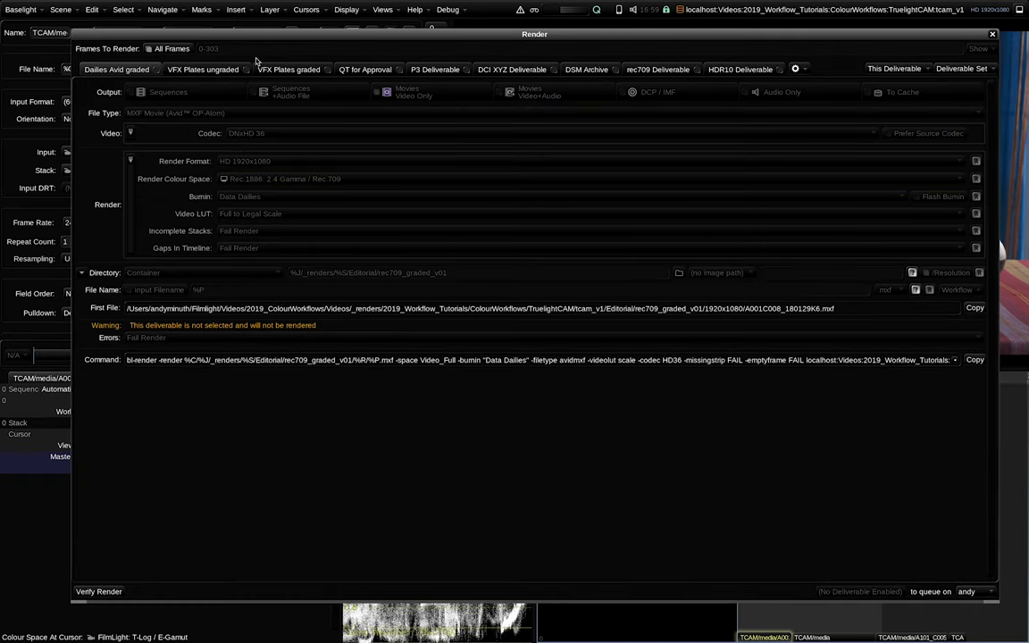
mouse_move(832, 68)
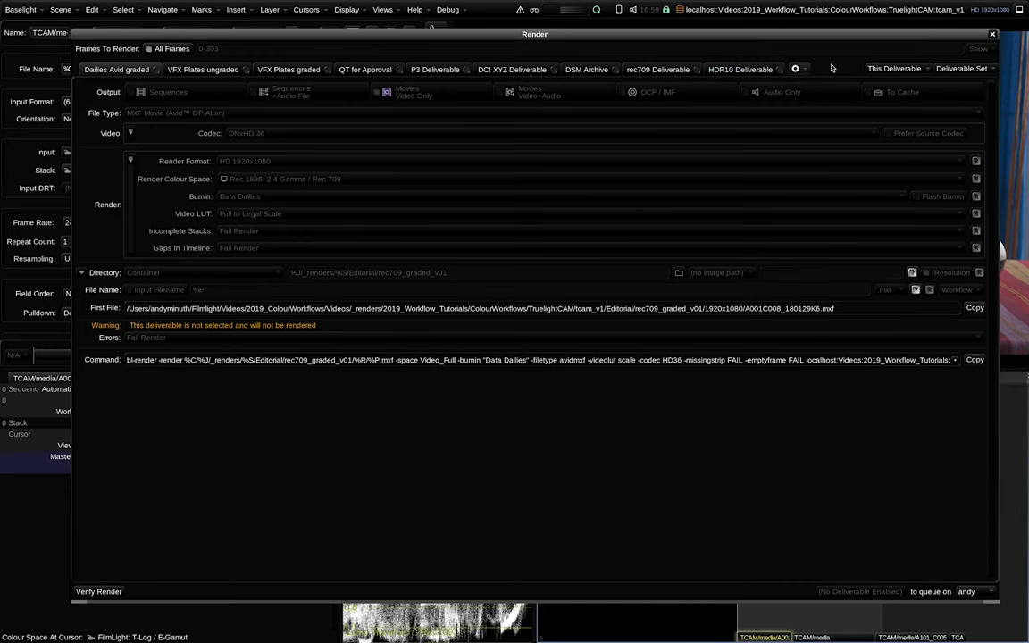
click(991, 34)
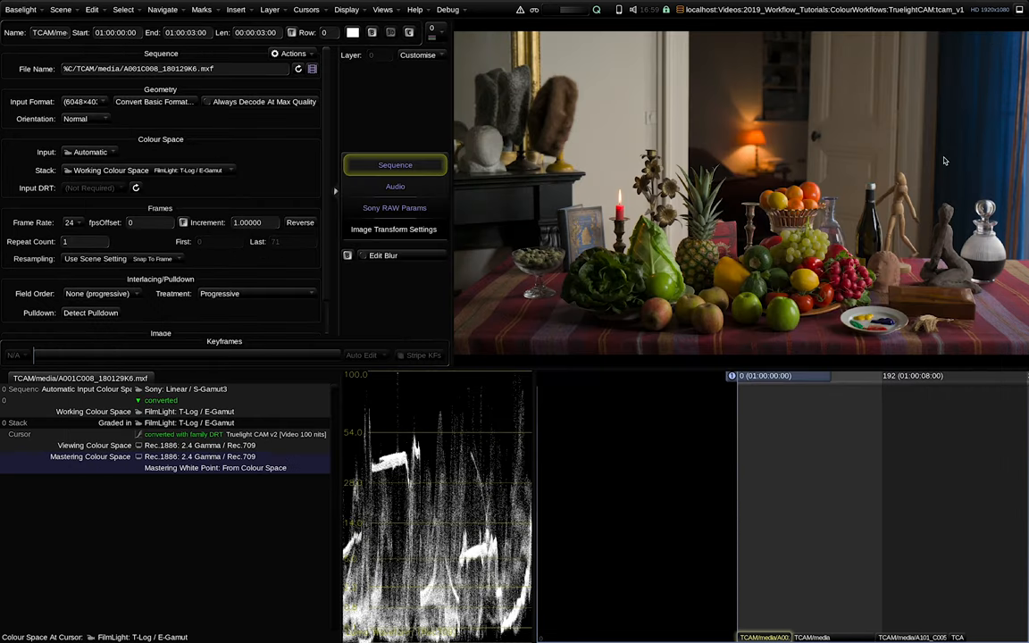
mouse_move(782, 552)
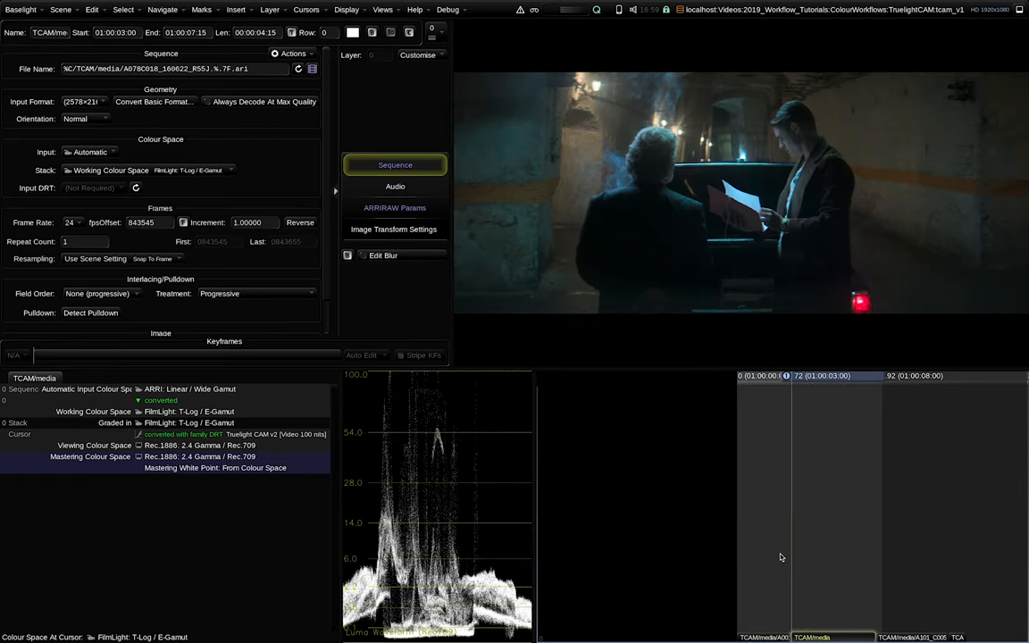
mouse_move(789, 457)
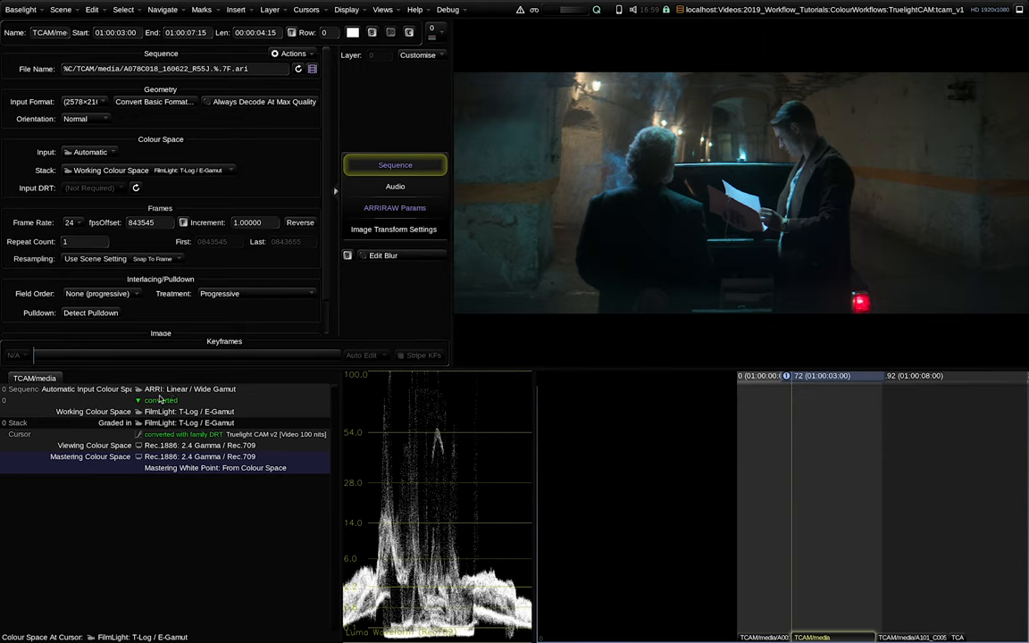
mouse_move(175, 397)
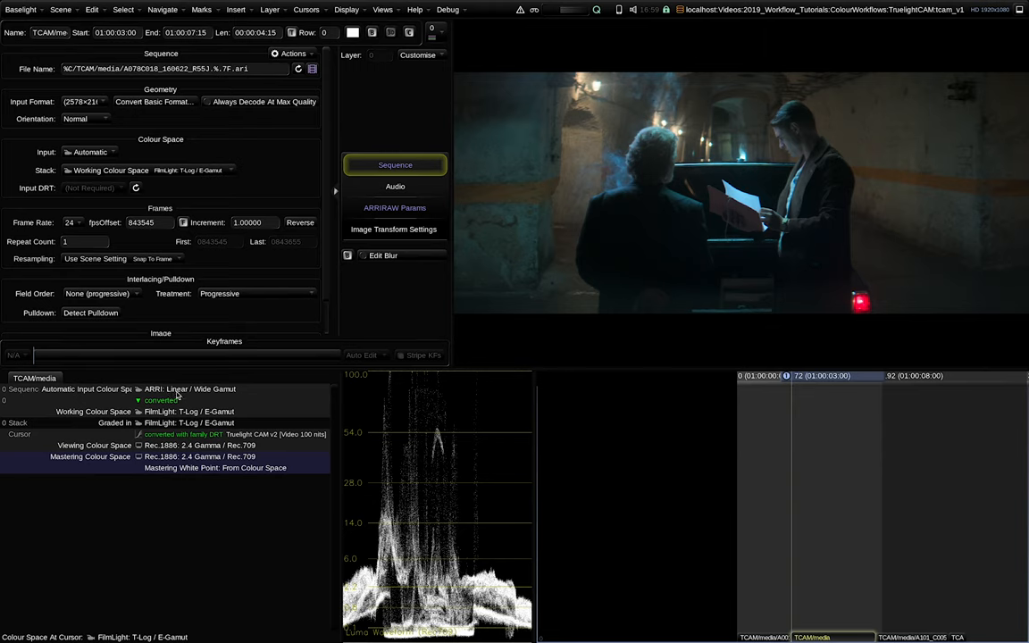
mouse_move(171, 412)
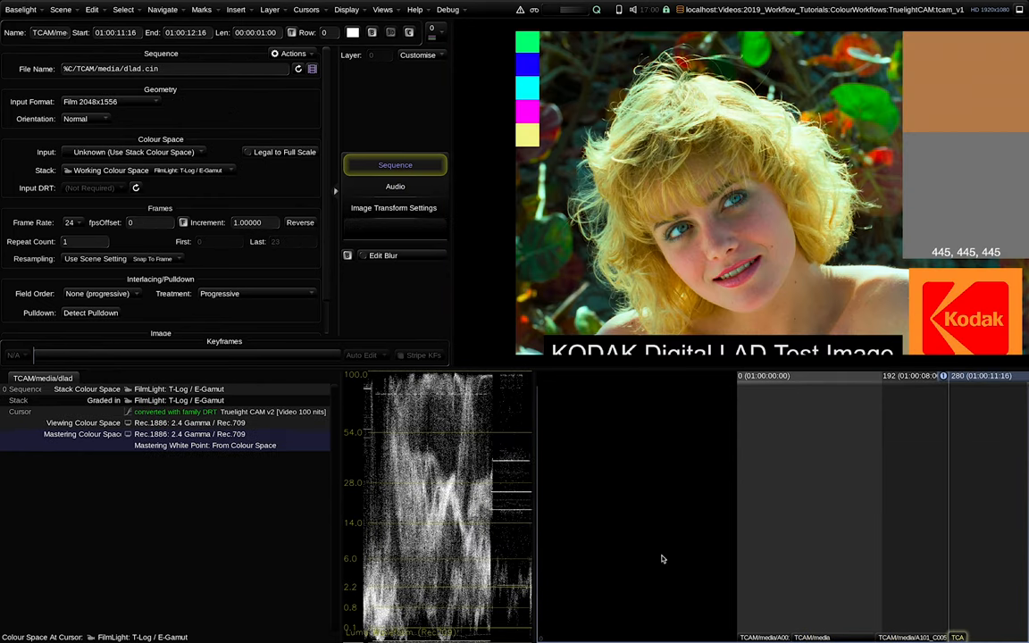
mouse_move(713, 568)
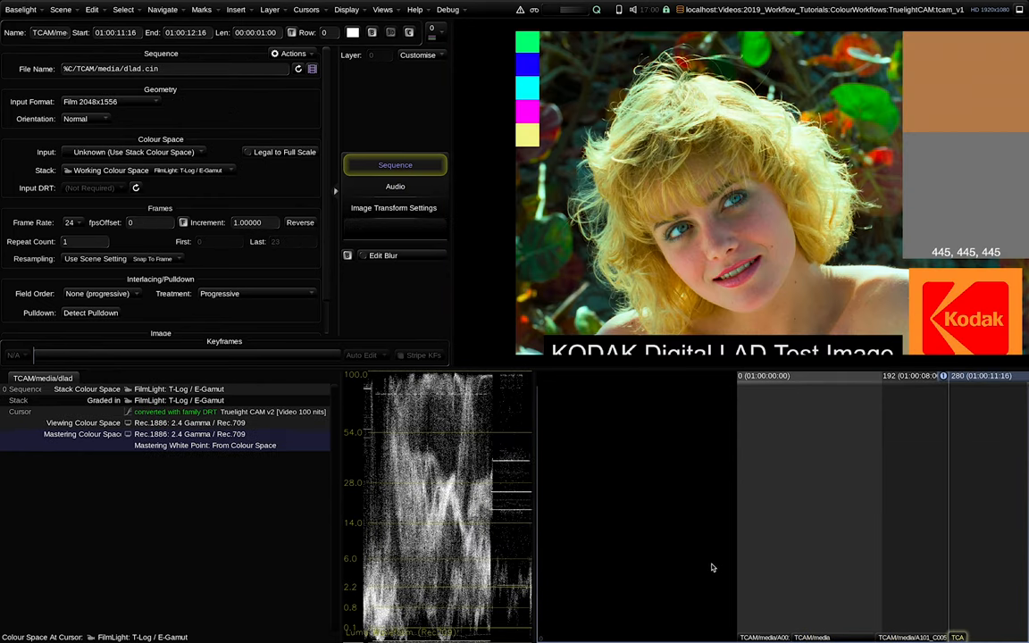
mouse_move(714, 568)
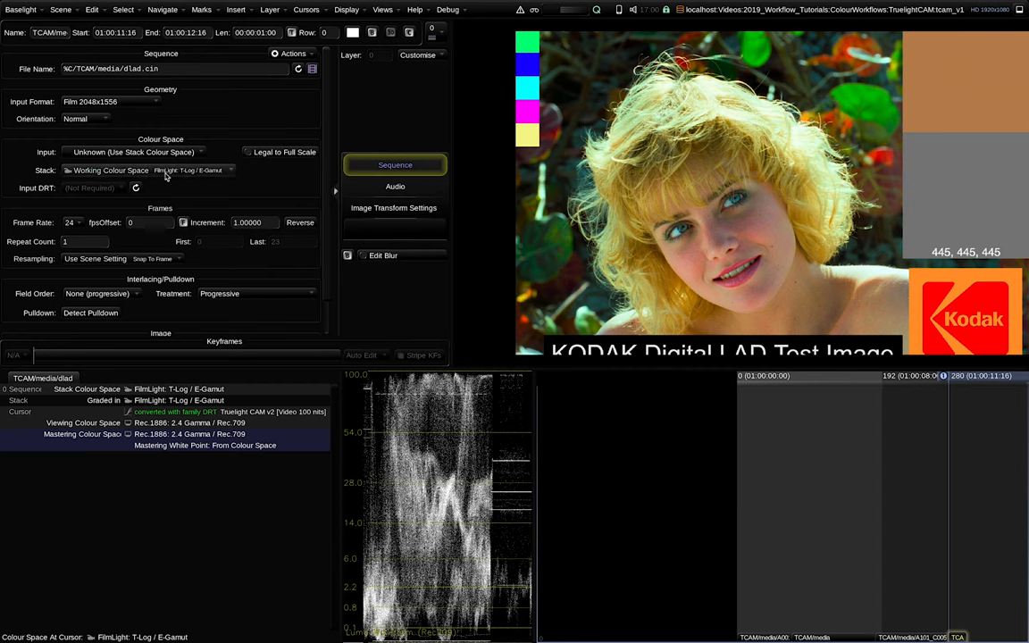
mouse_move(170, 179)
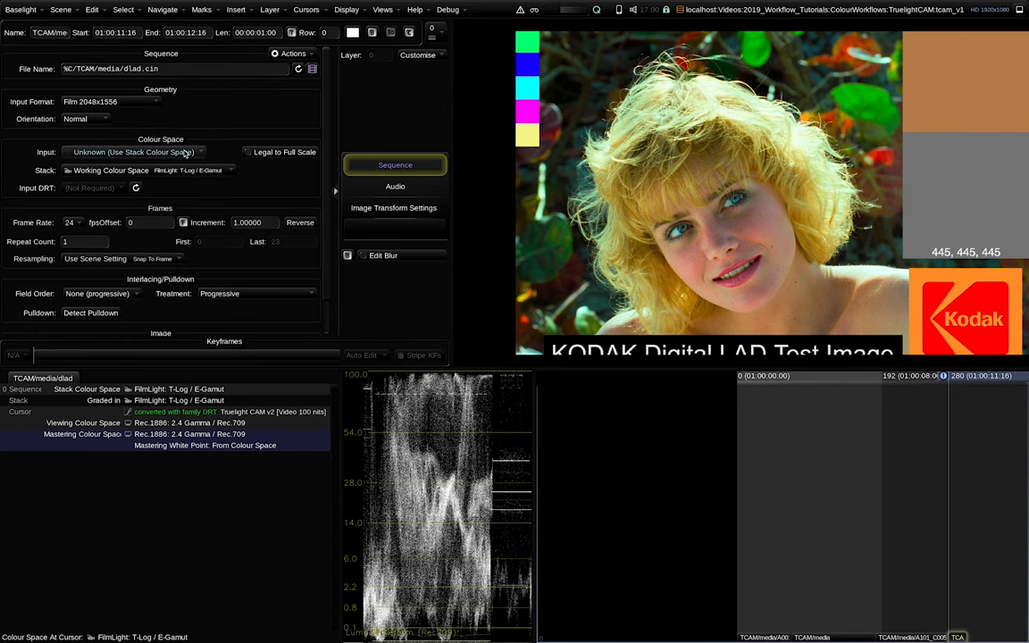
Try ACES ADX, FilmLight Academy PD Log / ADX and Cineon PD Log as the Kodak DPX input colour space
click(134, 152)
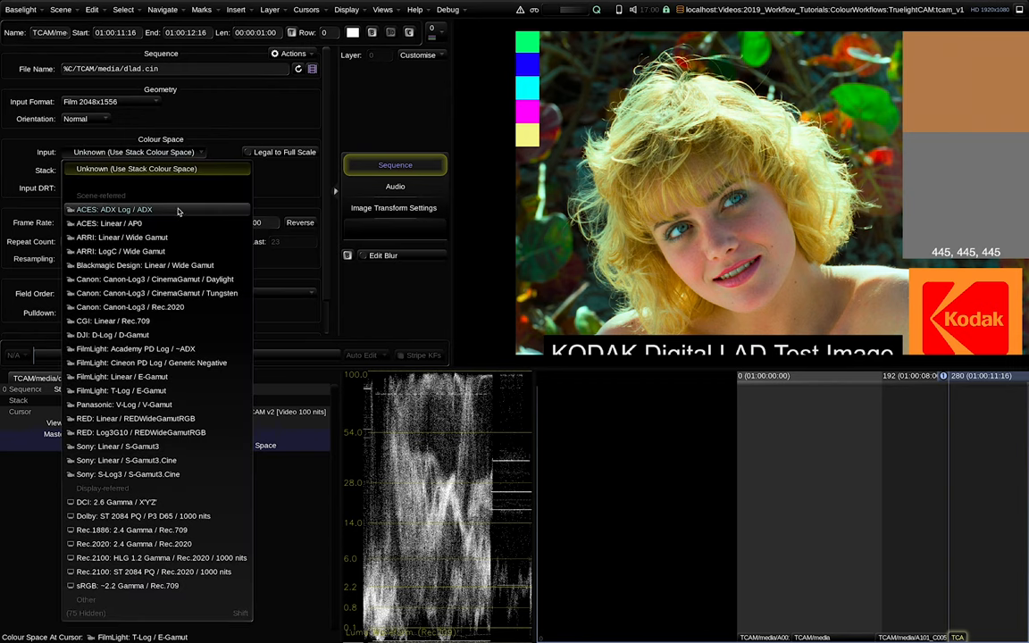
click(114, 209)
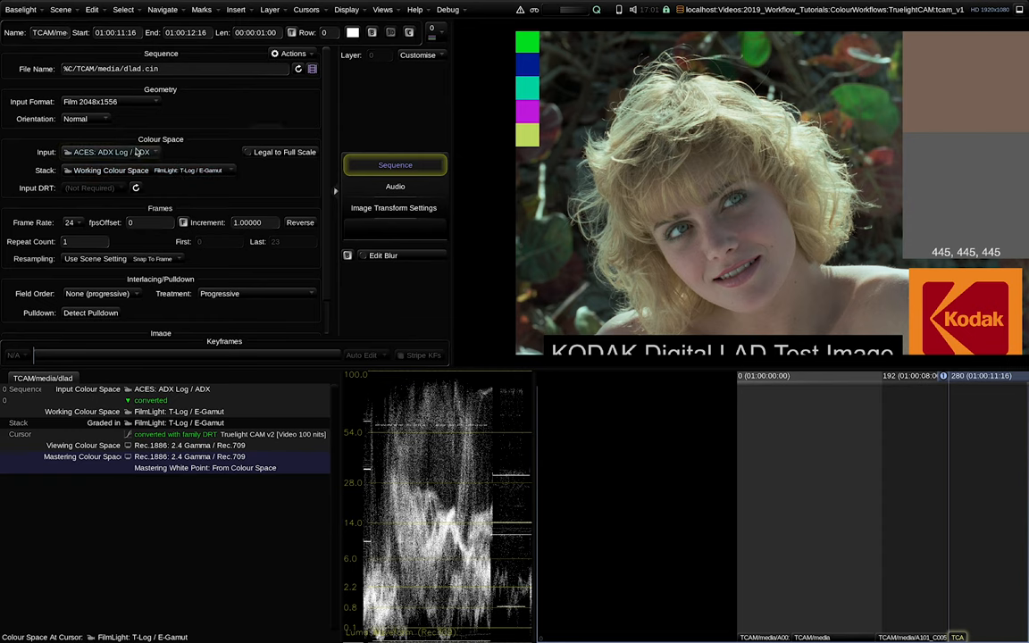
click(110, 151)
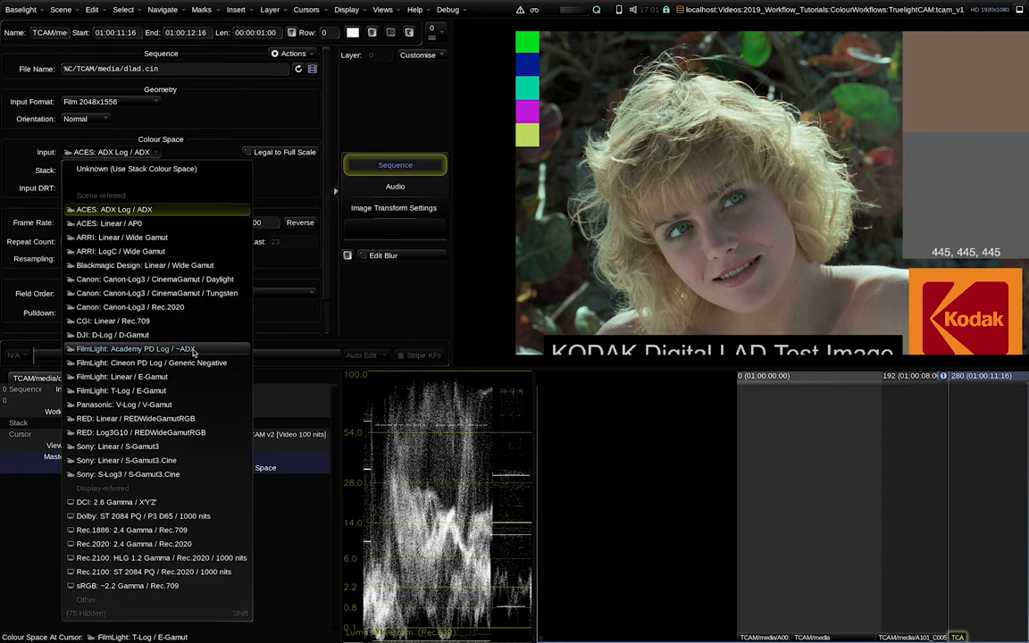
click(134, 348)
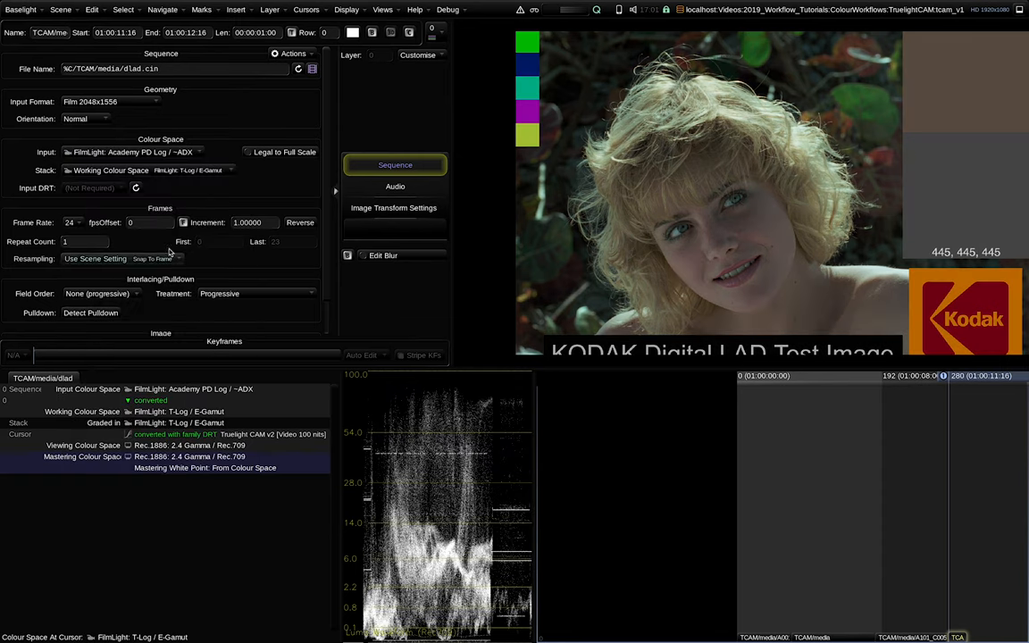
click(133, 152)
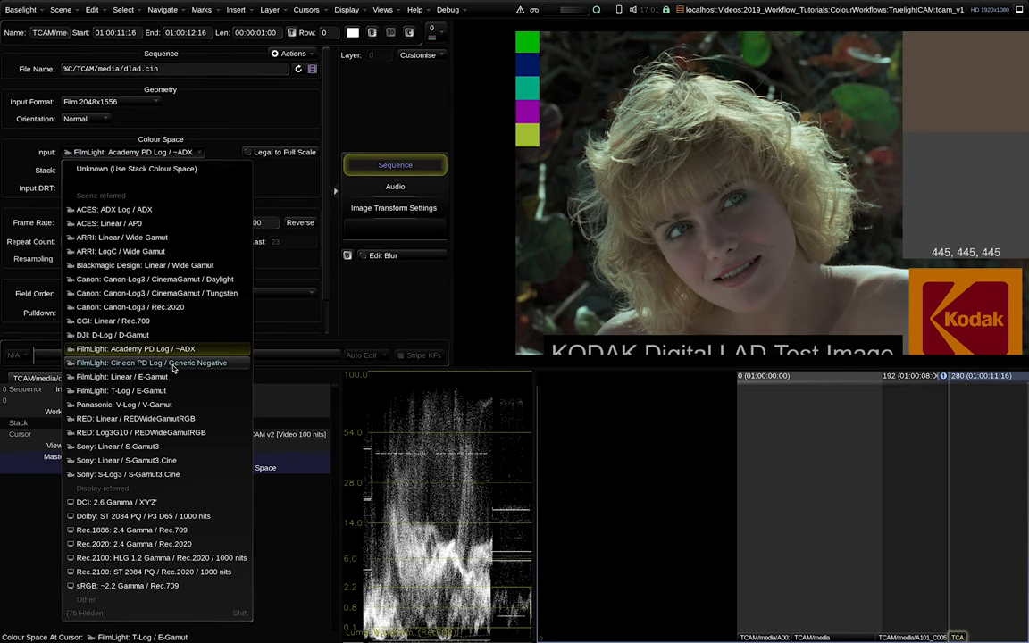
mouse_move(200, 366)
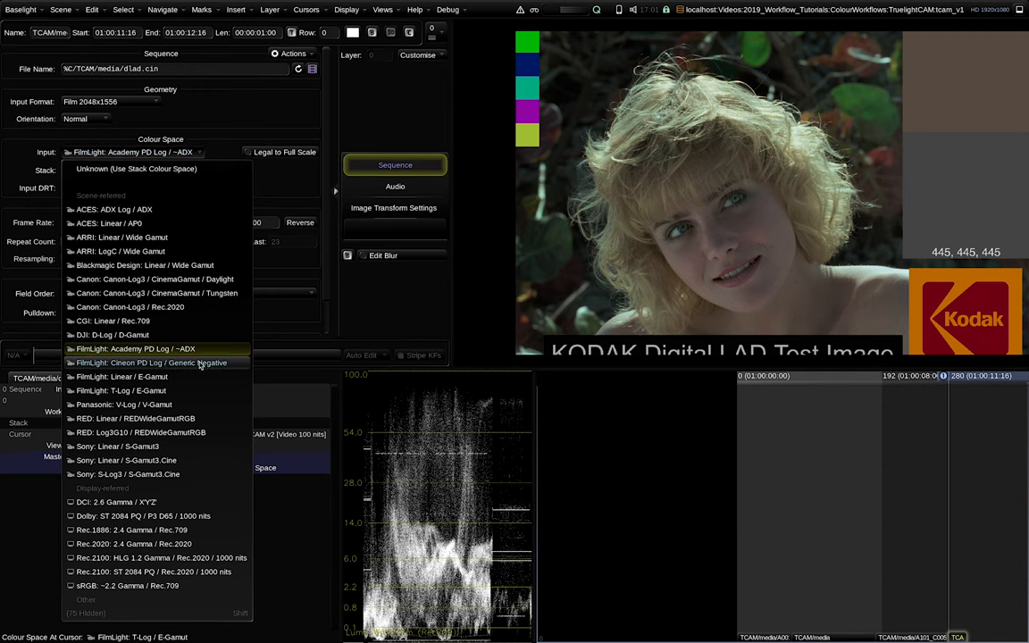
click(134, 363)
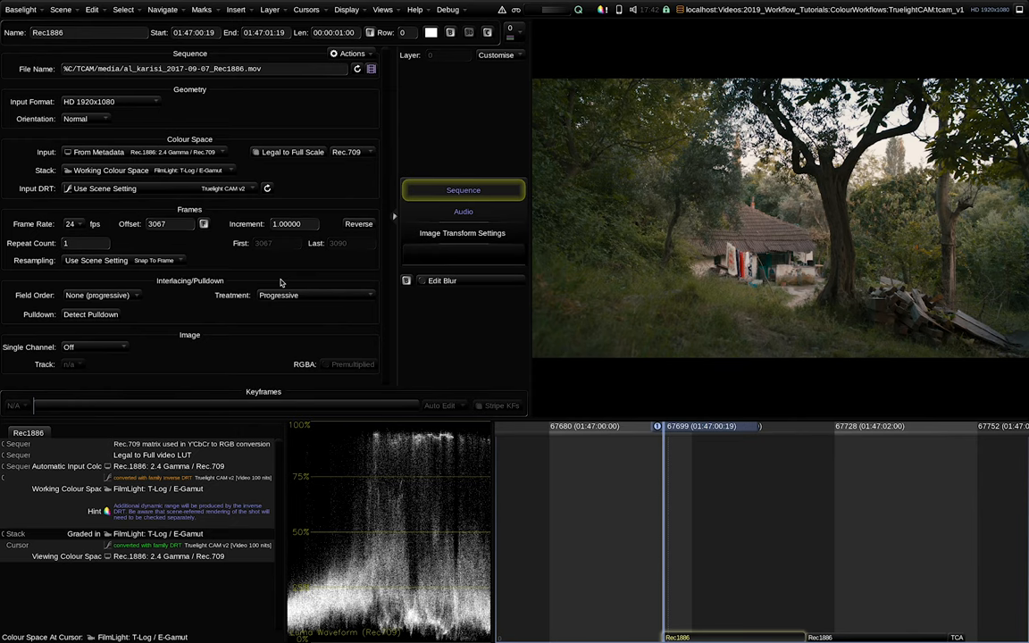
mouse_move(199, 479)
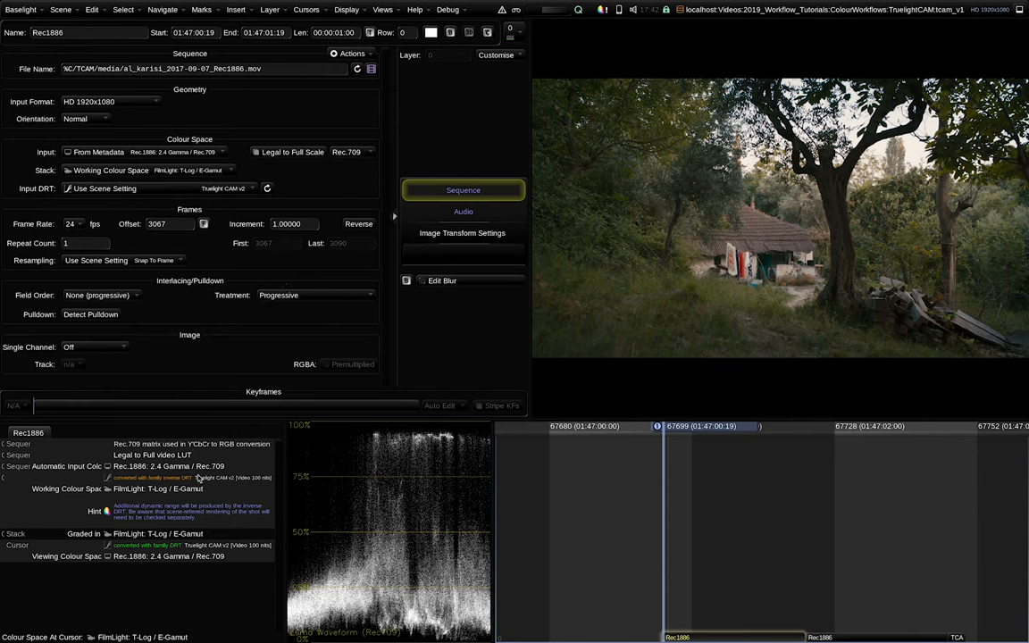
mouse_move(259, 358)
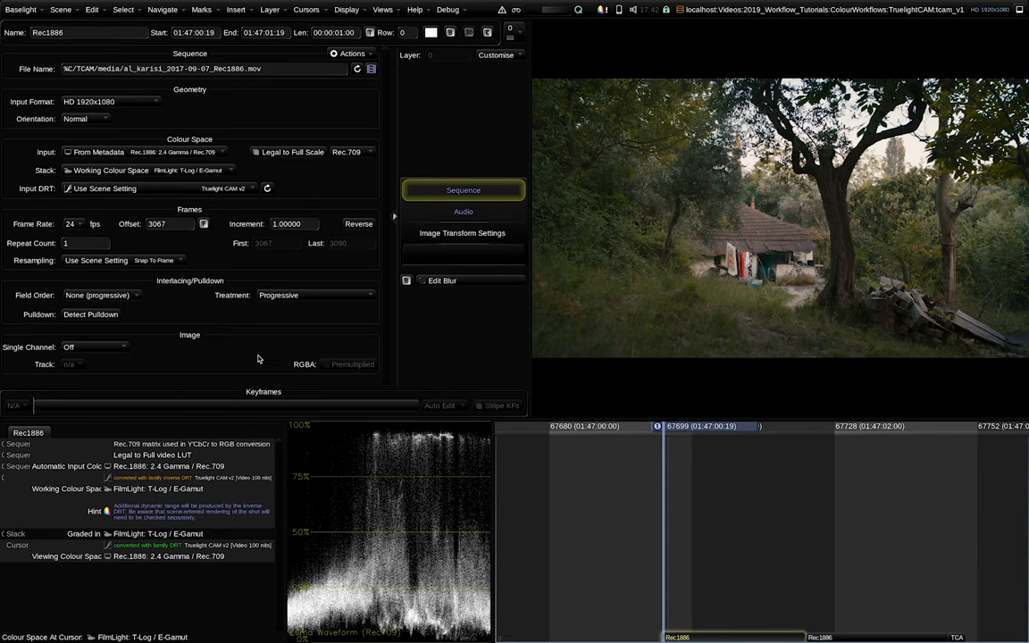
mouse_move(236, 157)
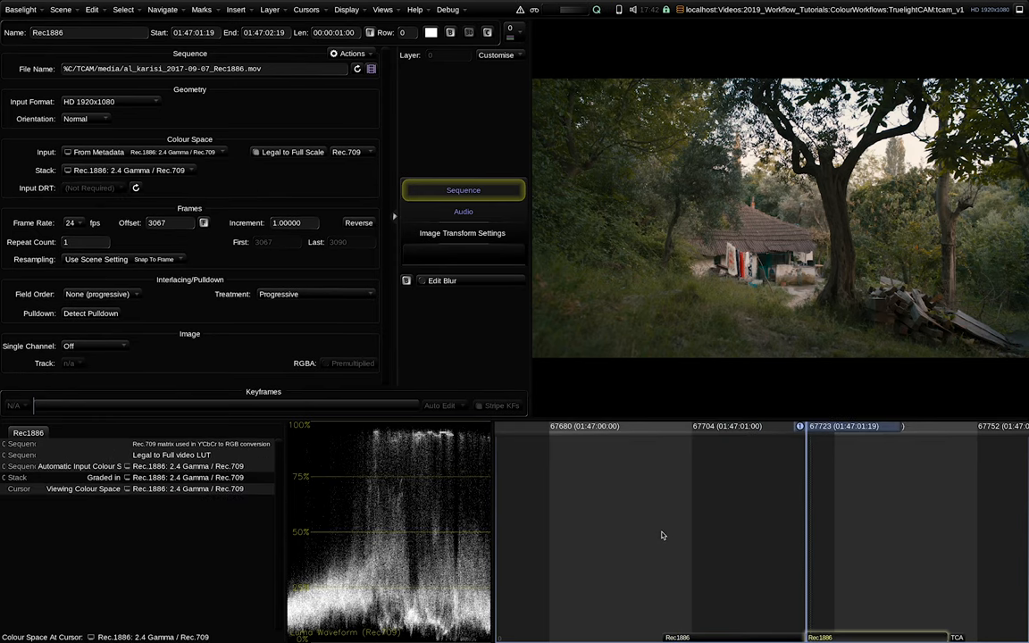
mouse_move(652, 525)
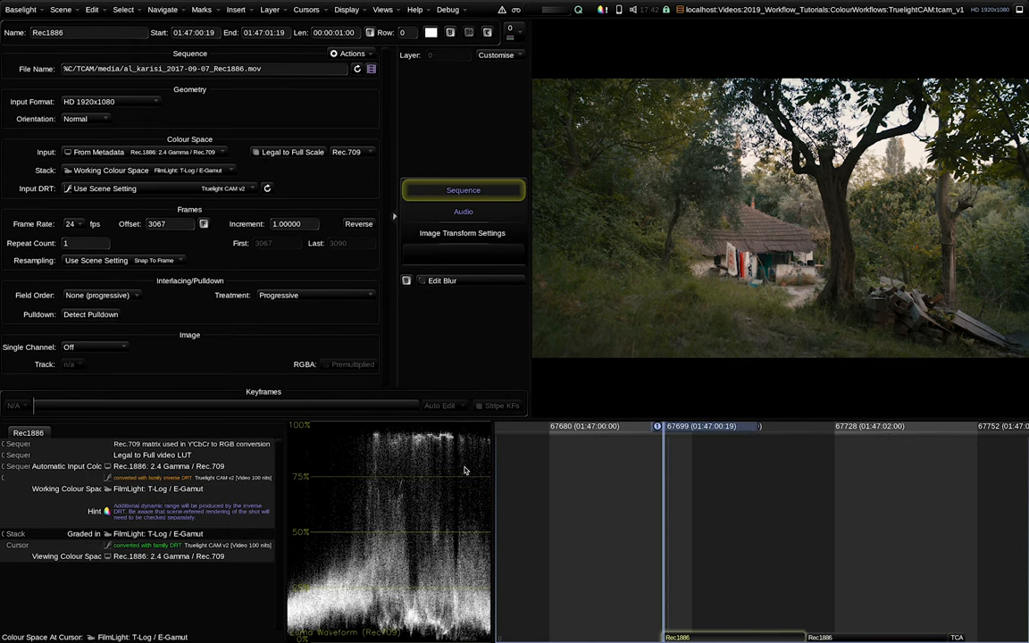
mouse_move(461, 472)
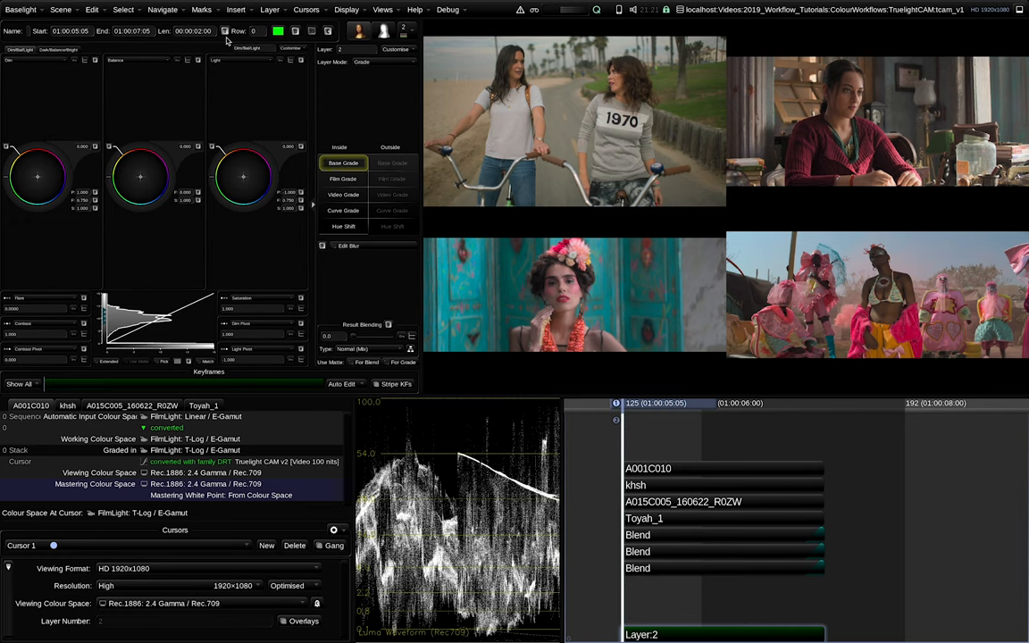
Add a Look operator to the grade layer and show the Core Looks category
click(235, 10)
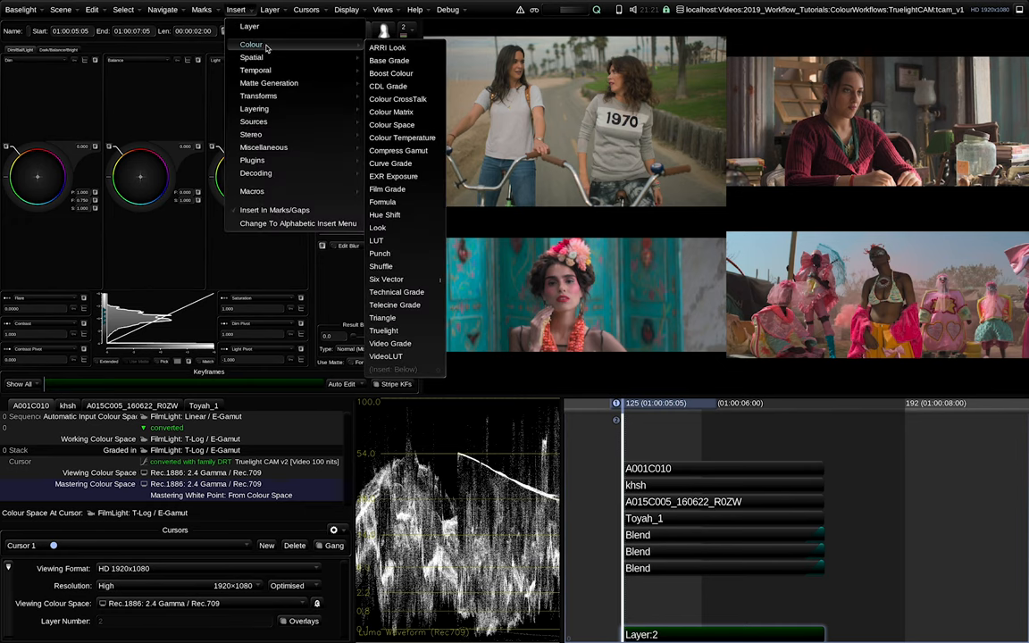
mouse_move(378, 228)
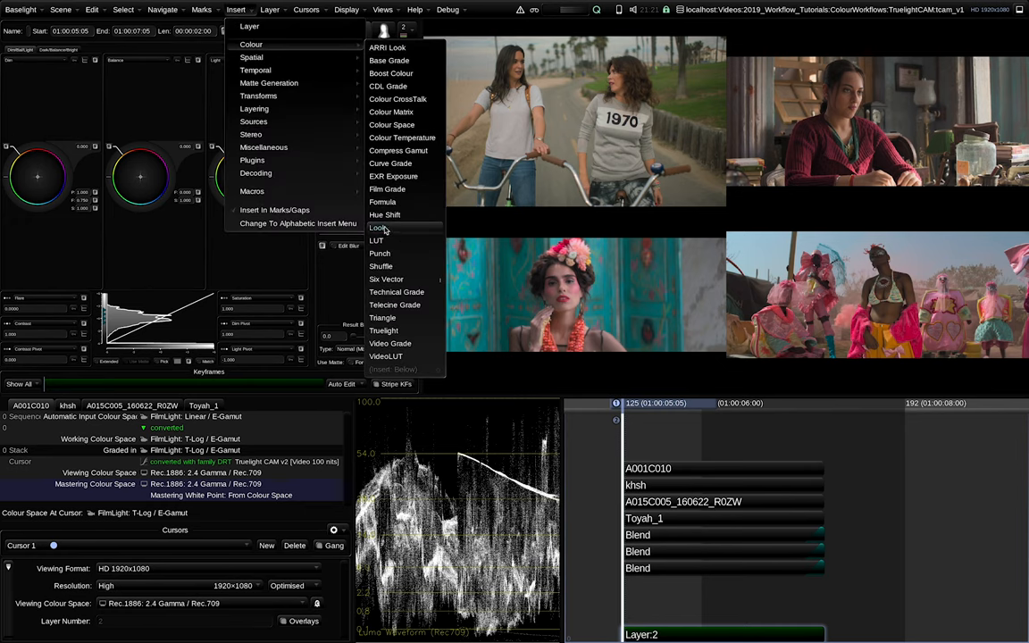
click(379, 228)
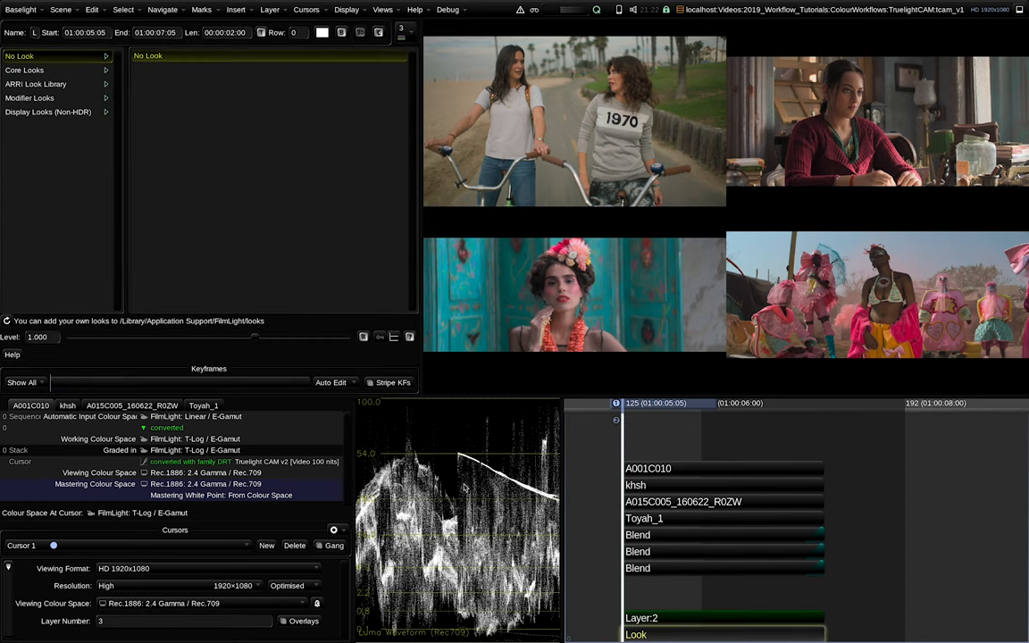
click(25, 70)
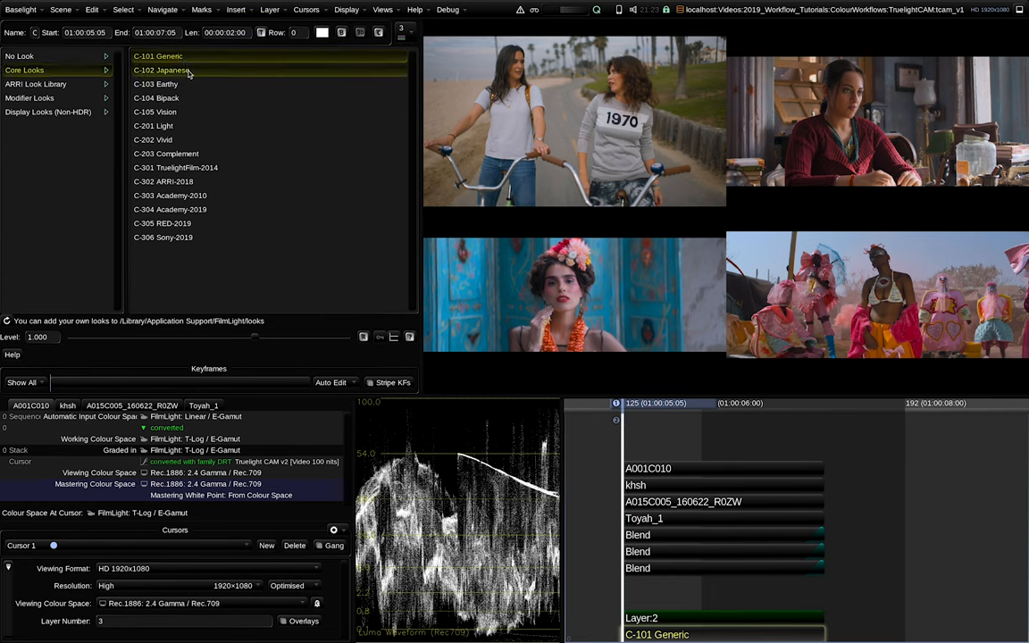
Audition the C-102 Japanese, C-103 Earthy, C-104 Bipack and C-105 Vision looks on the shot
click(161, 70)
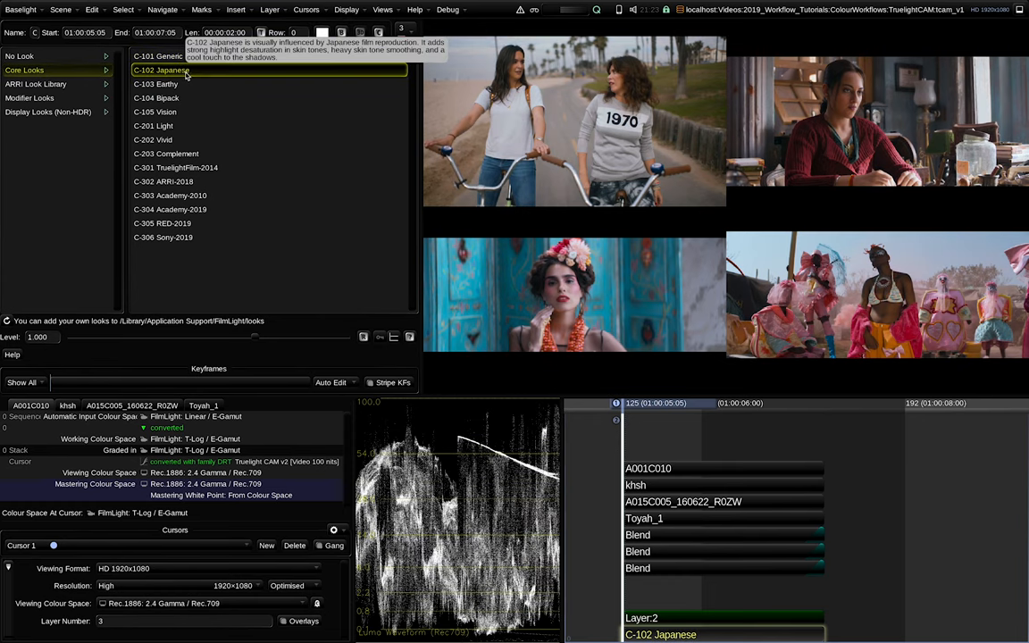
click(156, 84)
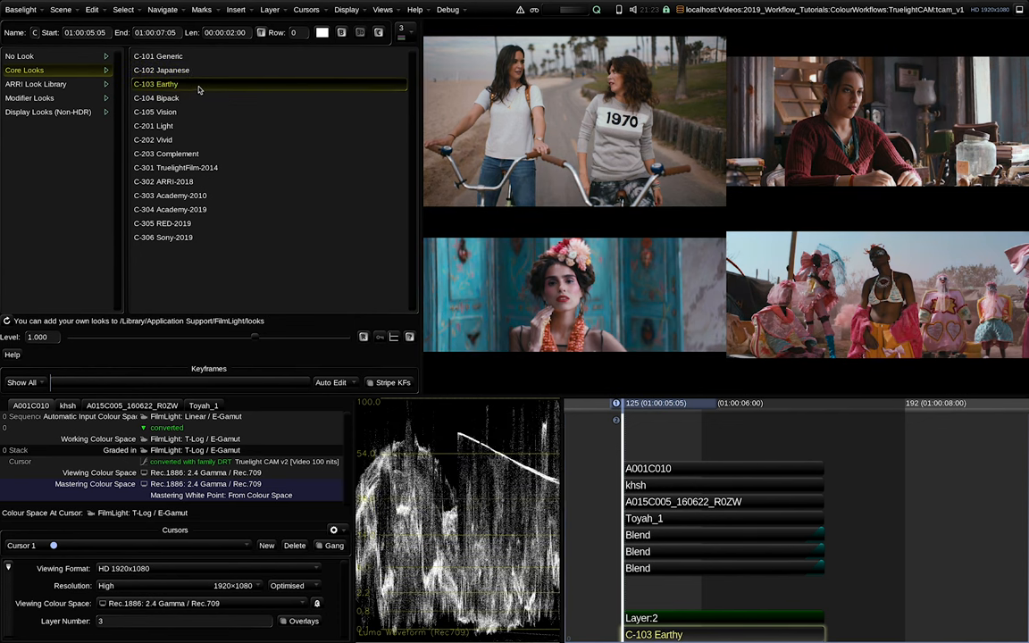
mouse_move(193, 84)
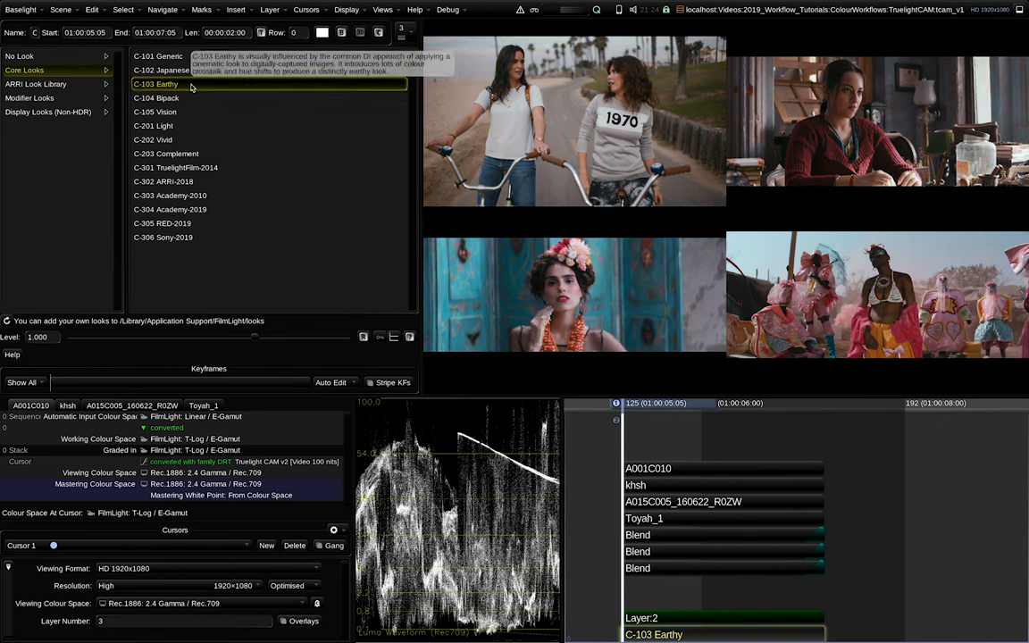
click(158, 96)
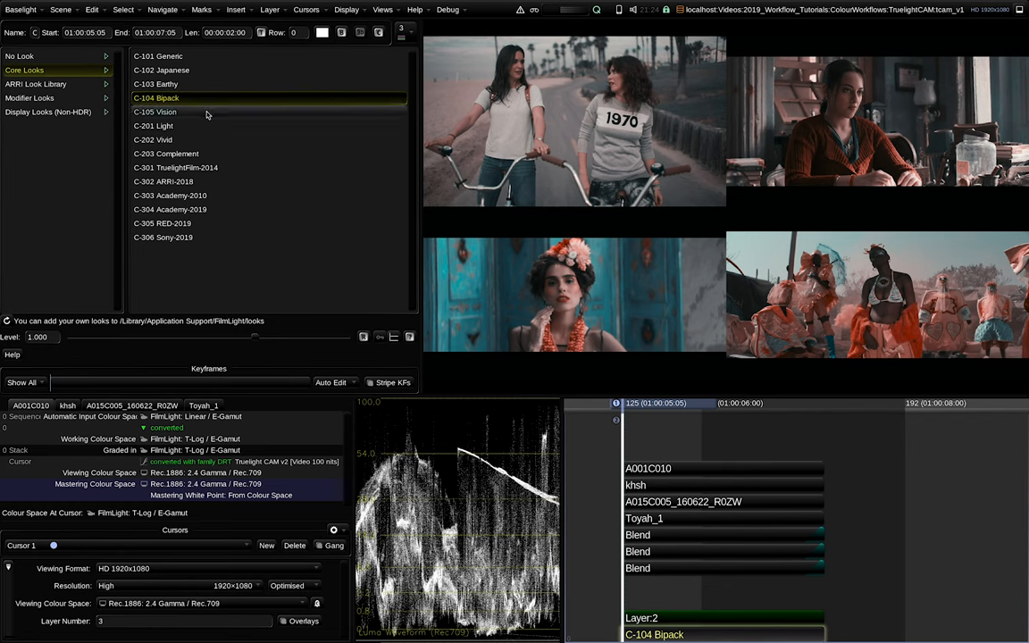
click(153, 111)
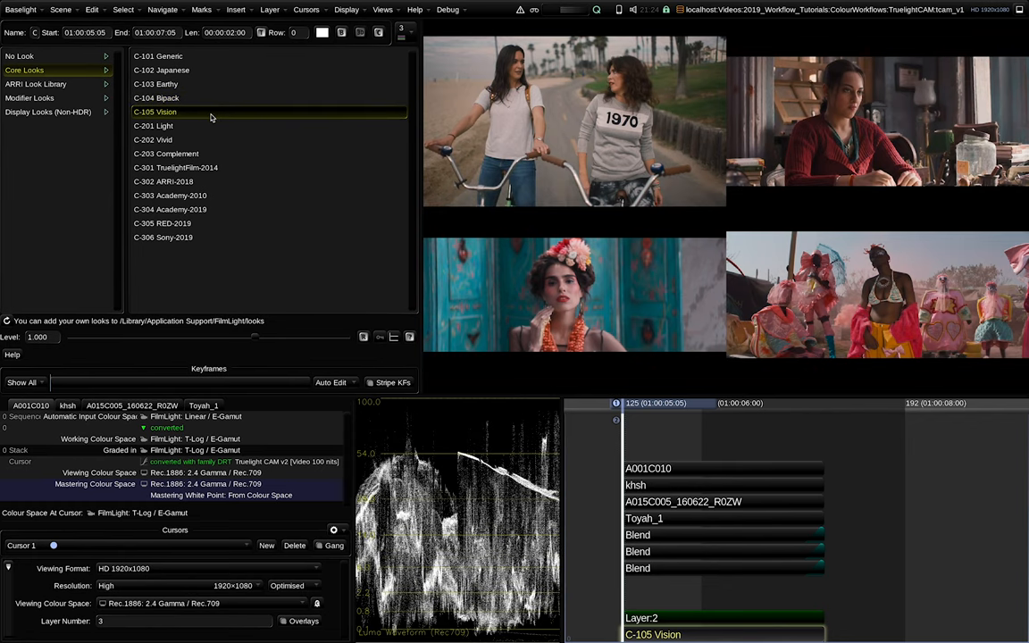
mouse_move(260, 204)
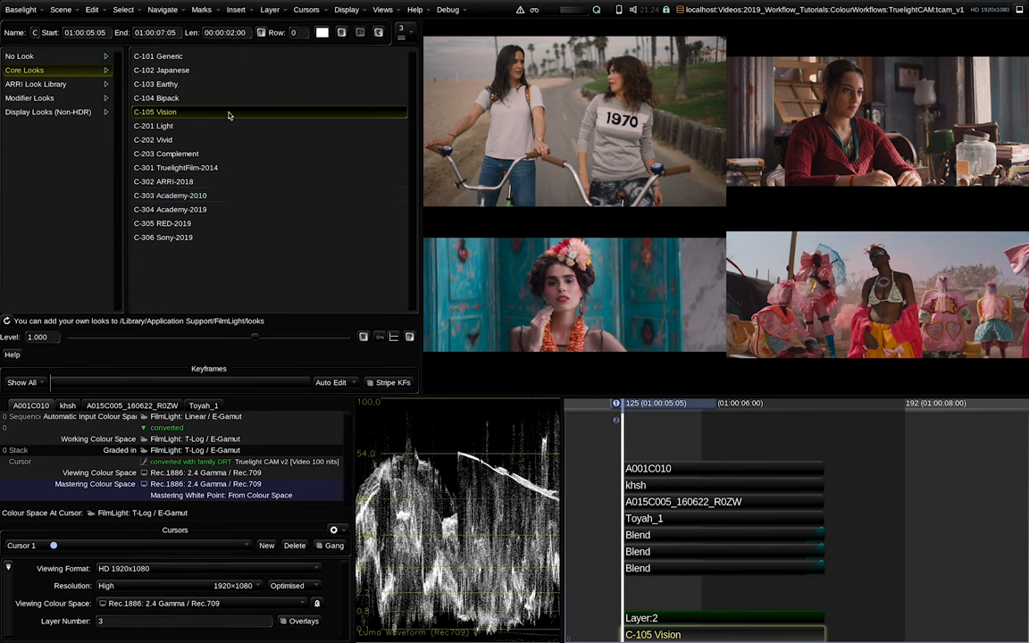
mouse_move(196, 153)
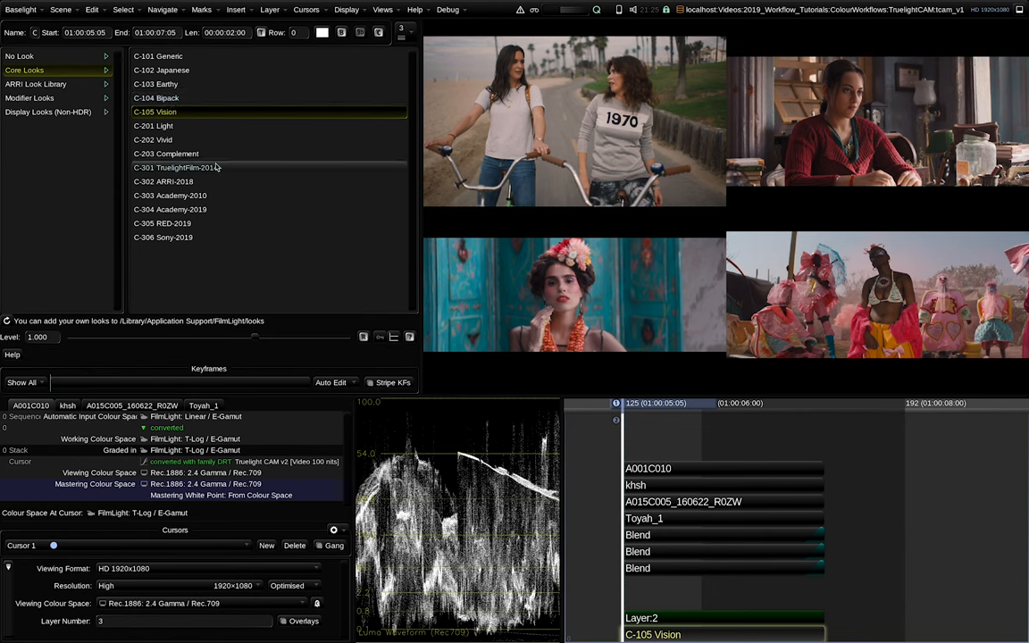
mouse_move(190, 175)
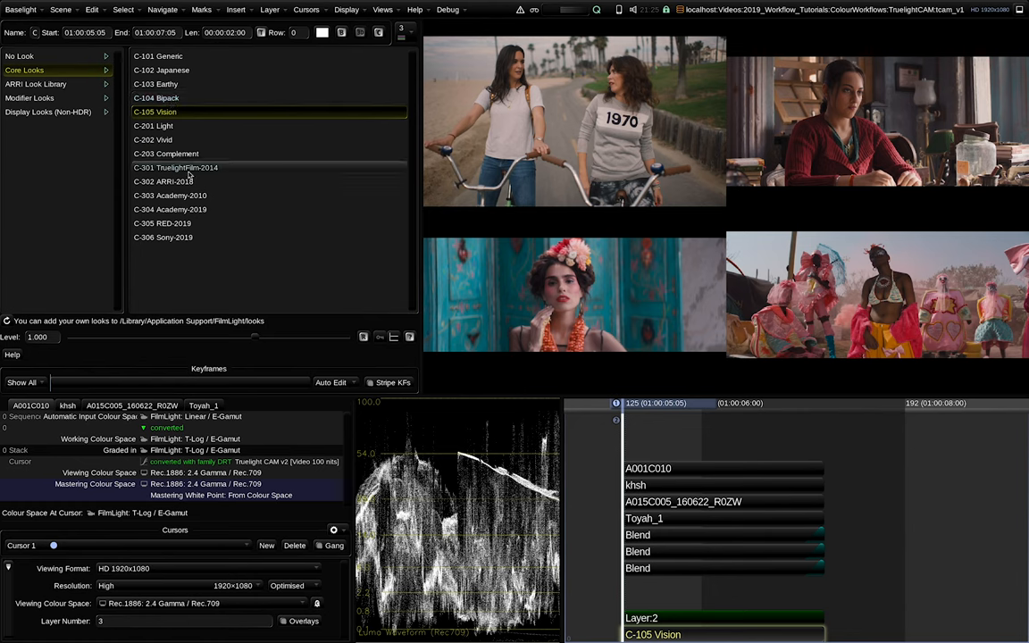
Audition the C-201 Light, C-202 Vivid and C-203 Complement looks, leaving Complement applied
click(154, 125)
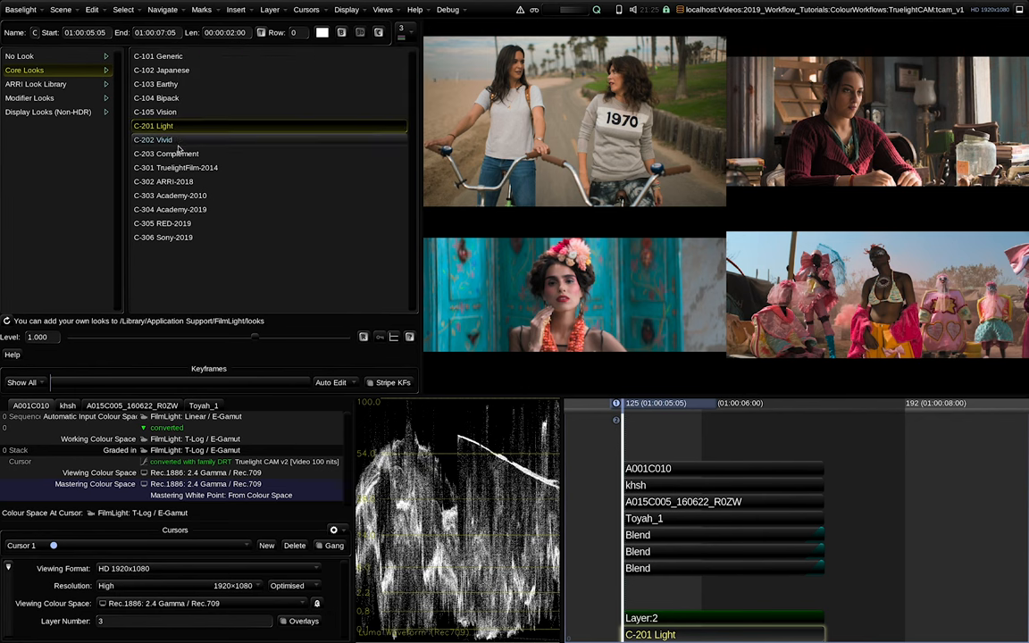
click(154, 139)
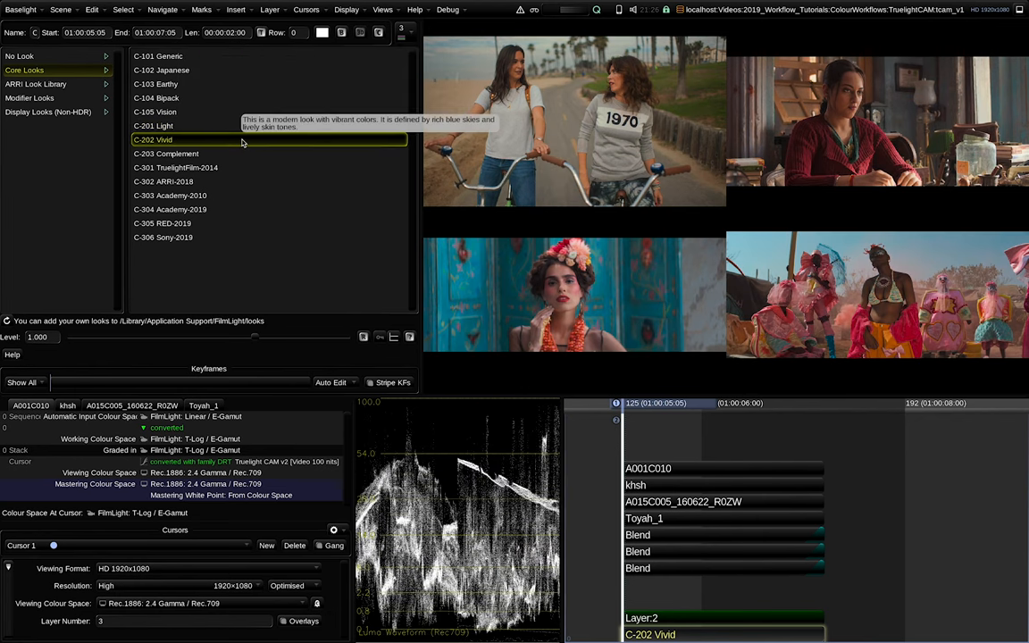
mouse_move(254, 194)
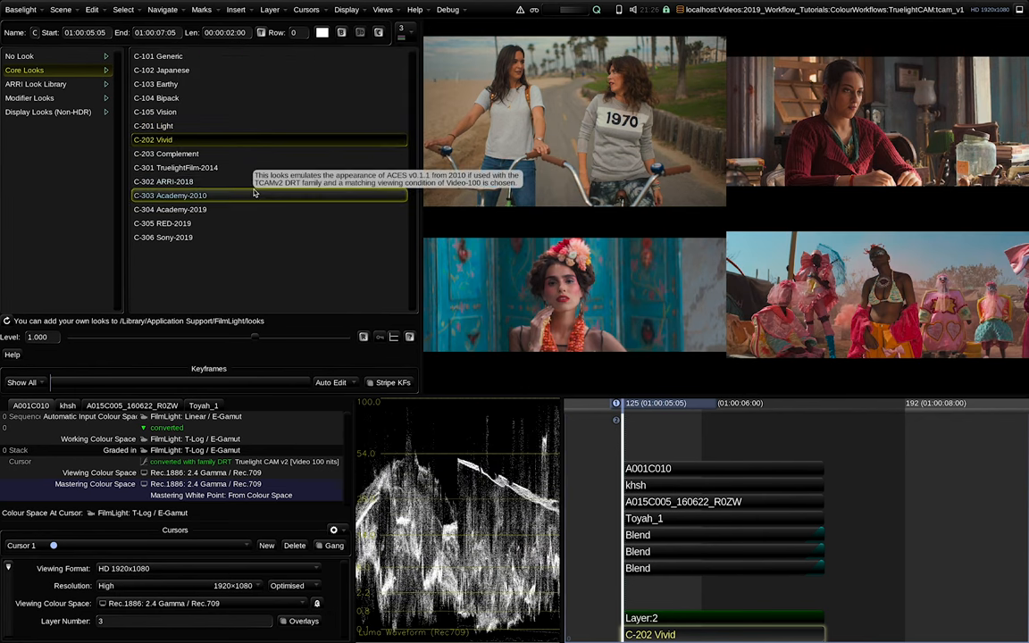
click(165, 153)
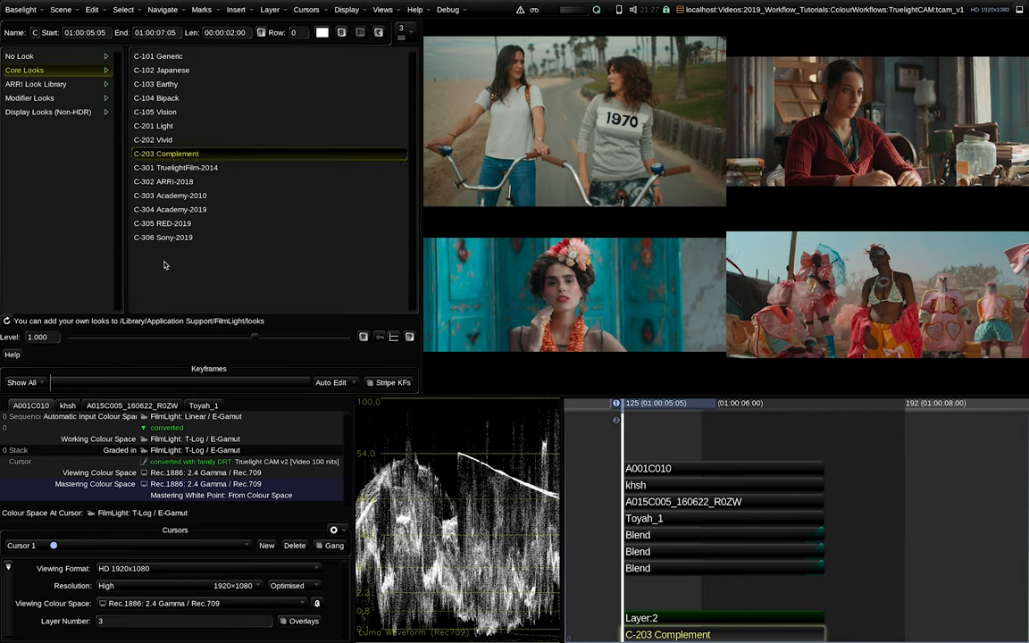
mouse_move(211, 250)
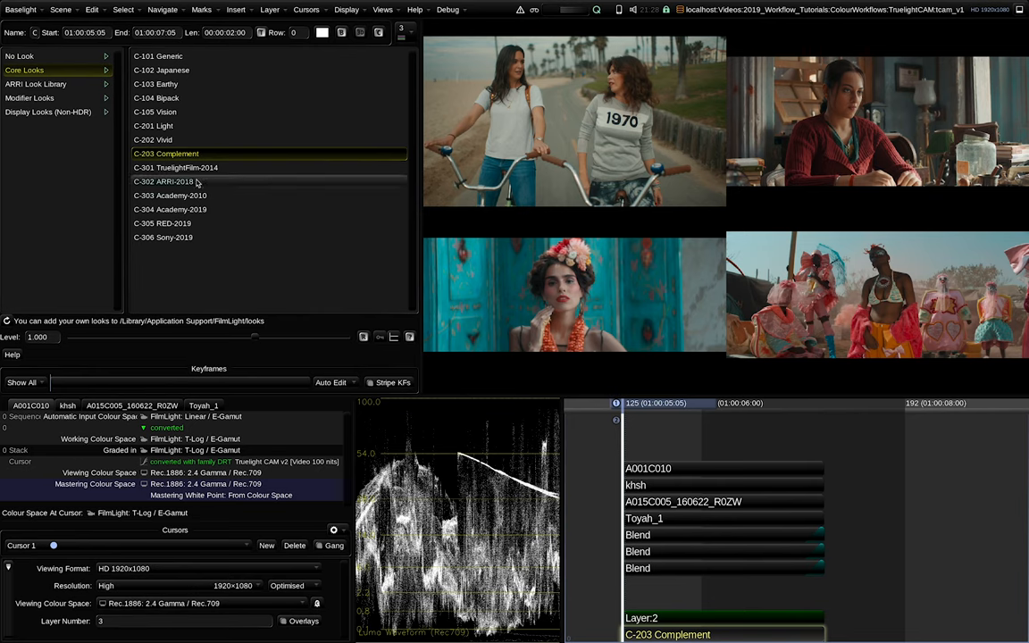
mouse_move(282, 270)
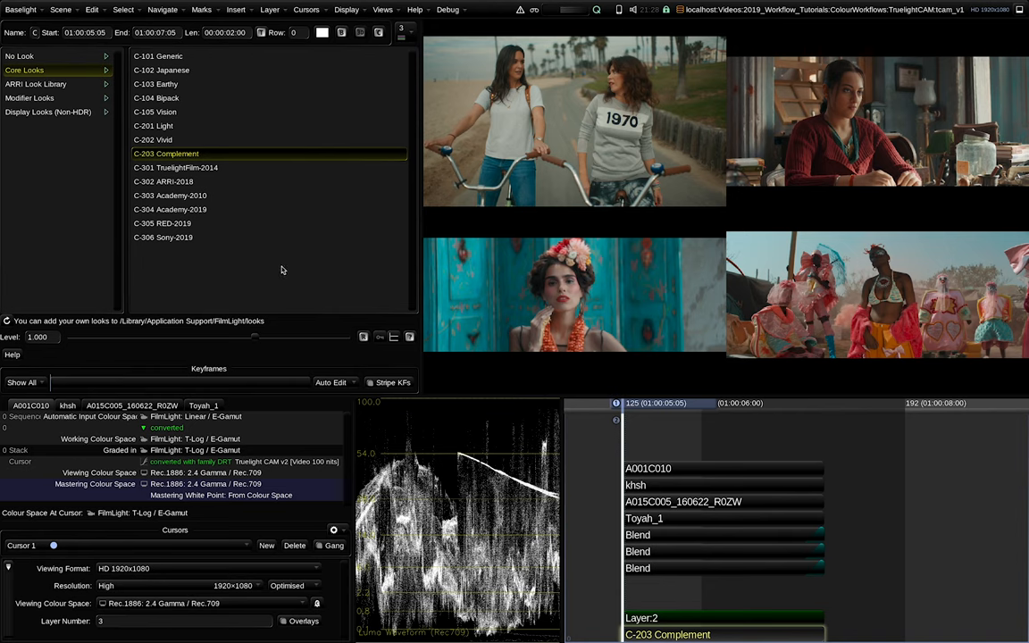
mouse_move(189, 248)
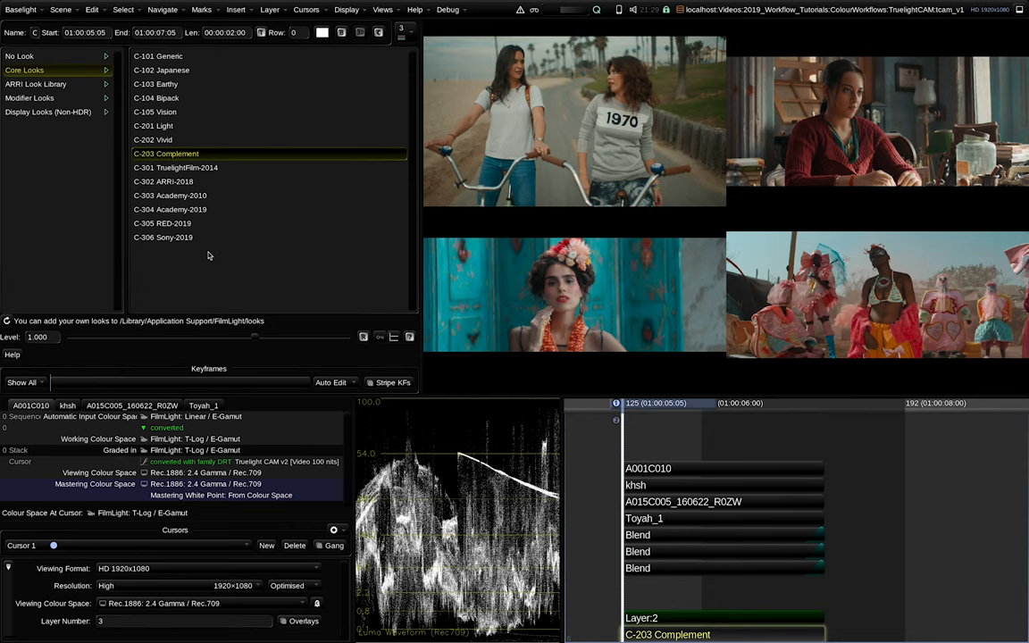
mouse_move(180, 268)
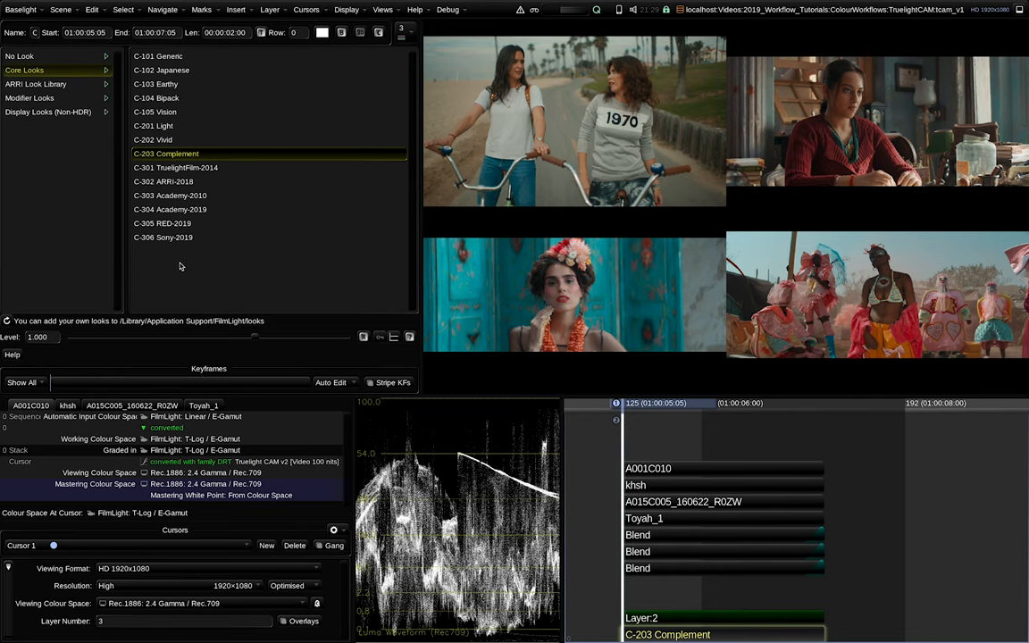
mouse_move(646, 635)
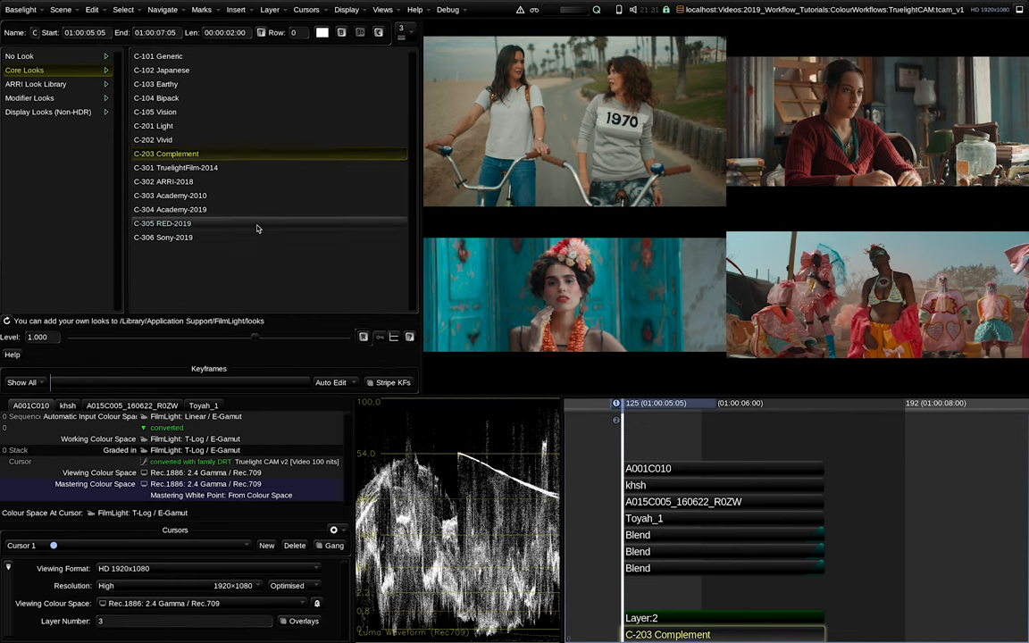
drag(254, 336, 242, 337)
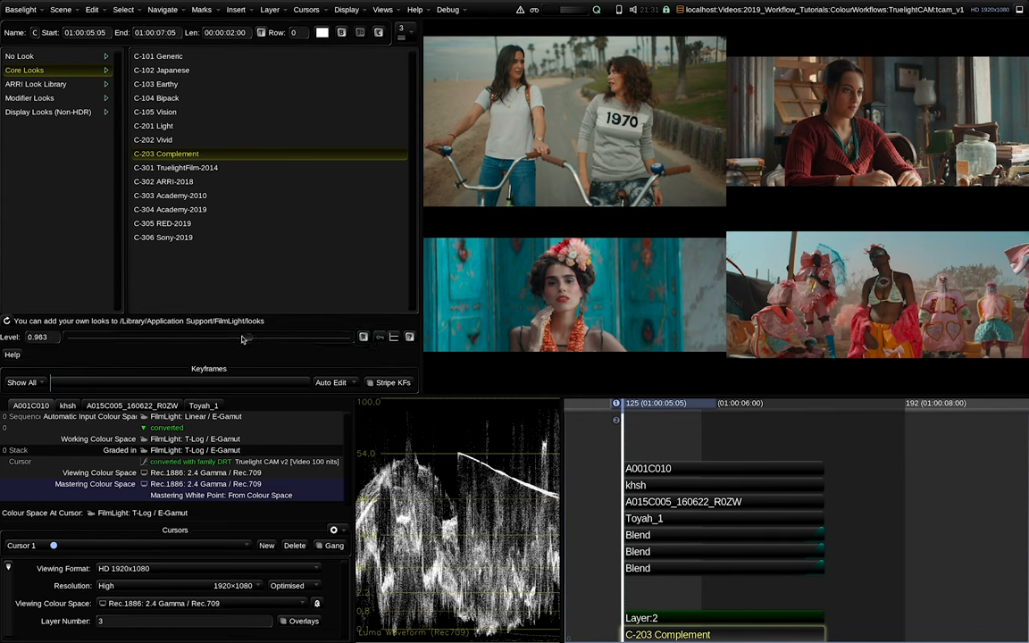
drag(243, 335, 297, 336)
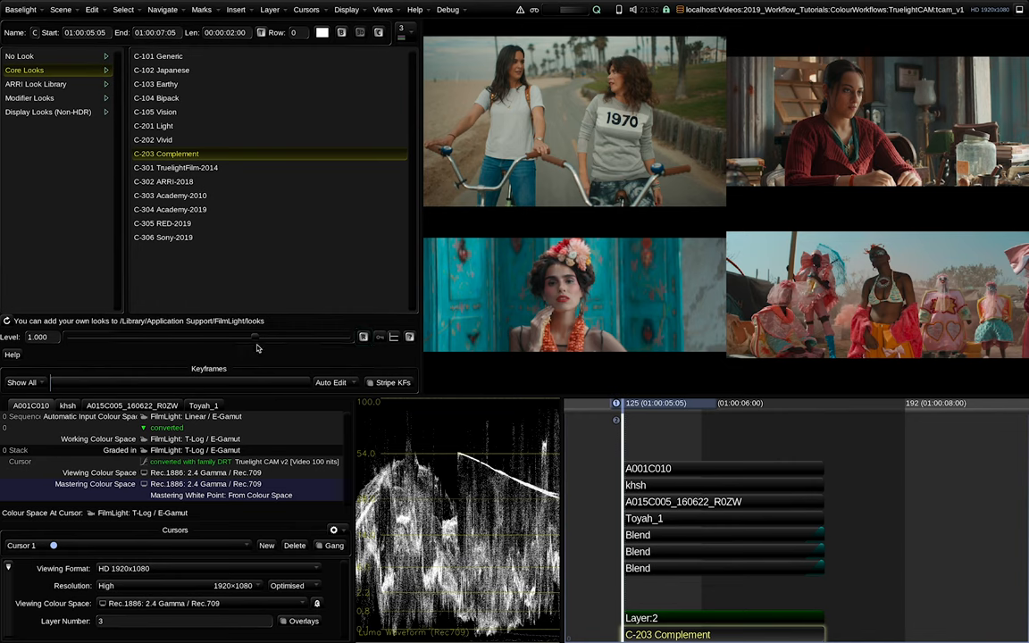
mouse_move(239, 21)
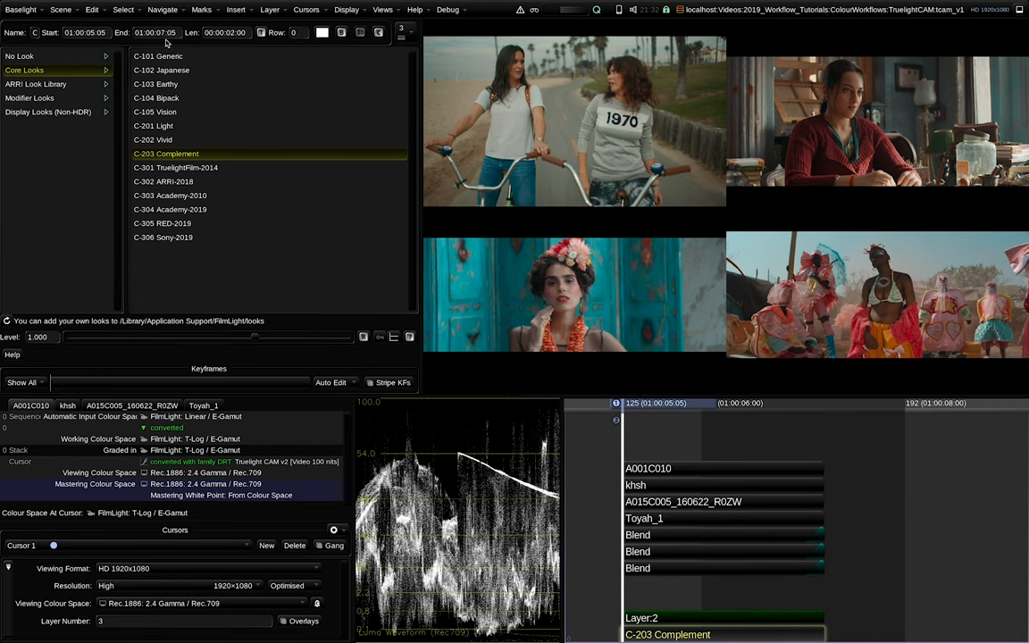
mouse_move(278, 343)
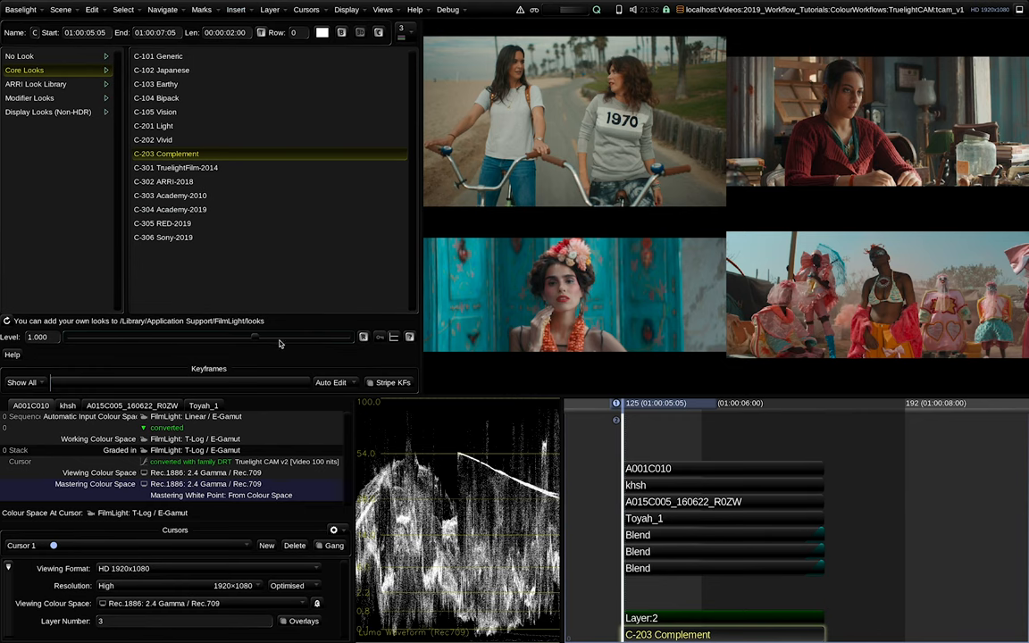
mouse_move(724, 557)
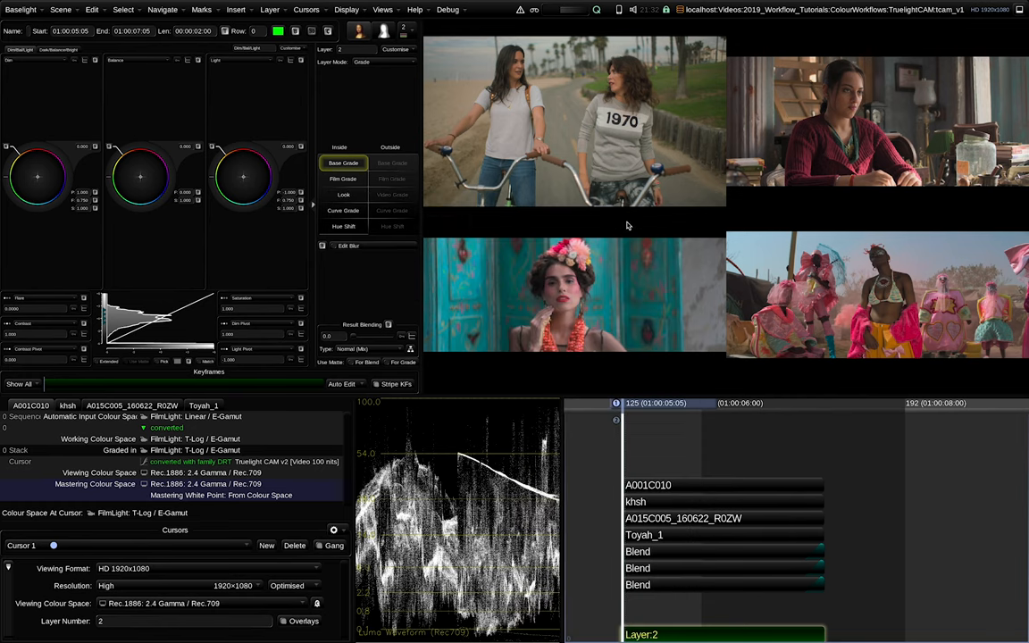
Turn the layer's Curve Grade operator into a Look operator in the grade stack
click(343, 194)
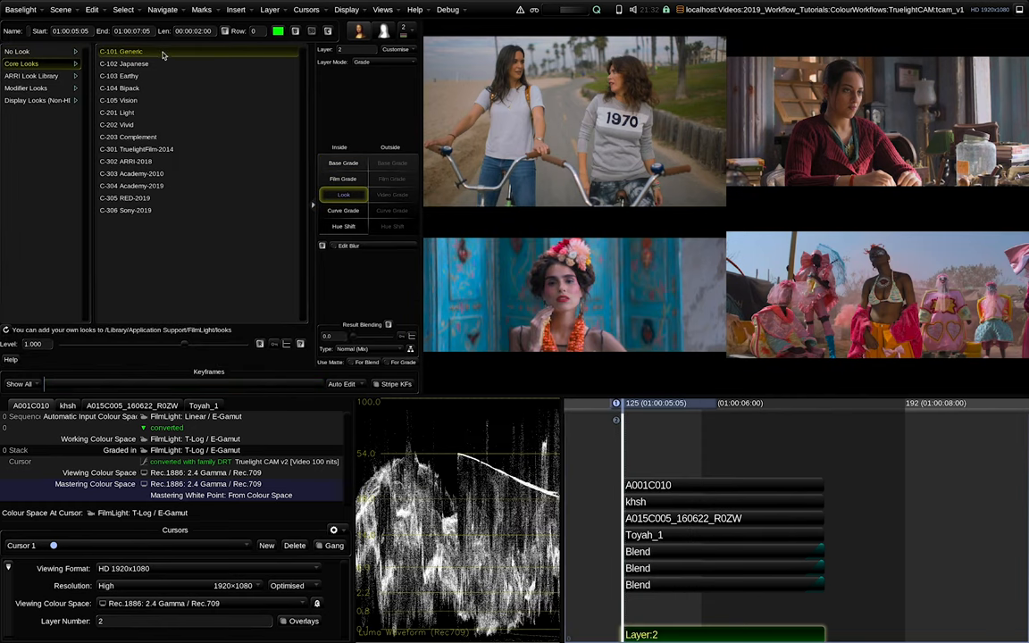
click(129, 136)
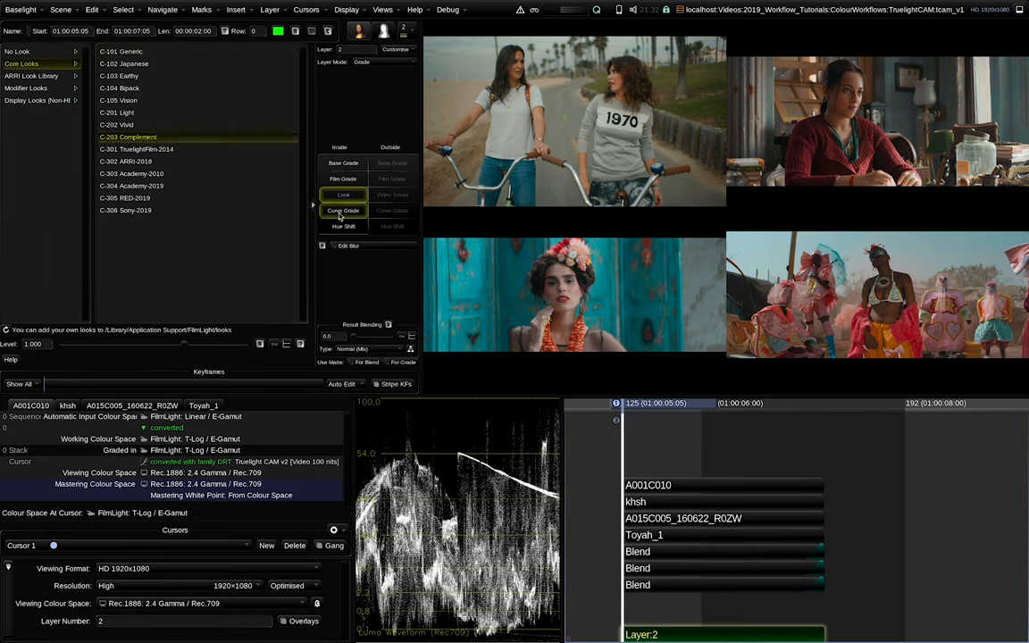
right_click(343, 211)
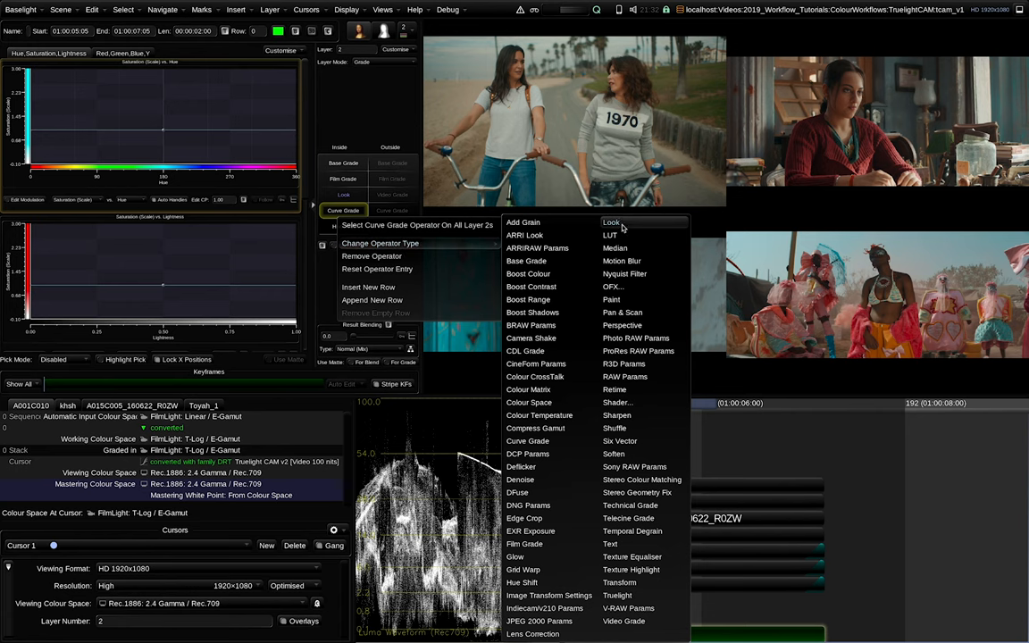
click(610, 221)
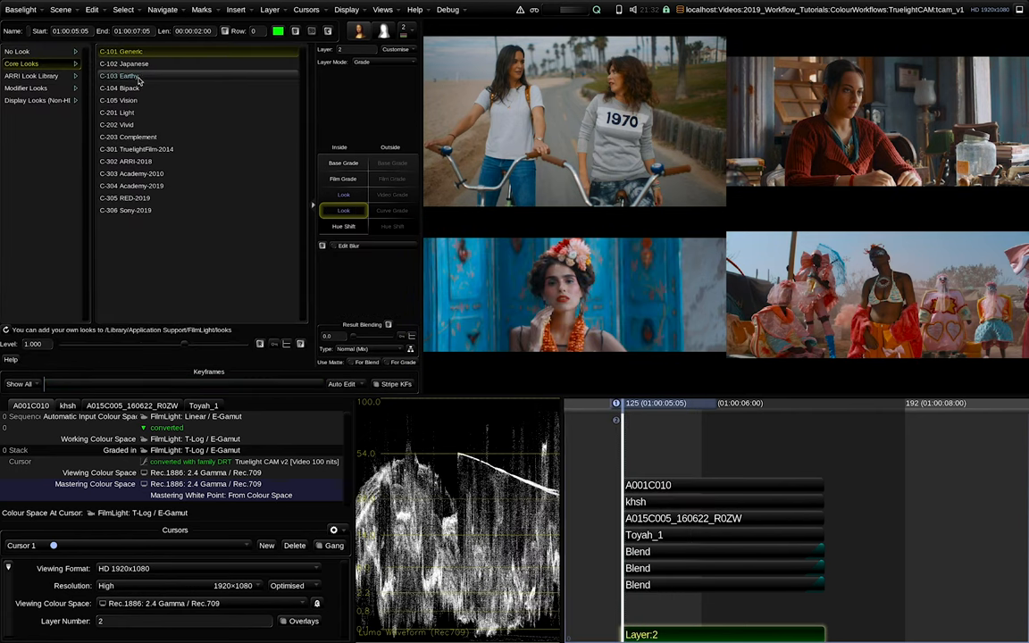
Apply C-203 Complement after trying C-103 Earthy and blend its level down to about 0.5
click(122, 75)
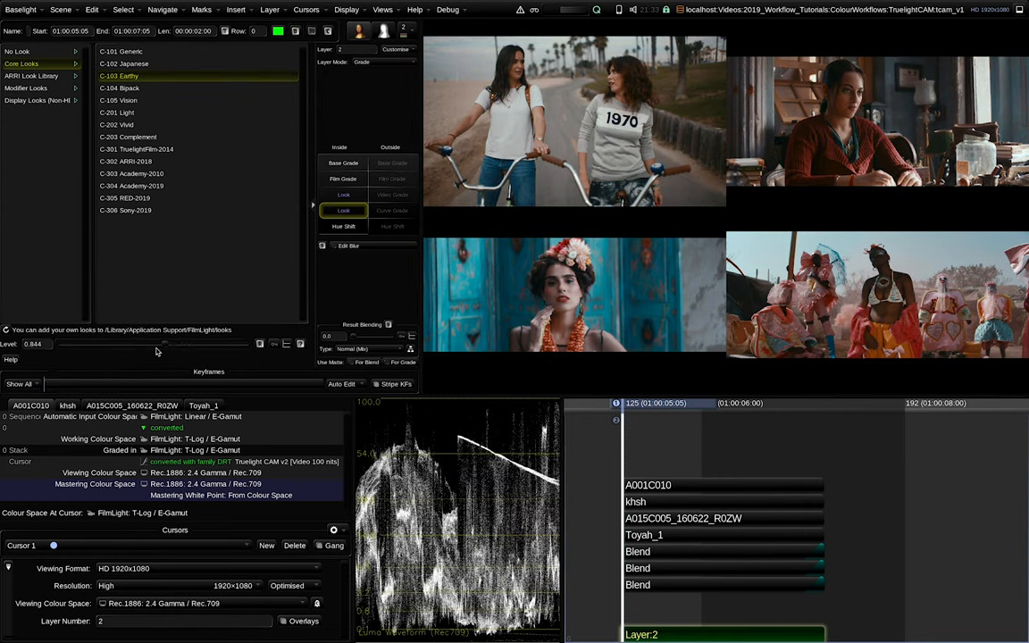
click(129, 136)
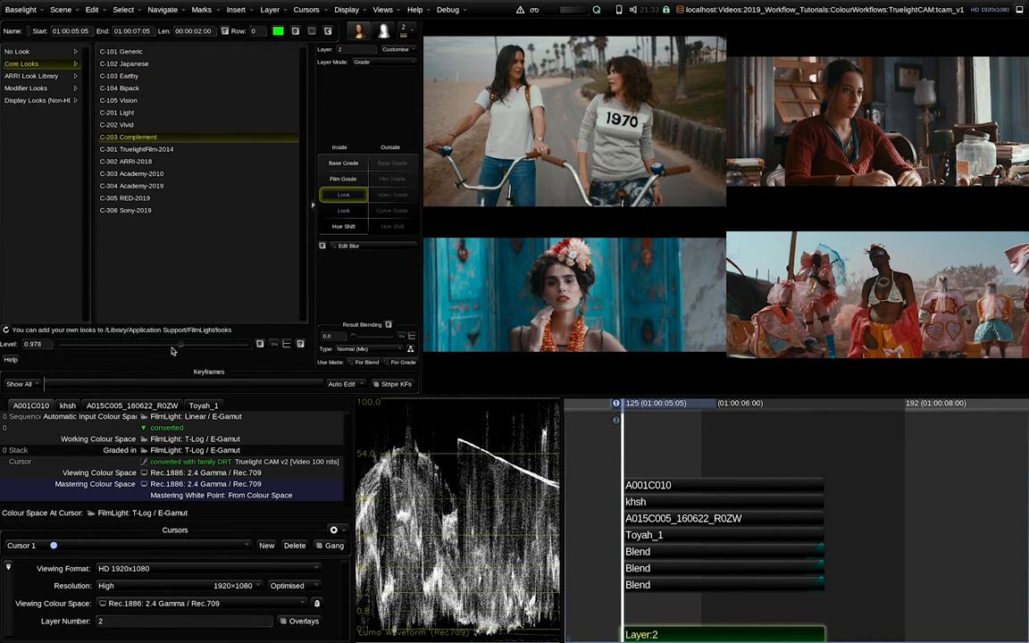
drag(179, 343, 125, 342)
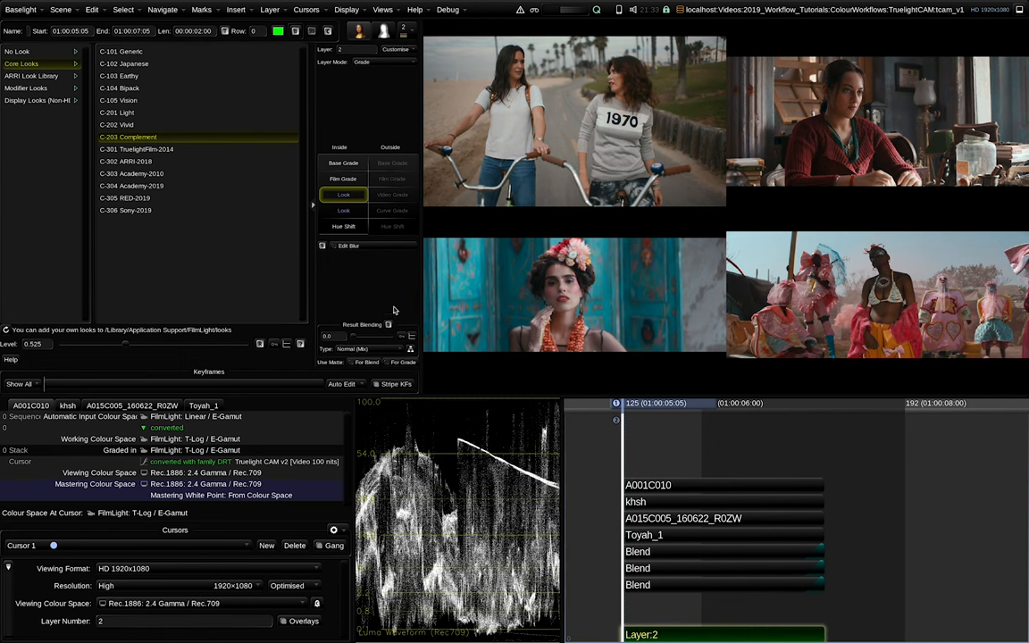
mouse_move(187, 256)
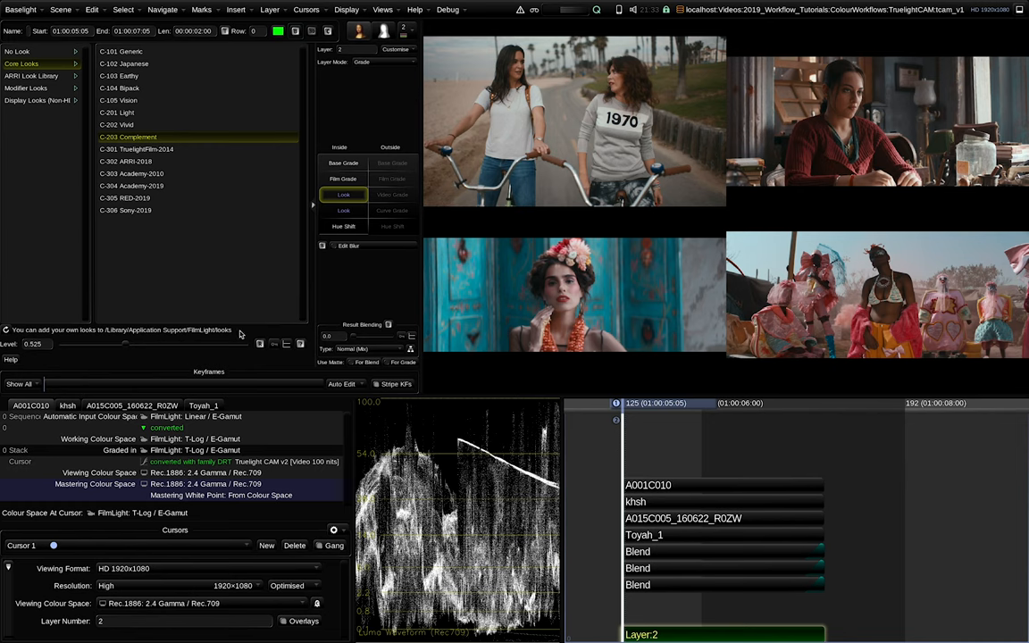
click(118, 75)
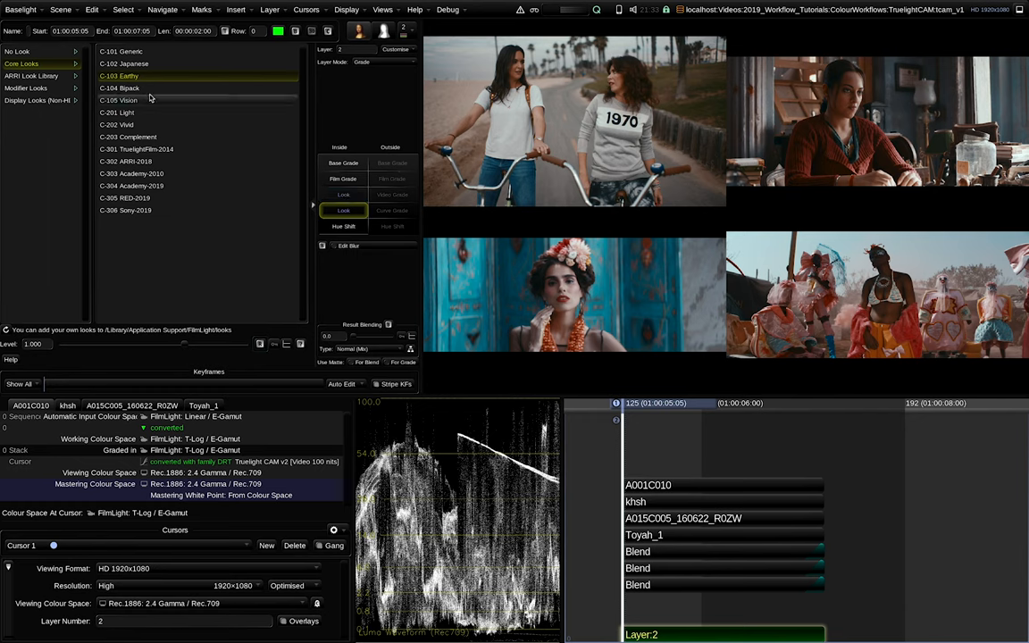
click(127, 136)
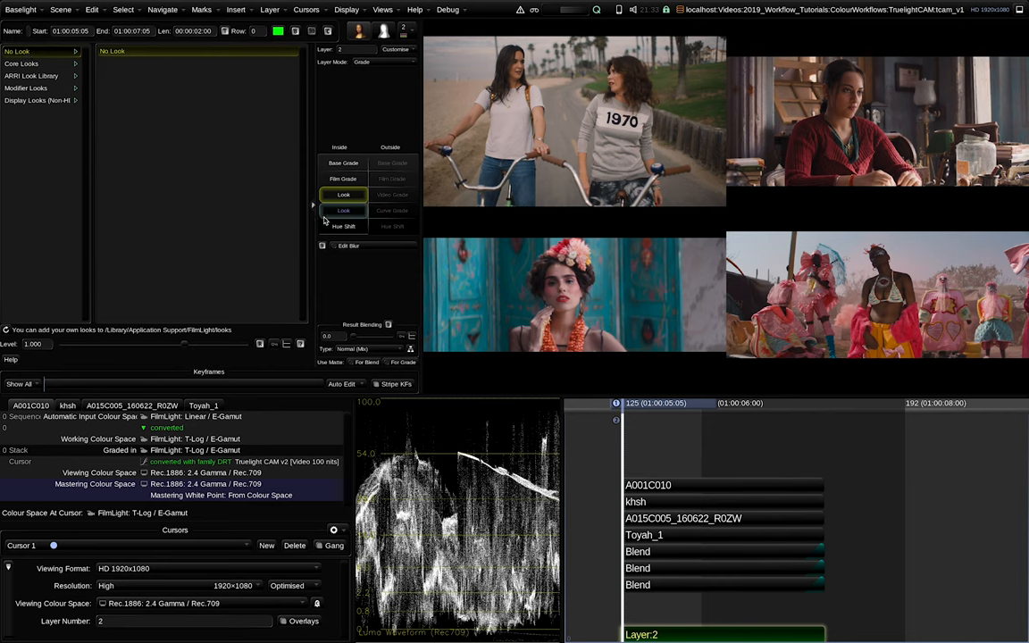
click(22, 64)
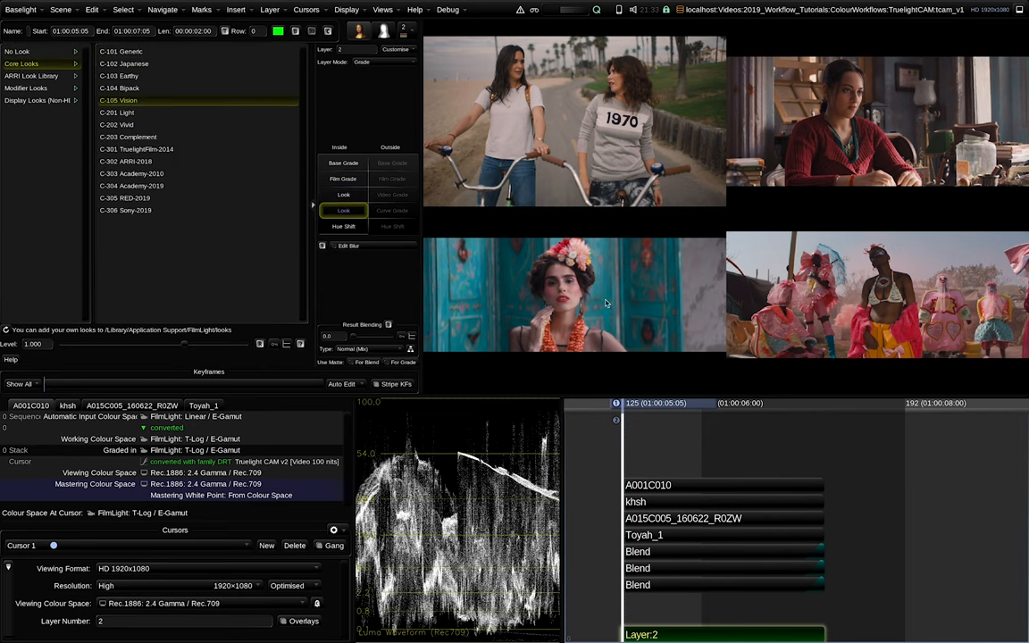
mouse_move(700, 291)
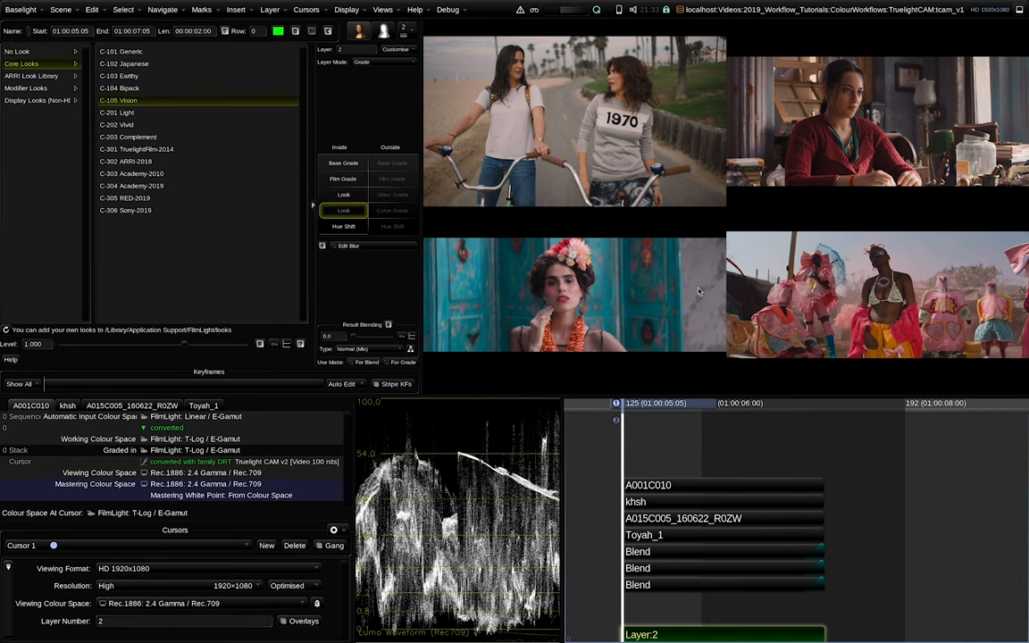
click(122, 50)
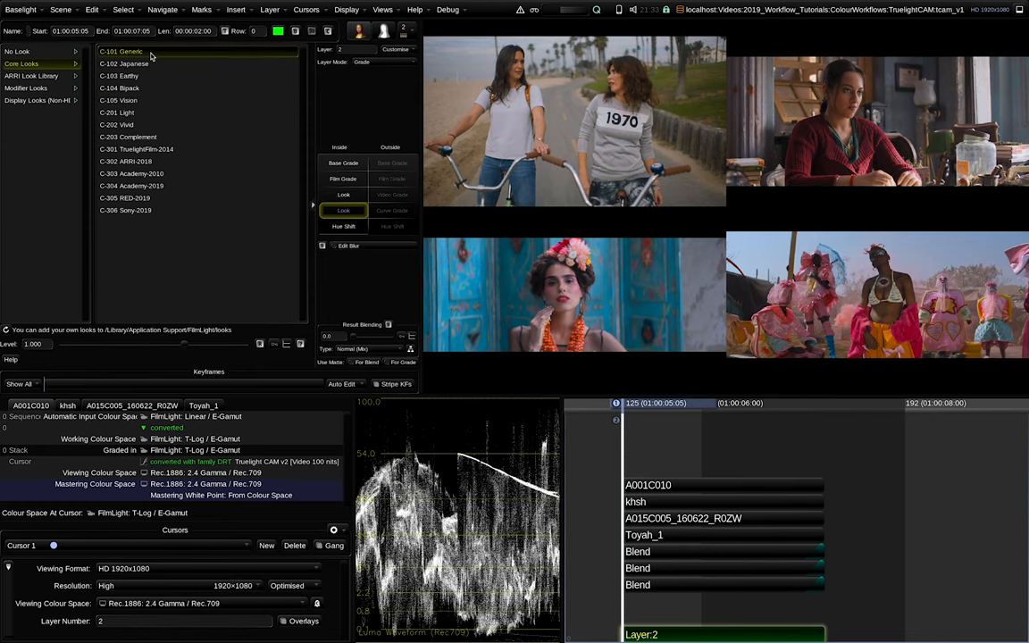
click(121, 75)
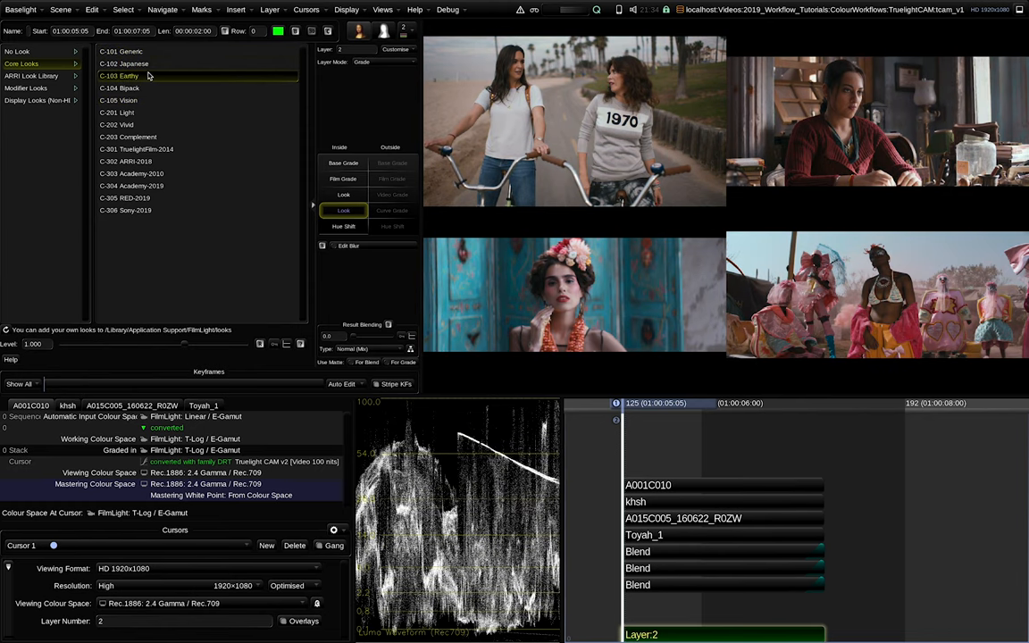
click(118, 100)
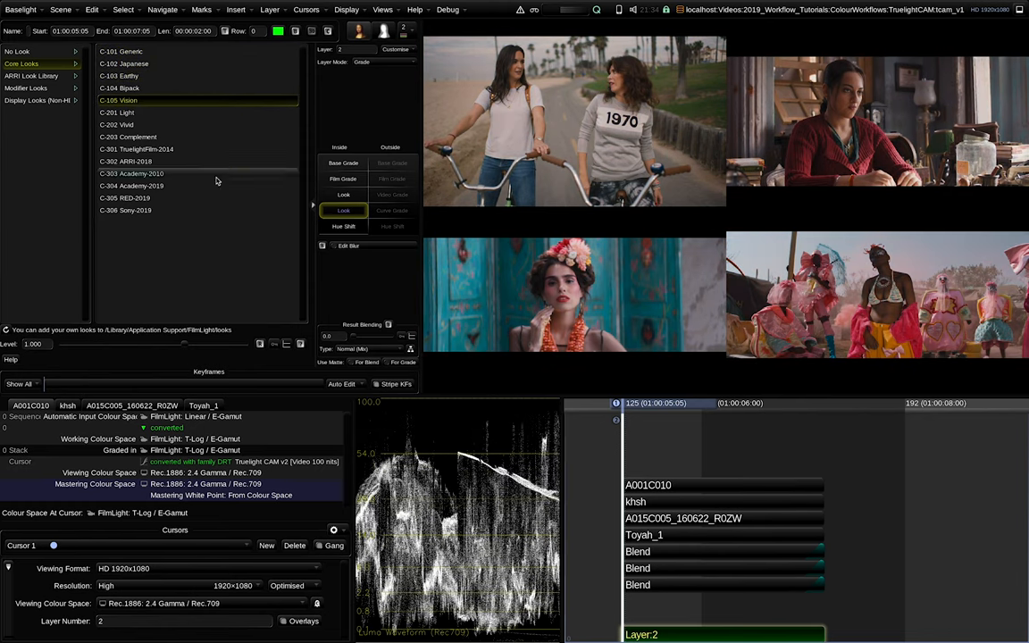
Browse the Modifier Looks category and add a new grade layer, Layer 3, to the shot
click(27, 87)
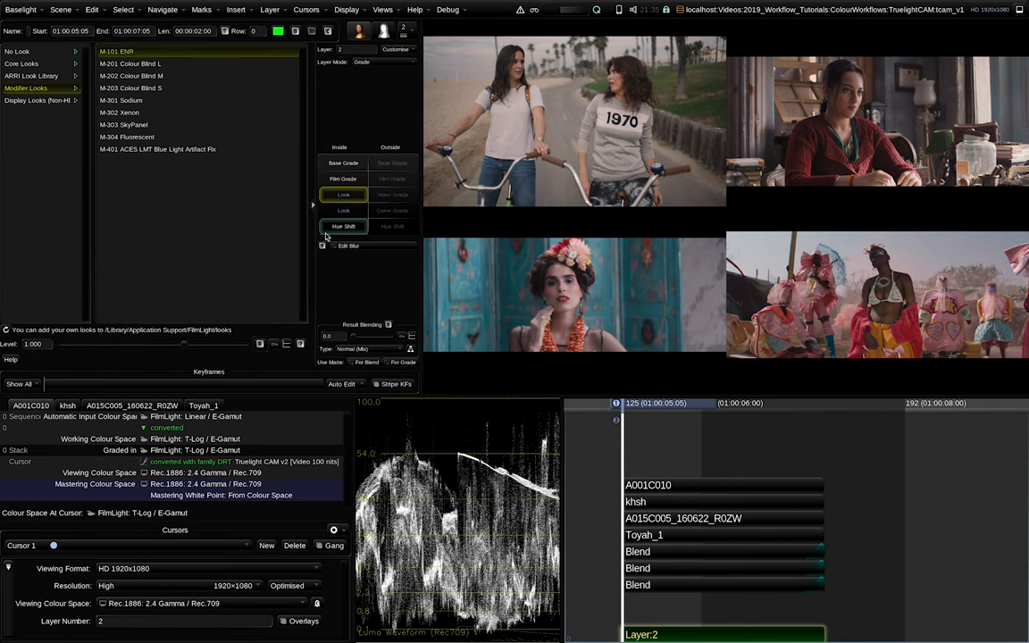
click(343, 195)
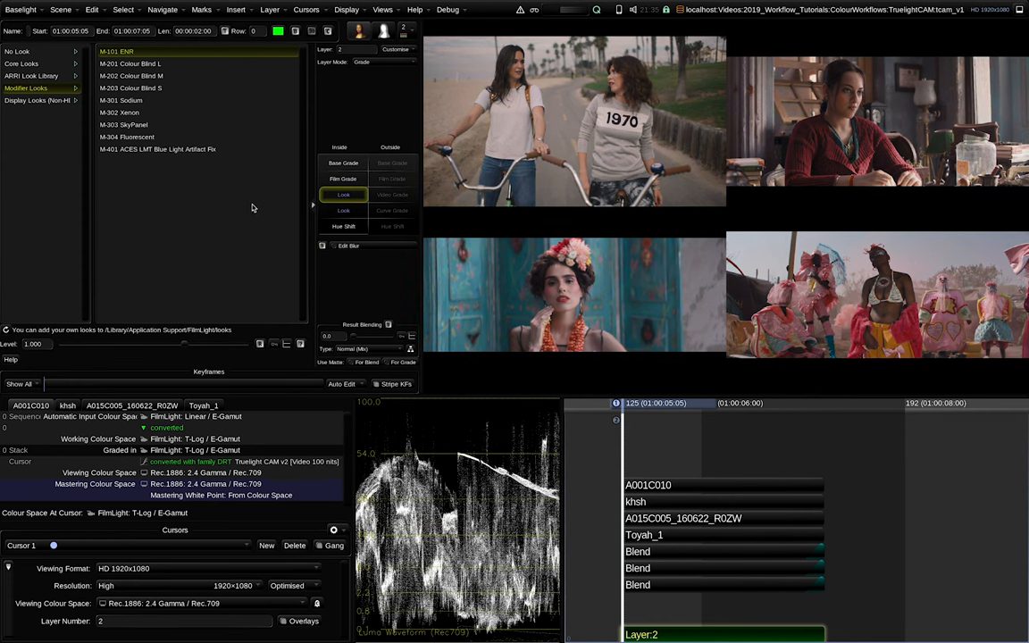
mouse_move(318, 261)
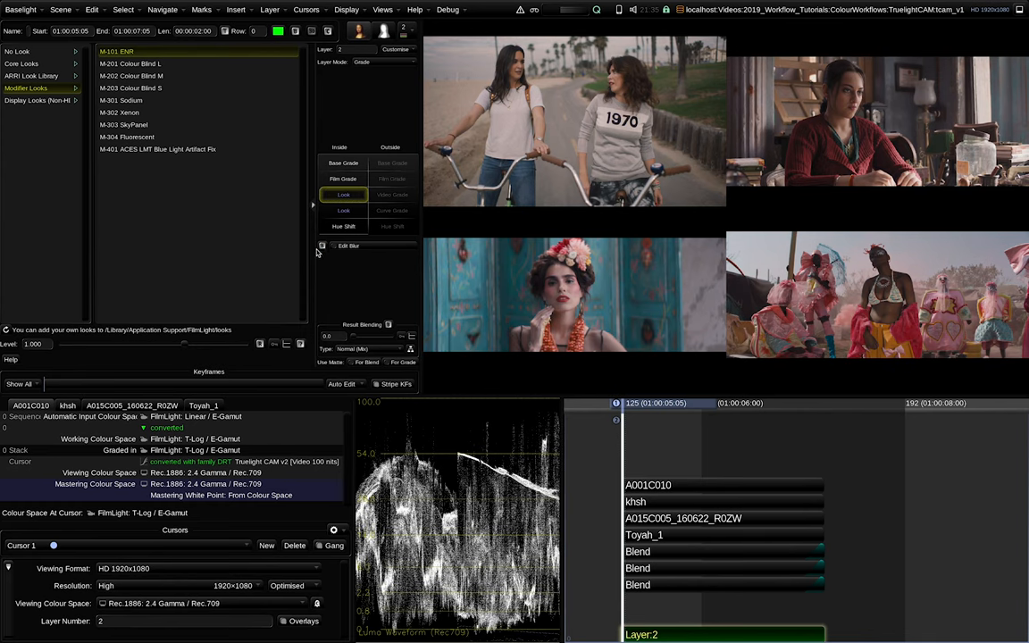
mouse_move(294, 274)
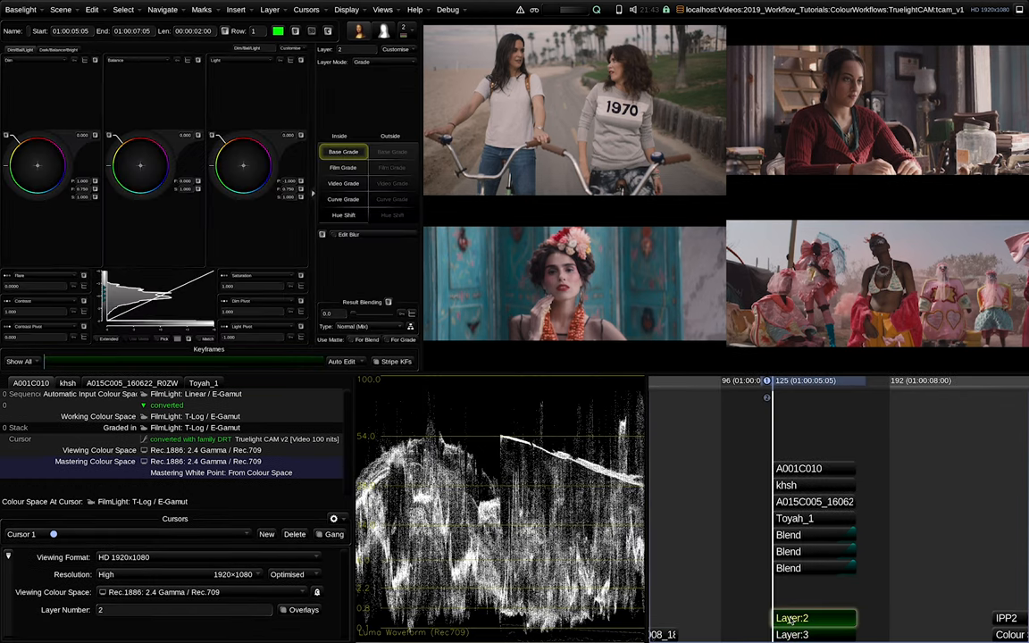
Add grade layers Layer 3 and Layer 4 to the shot and change Layer 2's grade operator type
click(793, 634)
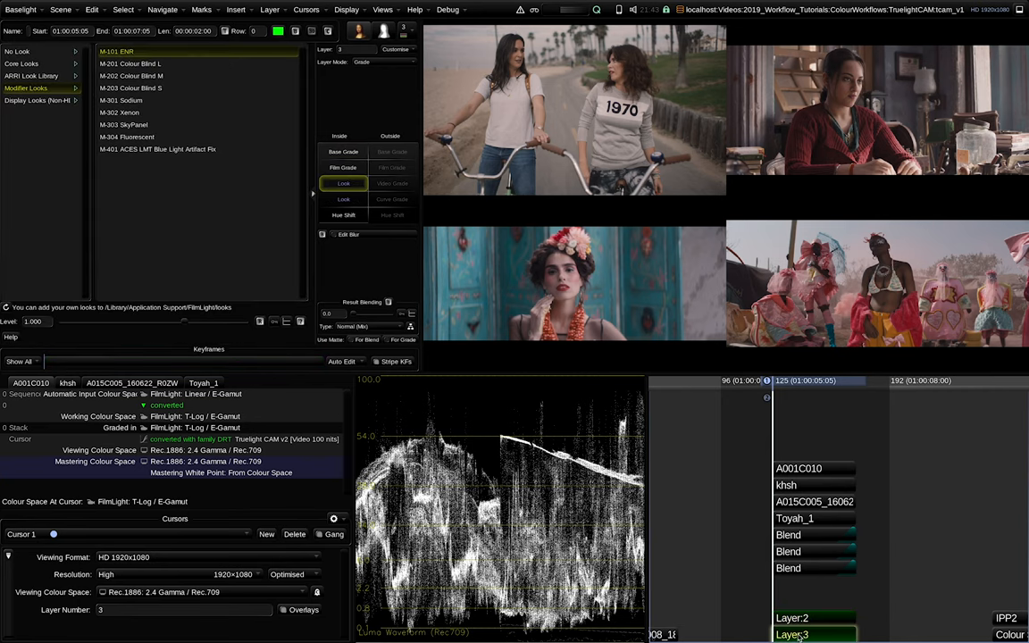
click(793, 600)
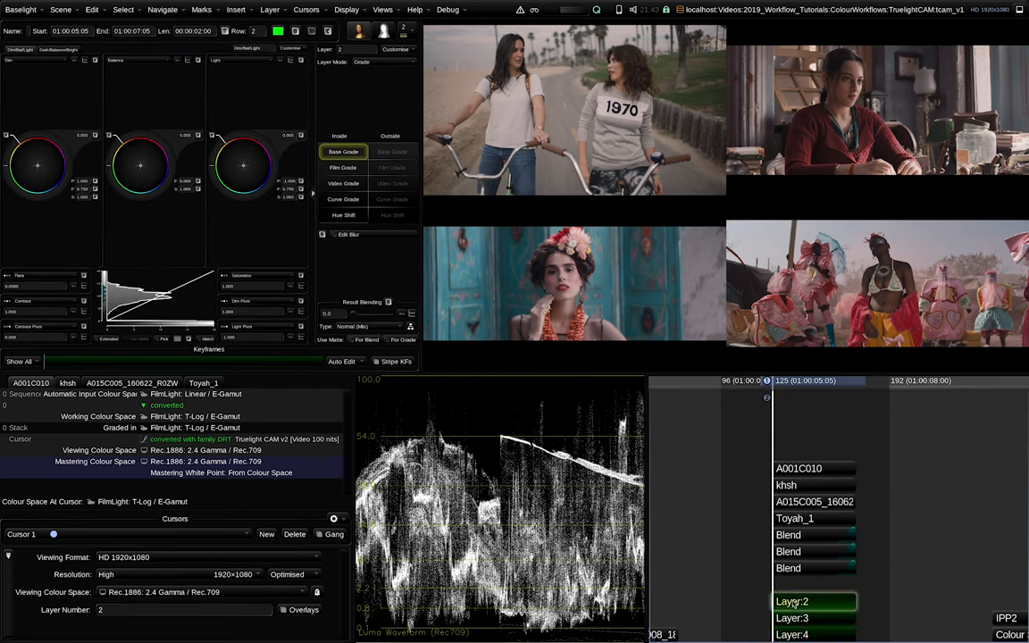
click(793, 634)
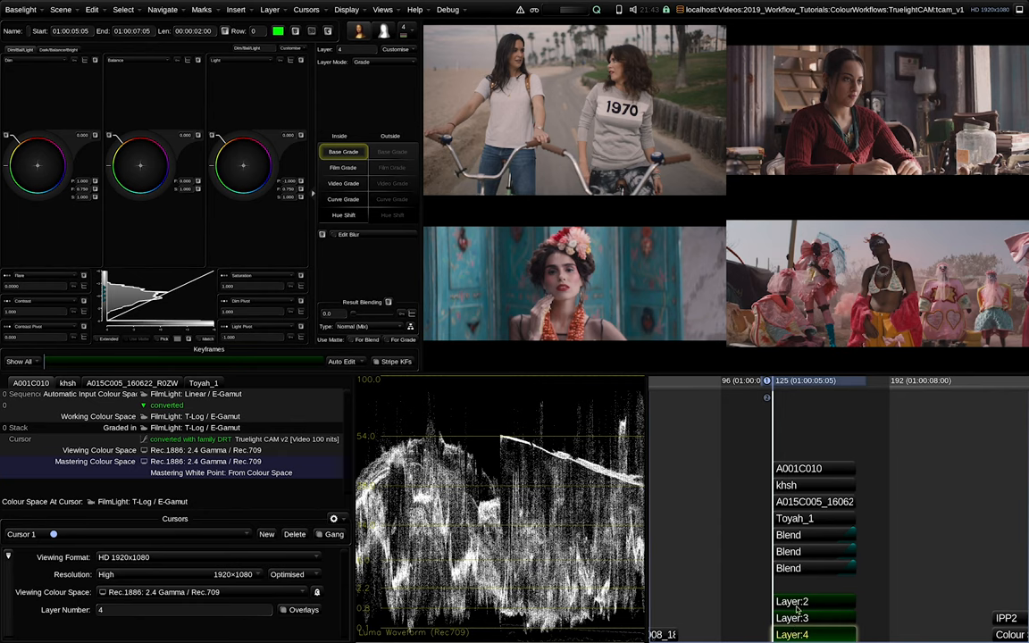
click(793, 600)
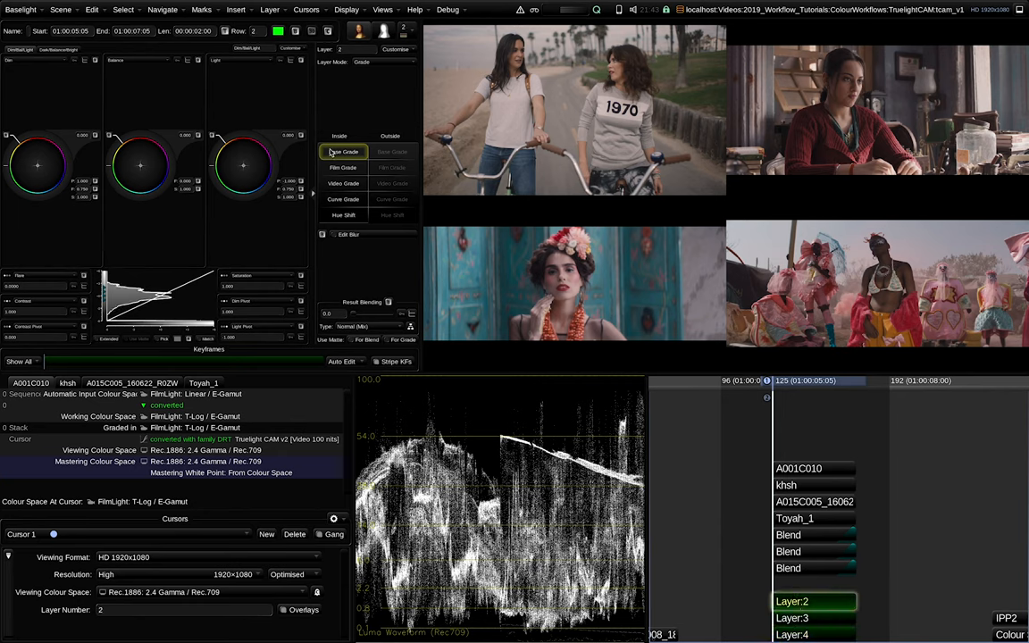
click(342, 168)
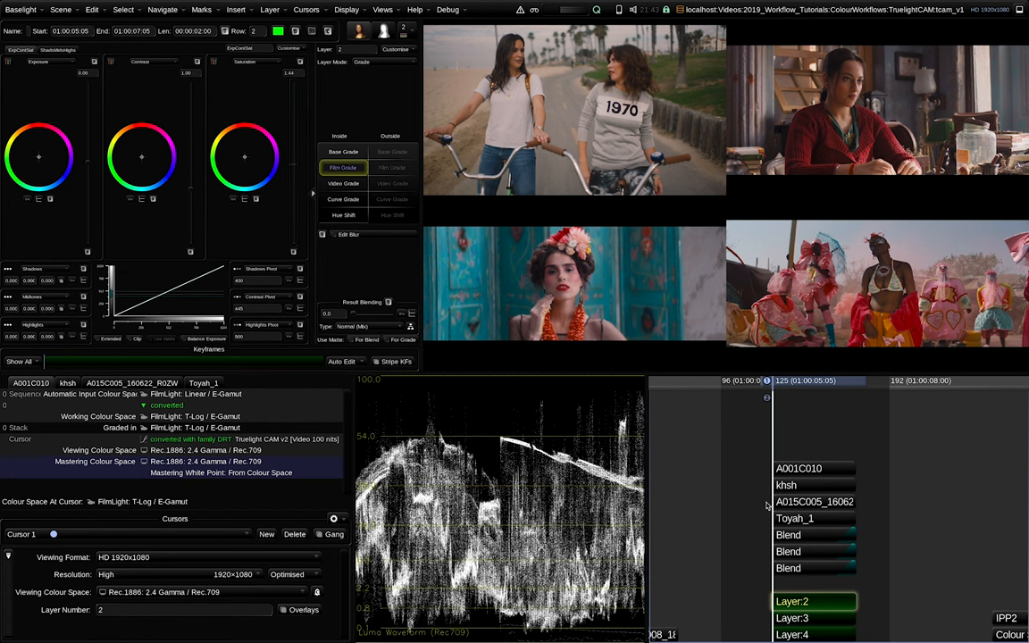
click(793, 634)
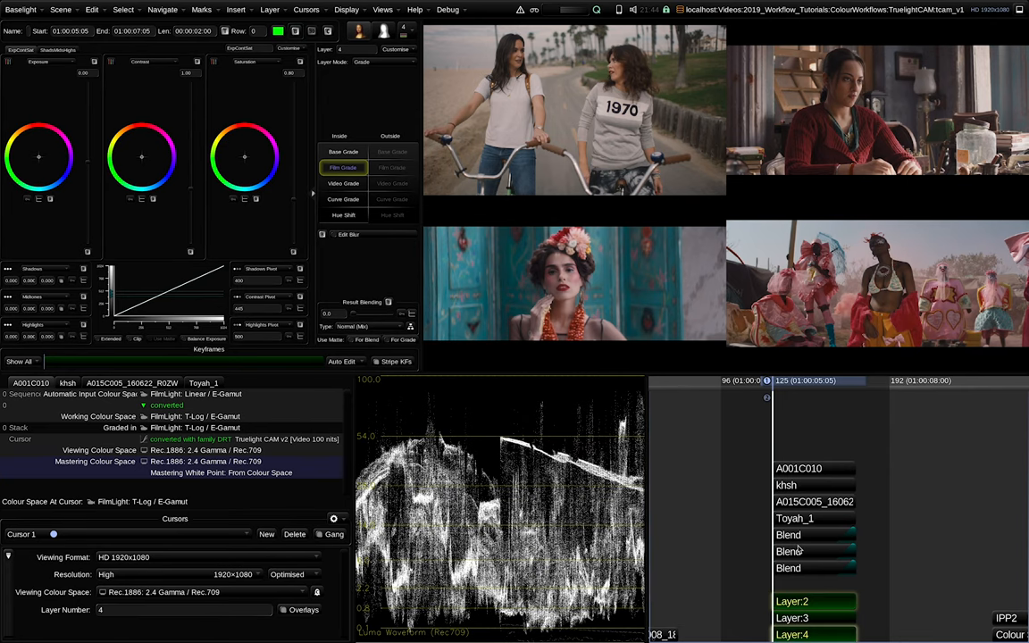
mouse_move(797, 543)
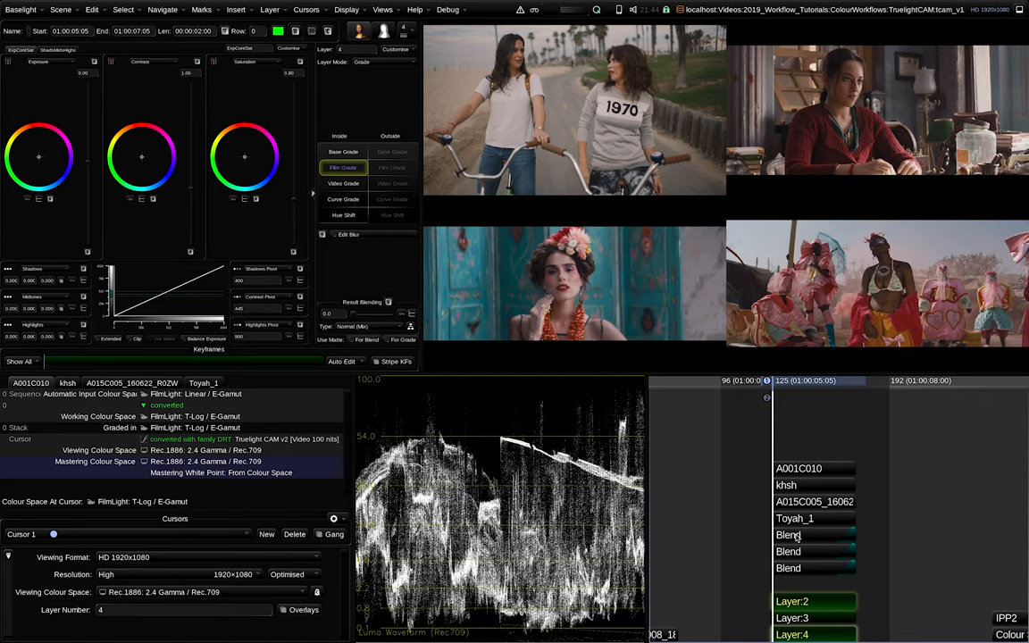
mouse_move(464, 357)
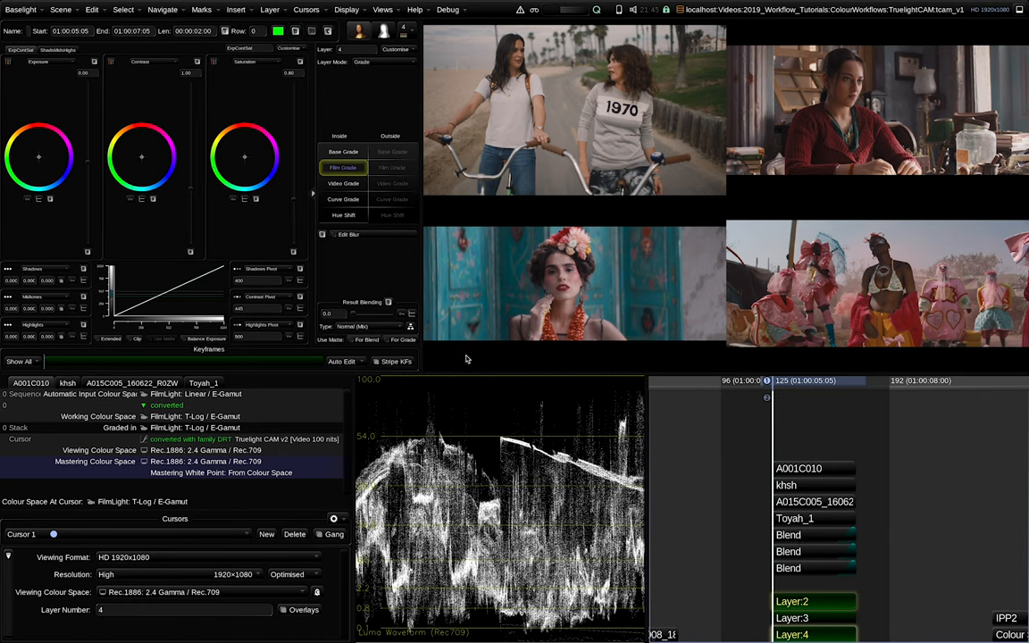
Set Layer 4's operator to Base Grade and show the core looks library
click(807, 600)
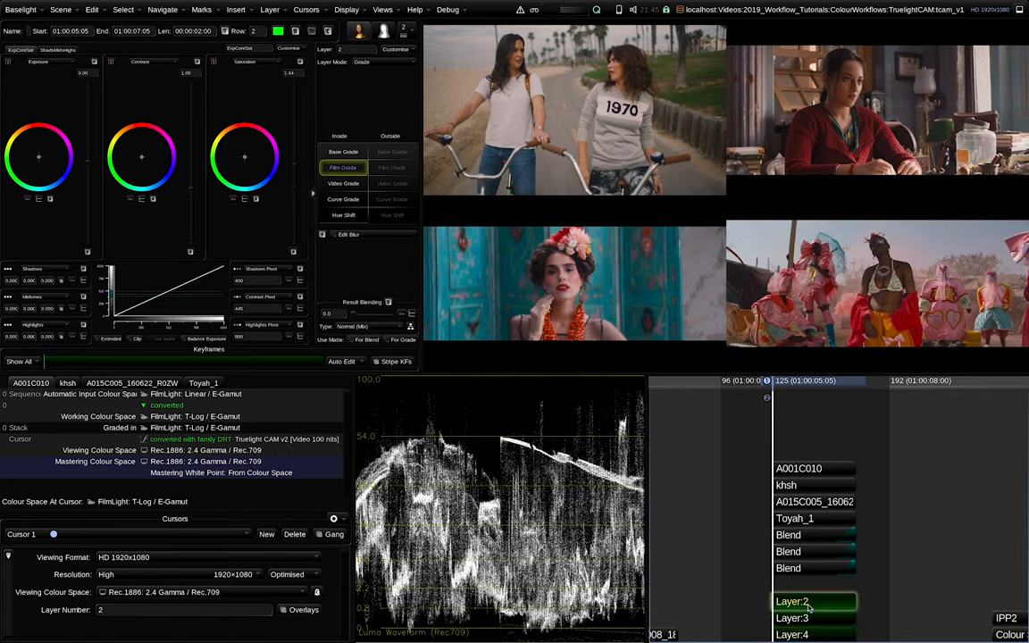
click(343, 150)
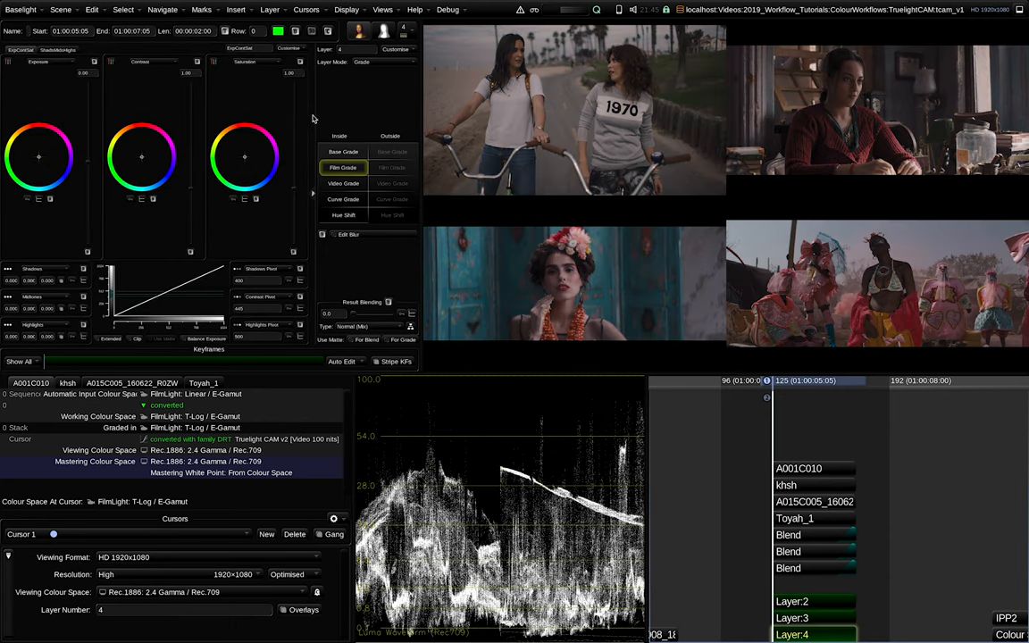
click(343, 150)
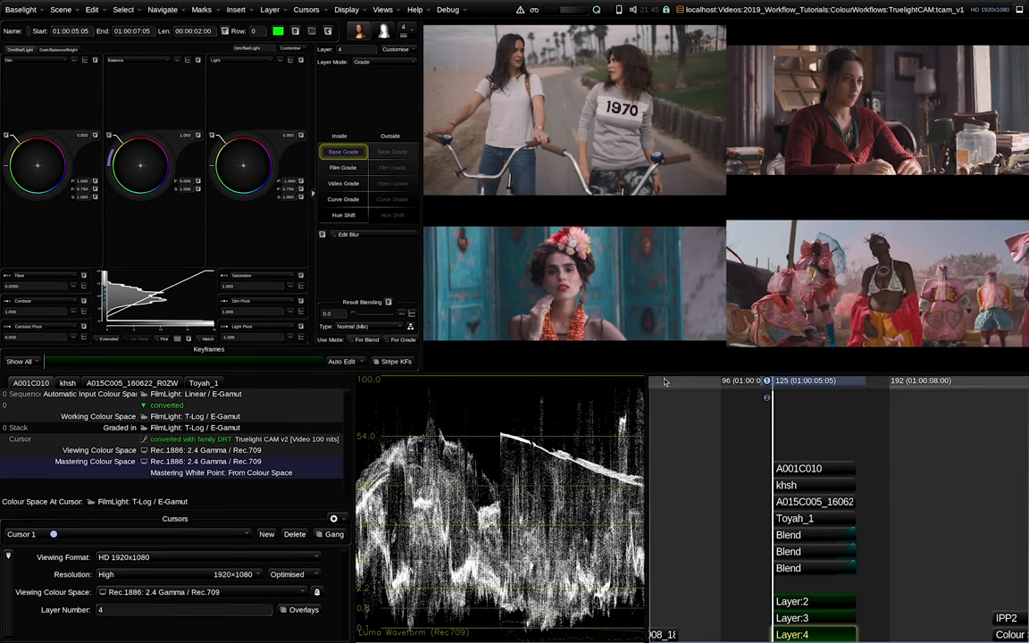
click(297, 30)
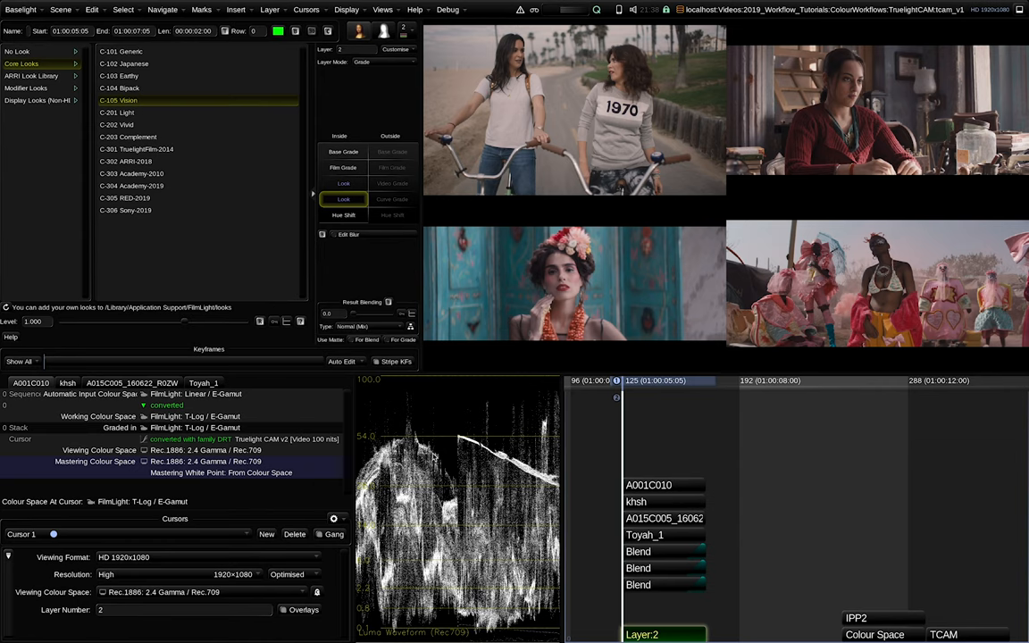
mouse_move(68, 147)
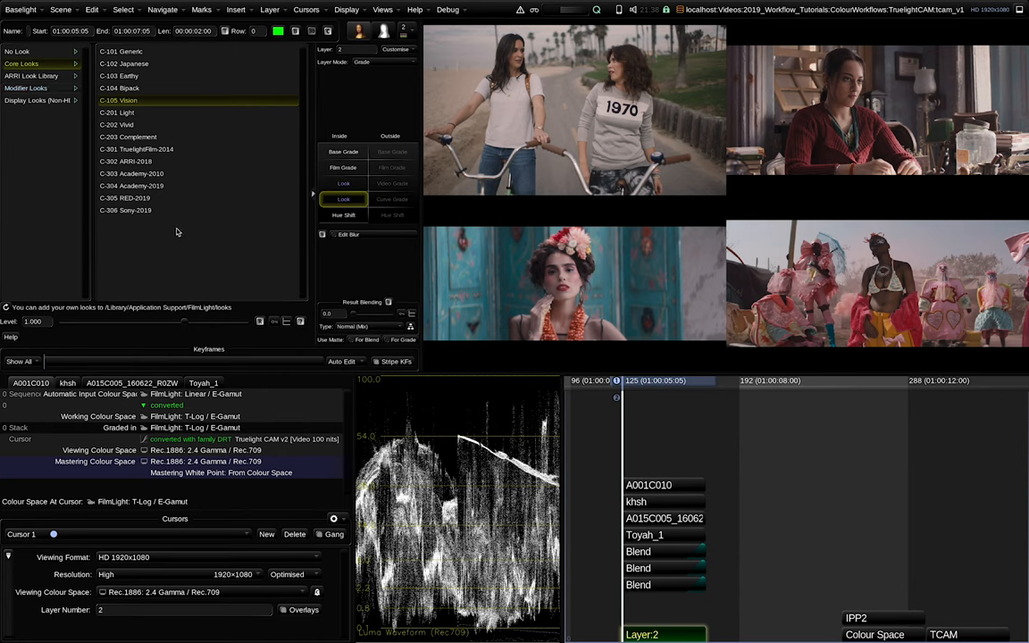
mouse_move(177, 259)
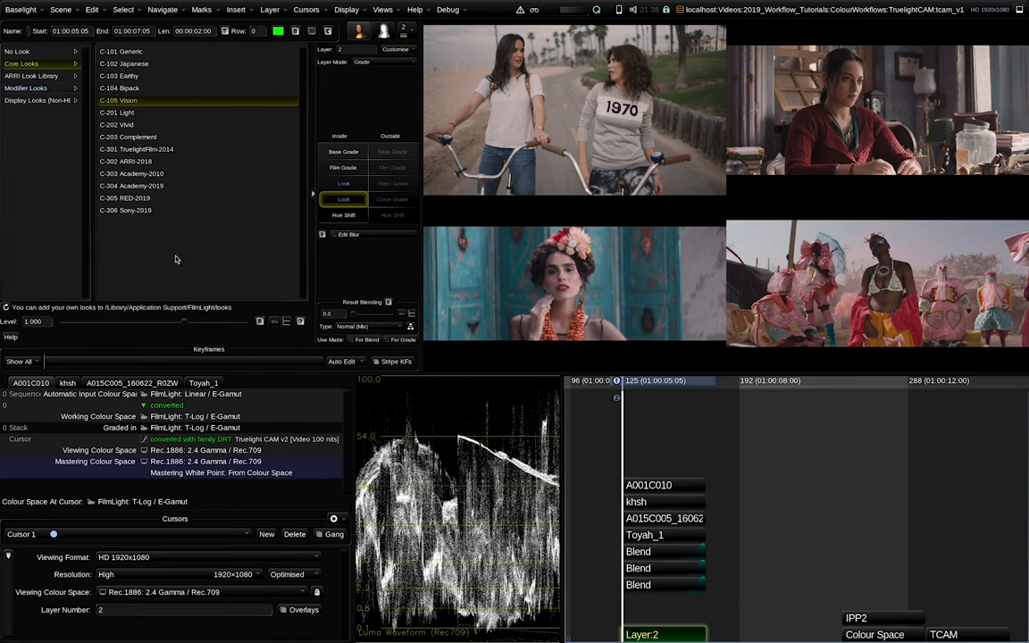
mouse_move(169, 263)
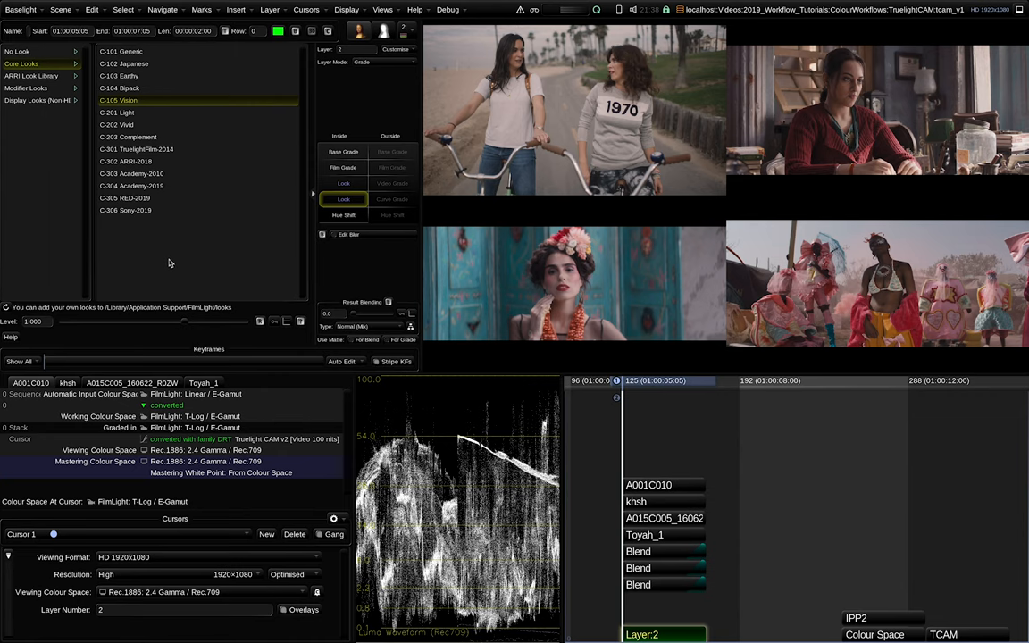
mouse_move(168, 264)
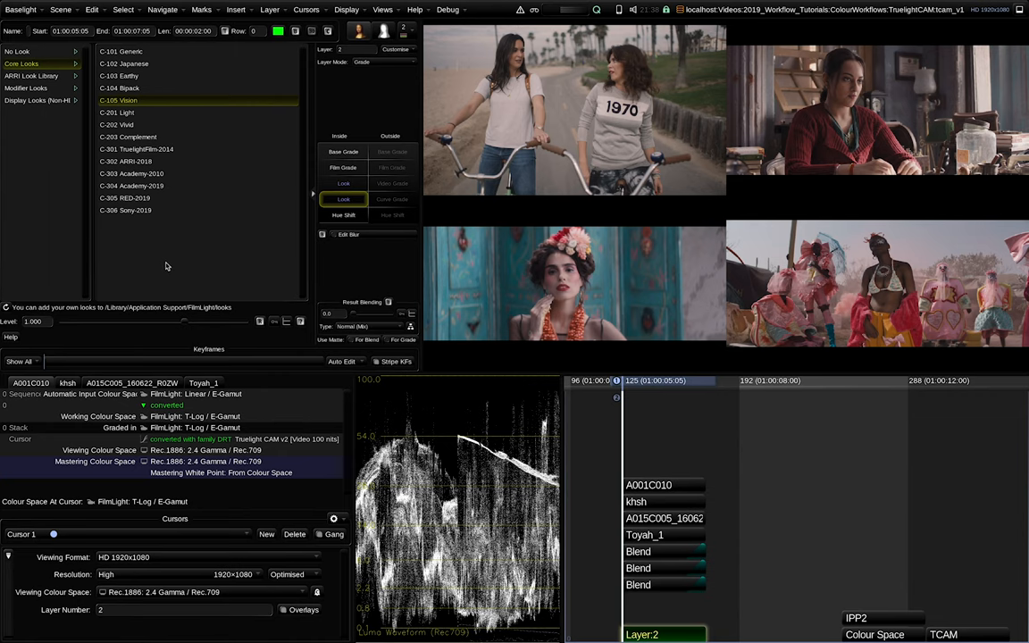
mouse_move(164, 264)
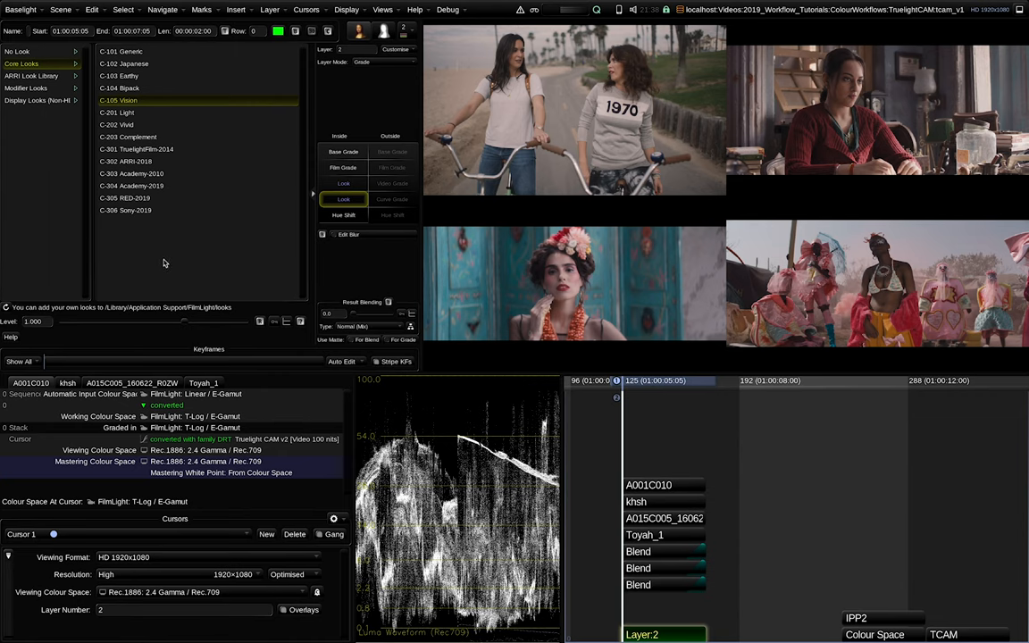
mouse_move(165, 254)
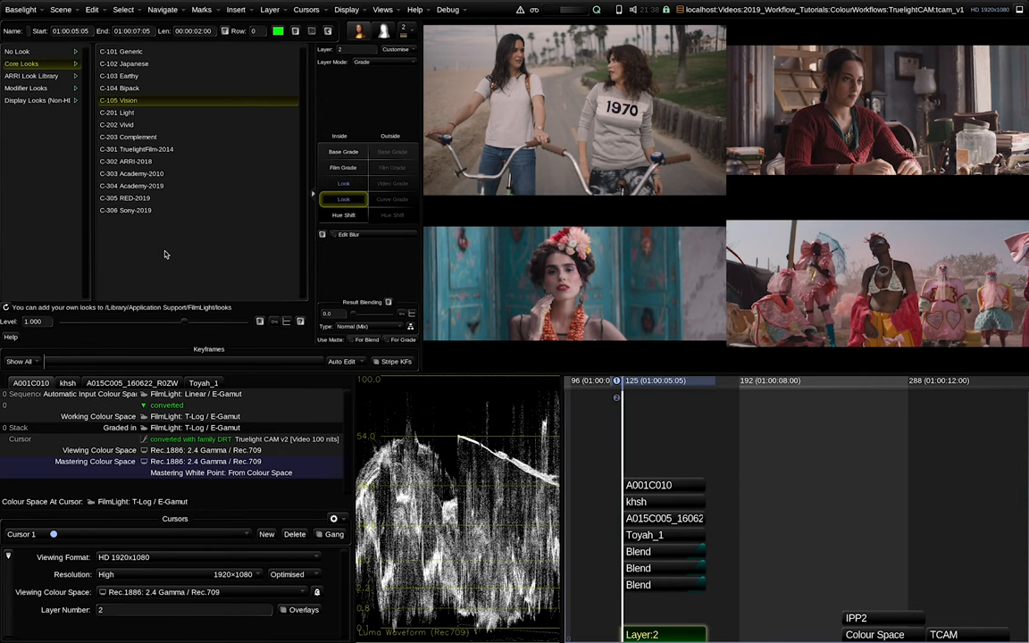
mouse_move(163, 254)
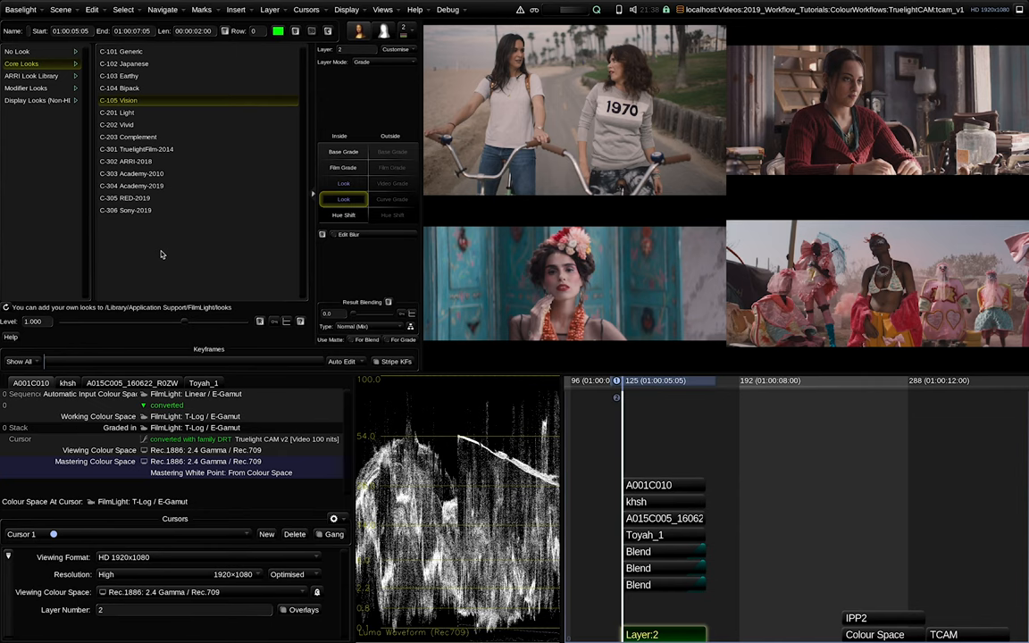
mouse_move(164, 251)
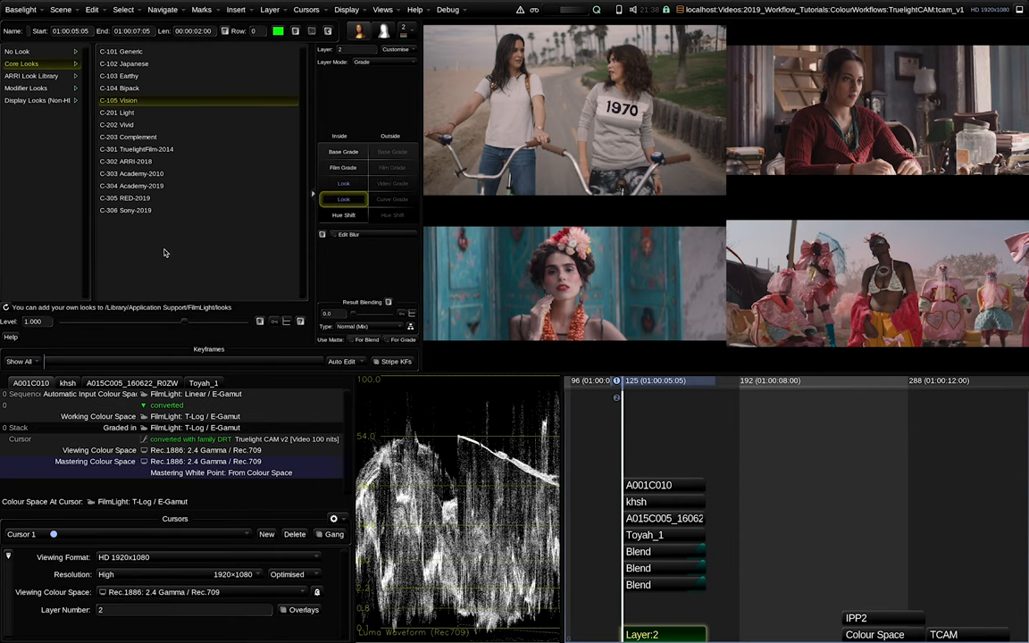
mouse_move(165, 243)
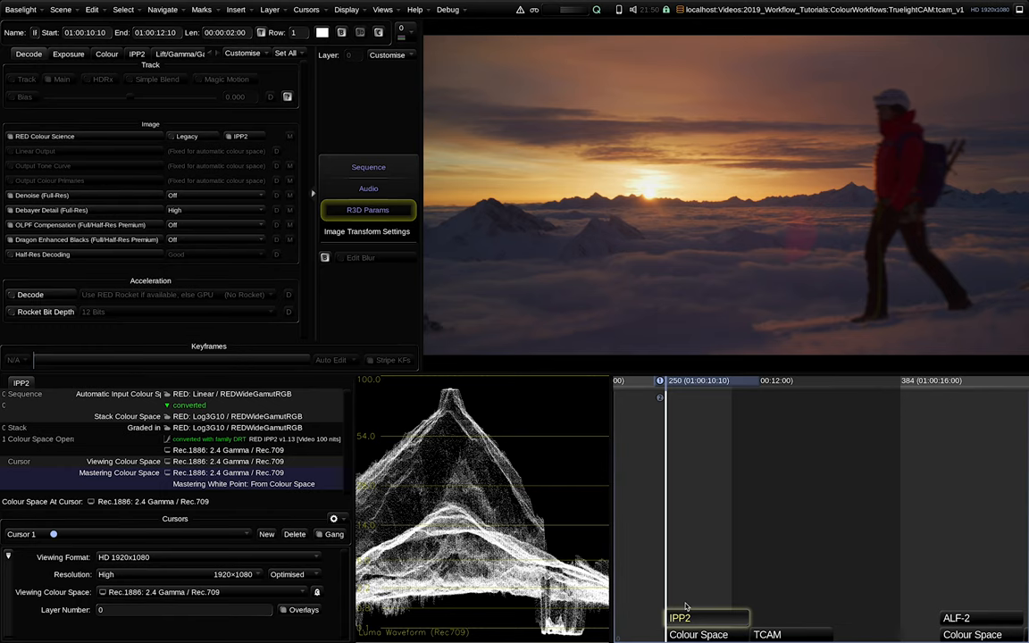
mouse_move(312, 461)
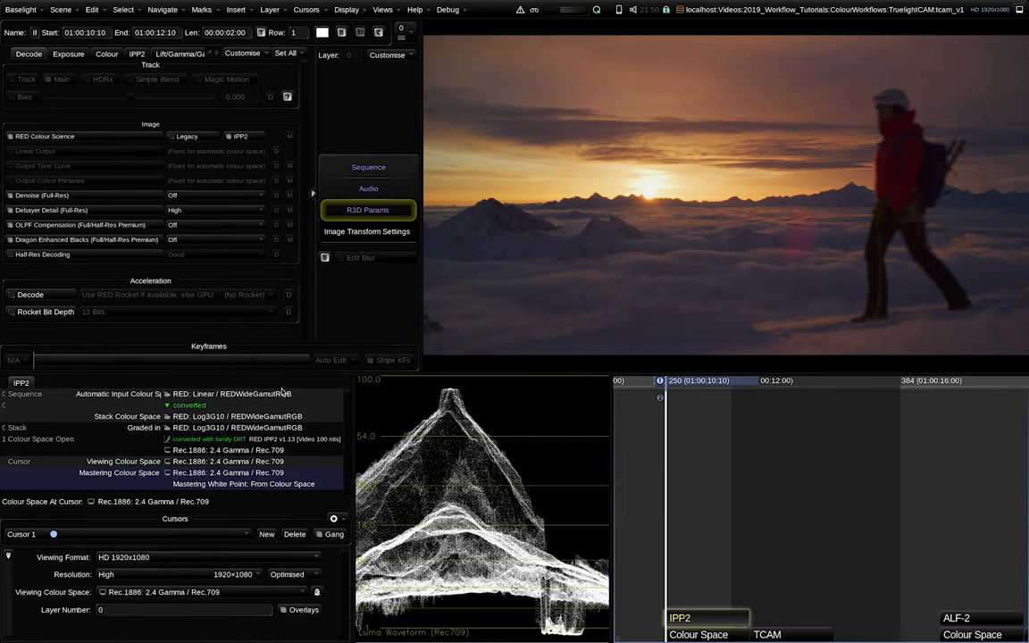
mouse_move(179, 403)
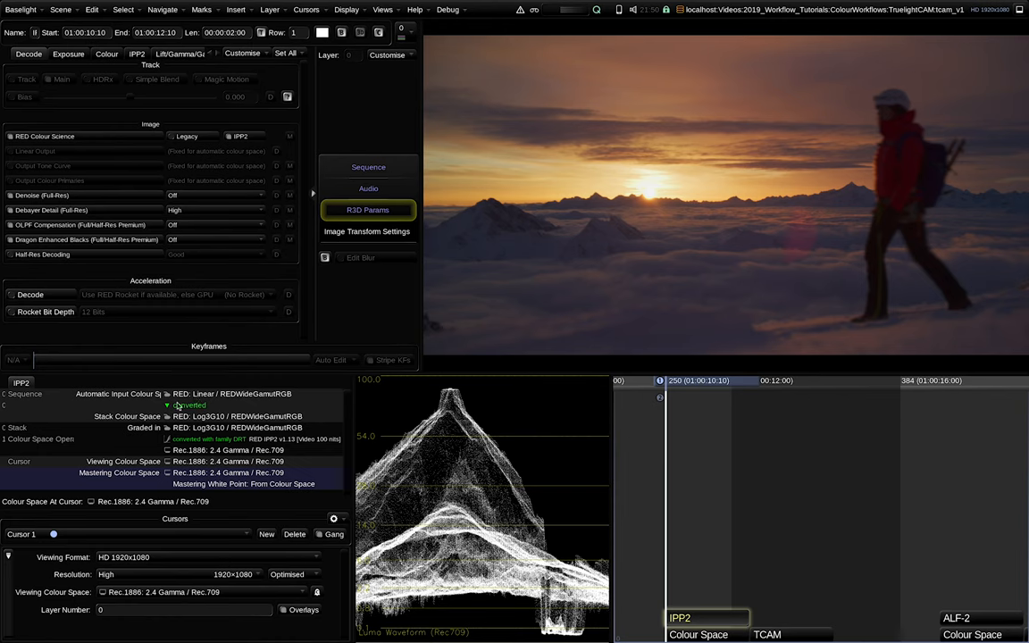
mouse_move(221, 421)
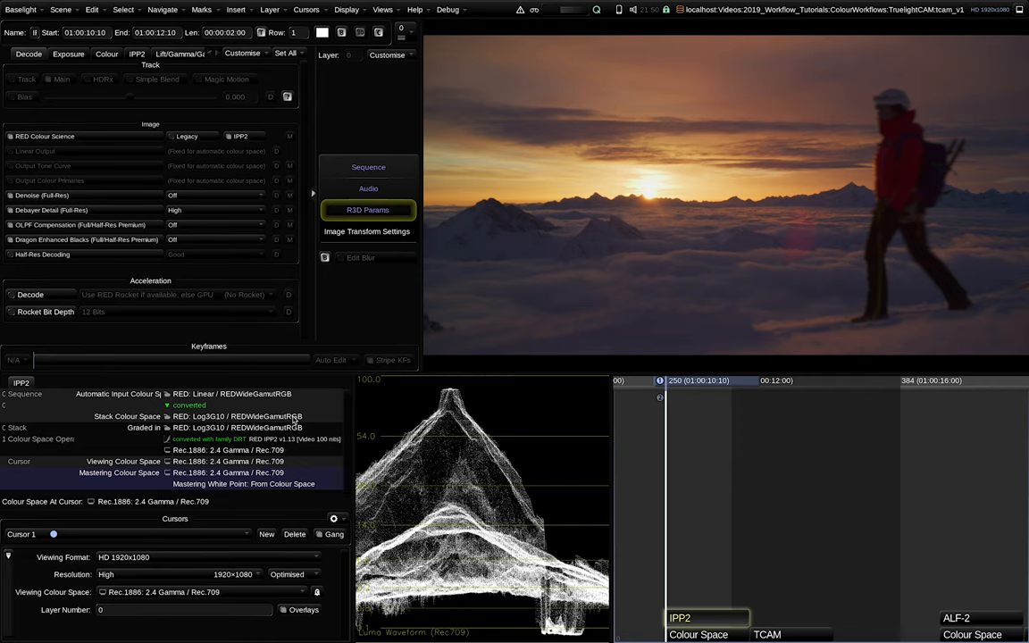
mouse_move(264, 468)
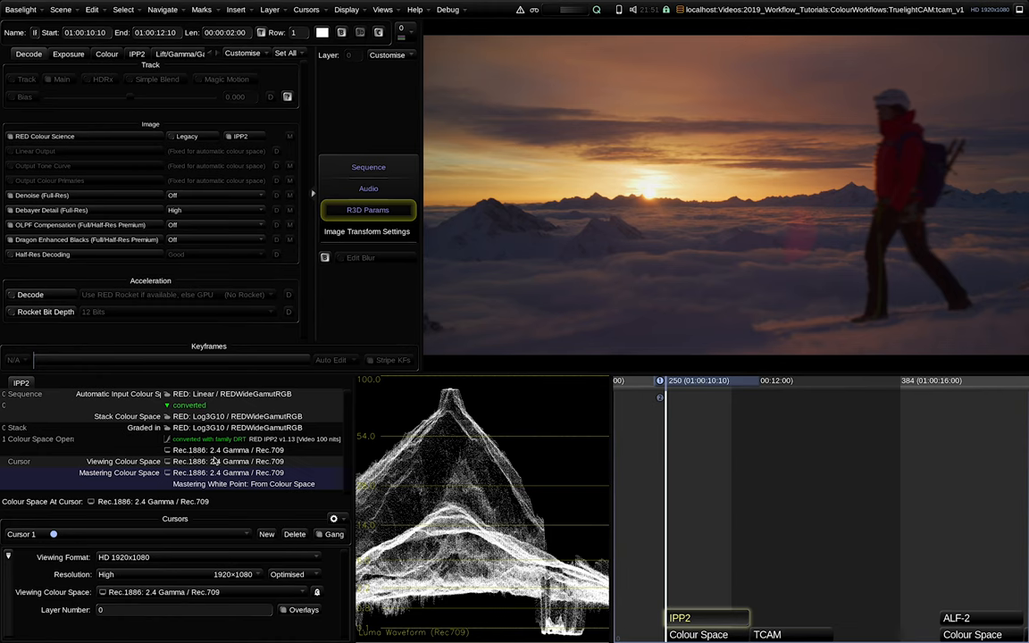
mouse_move(282, 447)
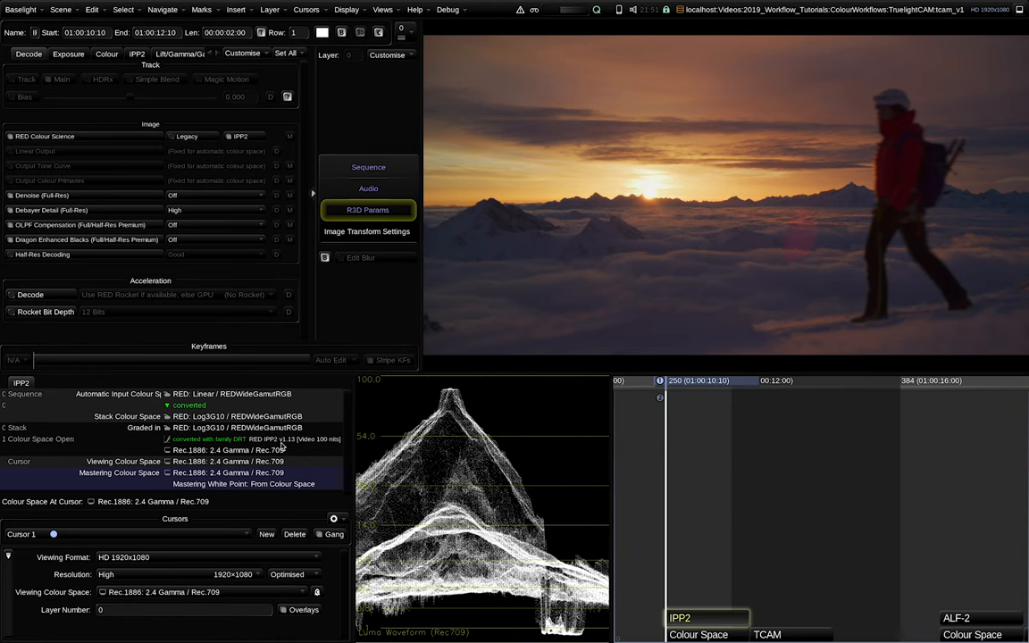
mouse_move(332, 445)
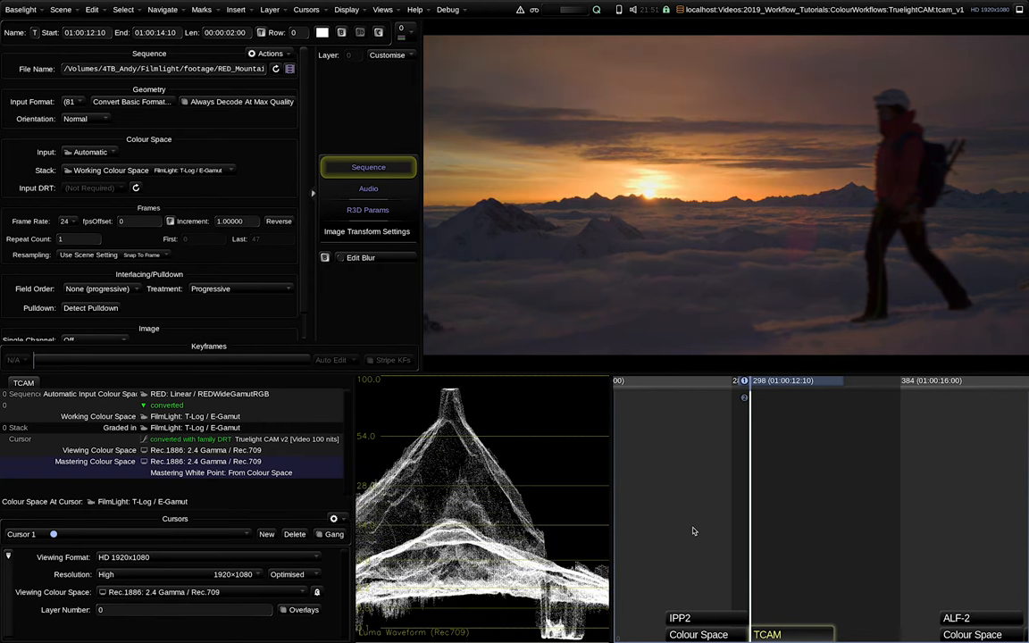
mouse_move(750, 522)
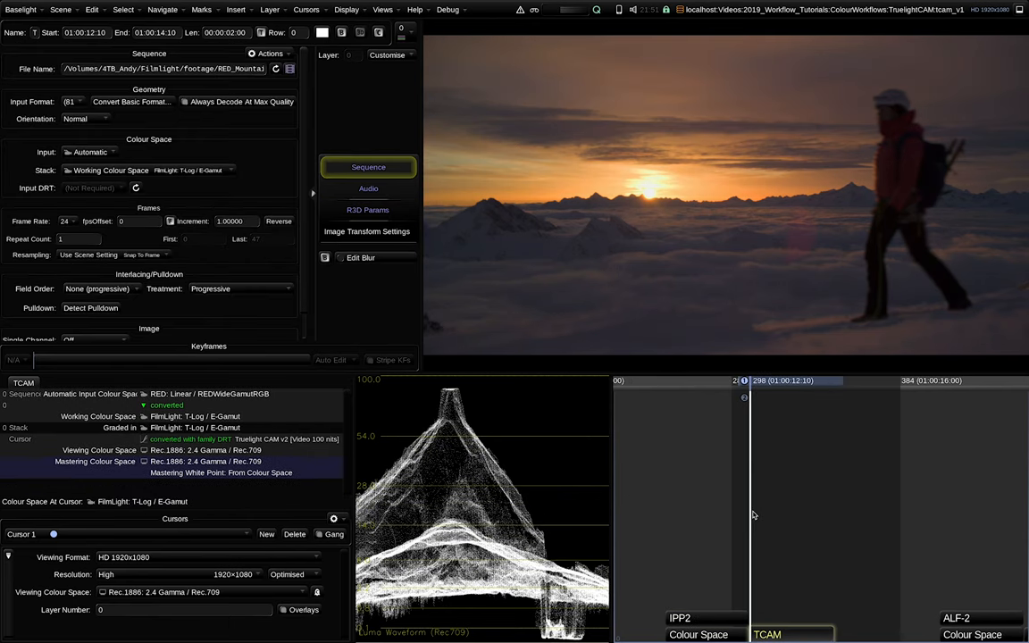
mouse_move(233, 21)
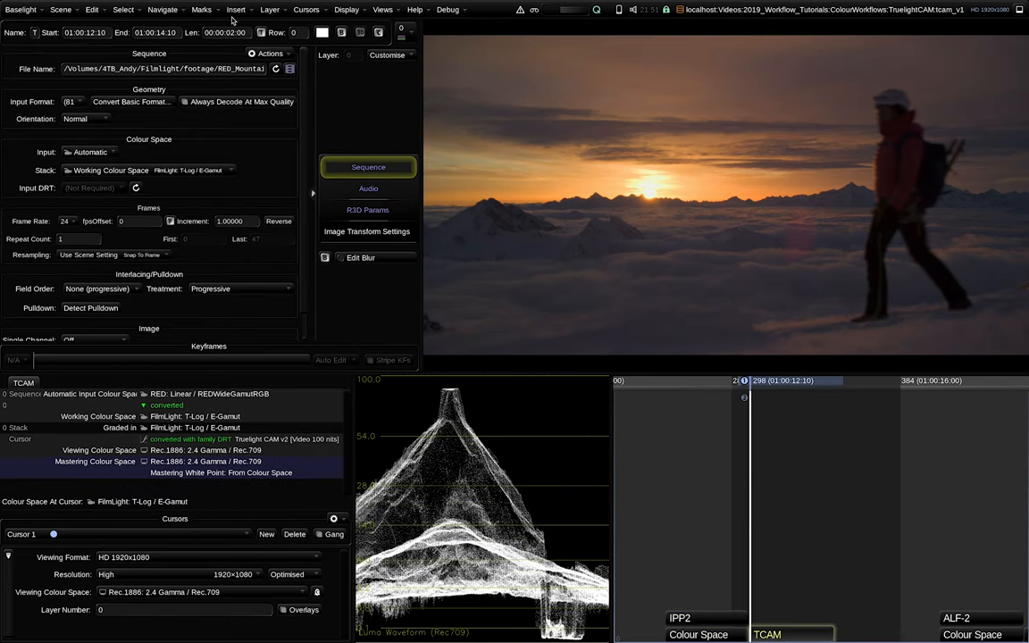
Insert a Look operator after the TCAM strip and apply the C-305 RED-2019 core look
click(236, 10)
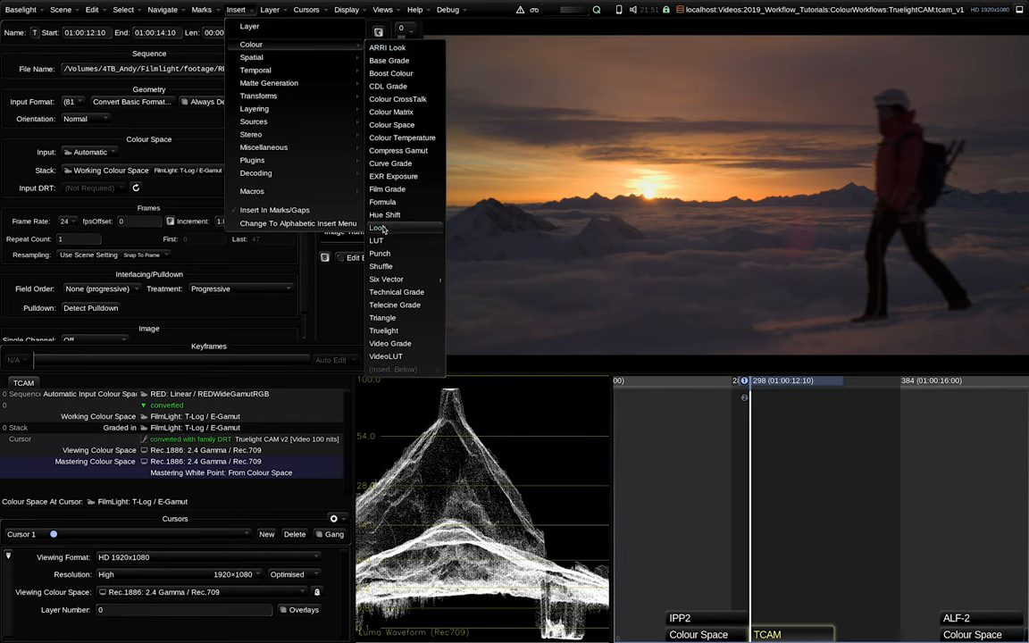
click(378, 228)
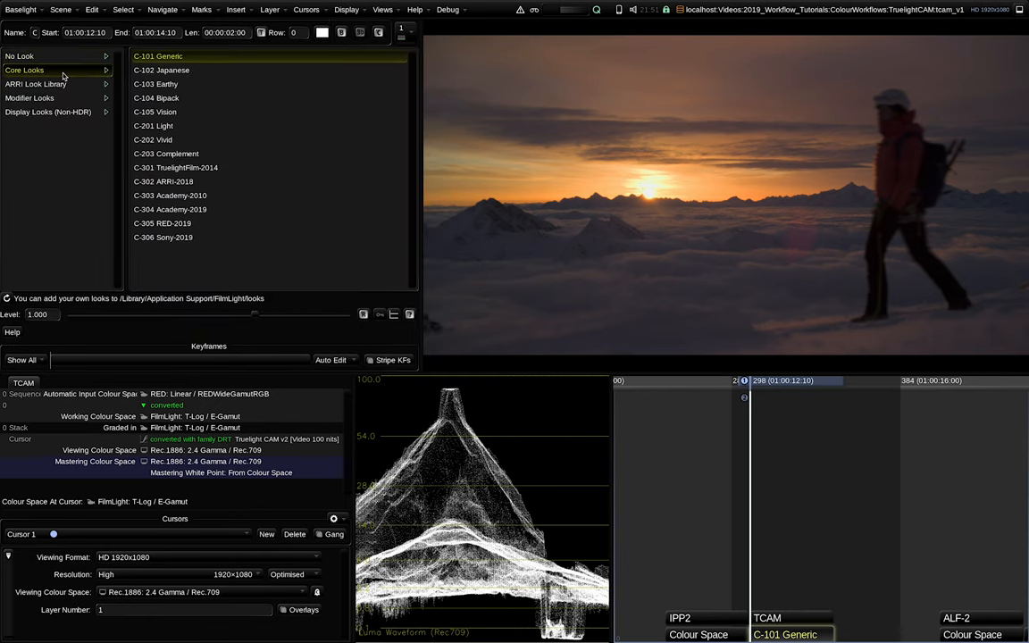
click(161, 223)
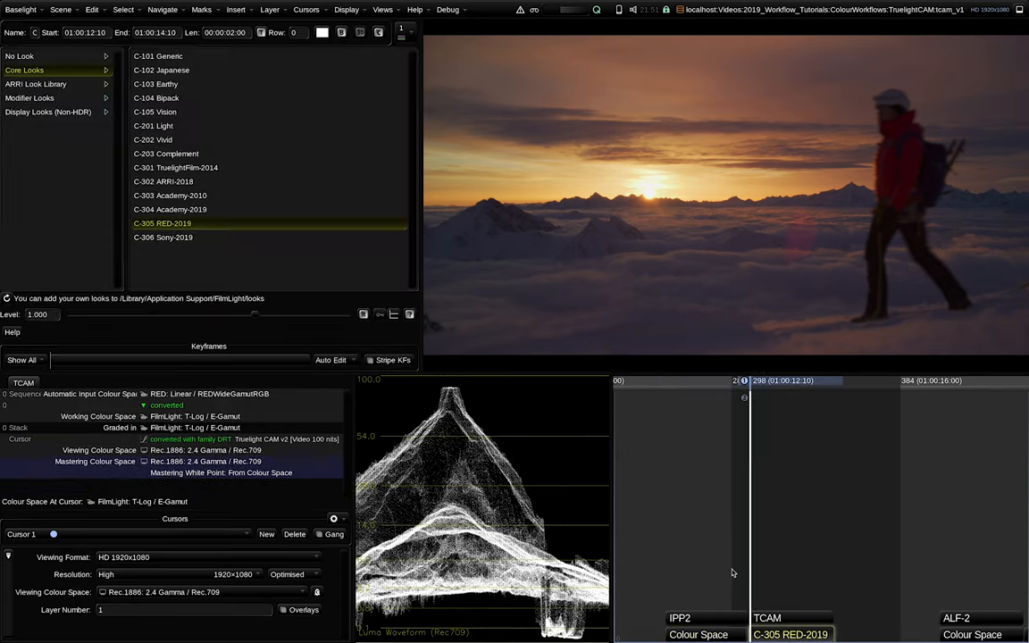
mouse_move(675, 335)
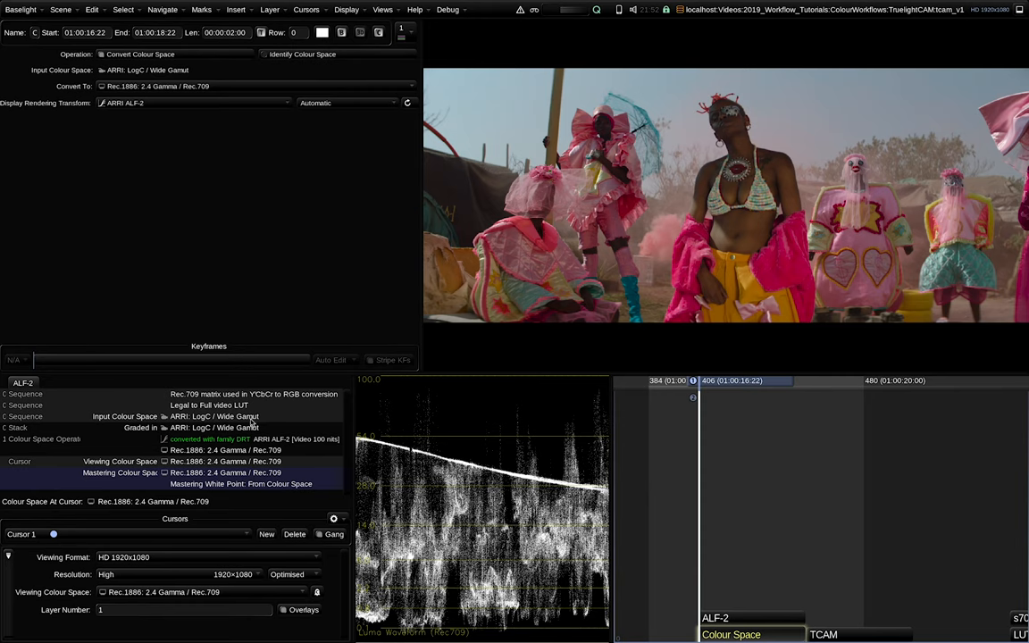
mouse_move(245, 434)
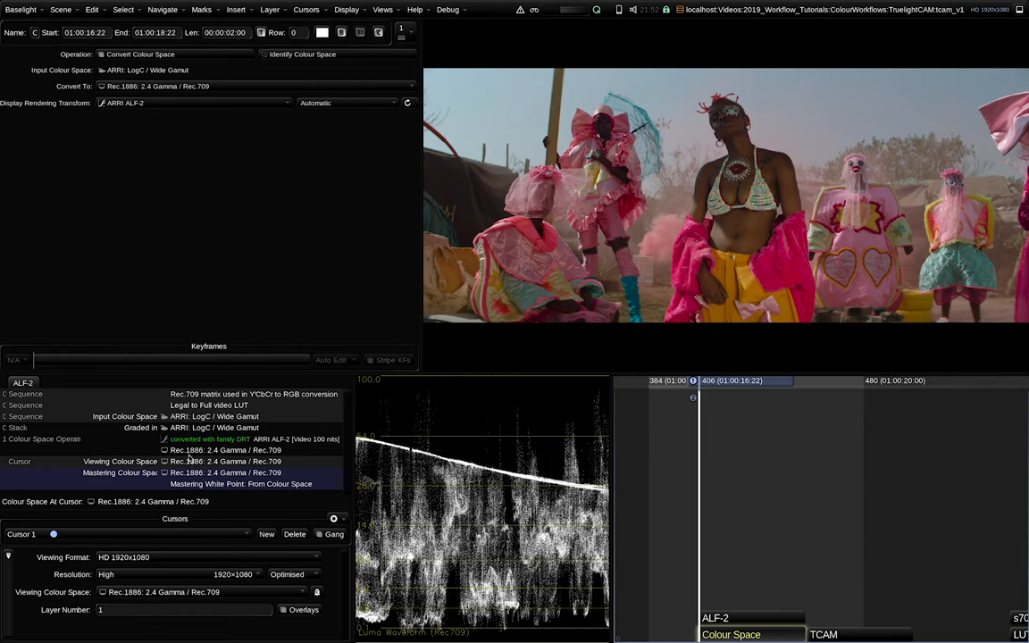
mouse_move(296, 444)
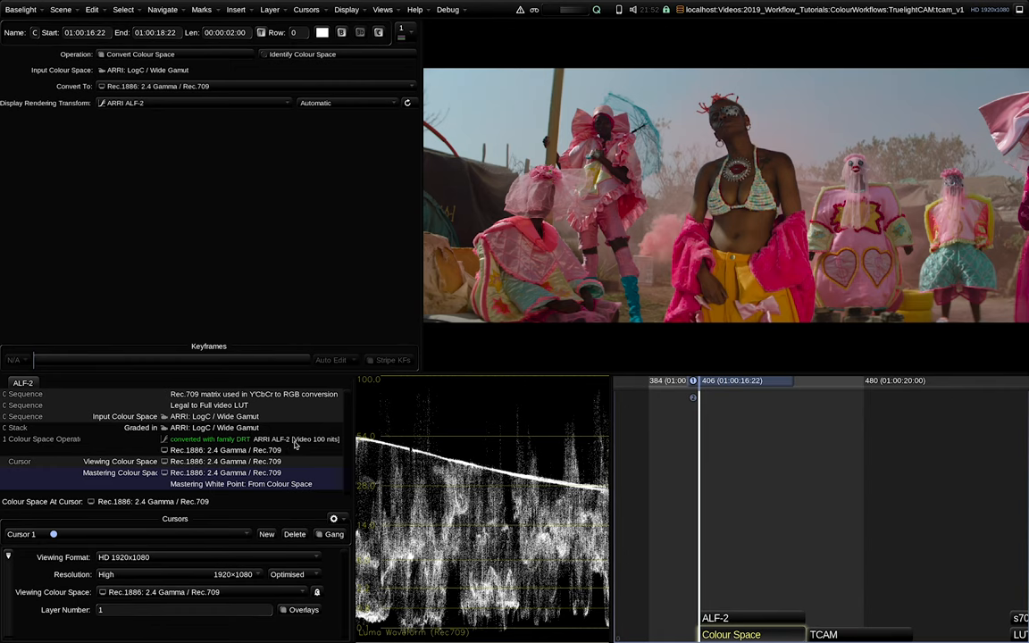
mouse_move(639, 550)
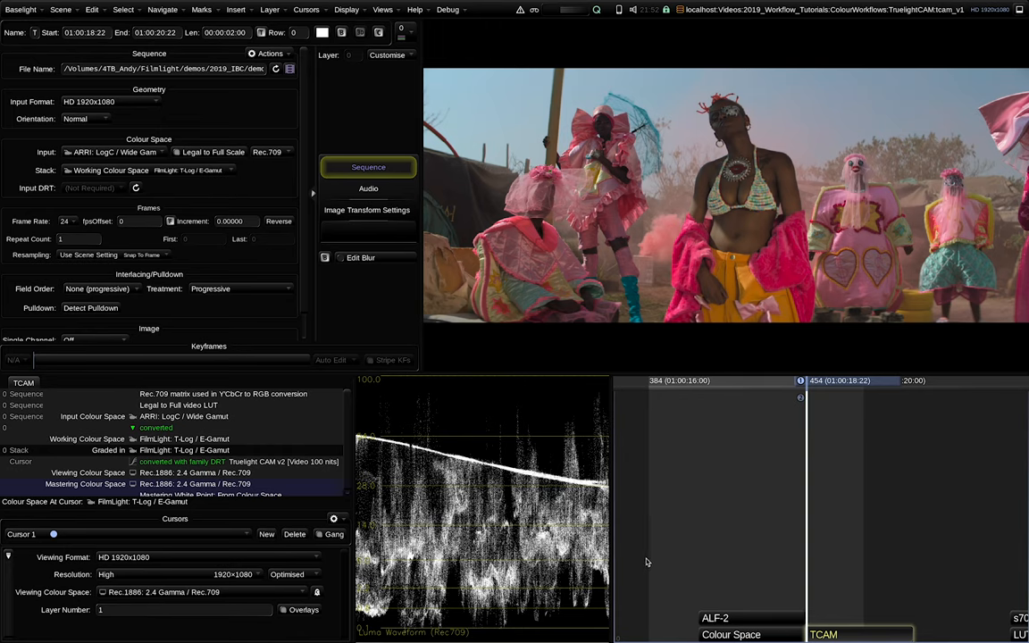
mouse_move(650, 569)
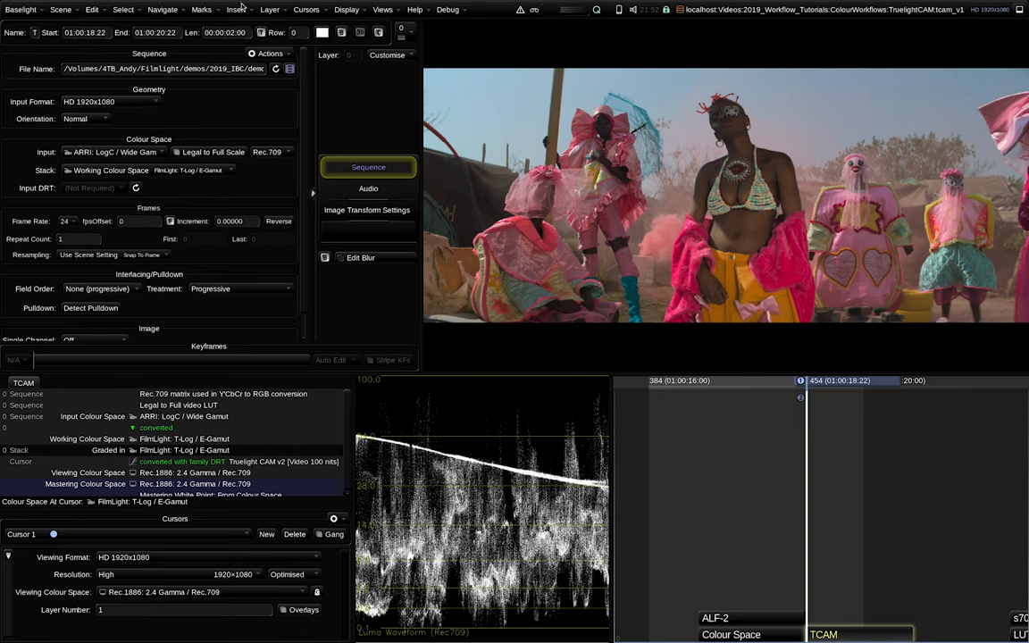
Insert a Look operator on the dancers shot and apply a look from Core Looks
click(236, 10)
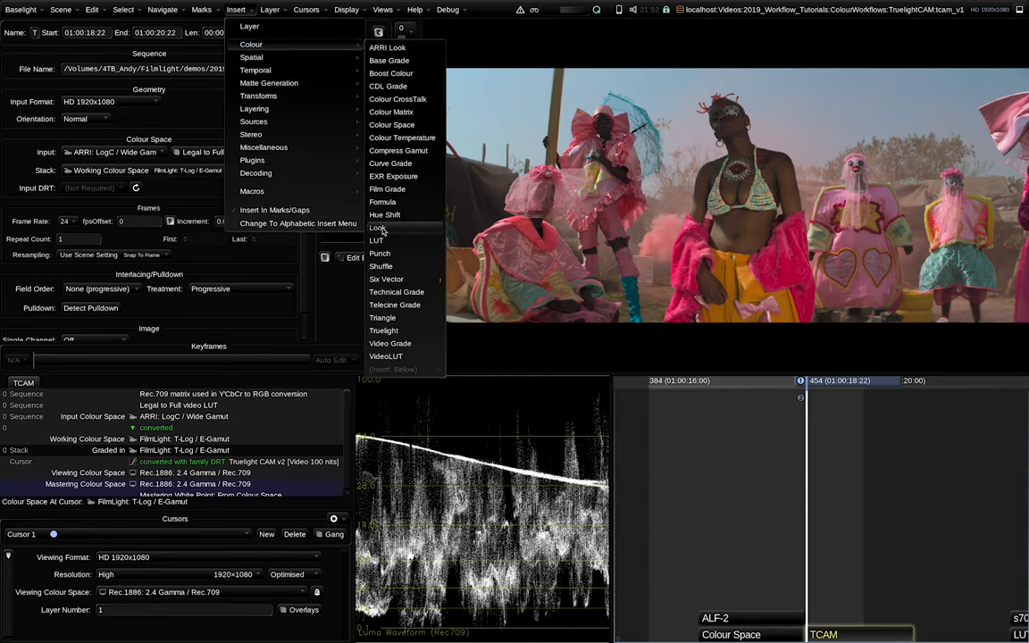
click(379, 227)
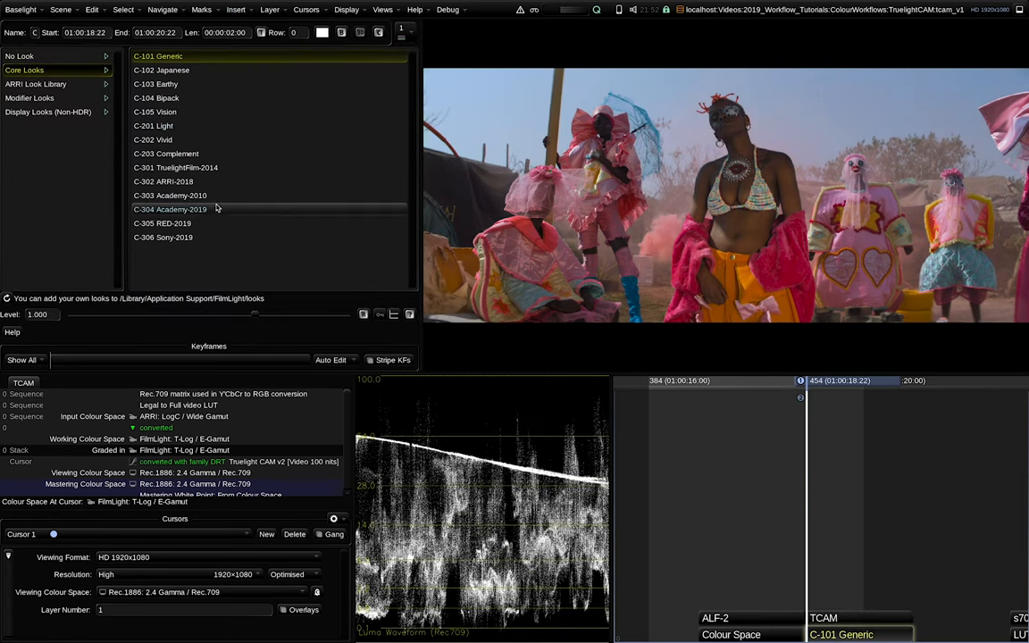
click(163, 182)
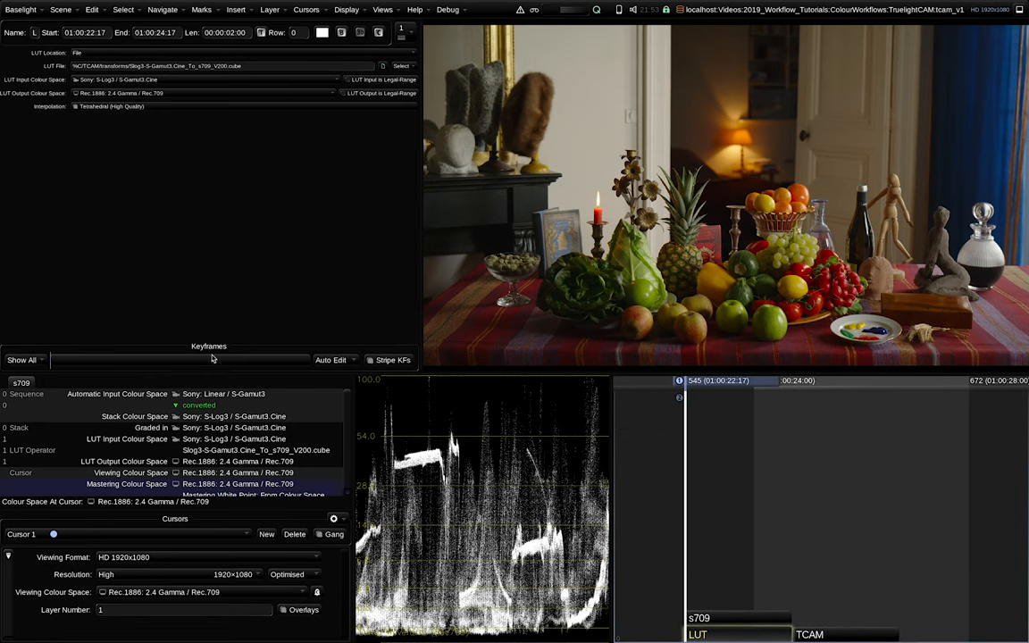
mouse_move(214, 420)
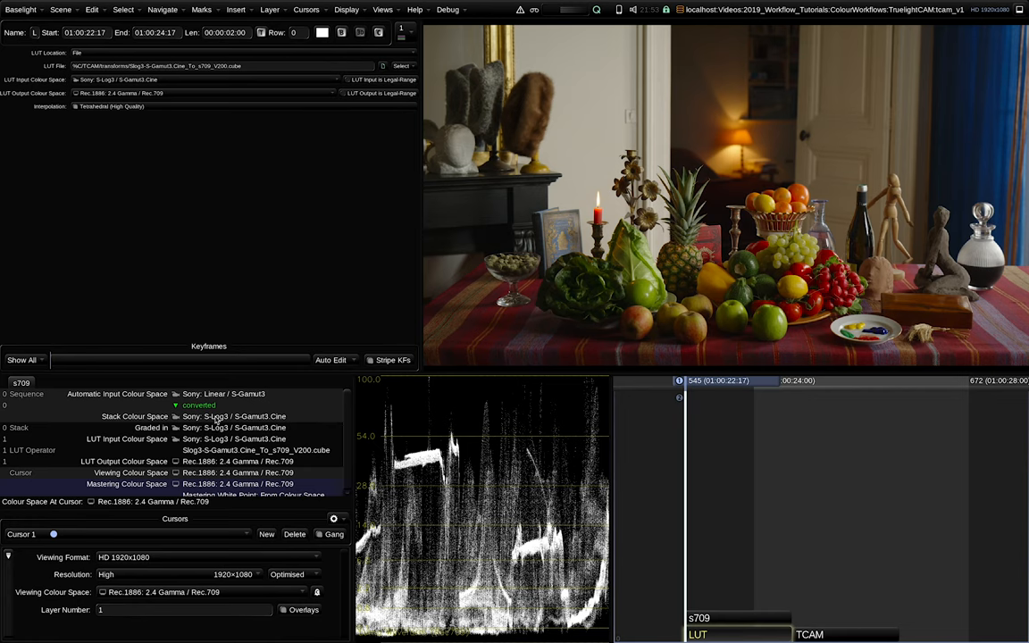
mouse_move(679, 527)
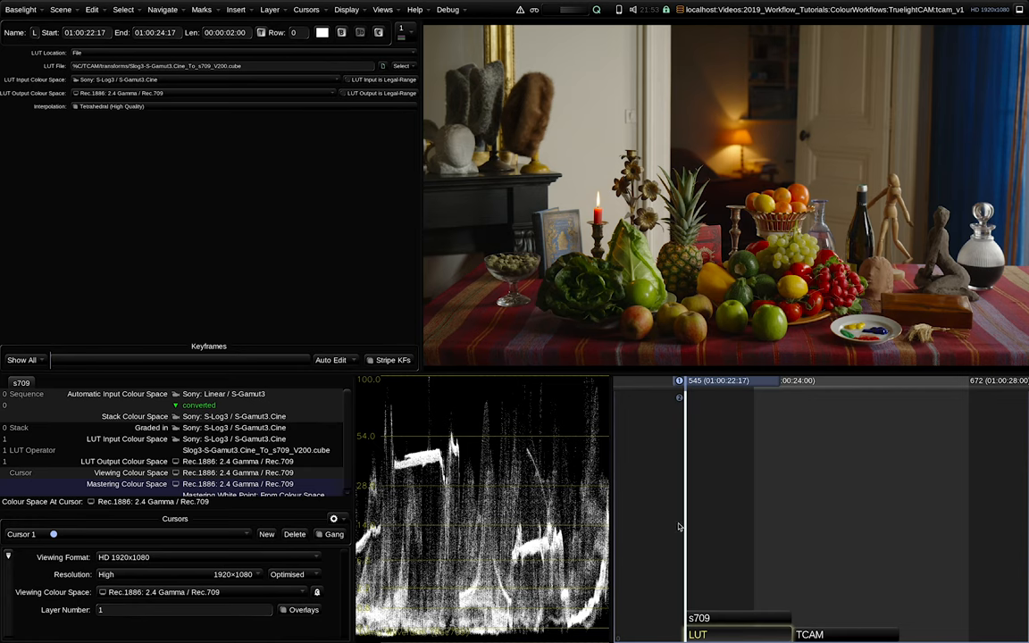
mouse_move(718, 634)
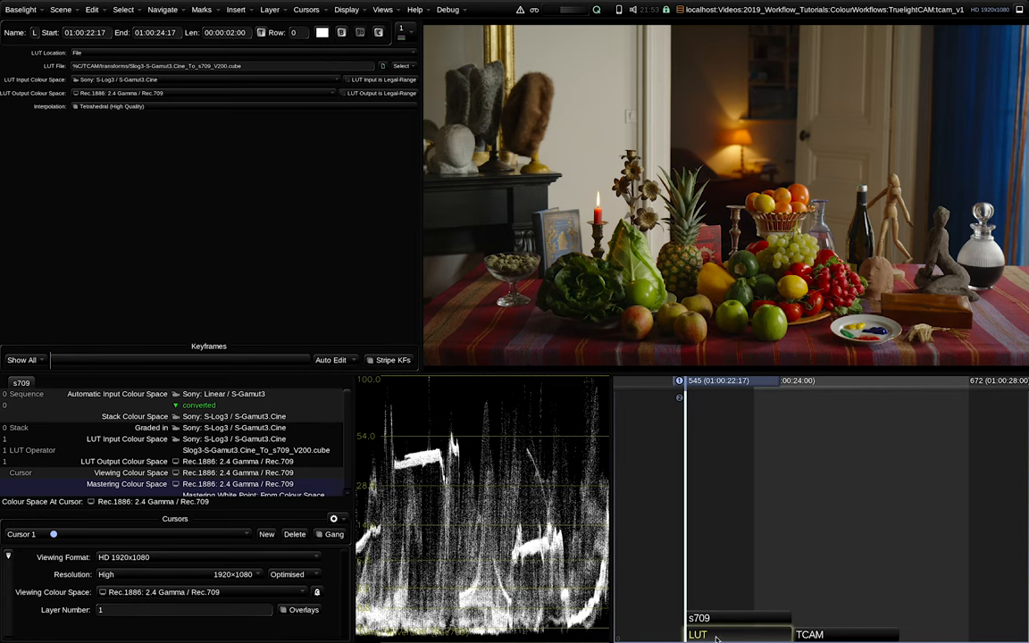
mouse_move(425, 243)
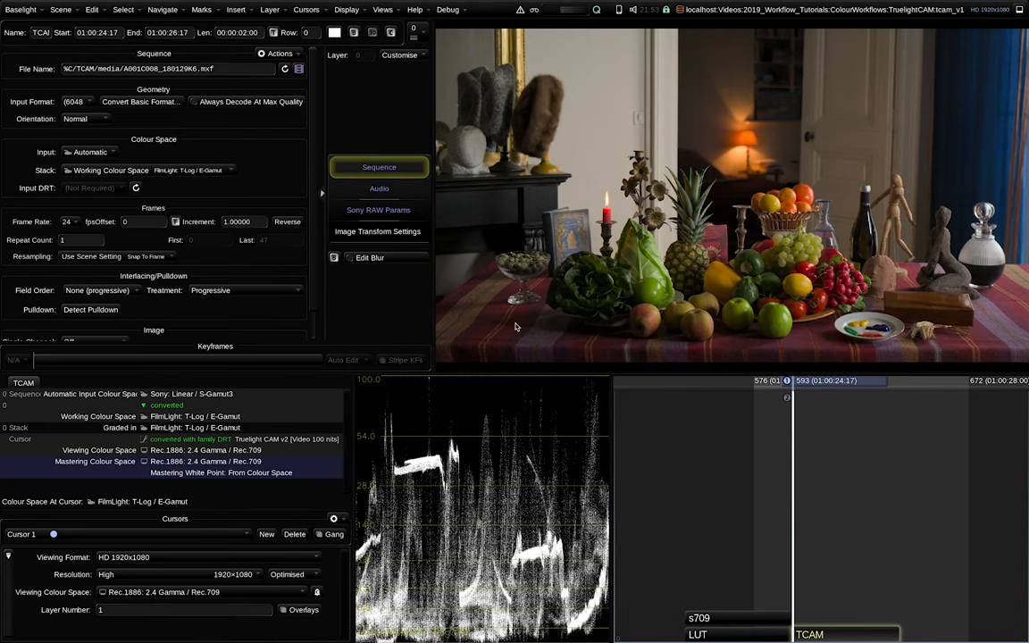
Insert a Look operator on the still life shot and apply C-306 Sony-2019 from Core Looks
click(236, 11)
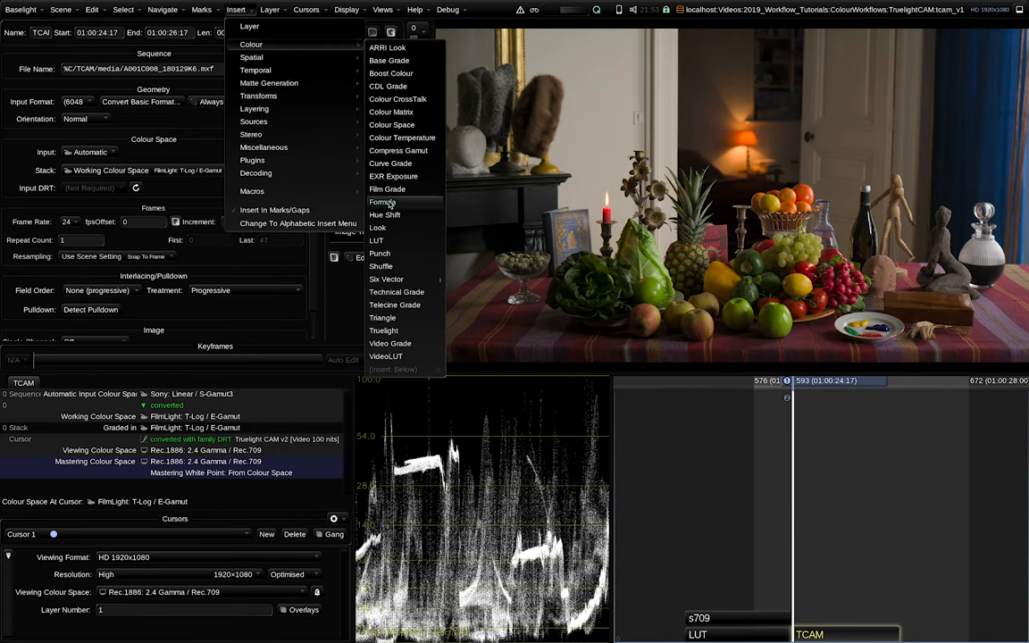
click(379, 228)
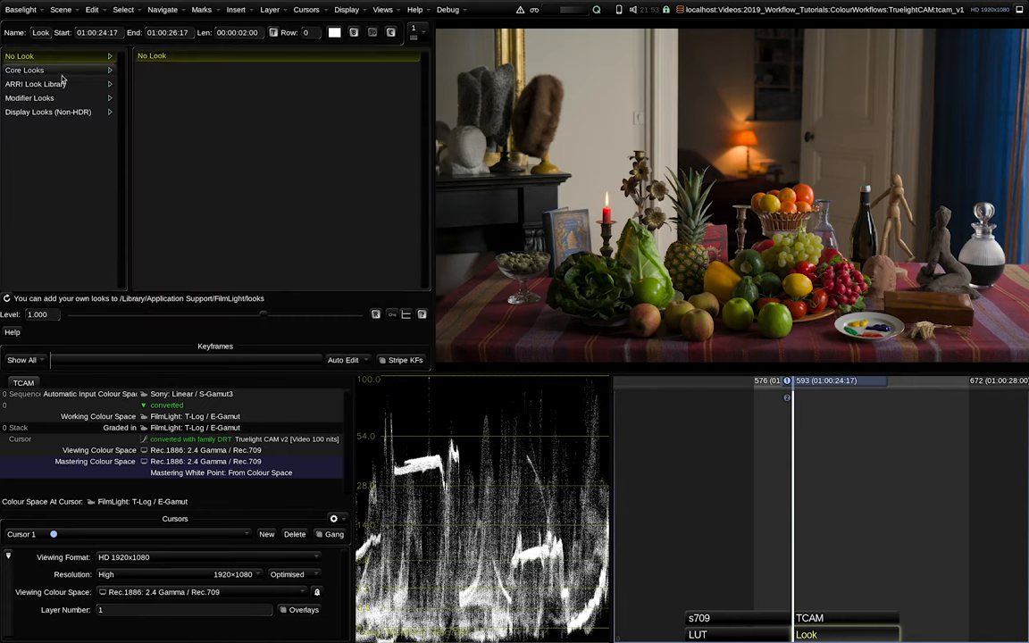
click(25, 69)
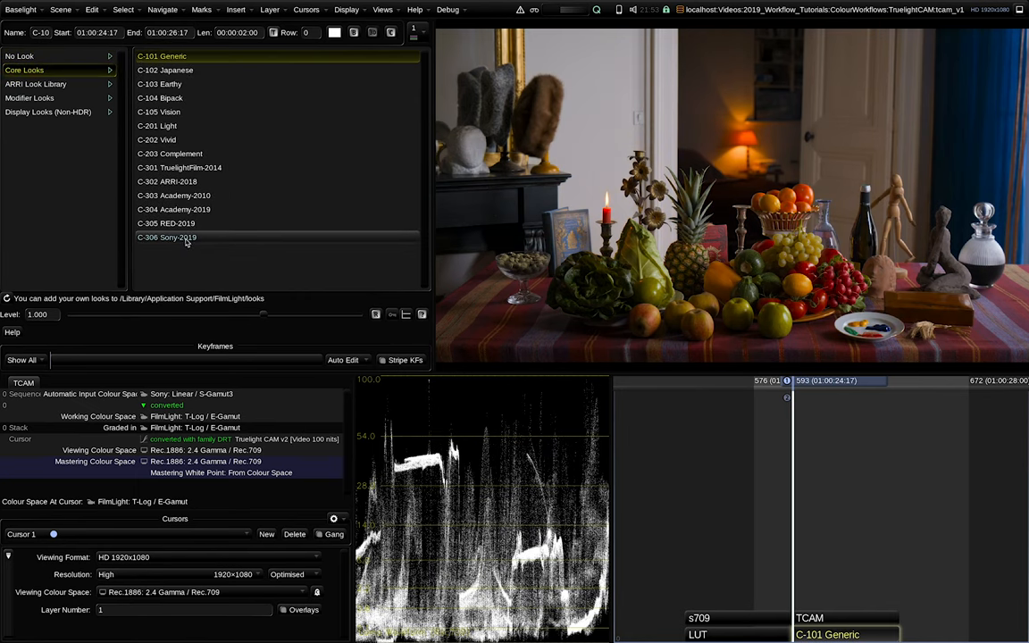
click(167, 235)
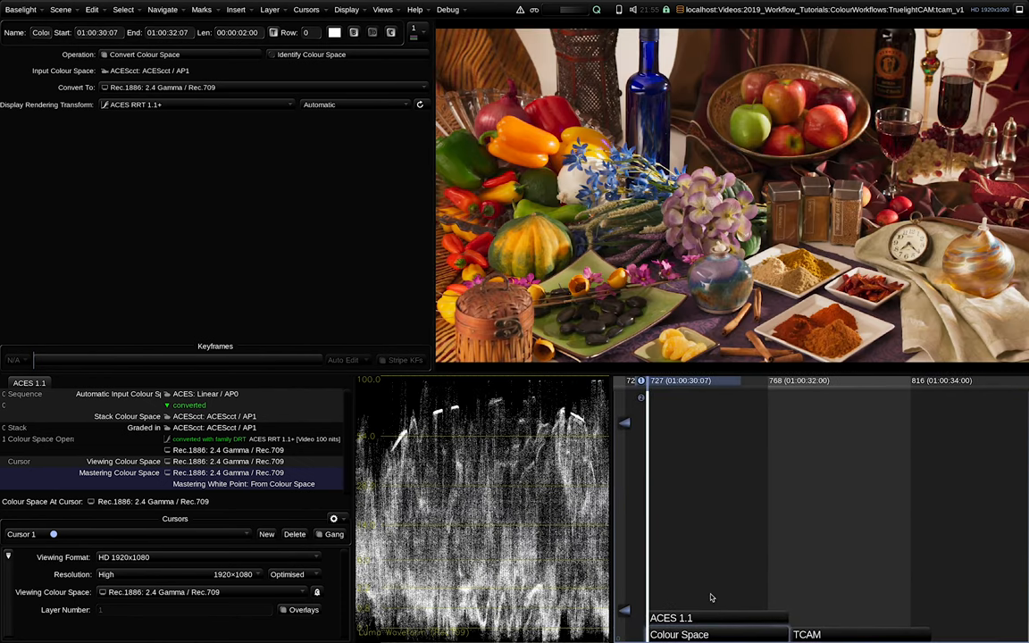
mouse_move(261, 465)
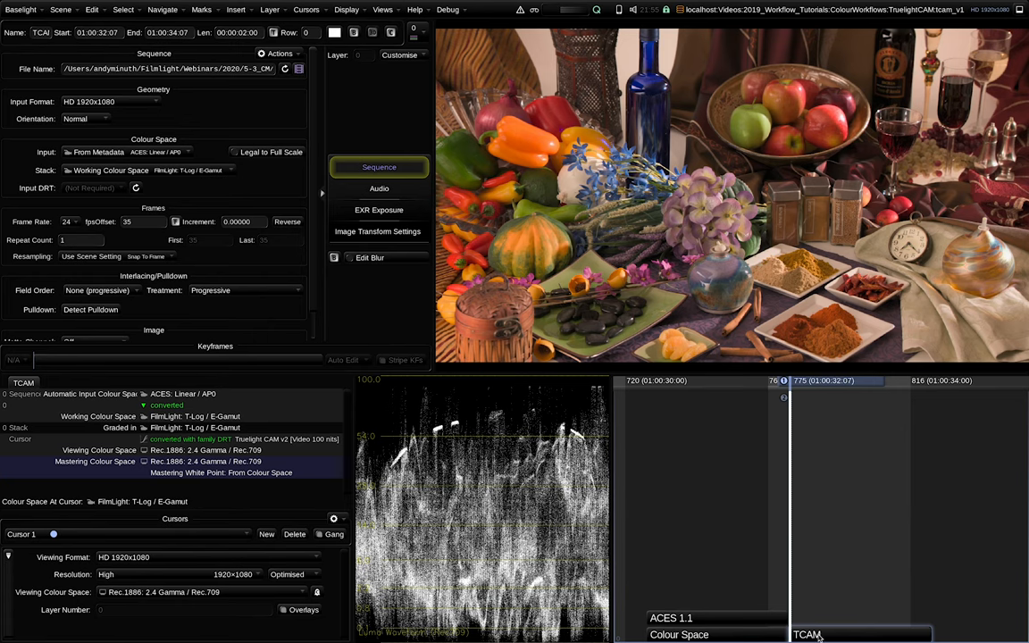
Insert a Look operator on the spice shot and apply the C-304 Academy-2019 core look
click(236, 11)
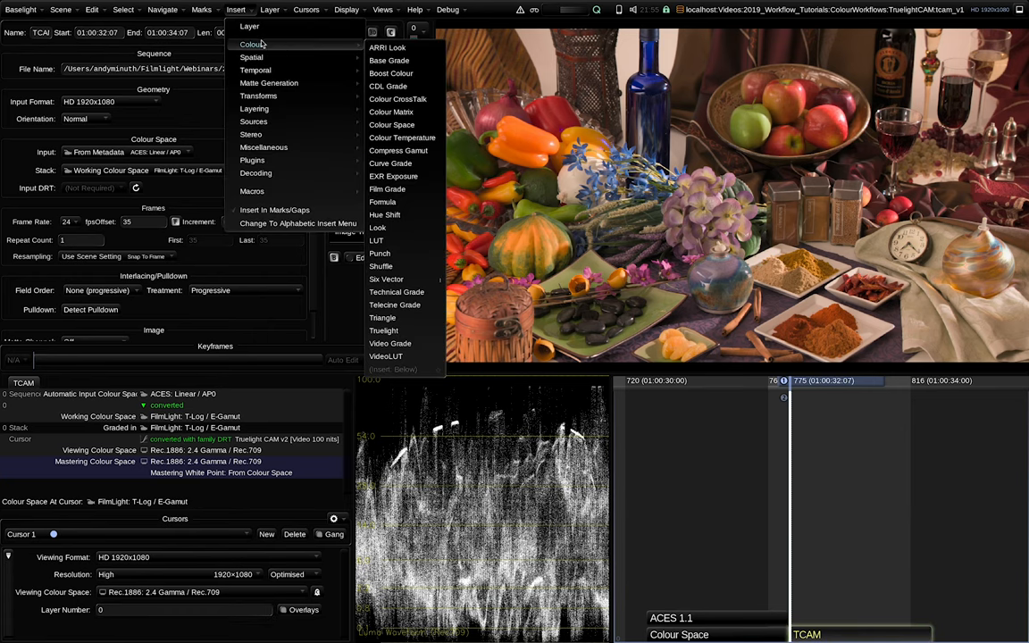
click(379, 227)
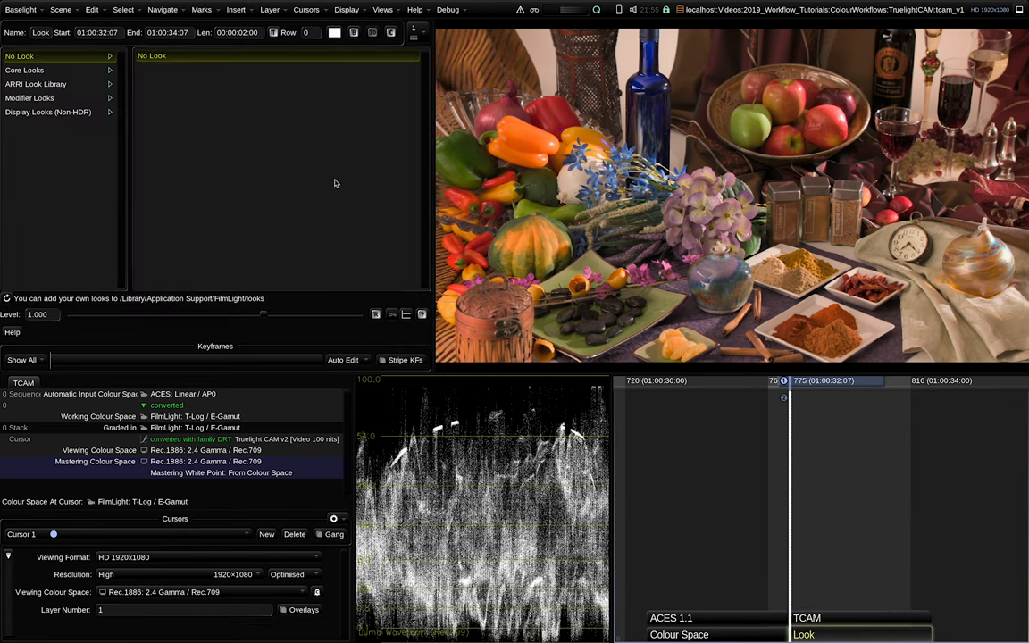
click(25, 69)
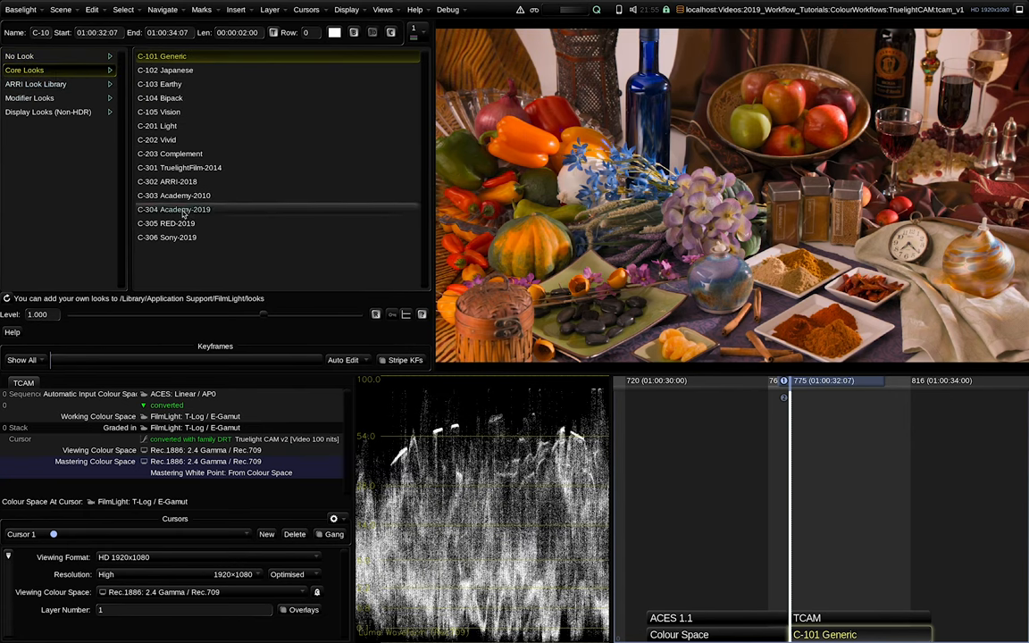
click(173, 209)
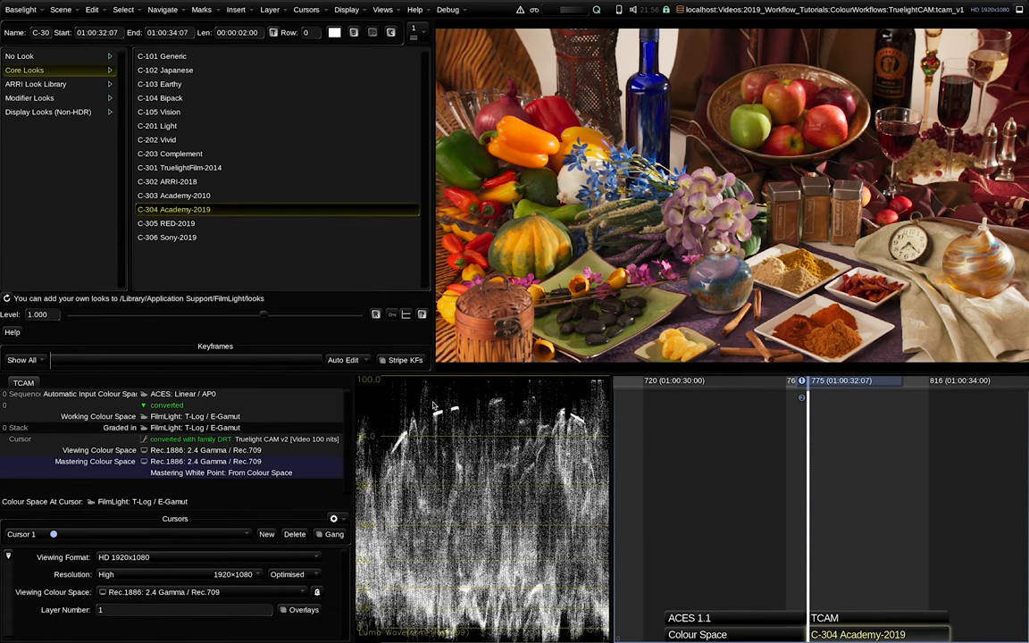
click(174, 195)
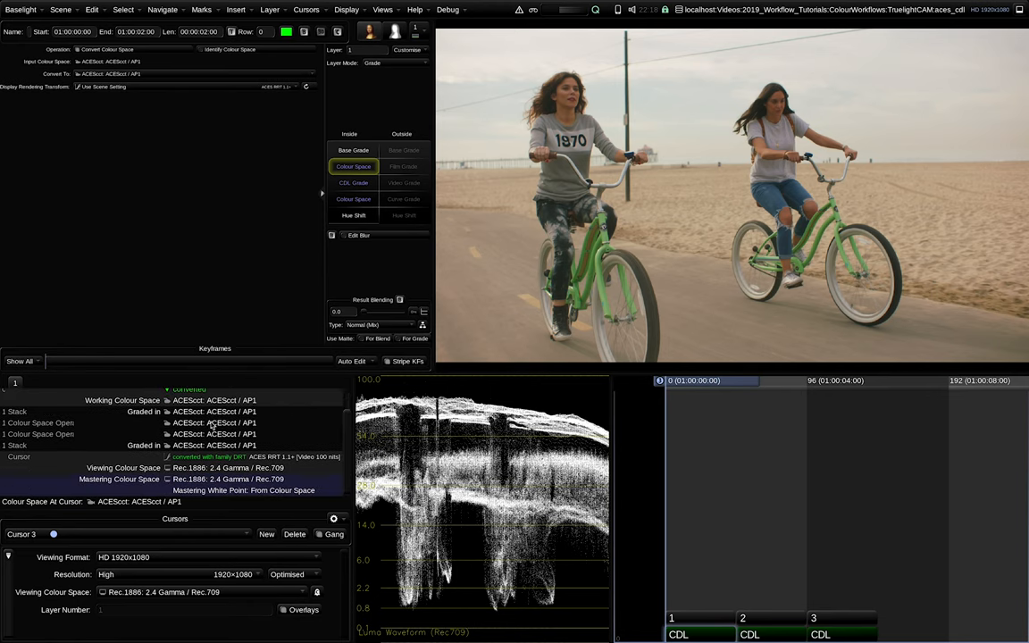
Inspect the colour space layer of the beach bicycle shot in ACEScct / AP1
click(354, 182)
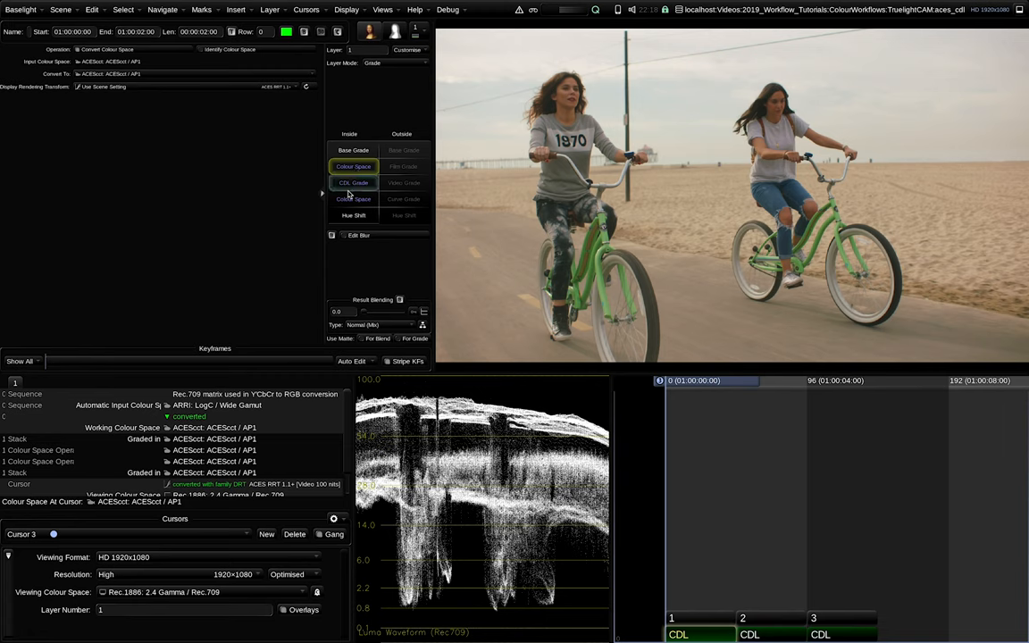
click(354, 182)
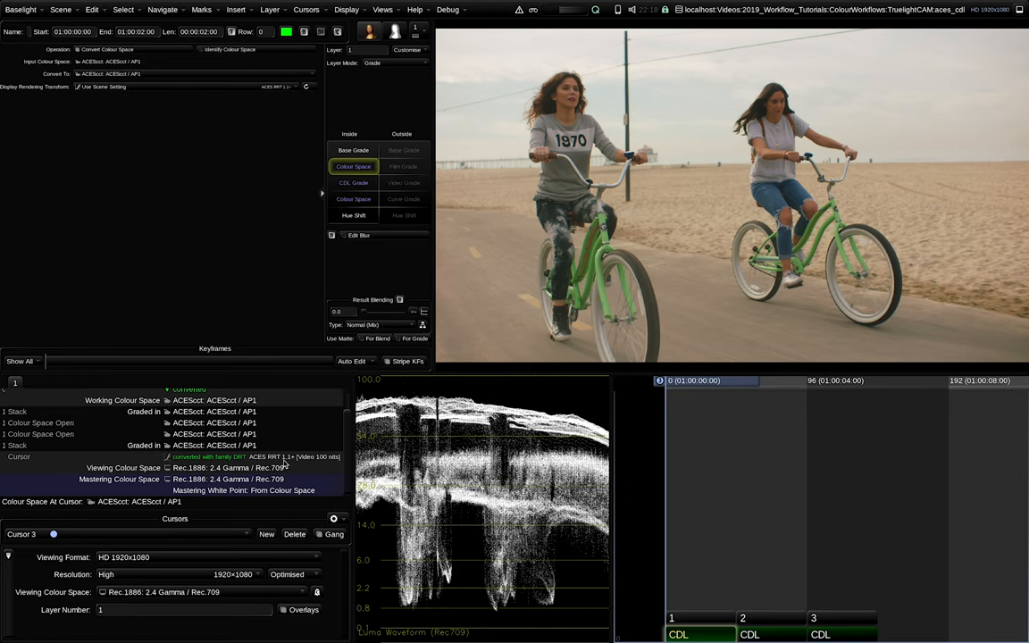
mouse_move(853, 613)
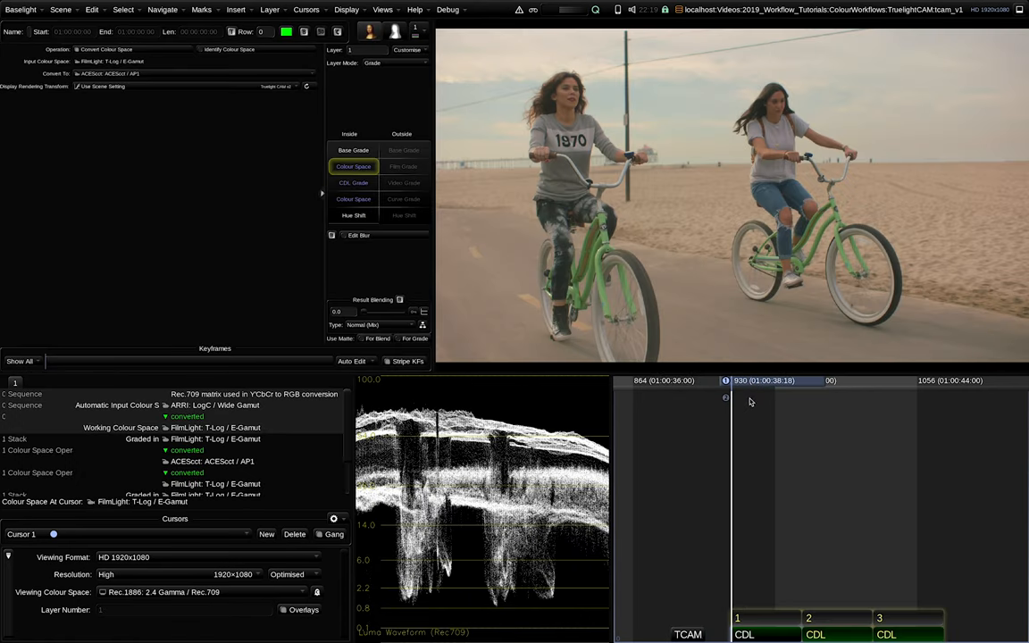
Show two cursors side by side in the viewer and compare the shot's layers
click(347, 11)
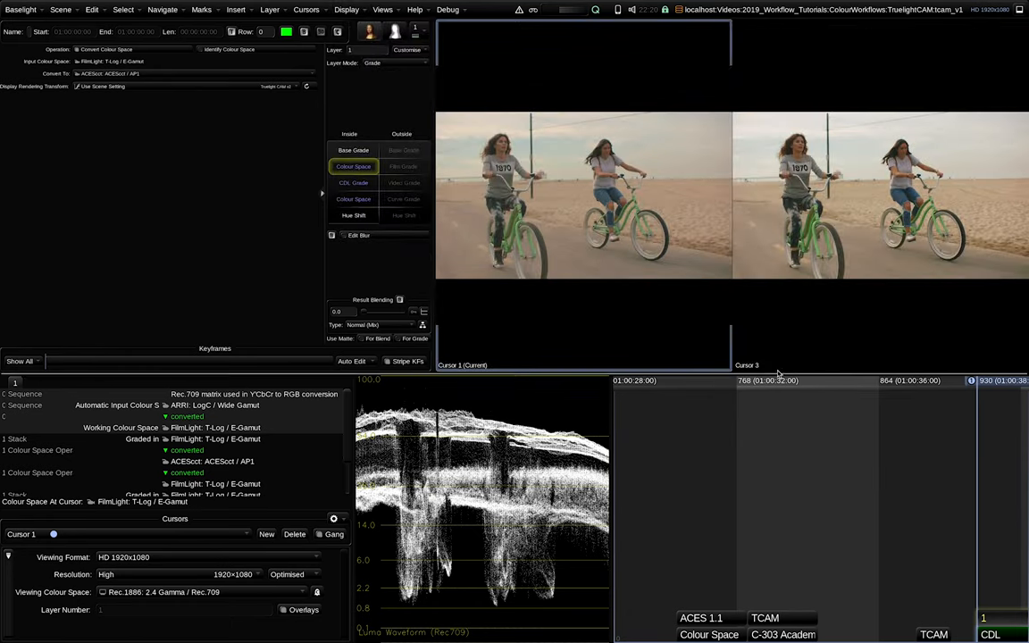
mouse_move(432, 223)
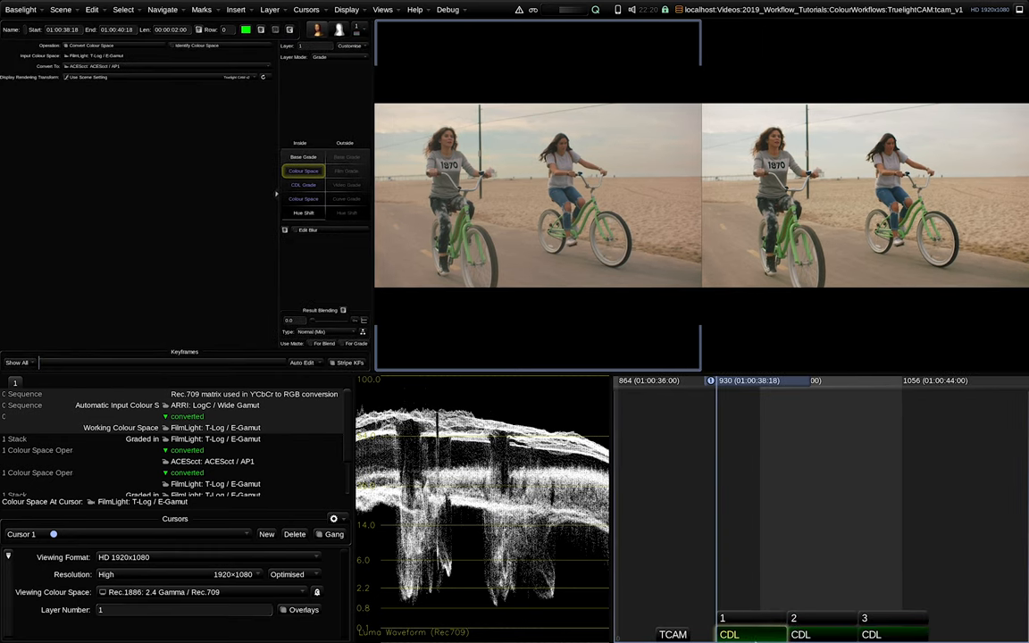
click(304, 183)
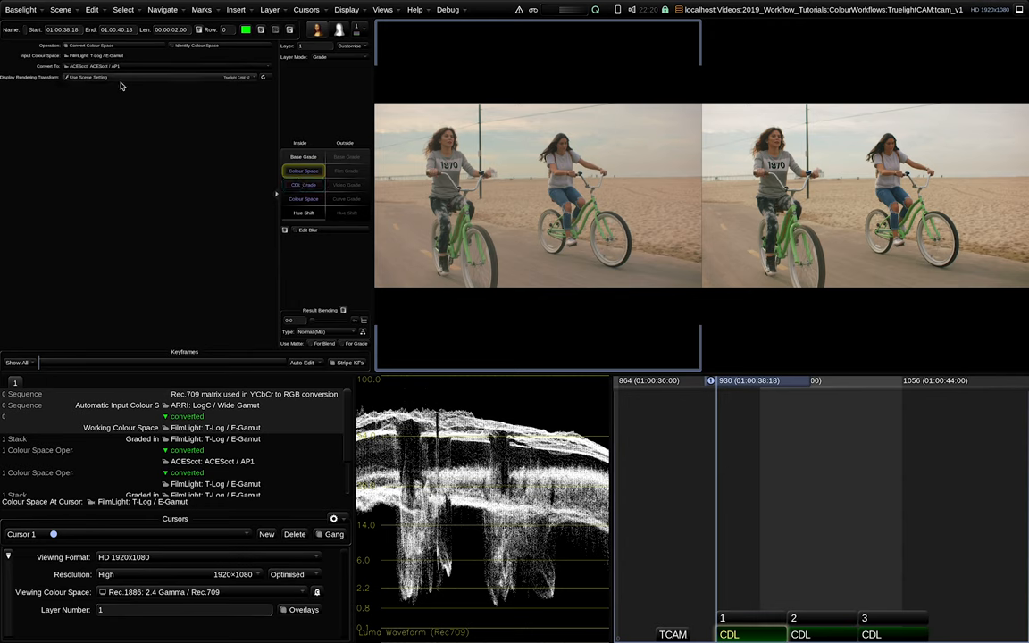
click(304, 198)
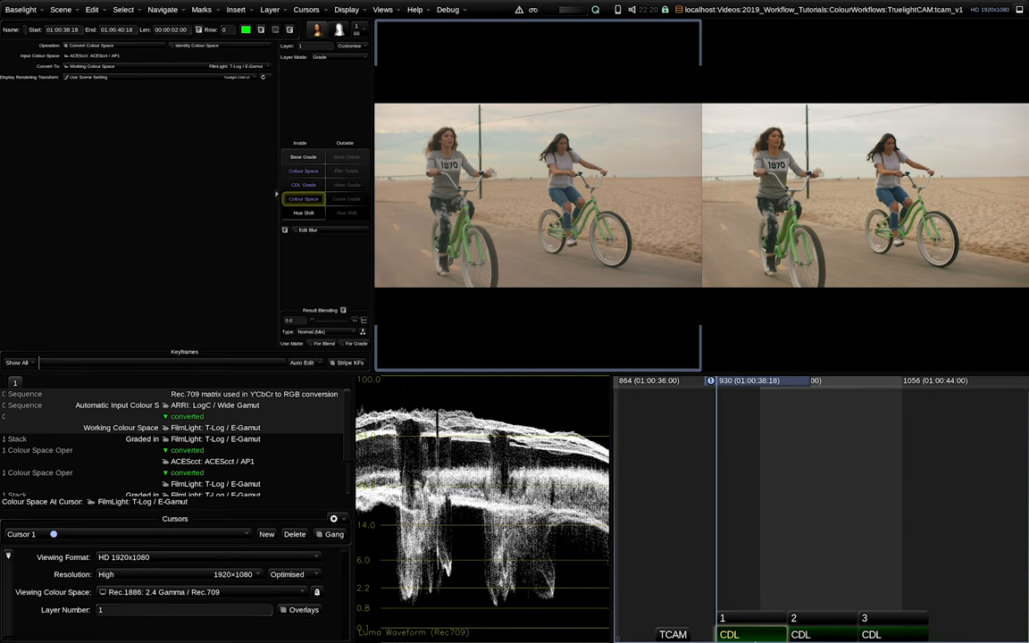
Insert a Look operator and apply the Academy 2019 core look to the bicycle shot
click(235, 9)
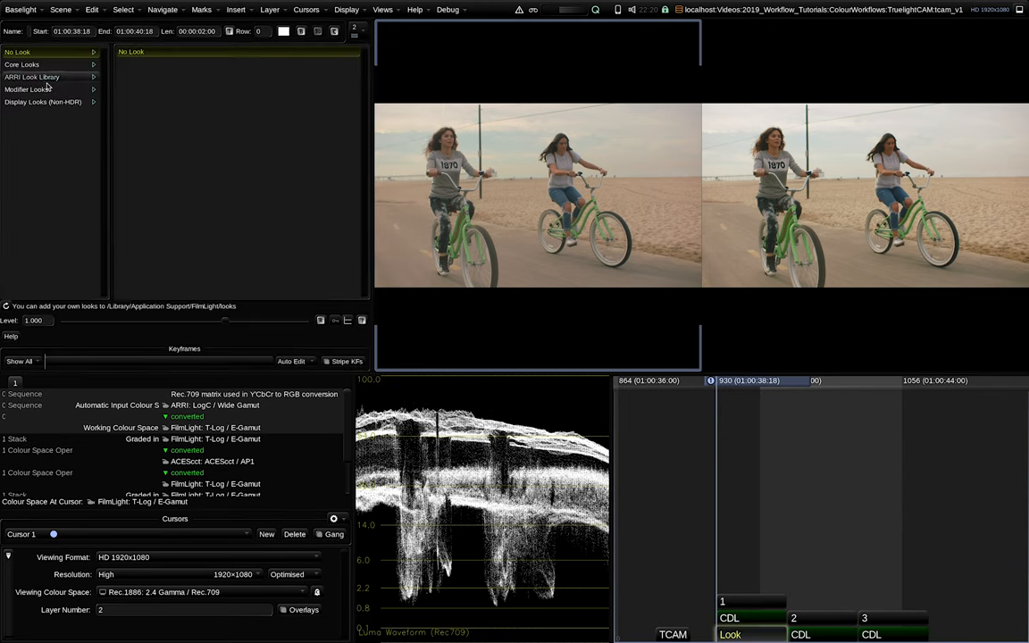
click(22, 64)
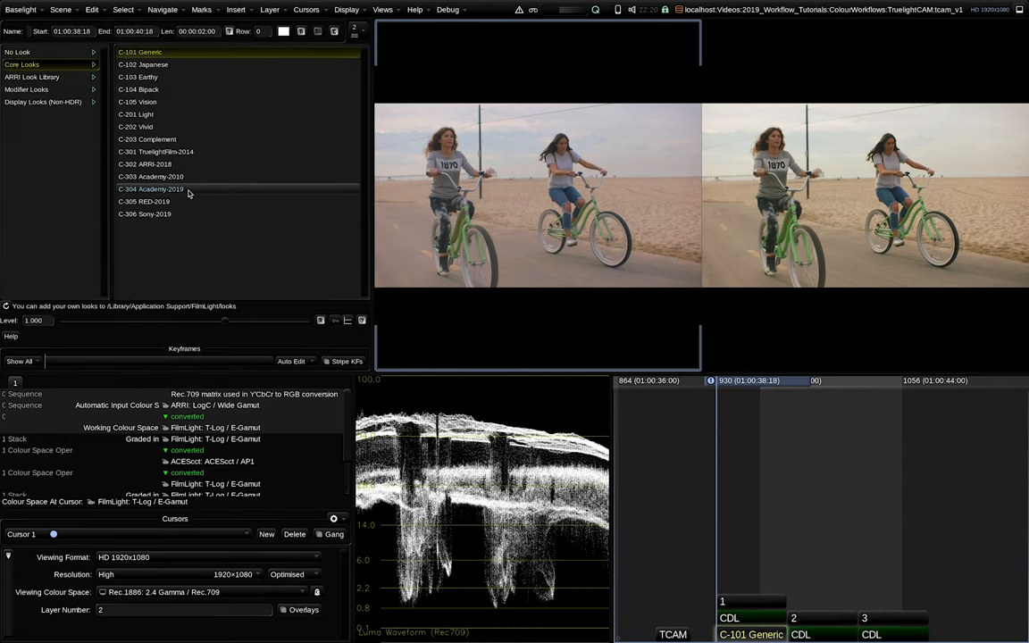
click(150, 189)
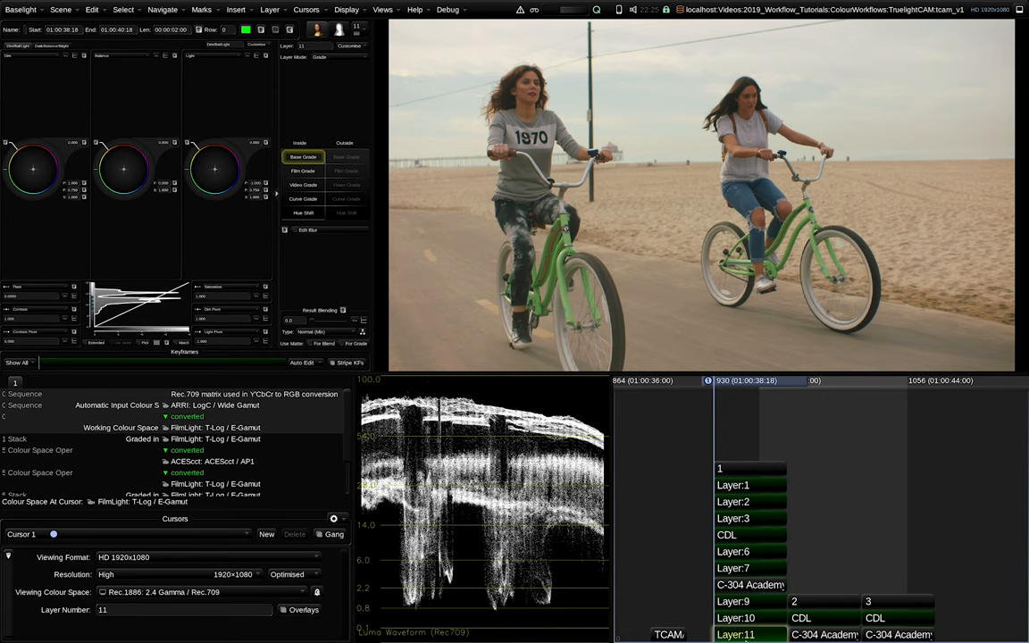
mouse_move(803, 521)
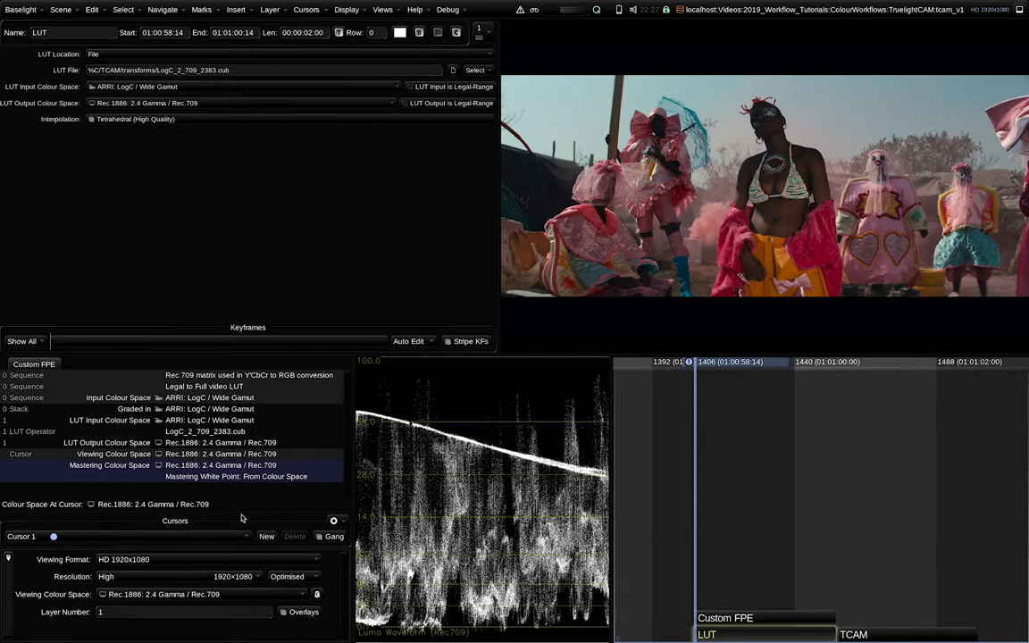
mouse_move(764, 565)
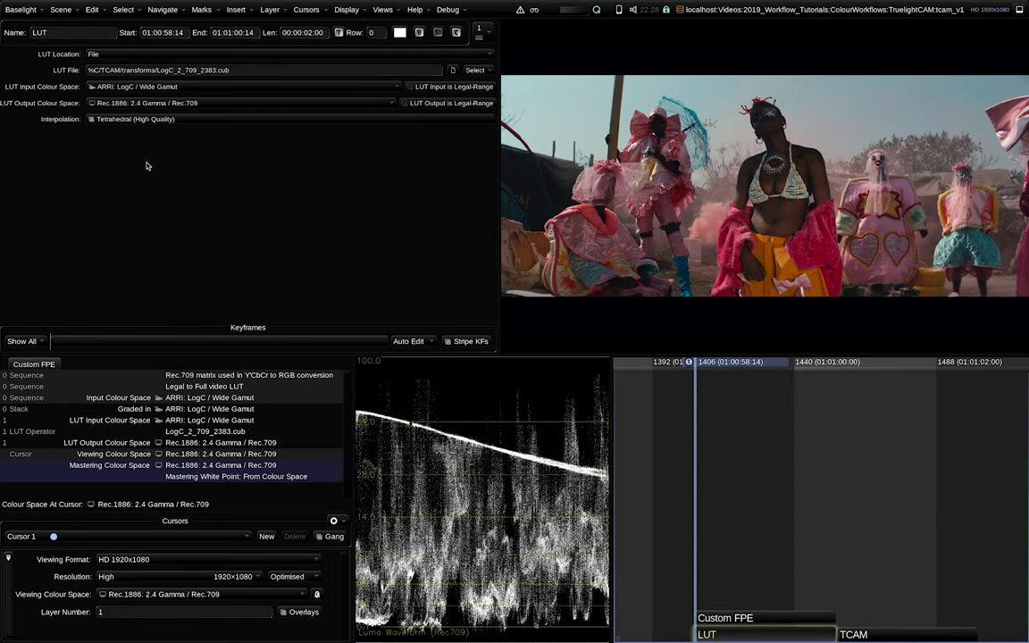
mouse_move(239, 375)
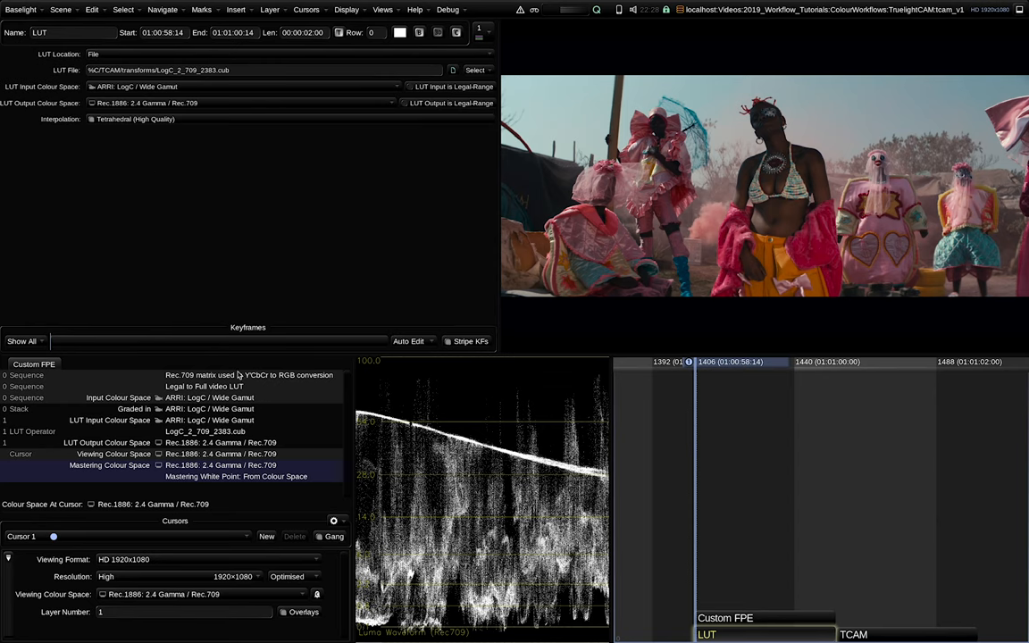
Switch to Cursor 2 and view the dancers shot through the Rec.2100 PQ HDR transform
click(266, 535)
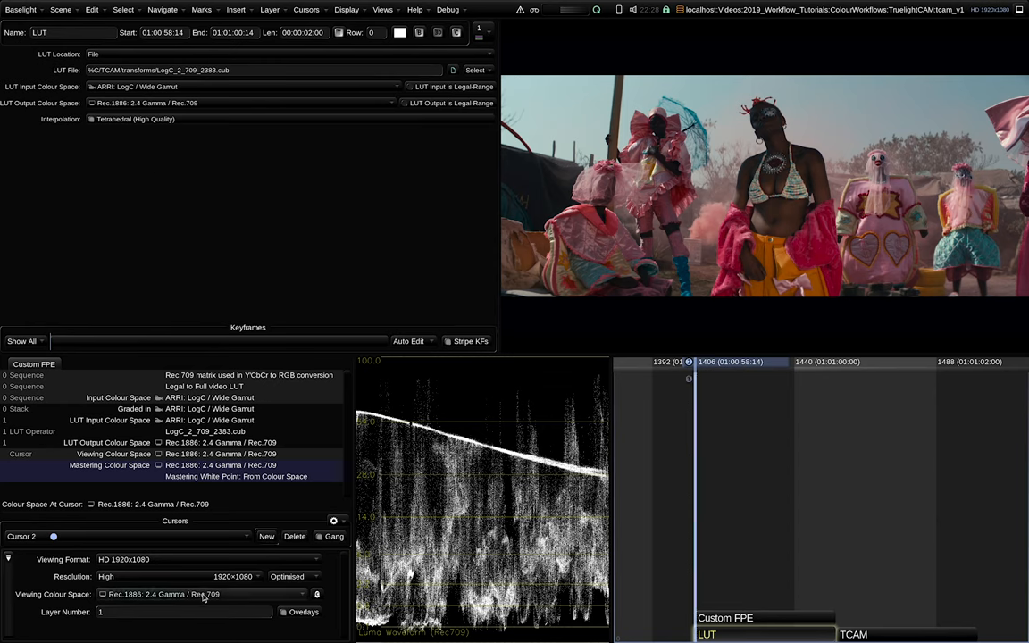
click(200, 593)
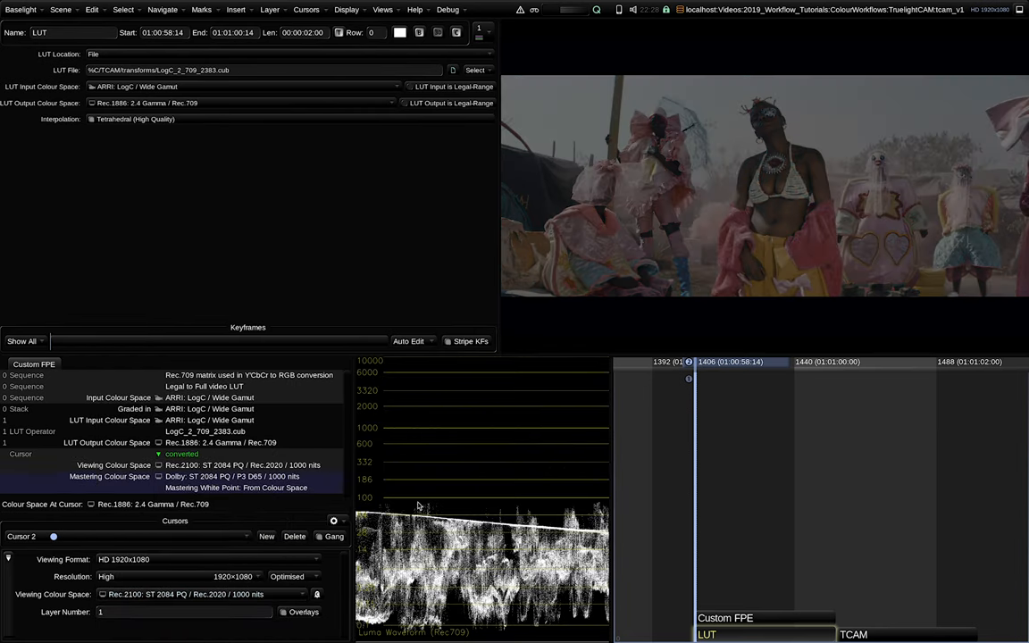
mouse_move(615, 496)
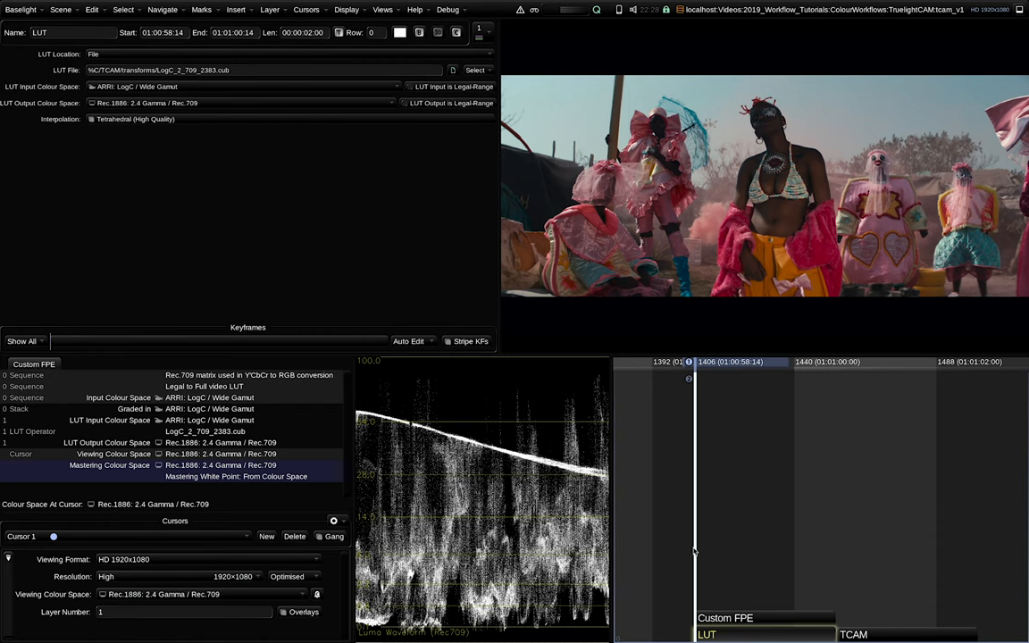
mouse_move(714, 587)
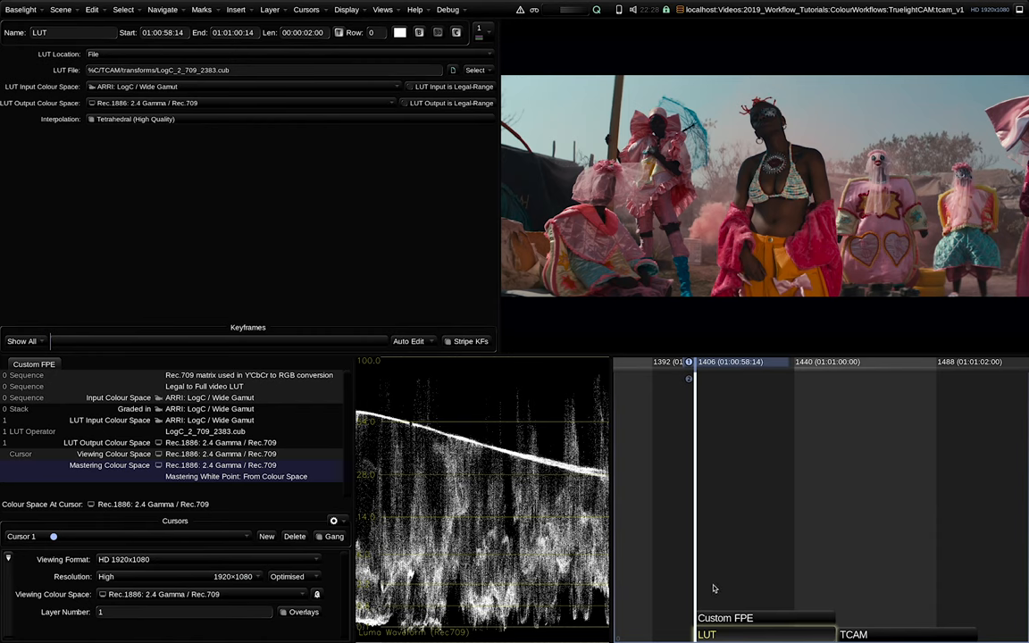
mouse_move(715, 592)
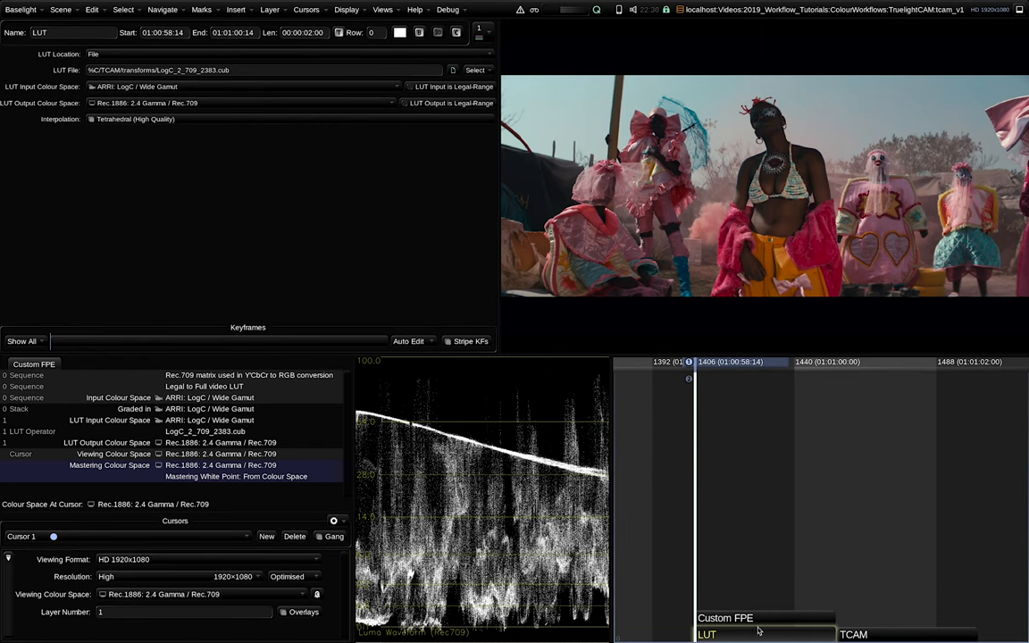
mouse_move(760, 609)
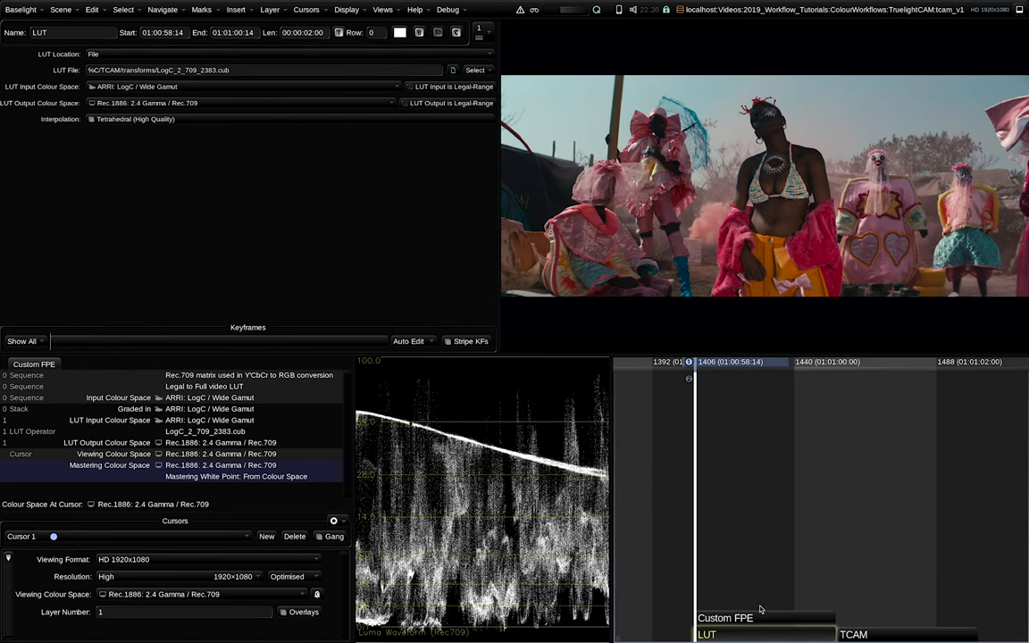
mouse_move(760, 581)
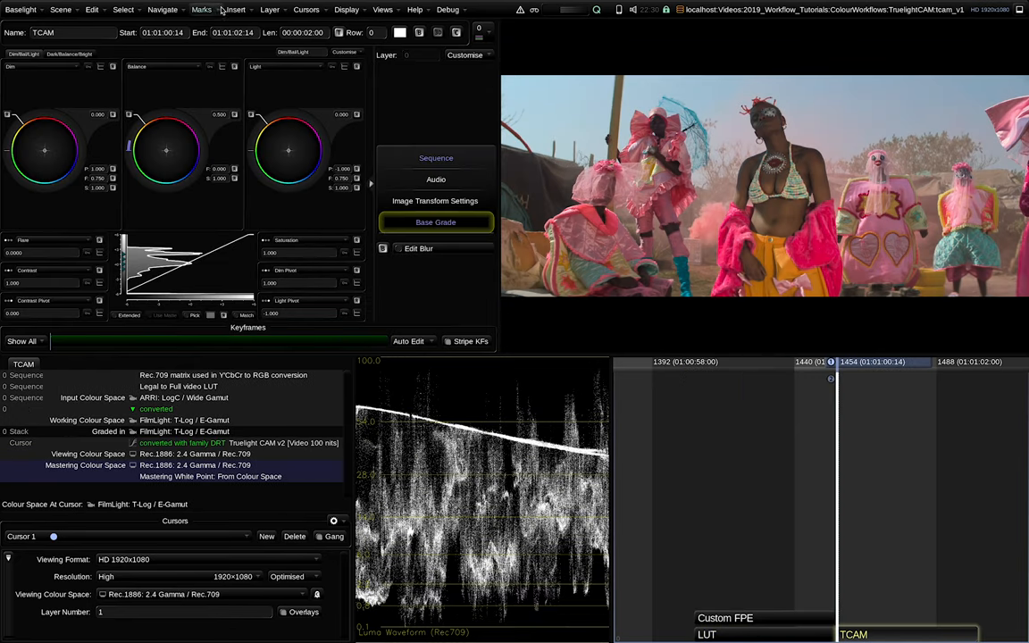
Insert a Look operator on the dancers shot and apply the Custom 2383 v1 look
click(236, 11)
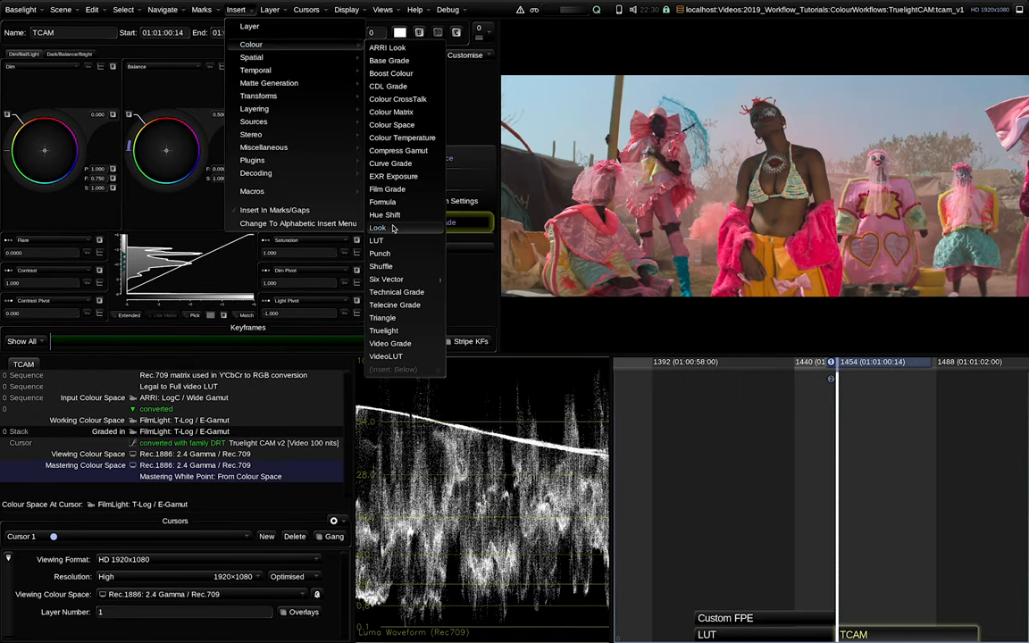
click(379, 229)
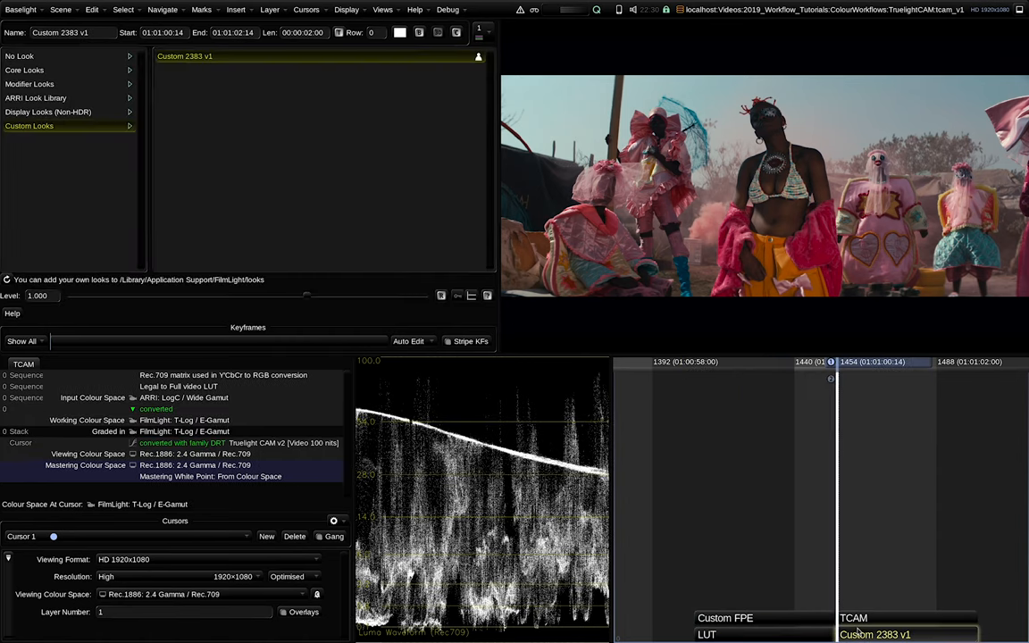
click(707, 634)
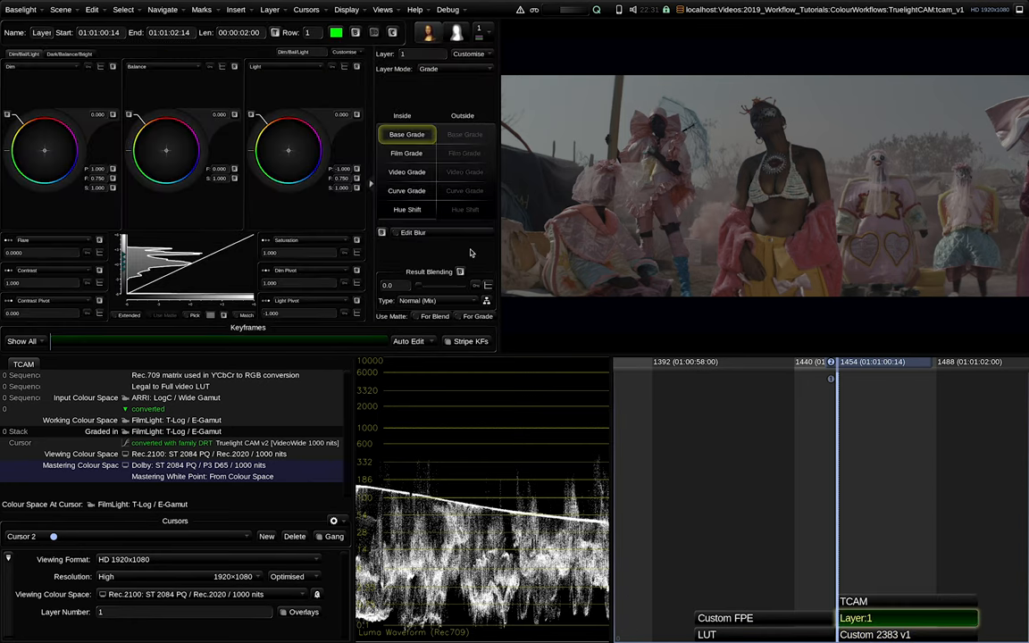
Select the Camera RAW shot's Texture Highlight layer to show its settings (about 0.38)
click(407, 153)
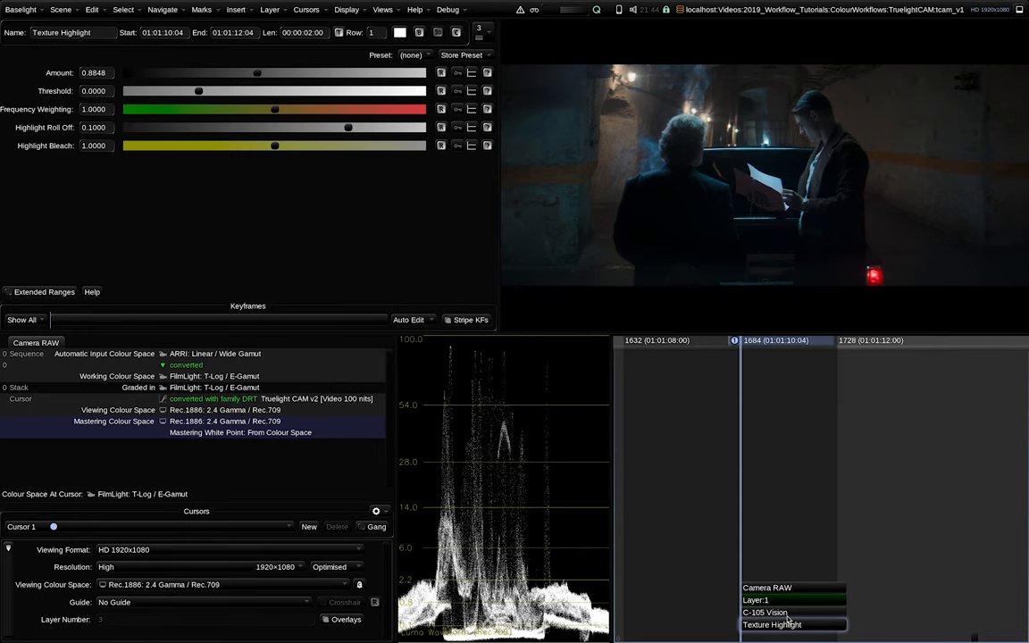
mouse_move(382, 21)
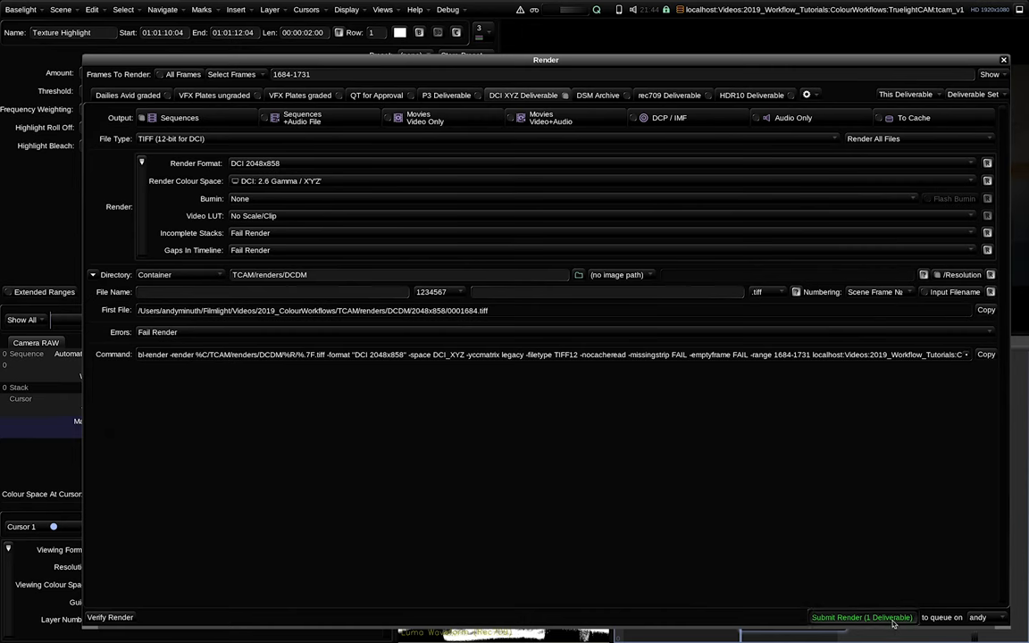
Submit the DCI XYZ 2048x858 TIFF deliverable to the render queue
click(860, 618)
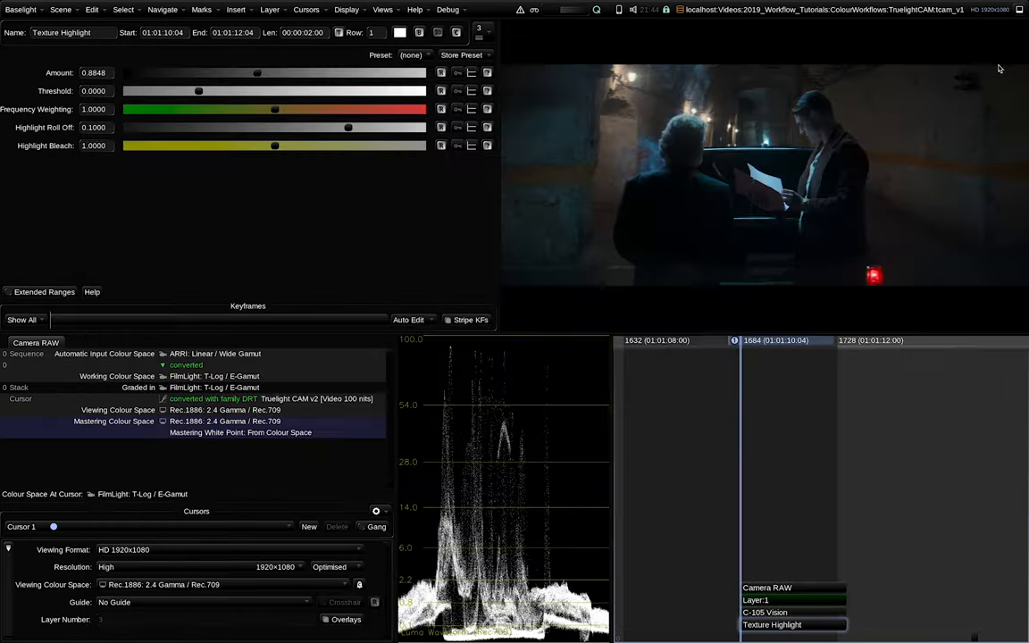
click(382, 11)
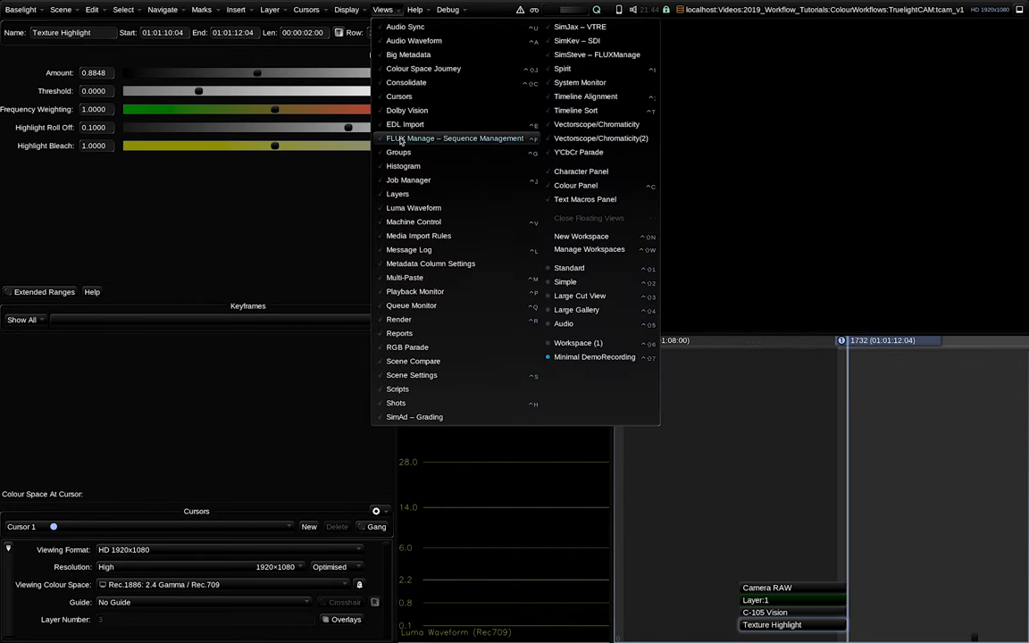
click(453, 138)
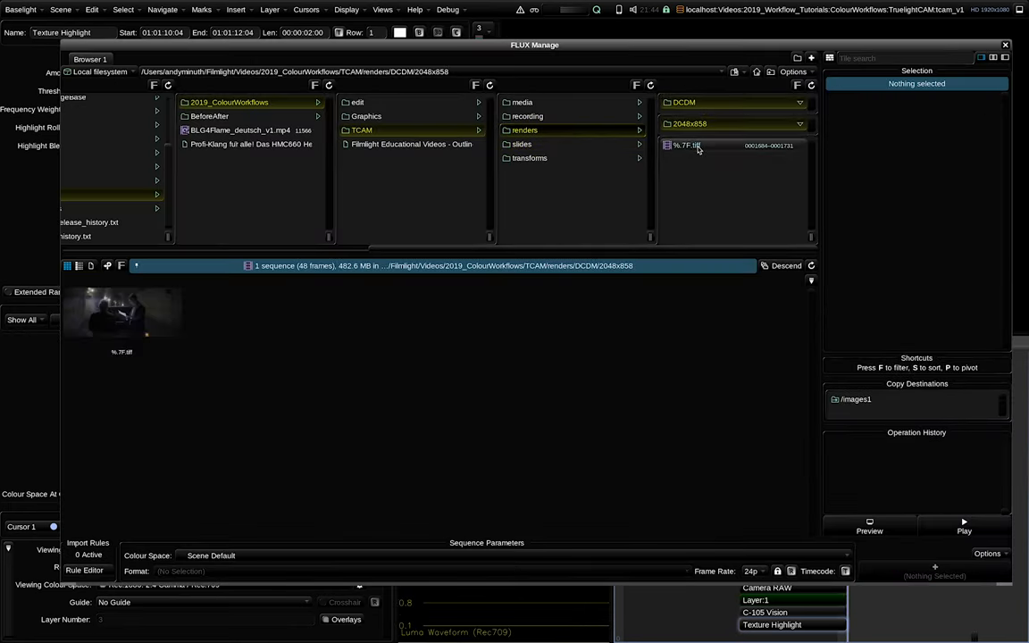
click(686, 144)
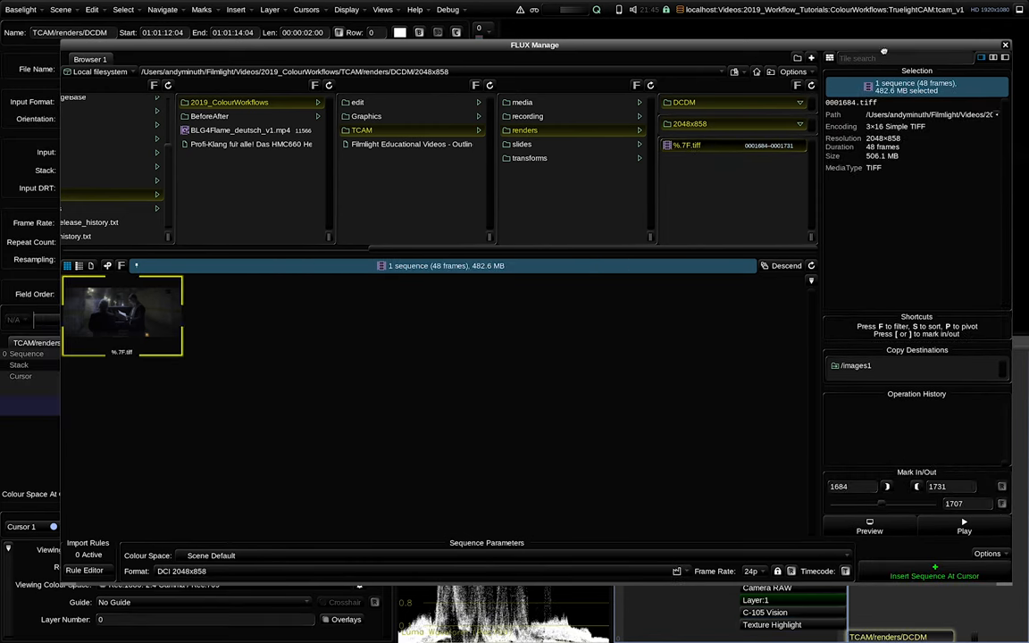
double_click(121, 318)
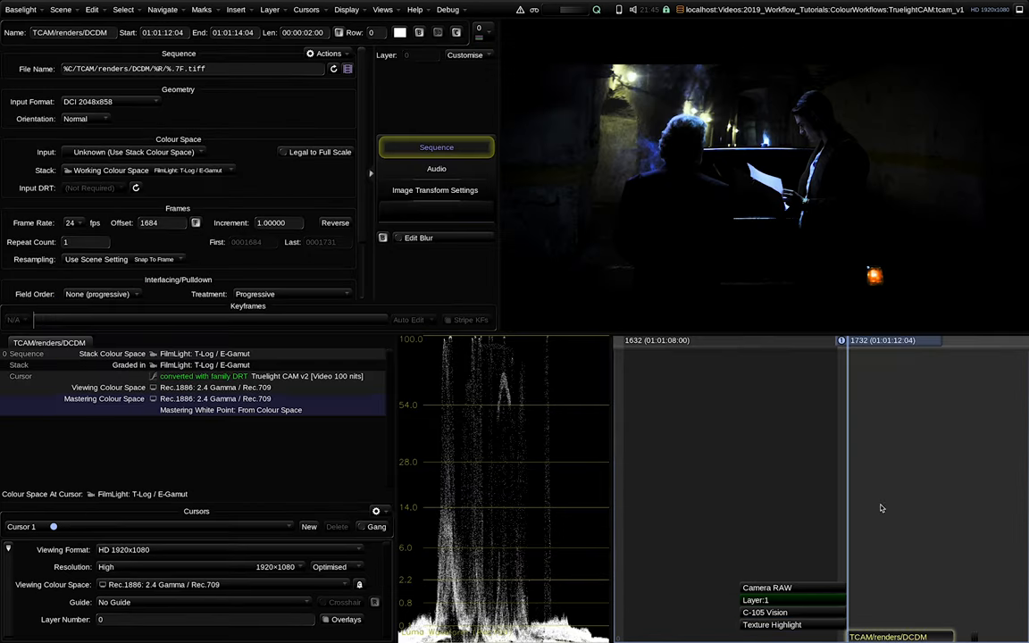
click(436, 190)
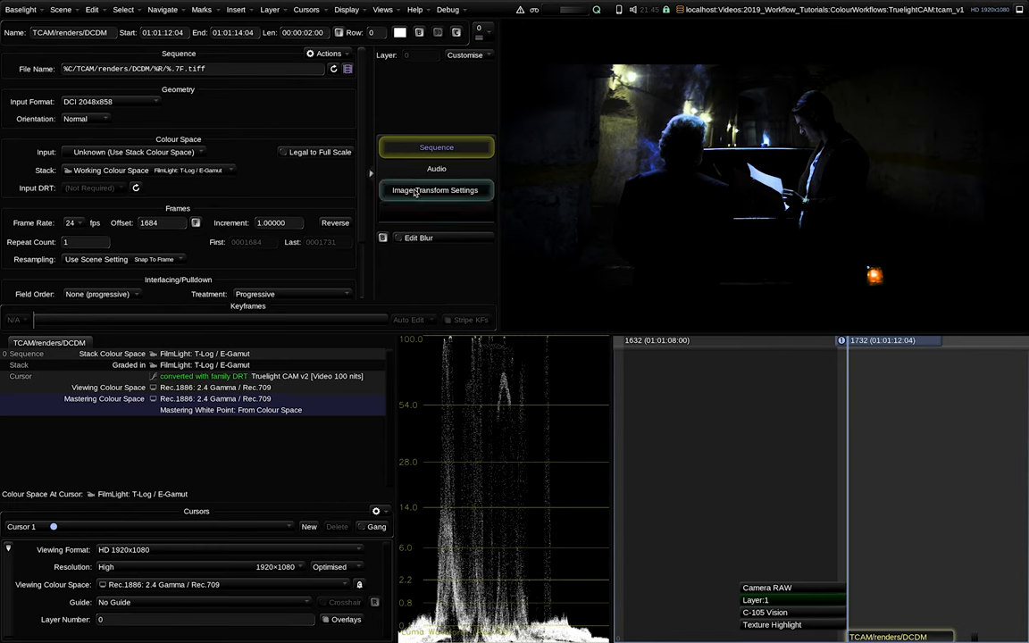
click(134, 152)
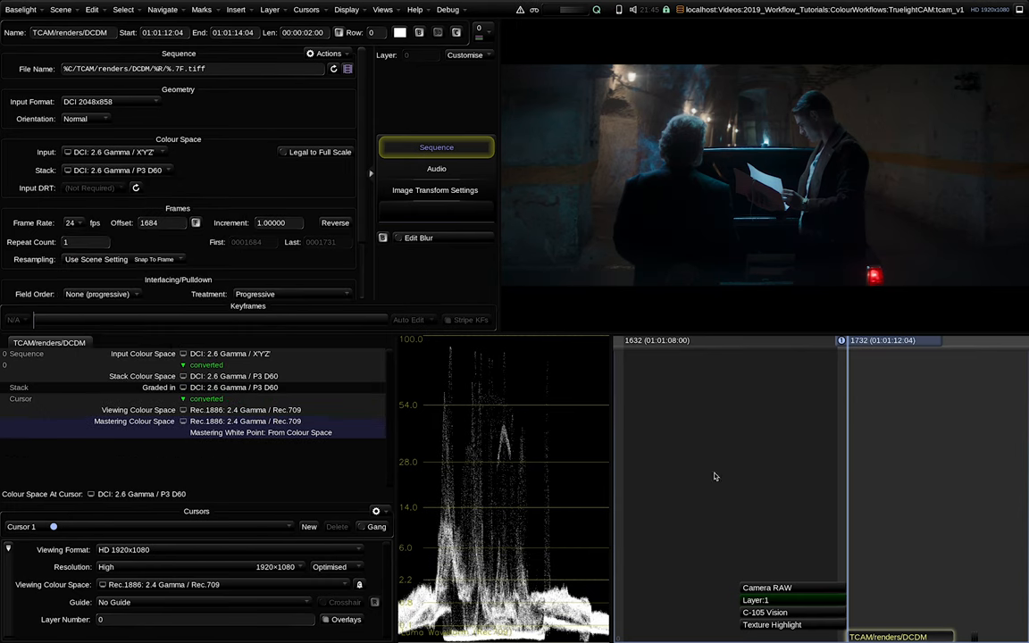
mouse_move(732, 568)
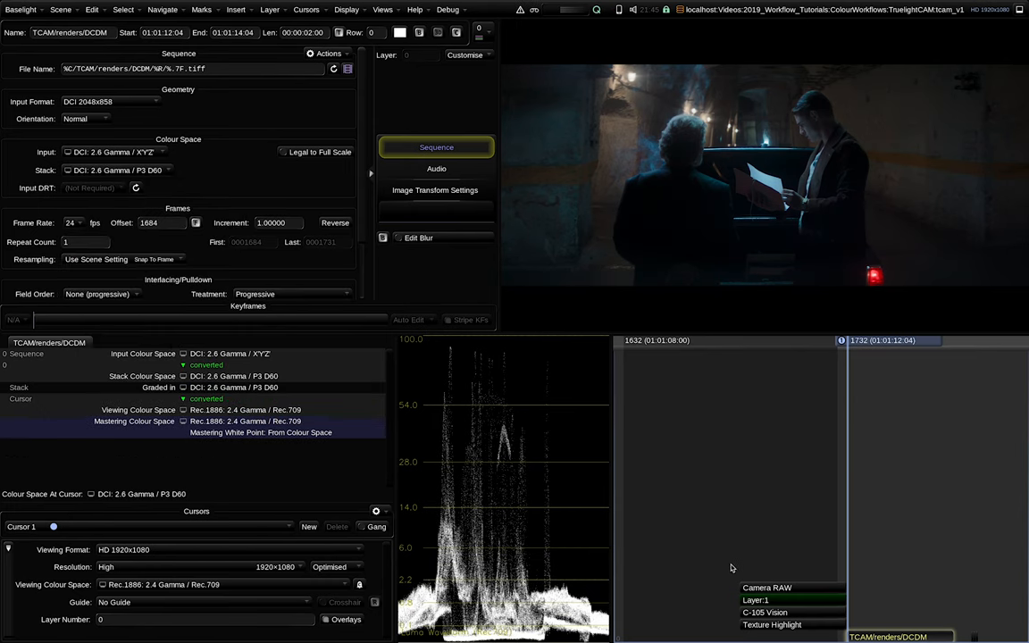
mouse_move(839, 568)
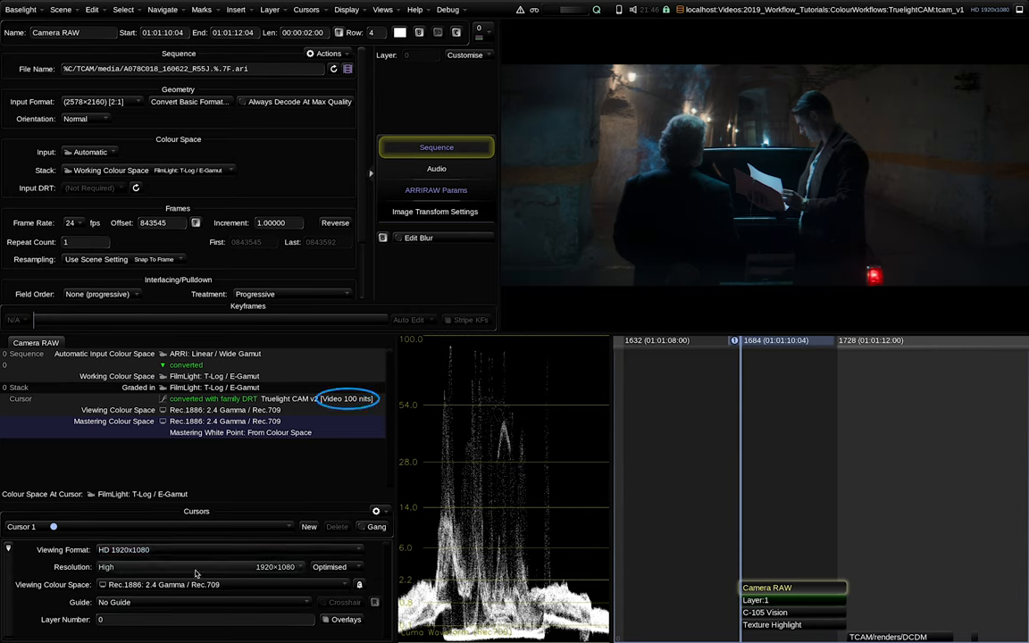
mouse_move(140, 570)
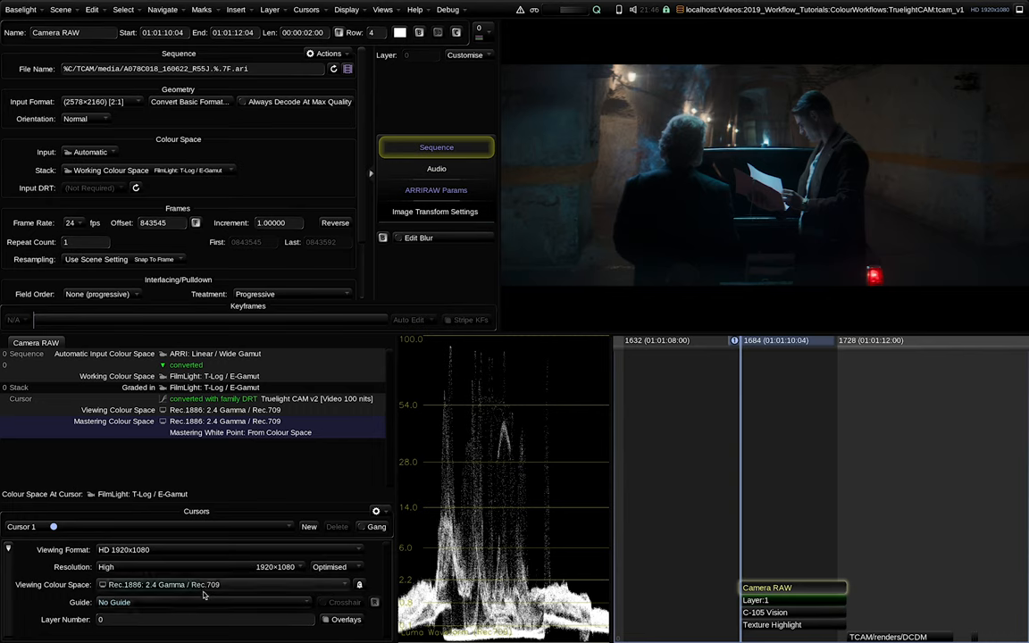
mouse_move(236, 584)
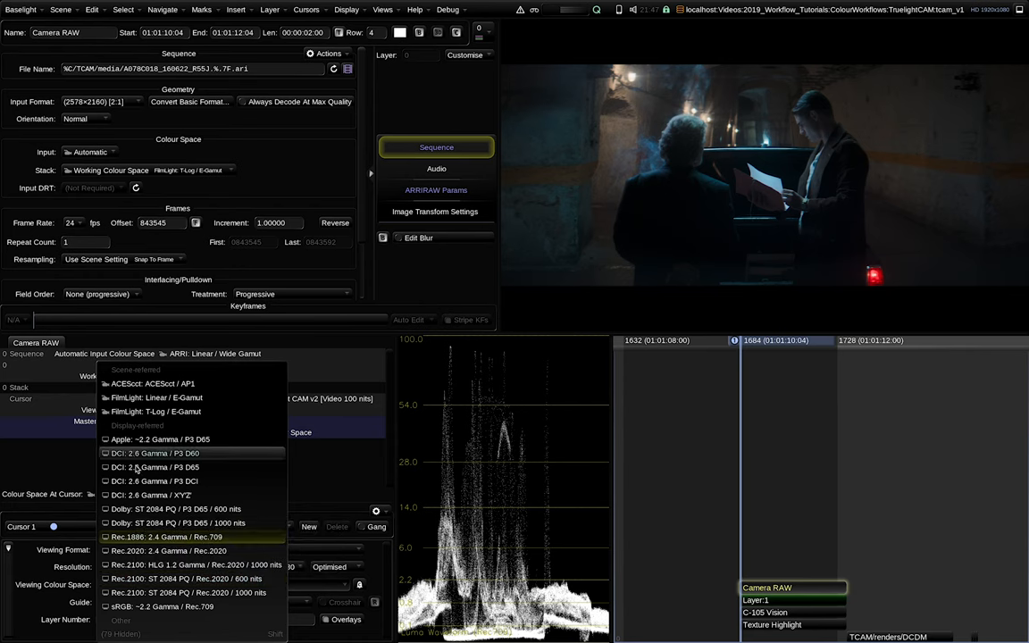
Choose the Camera RAW shot's colour space, stack converting via Truelight CAM v2 Video 100 nits
click(154, 468)
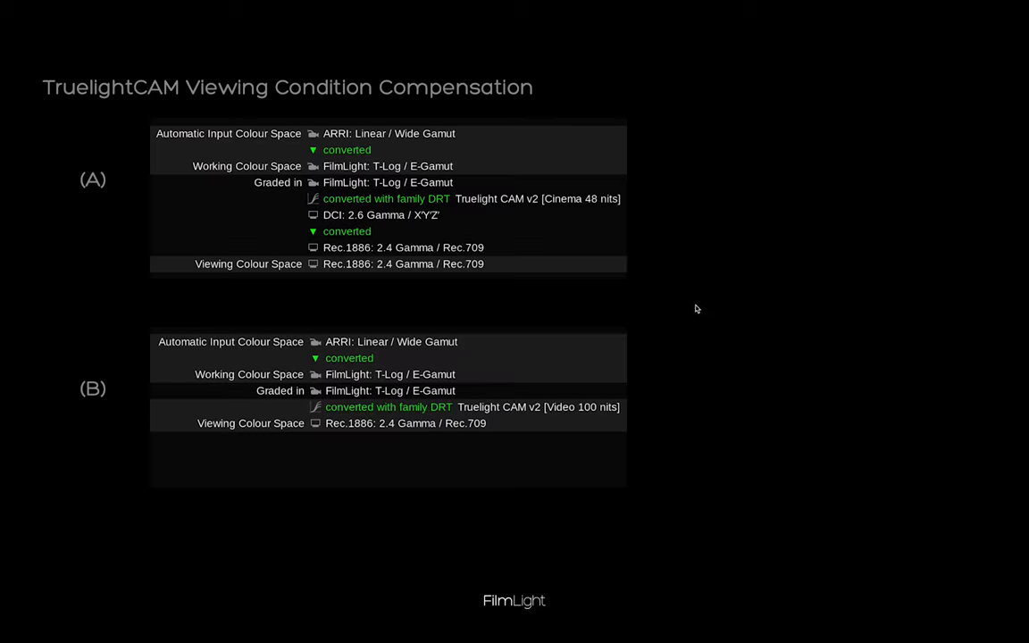
mouse_move(659, 309)
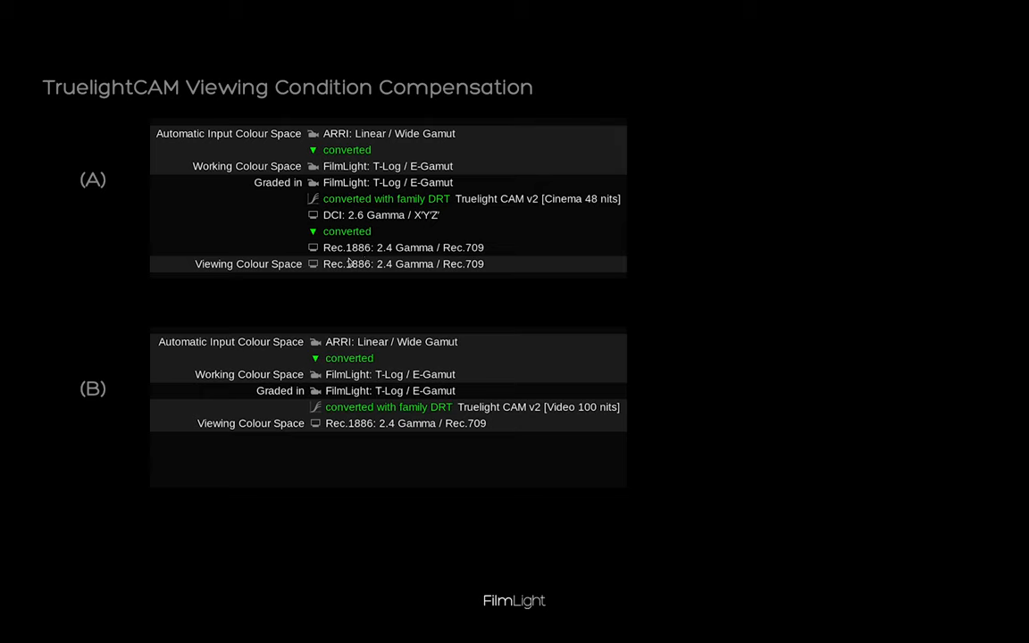
mouse_move(561, 450)
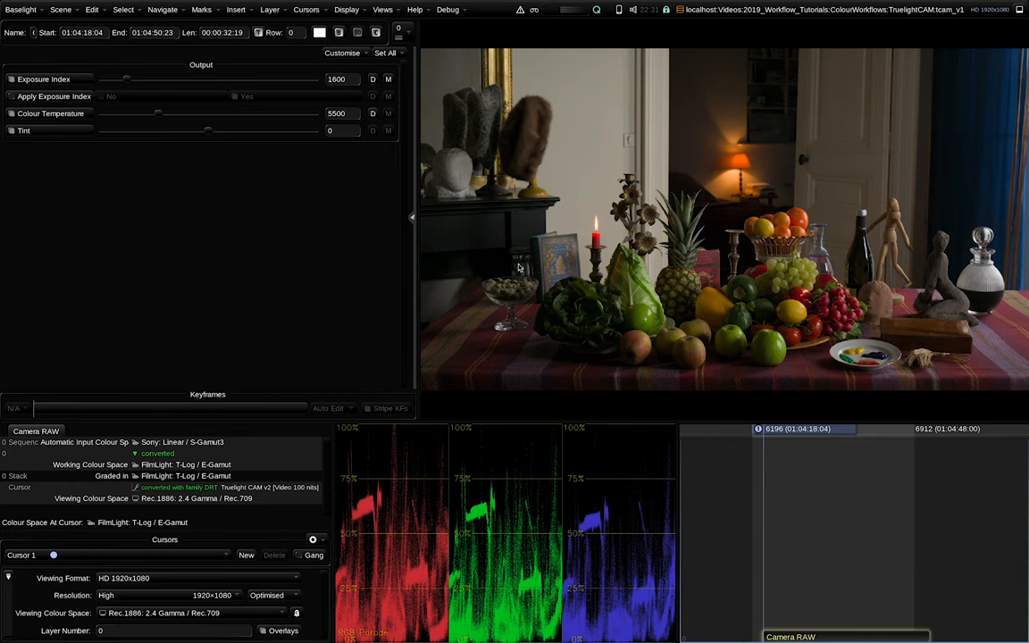
mouse_move(509, 268)
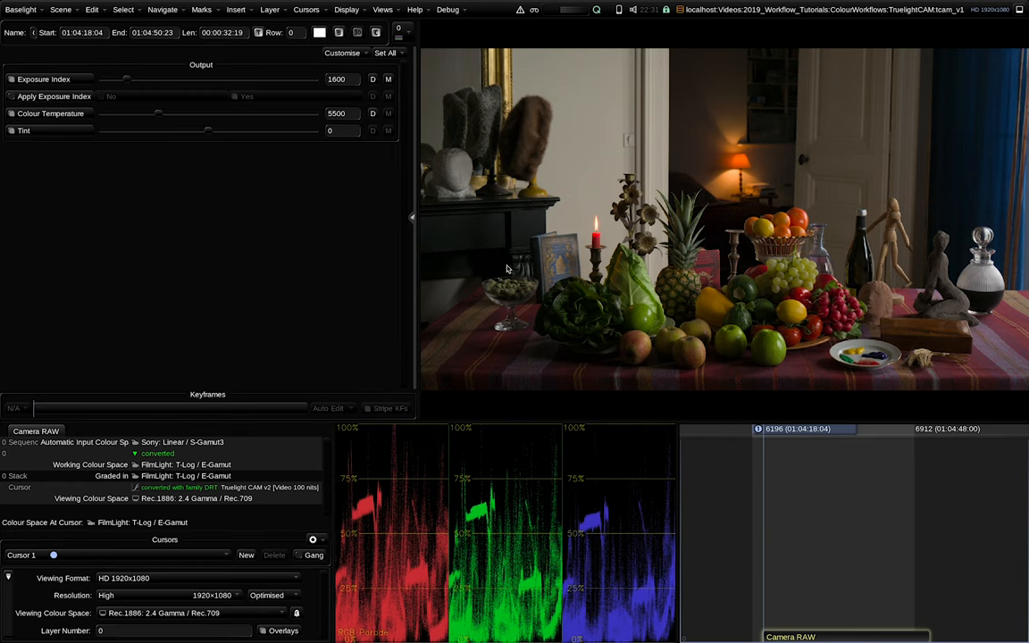
mouse_move(500, 307)
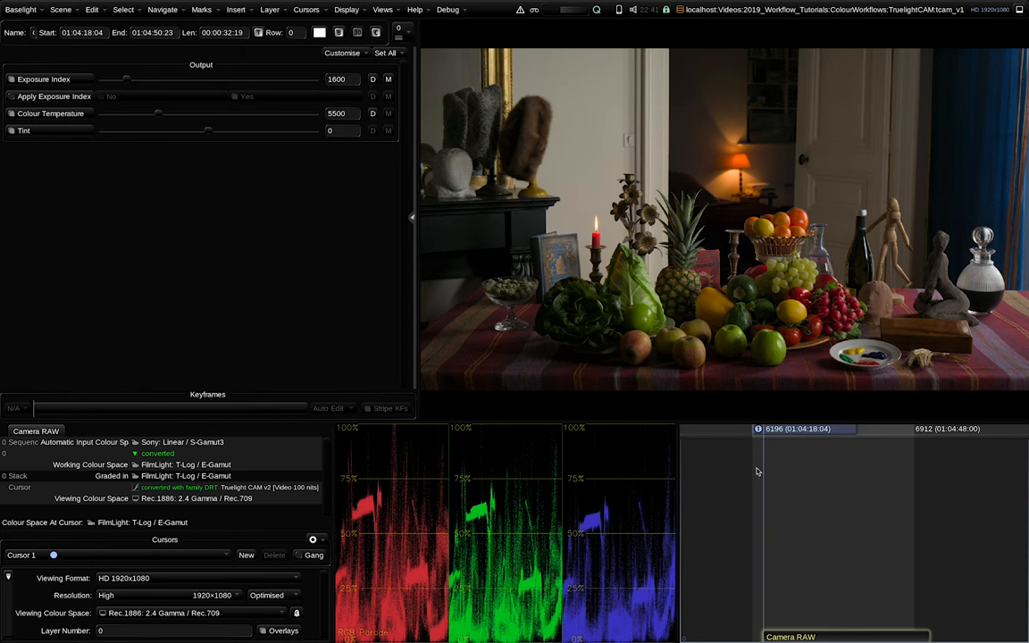
mouse_move(652, 355)
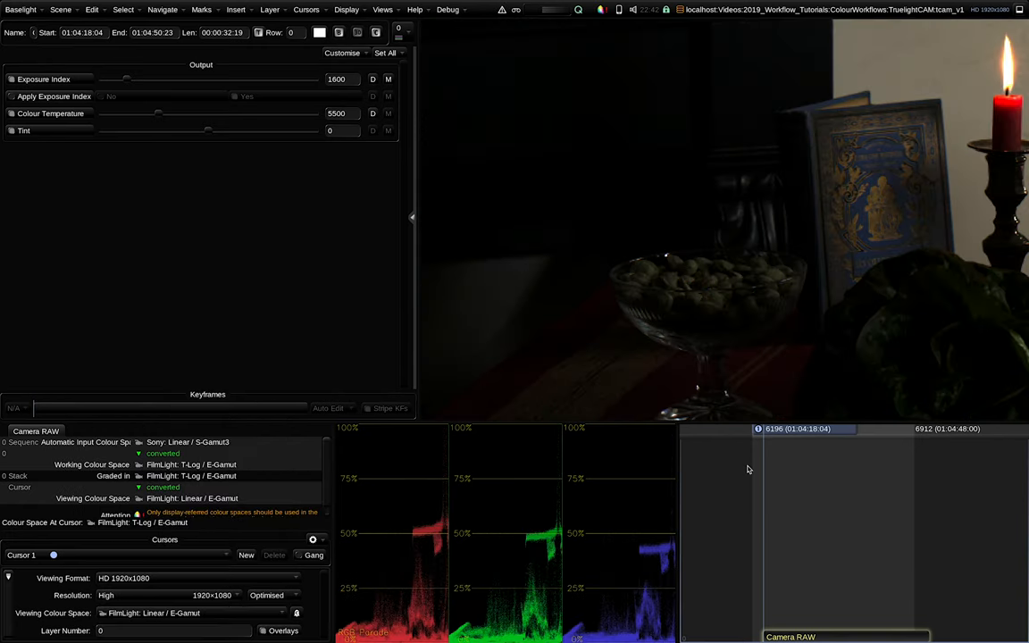
mouse_move(899, 414)
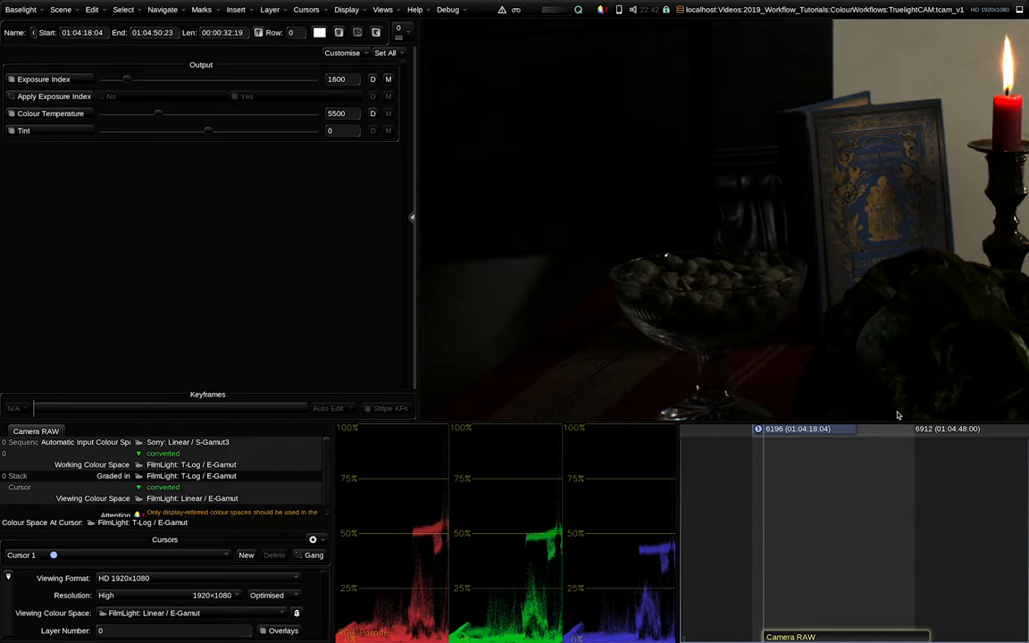
mouse_move(611, 203)
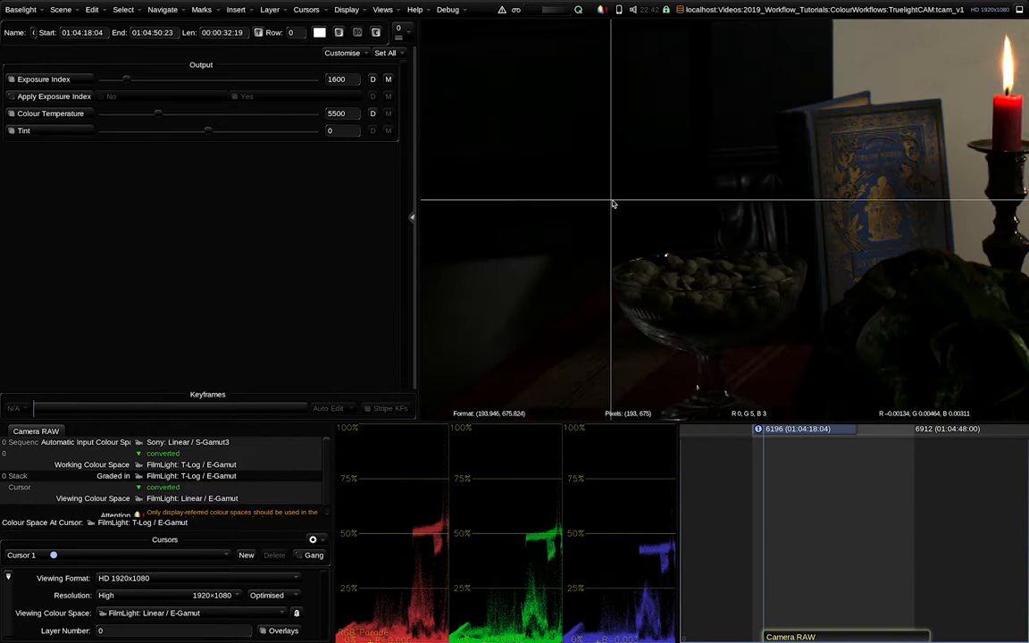
mouse_move(650, 212)
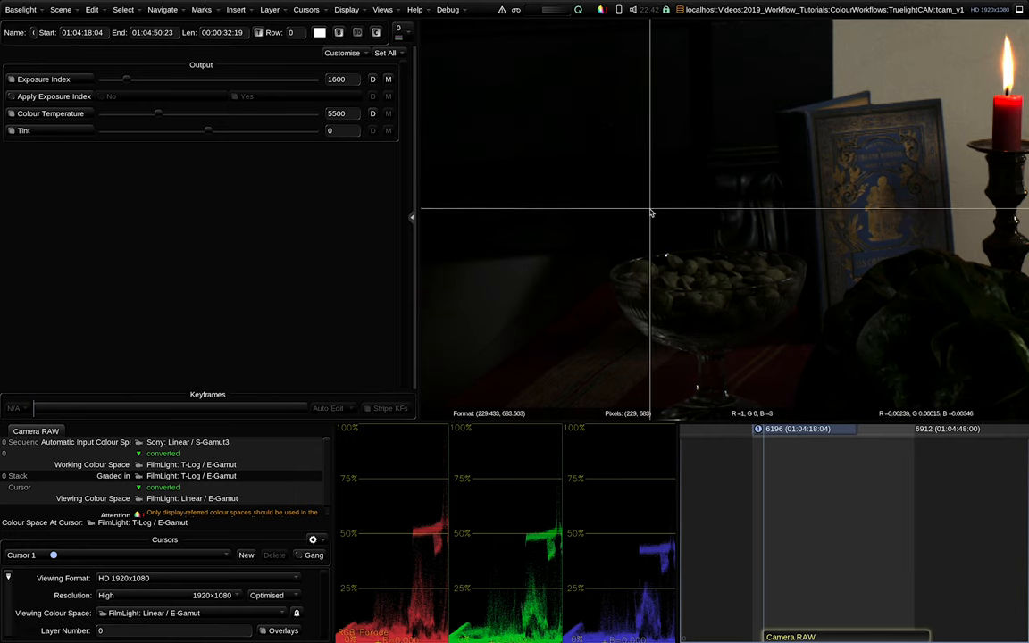
mouse_move(668, 215)
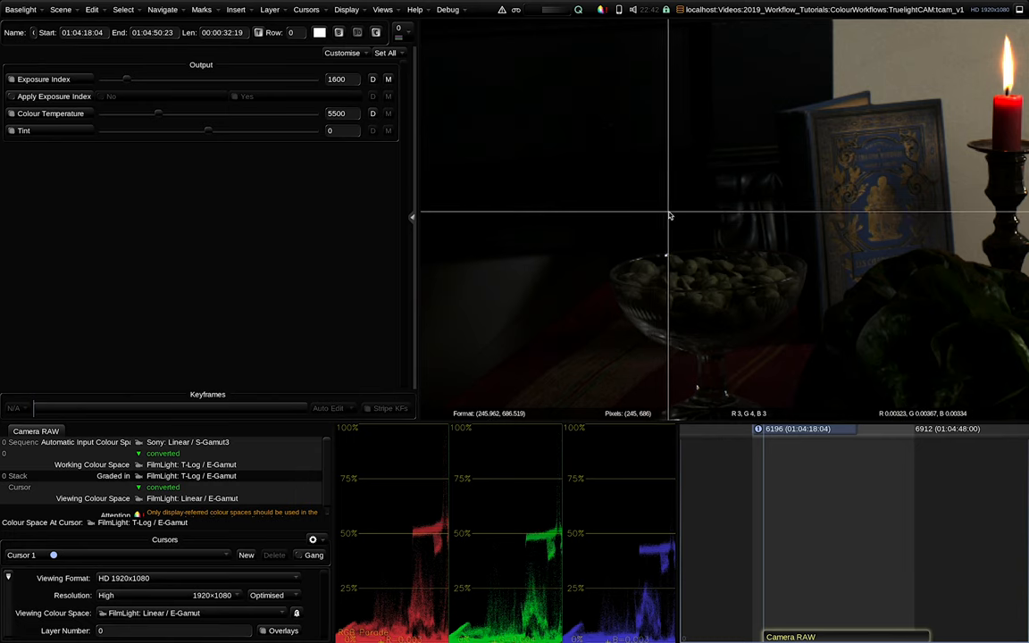
mouse_move(652, 221)
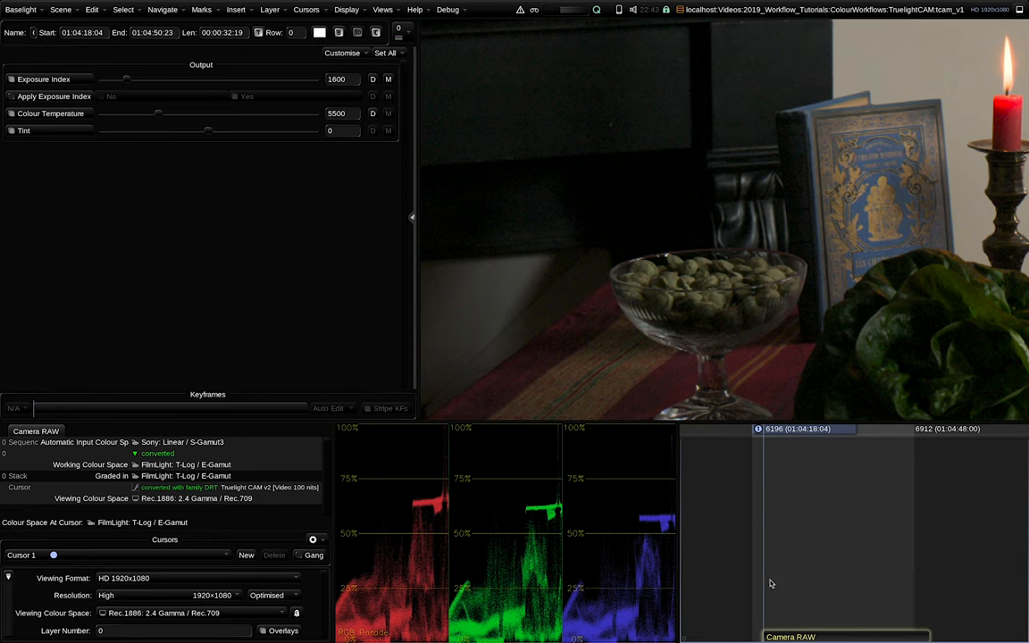
mouse_move(770, 583)
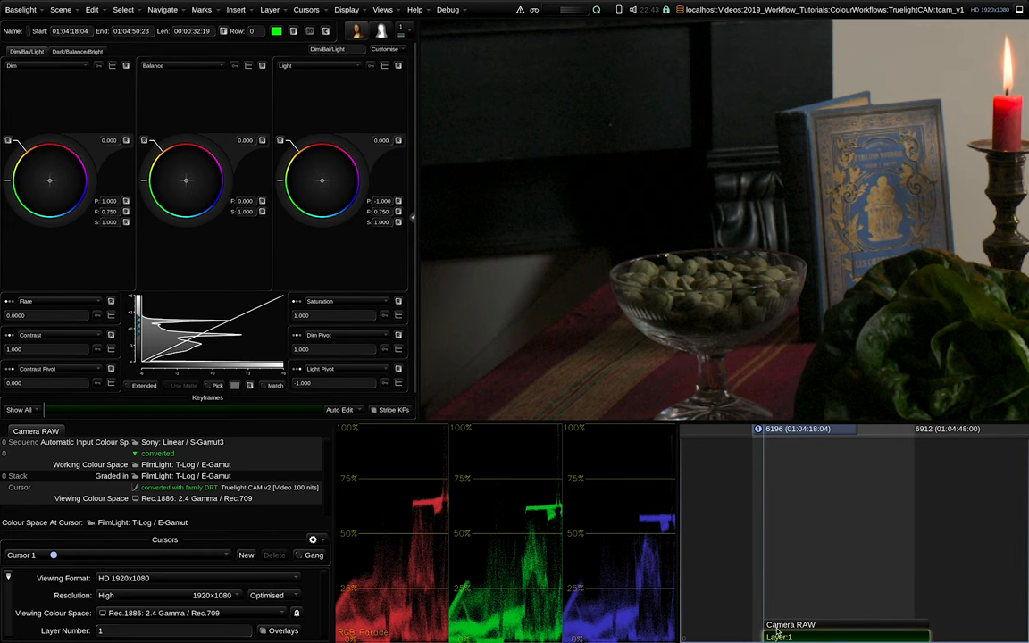
mouse_move(500, 311)
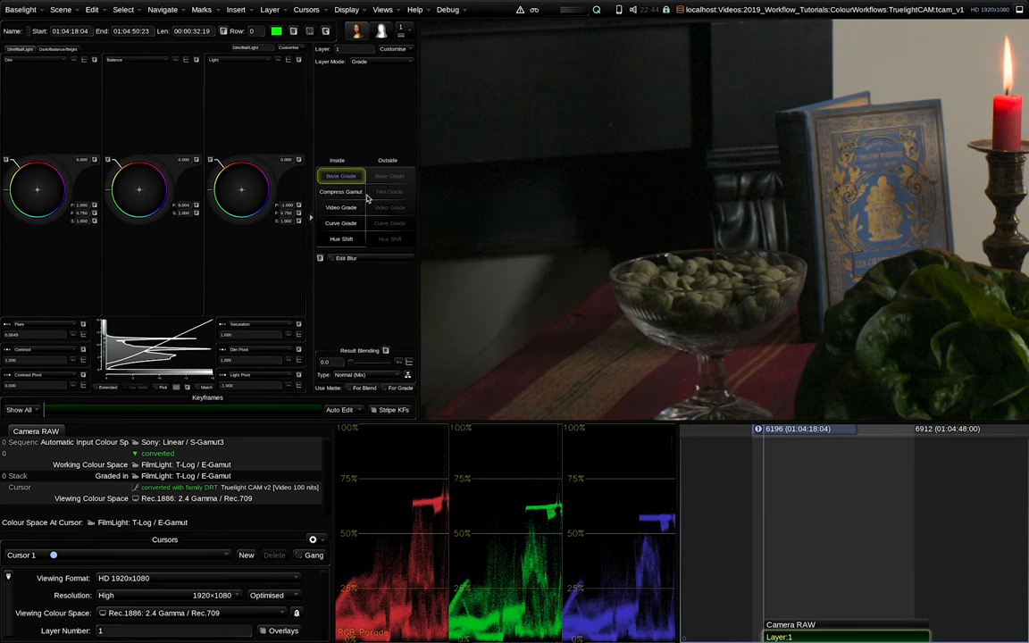
Make Layer 1 a Compress Gamut grade with 0.15 cyan, magenta, yellow limits and Rec.2020 gamut
click(342, 191)
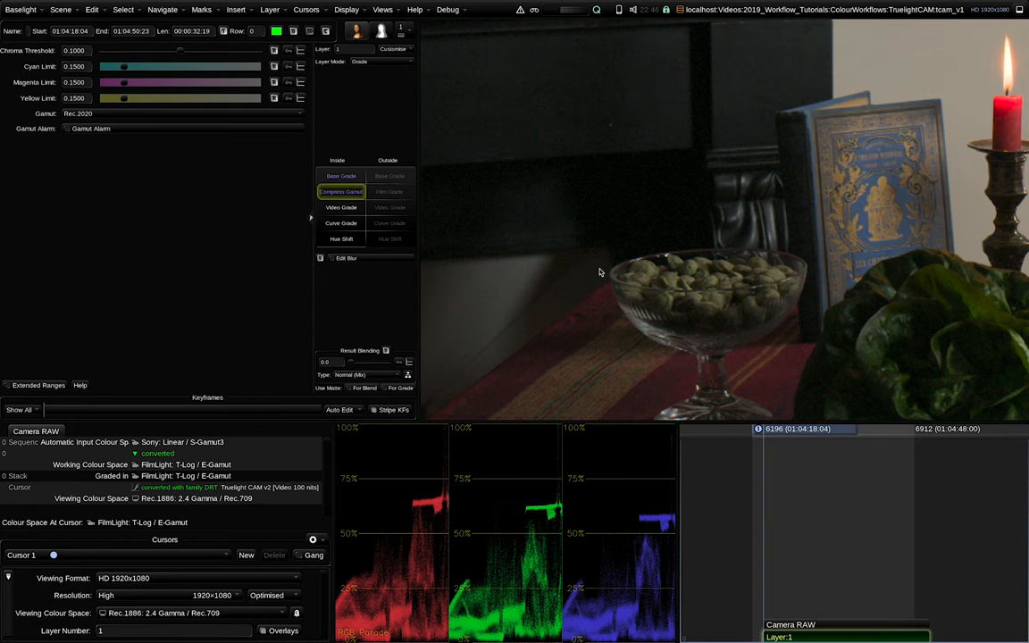
mouse_move(597, 275)
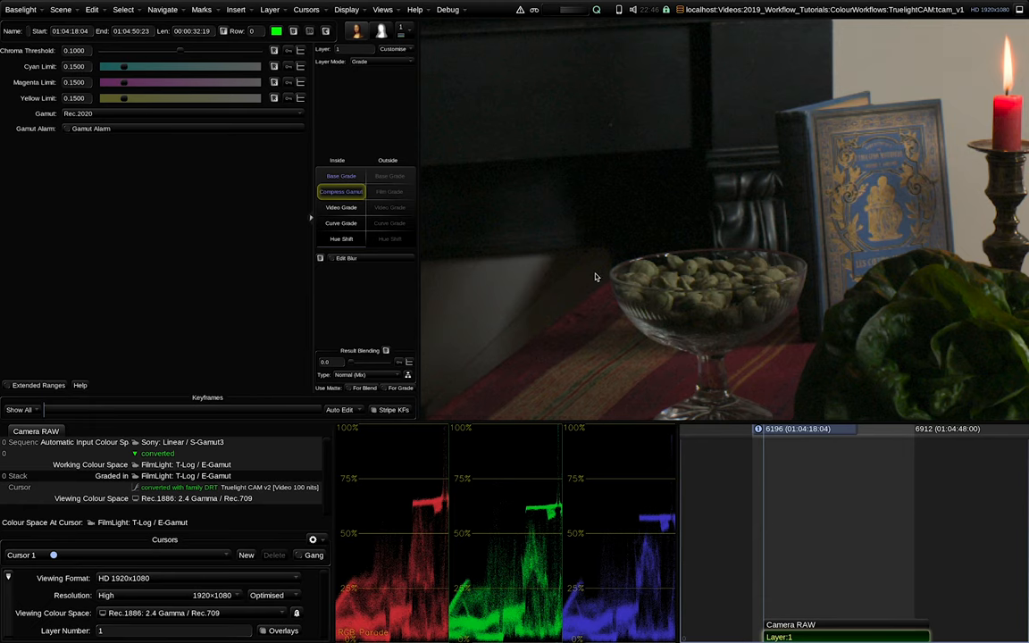
mouse_move(592, 275)
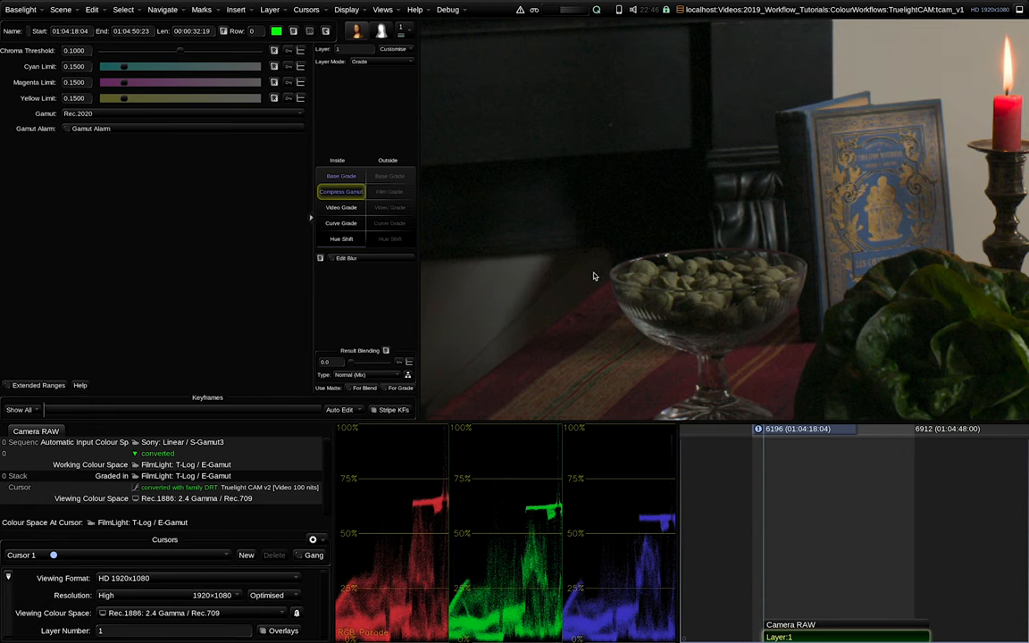
mouse_move(589, 271)
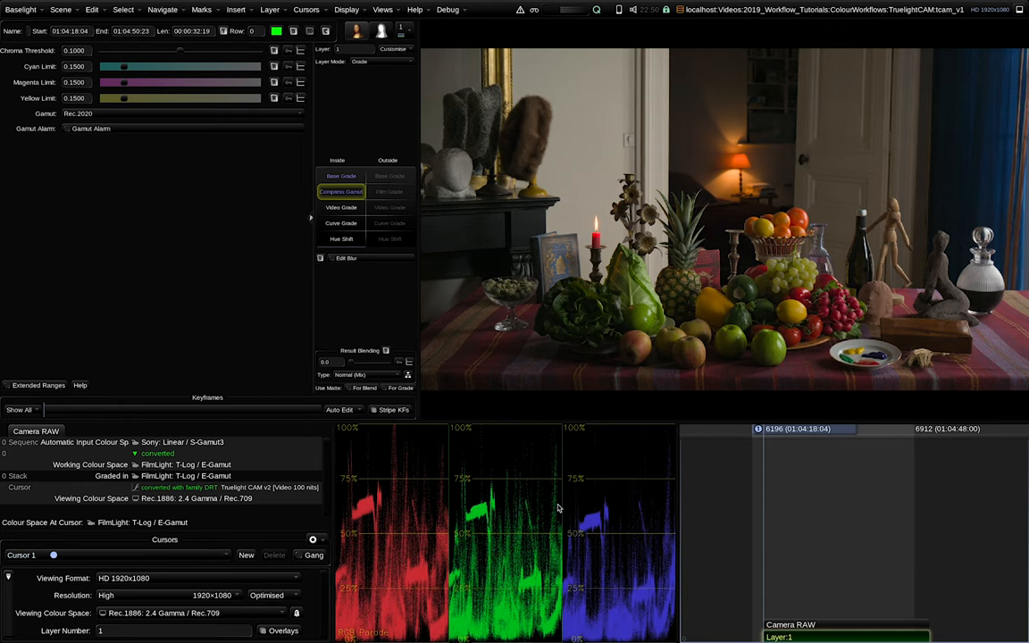
Switch to the other scene with Shot 1 and Shot 2 of ARRI Linear / Wide Gamut footage
click(341, 176)
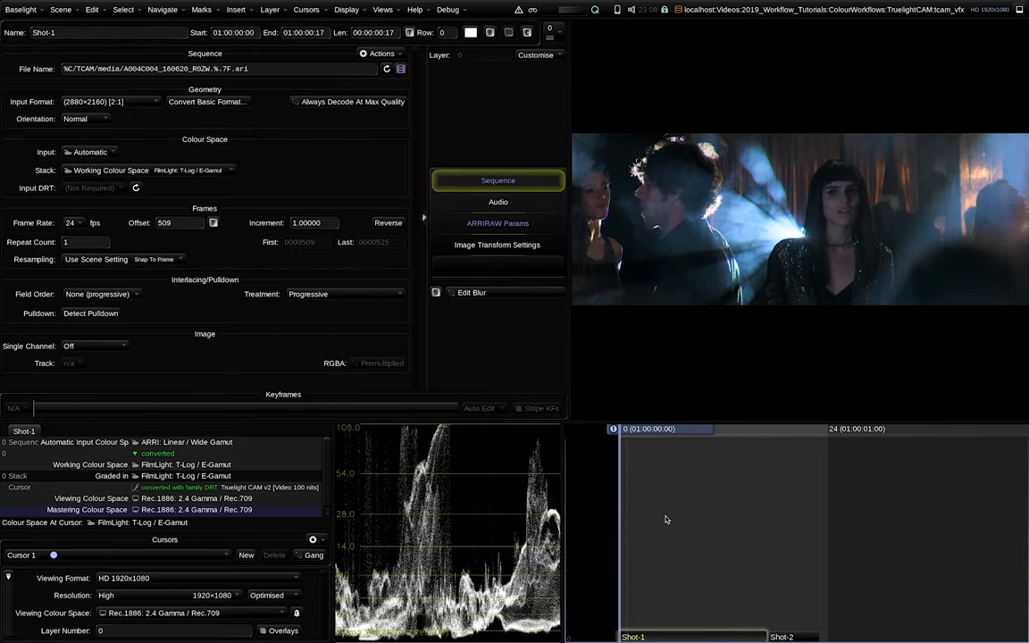
click(789, 635)
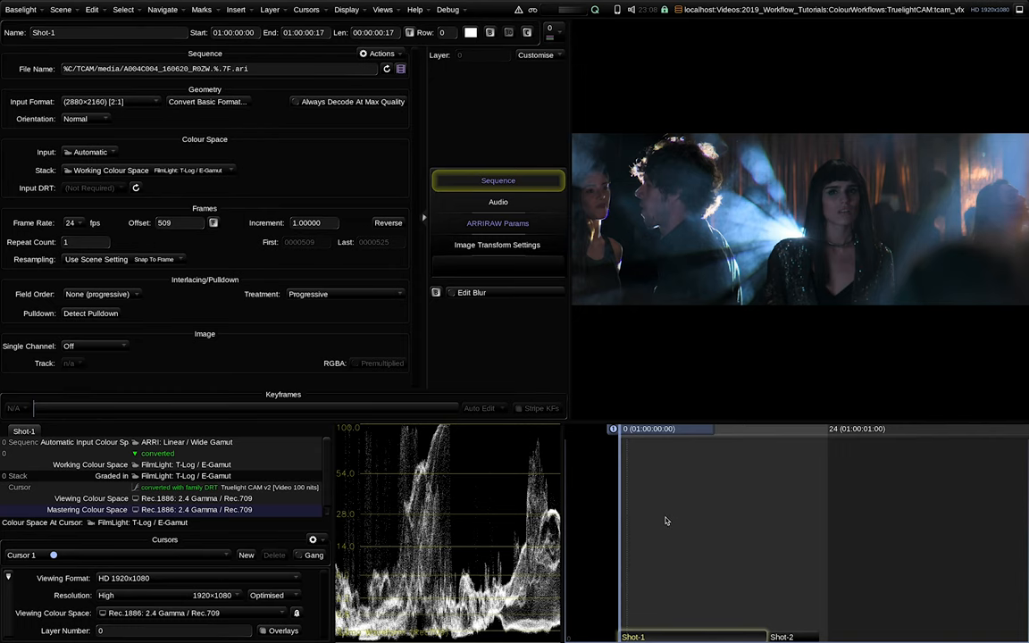
click(236, 11)
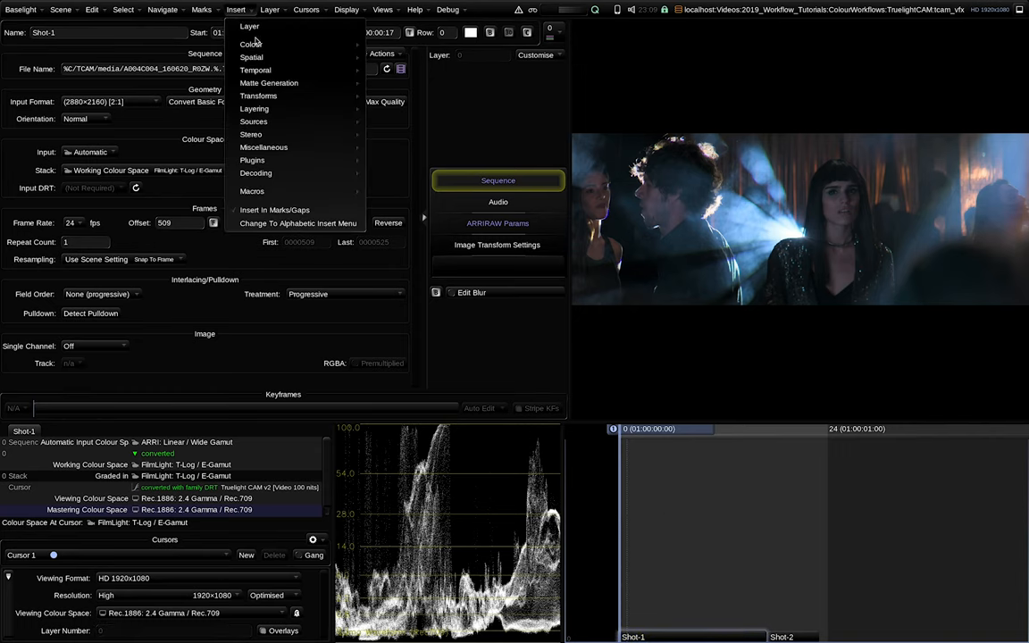
click(250, 43)
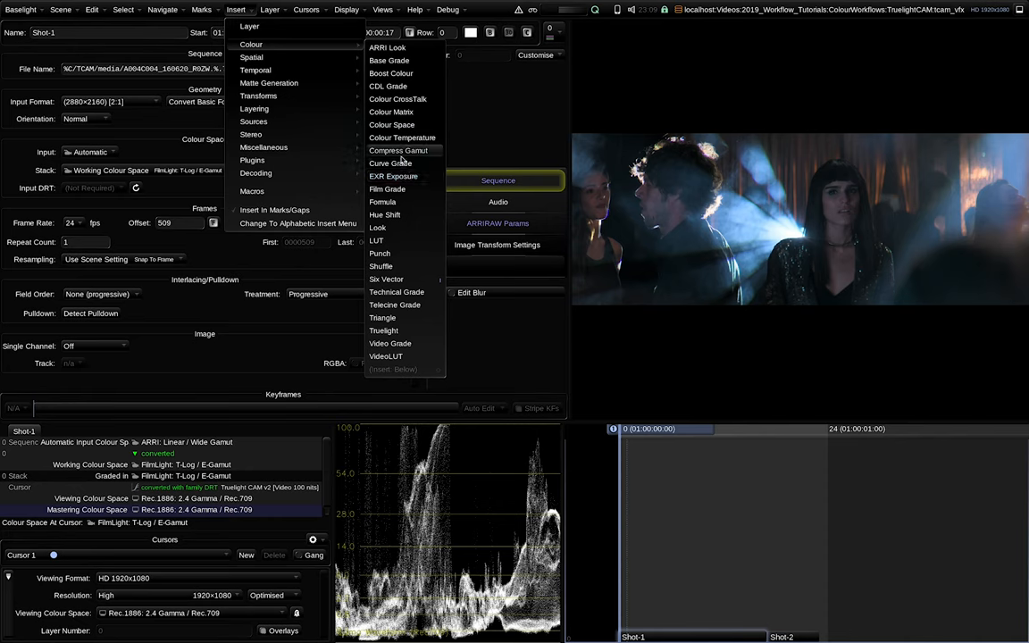
click(396, 150)
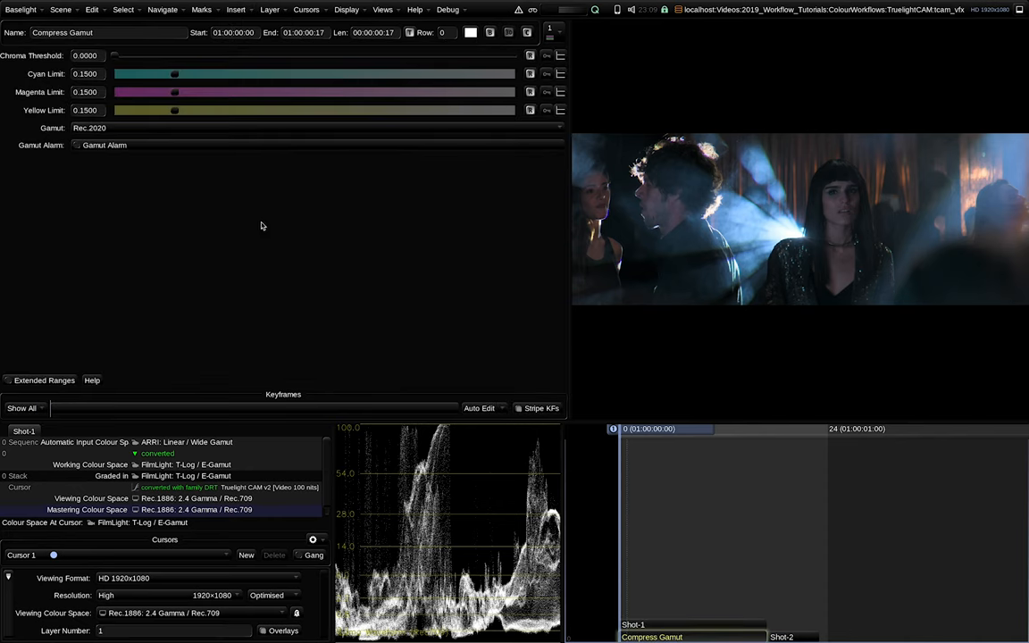
click(86, 56)
text(0.1000)
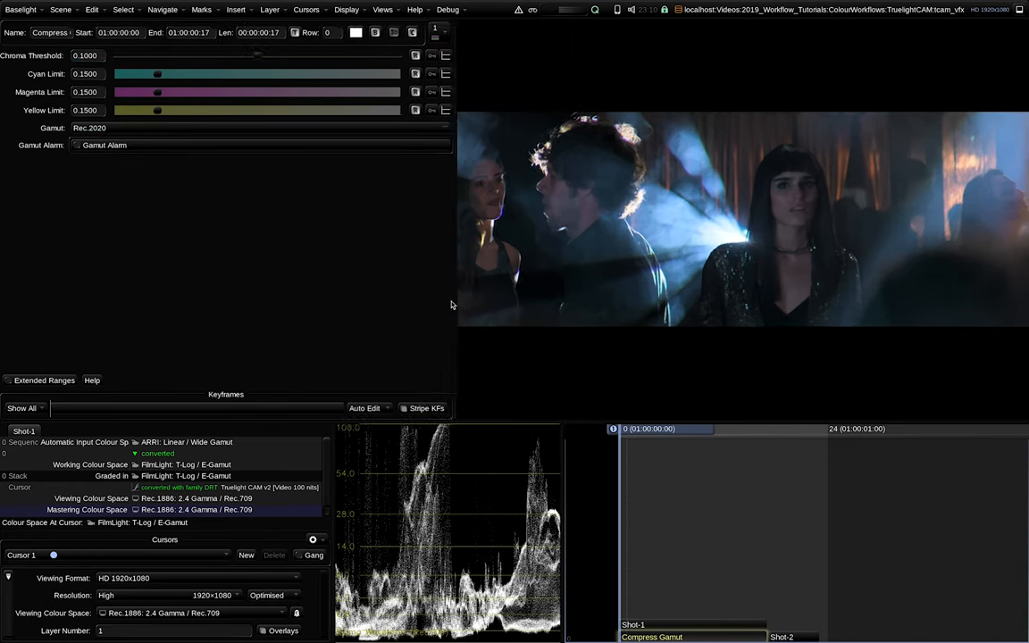
click(75, 145)
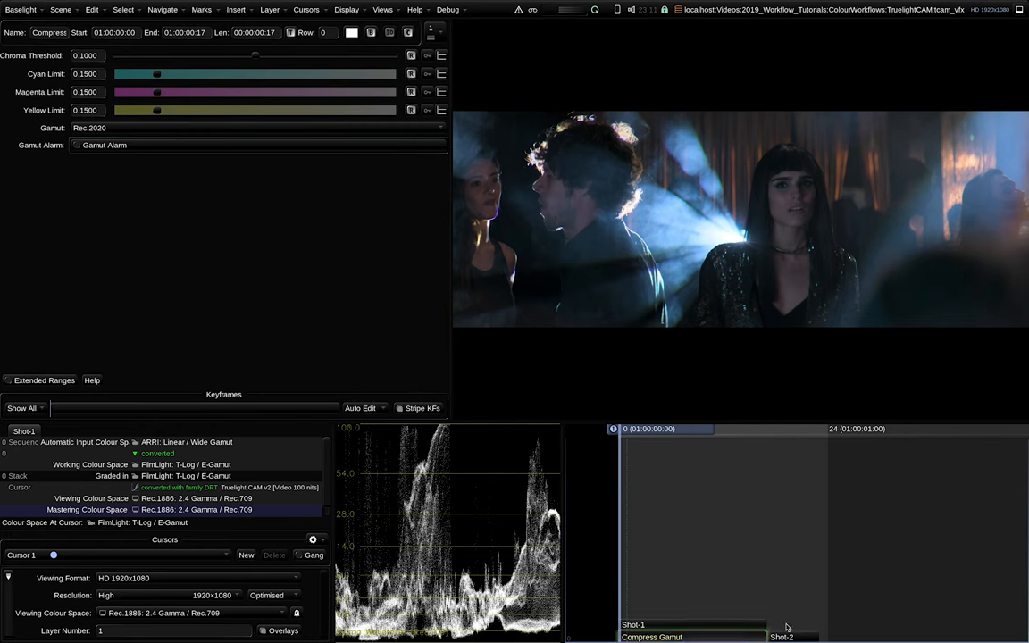
Review Shot 2's Compress Gamut operator with 0.1500 limits and Rec.2020 gamut
click(793, 631)
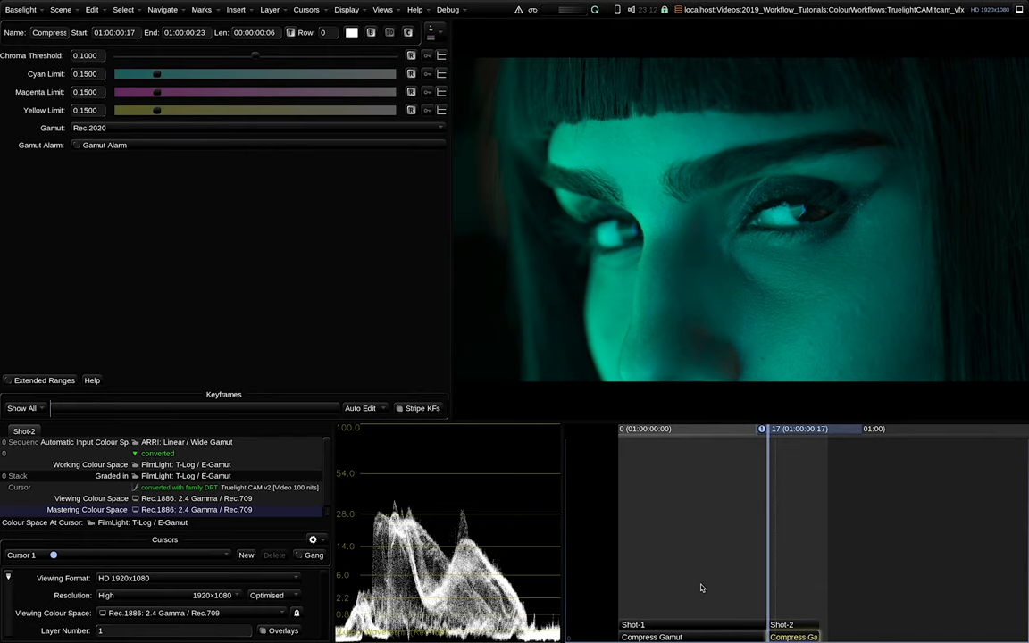
mouse_move(704, 593)
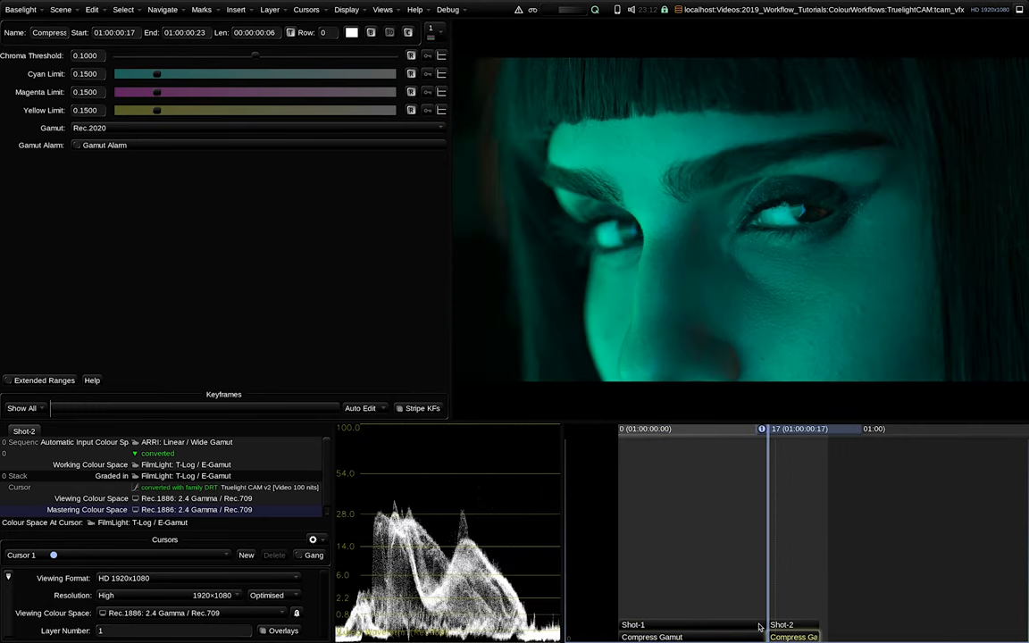
mouse_move(766, 564)
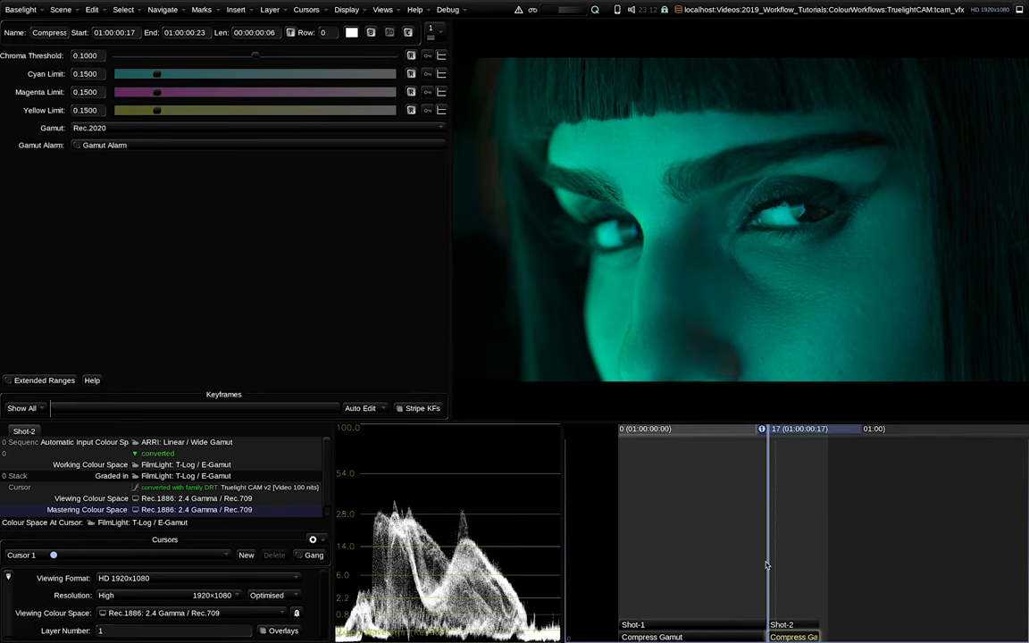
mouse_move(779, 521)
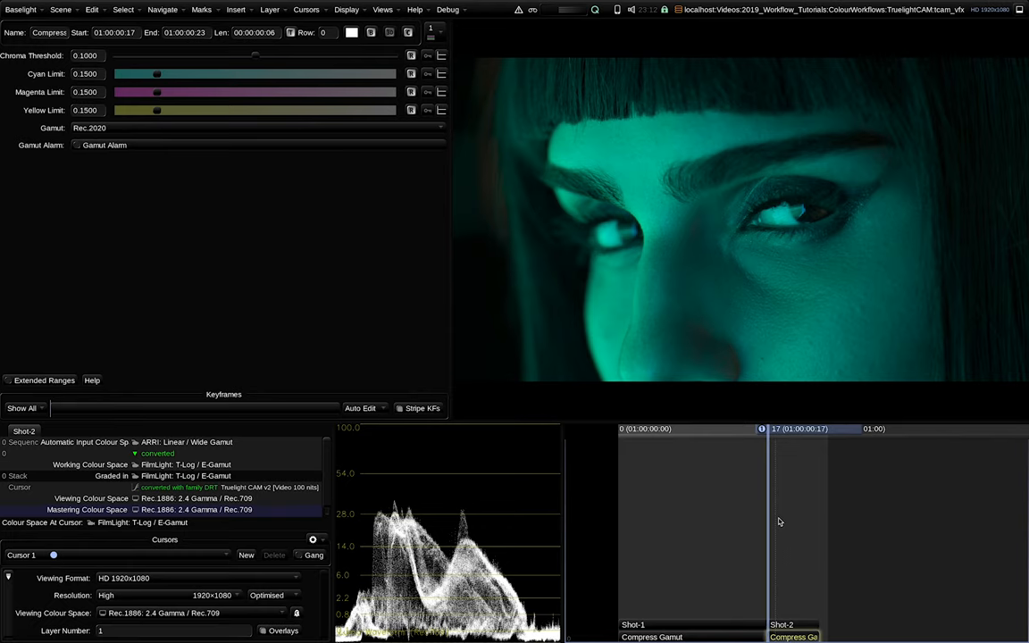
mouse_move(388, 21)
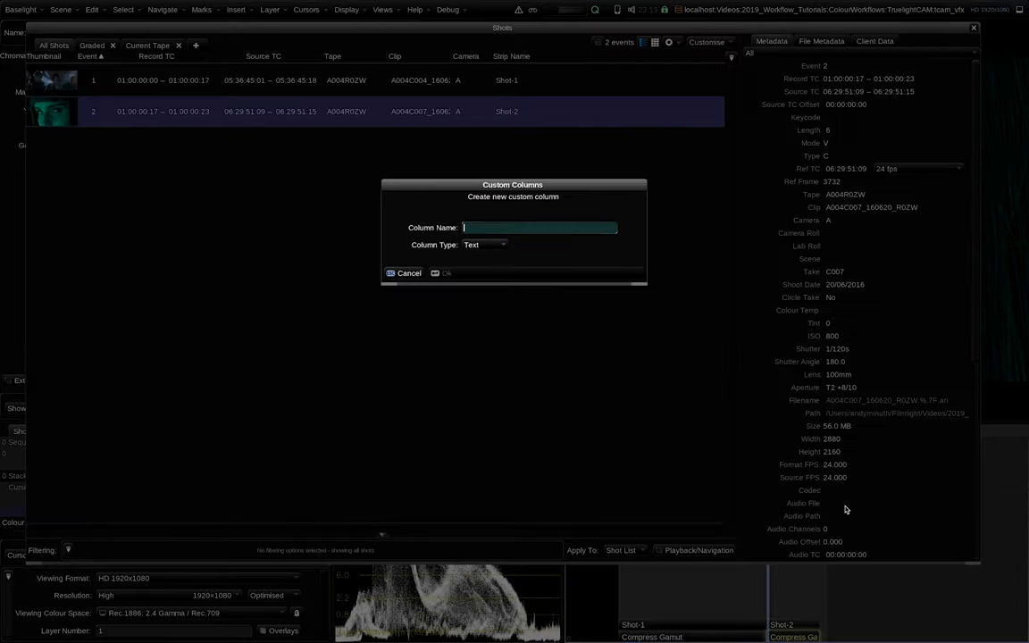
Add a custom text column named StartFrame to the shot metadata
text(StartFrame)
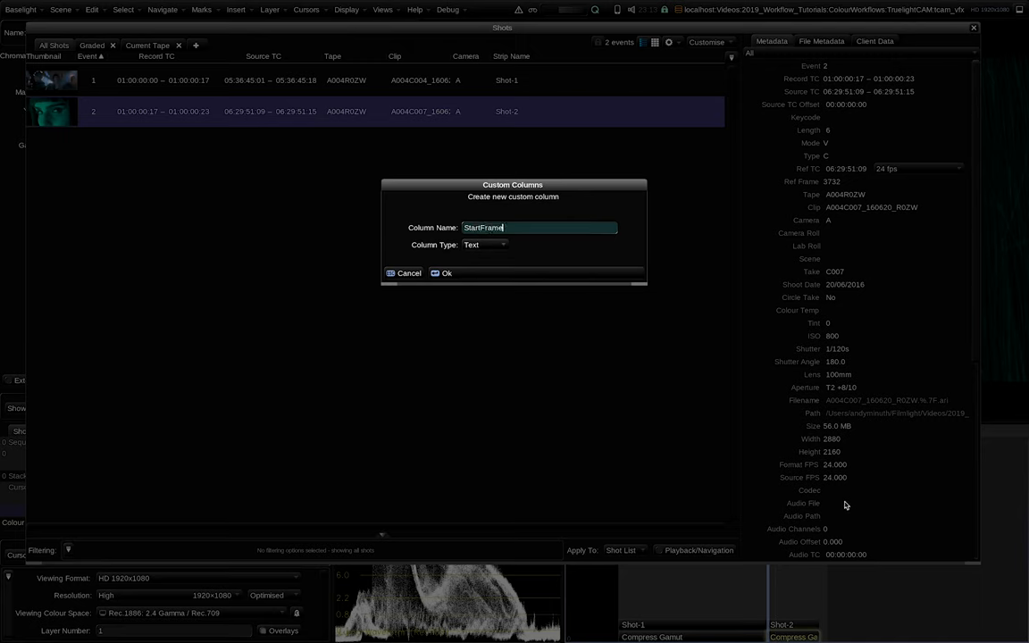
click(486, 245)
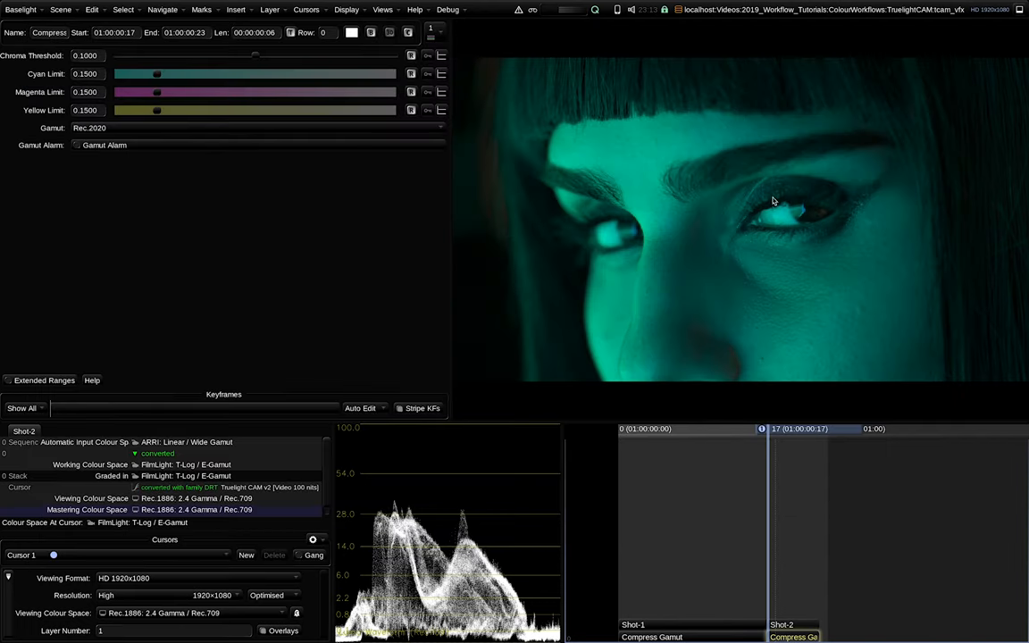
Set the EXR VFX plate render's Numbering to an expression using each shot's StartFrame
click(382, 11)
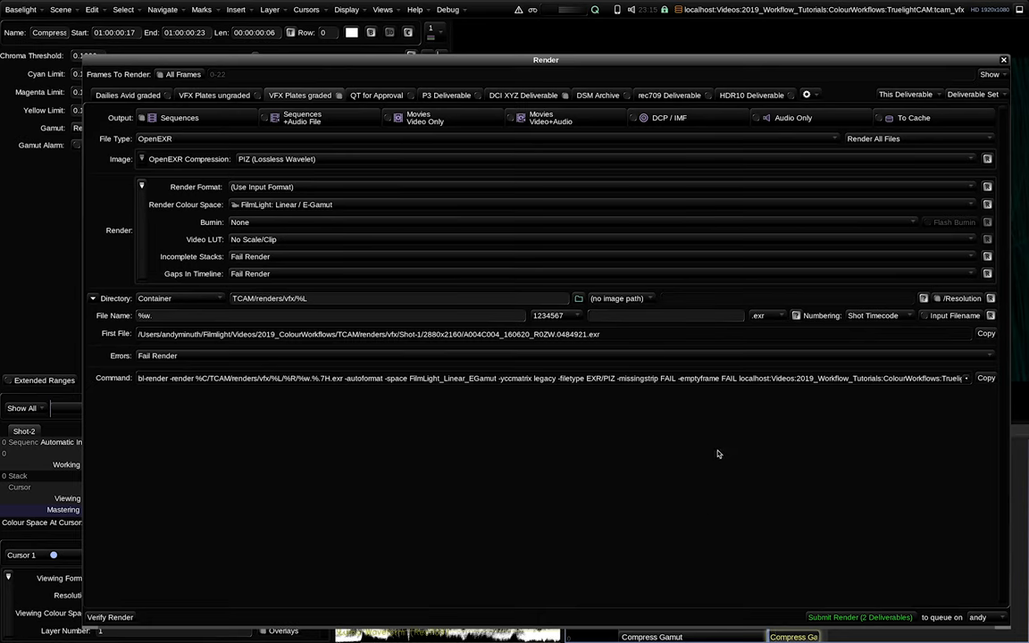
click(878, 314)
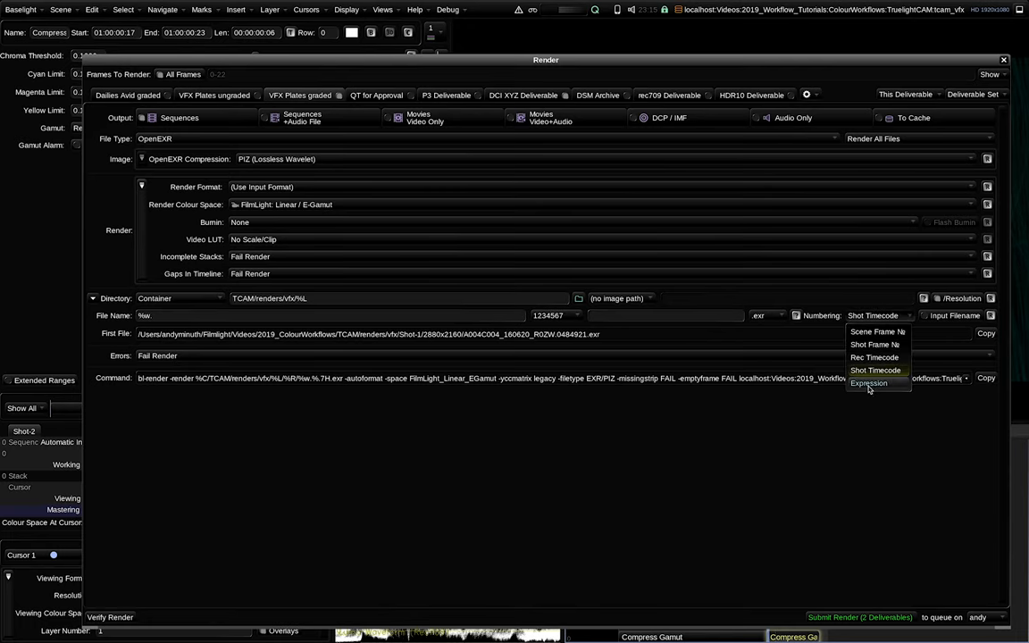
click(868, 382)
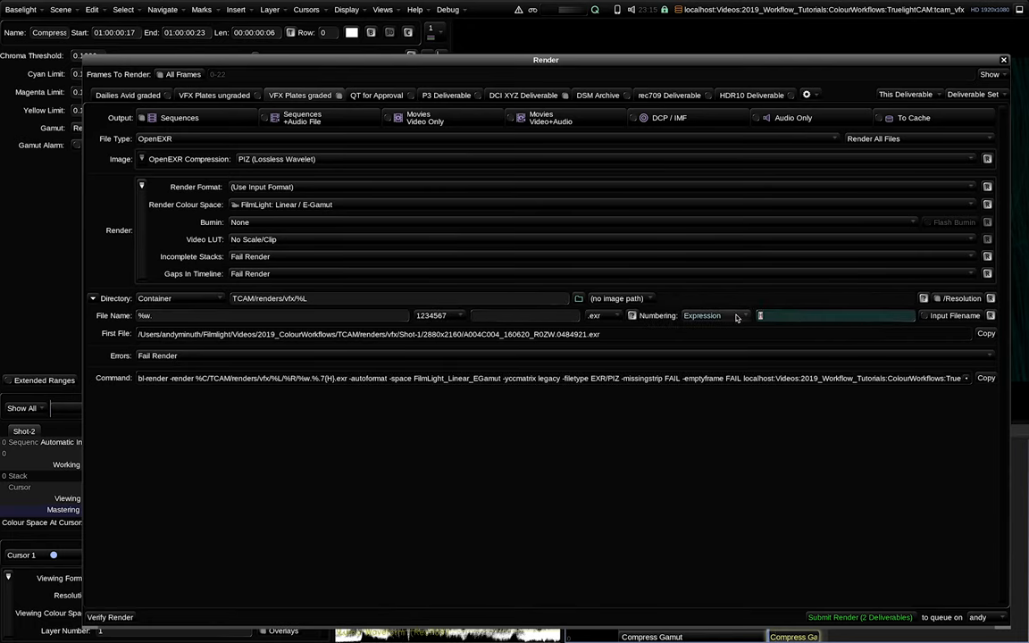
text(F-E+StartFrame)
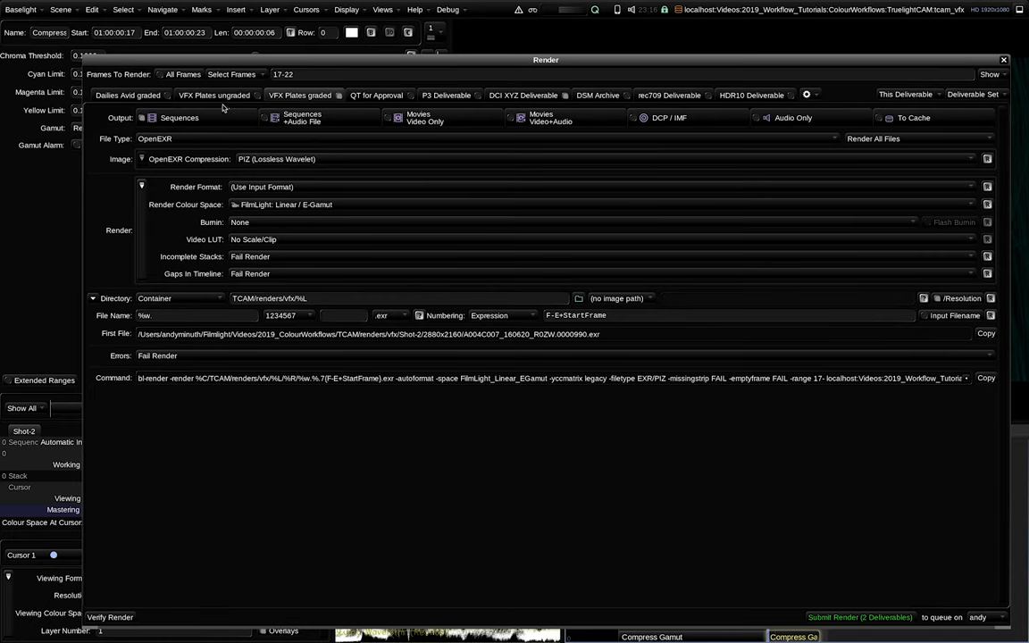
mouse_move(580, 344)
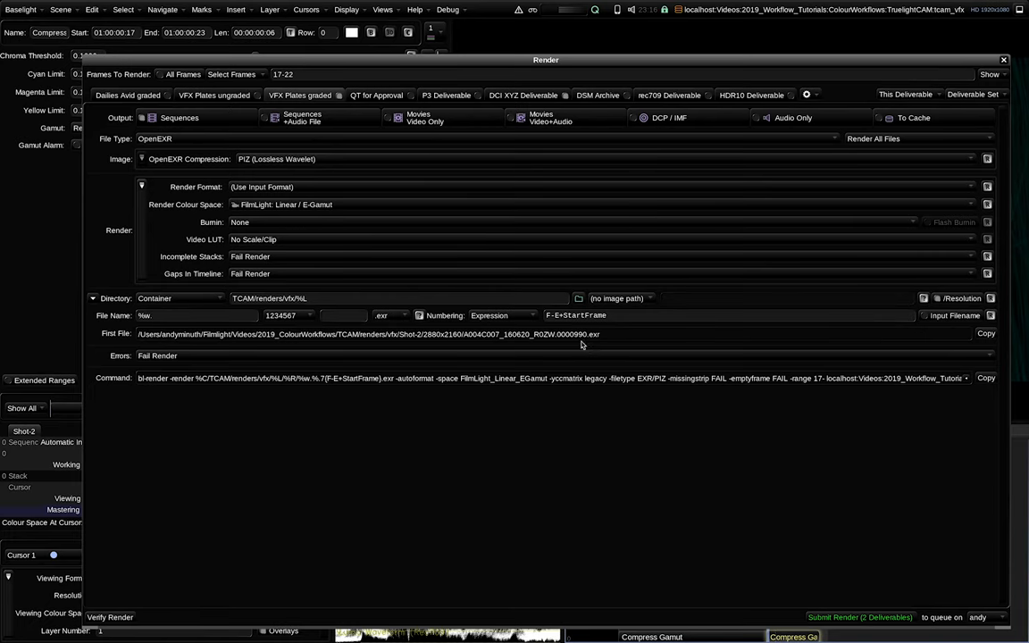
mouse_move(579, 346)
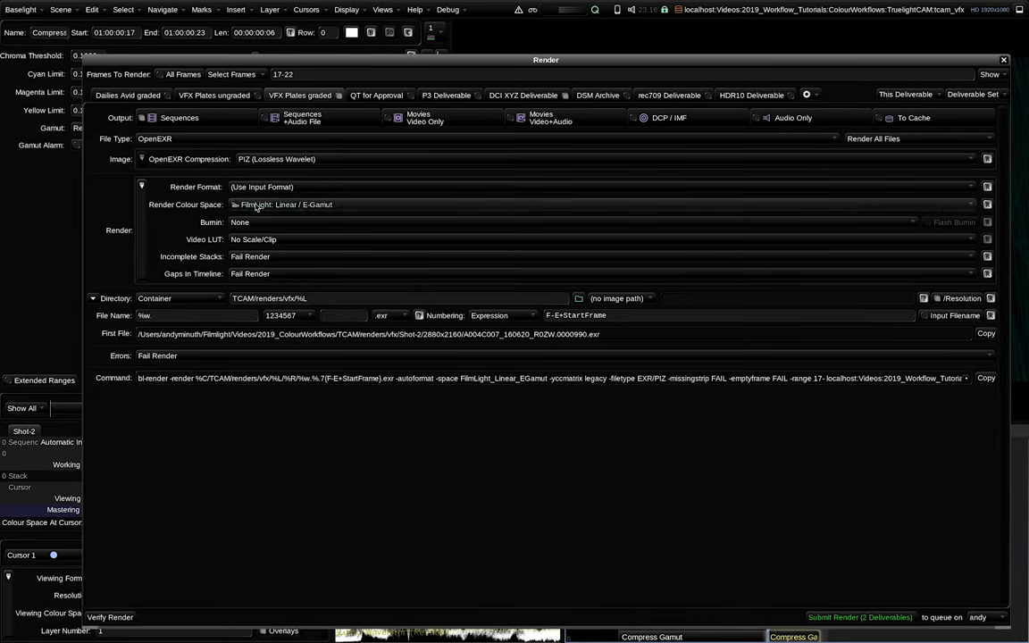
mouse_move(325, 213)
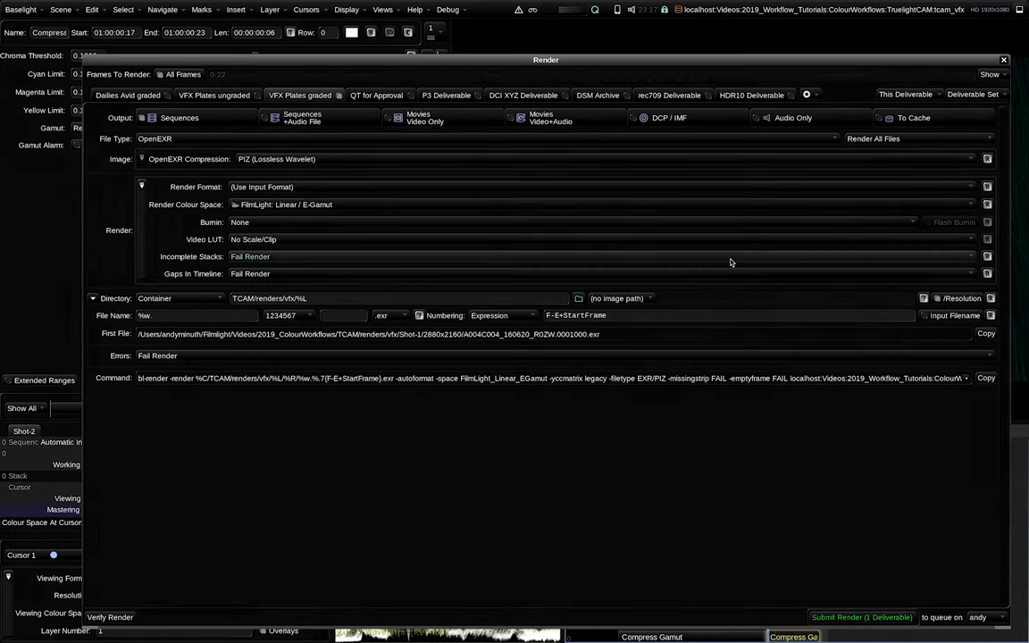
Submit the VFX plates EXR render and let the queue process it through frame 22
click(860, 618)
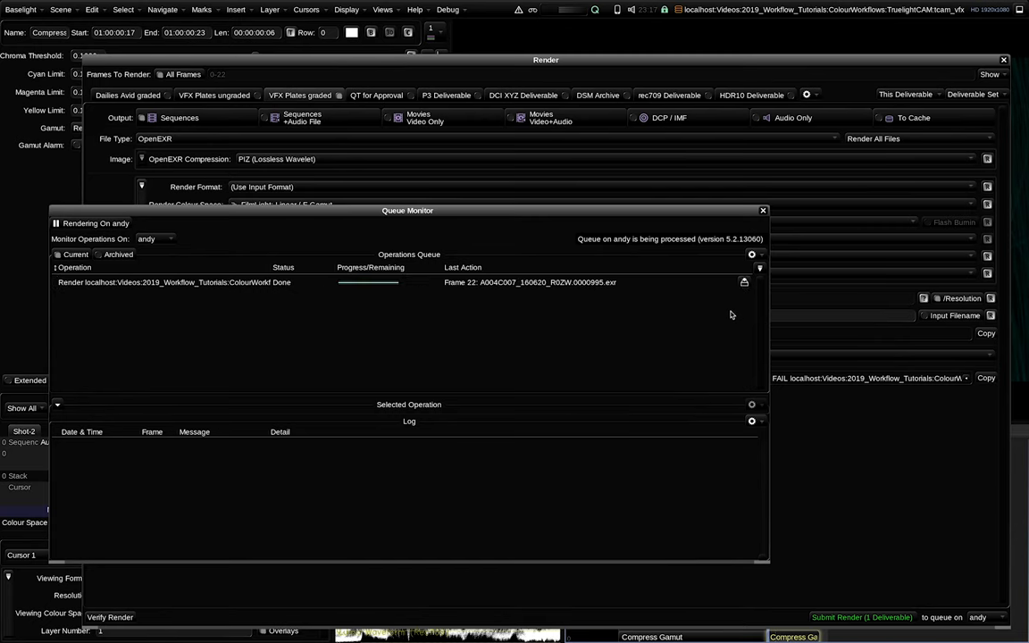
click(763, 211)
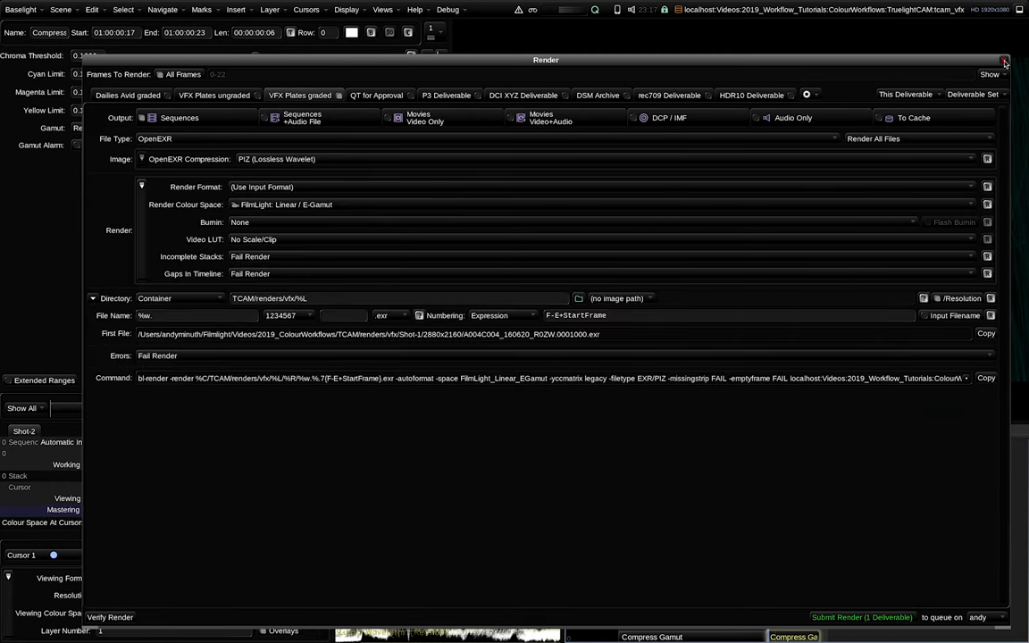
click(1004, 61)
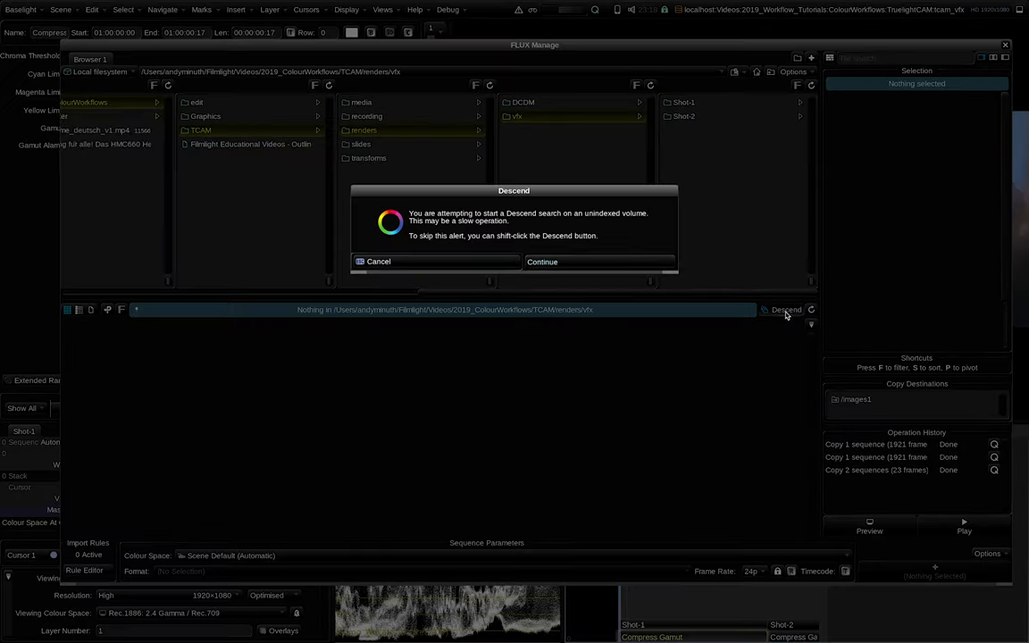
Continue descending into TCAMrenders/vfx and import the Shot 1 EXR plates onto the timeline
click(543, 261)
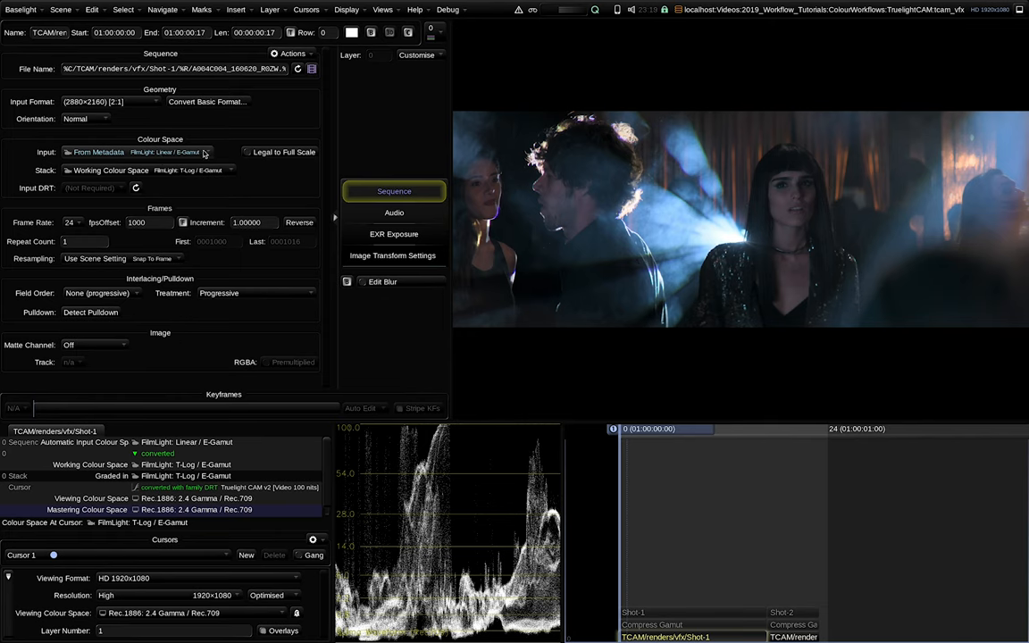
mouse_move(164, 152)
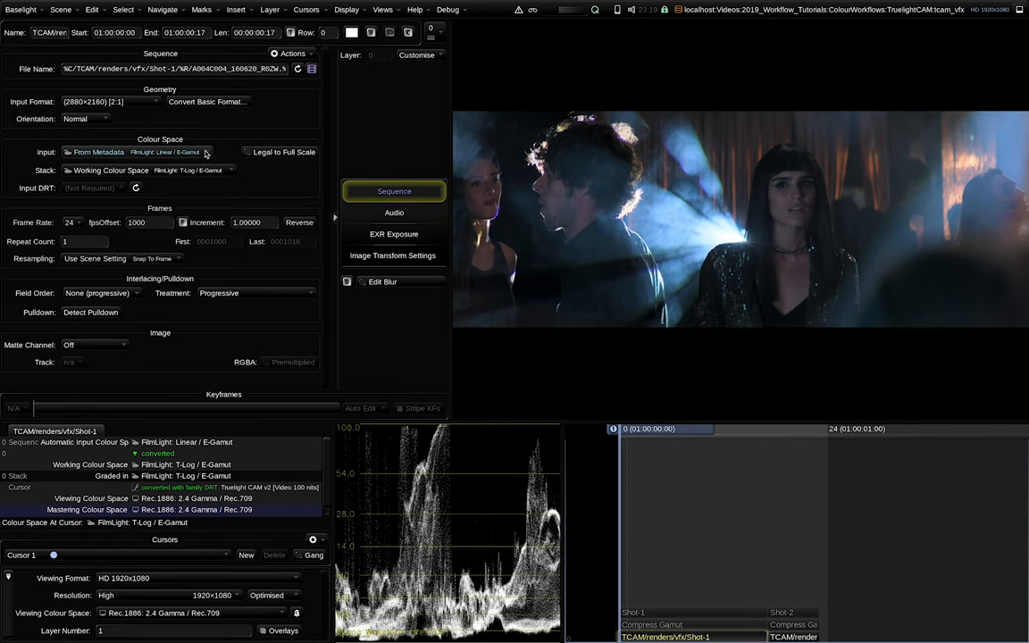
mouse_move(200, 154)
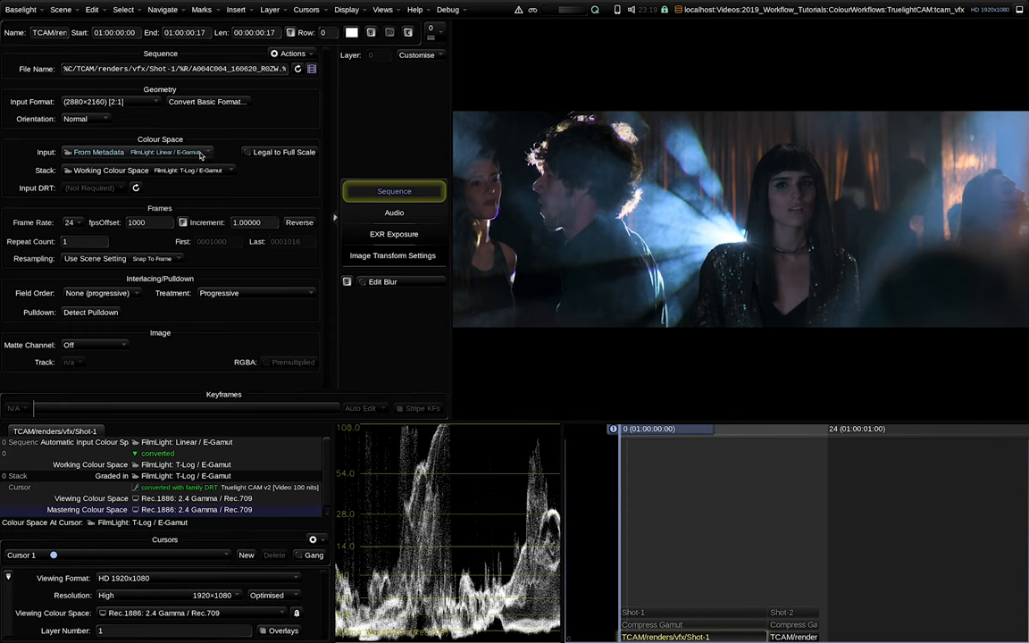
Set the imported Shot-1 EXR plate's input colour space to FilmLight: Linear / E-Gamut
click(169, 152)
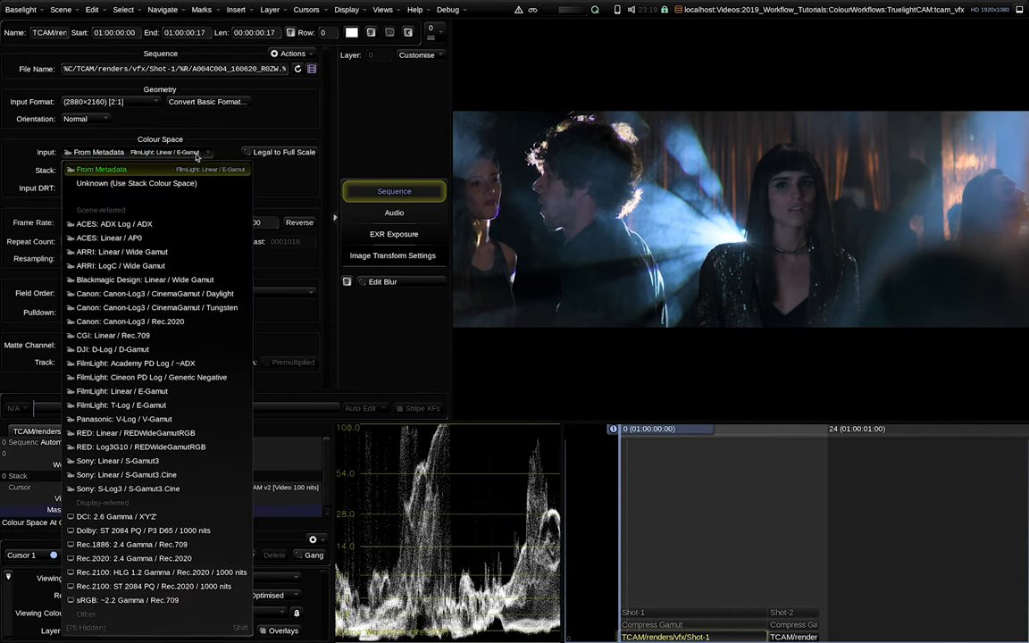
mouse_move(111, 335)
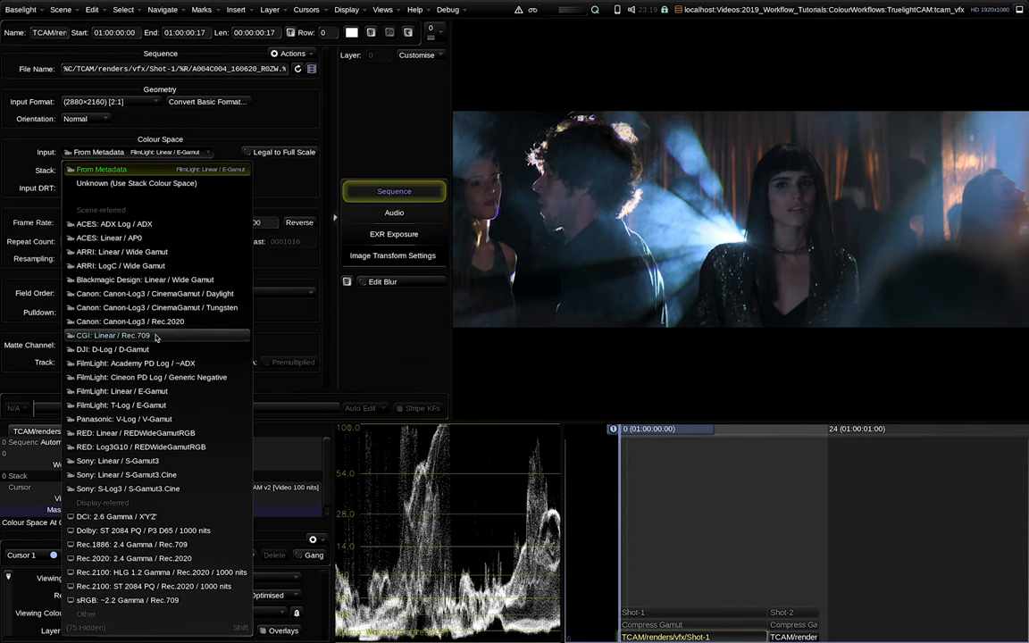
mouse_move(175, 391)
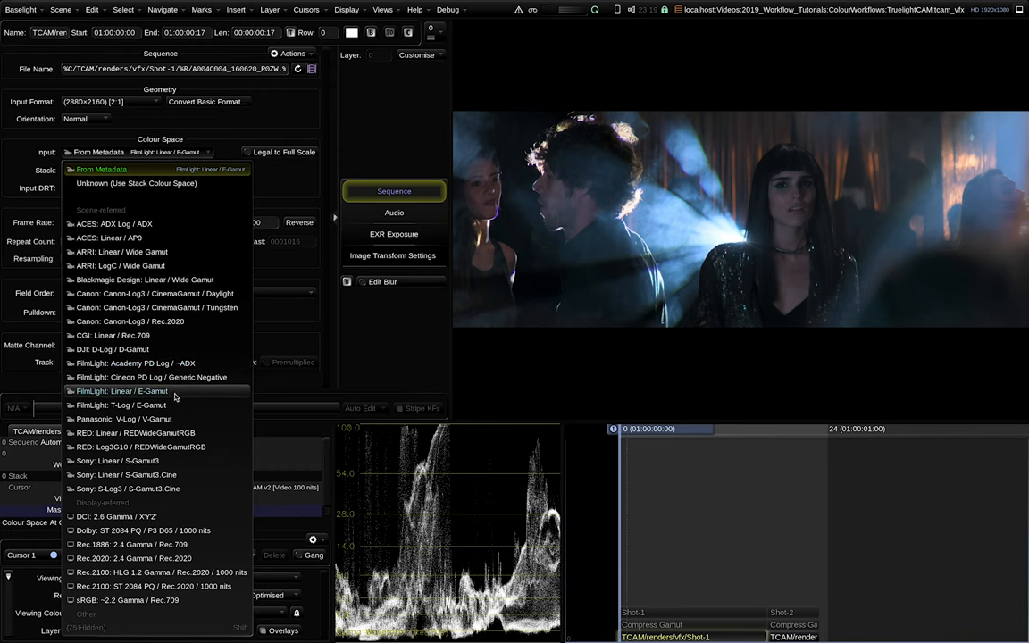
click(122, 391)
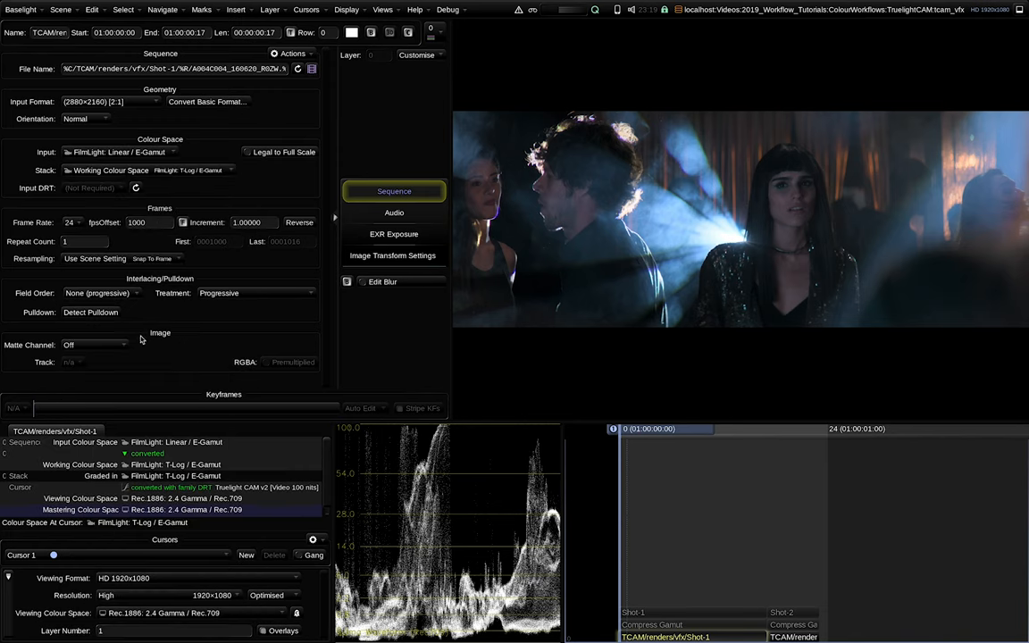
click(382, 11)
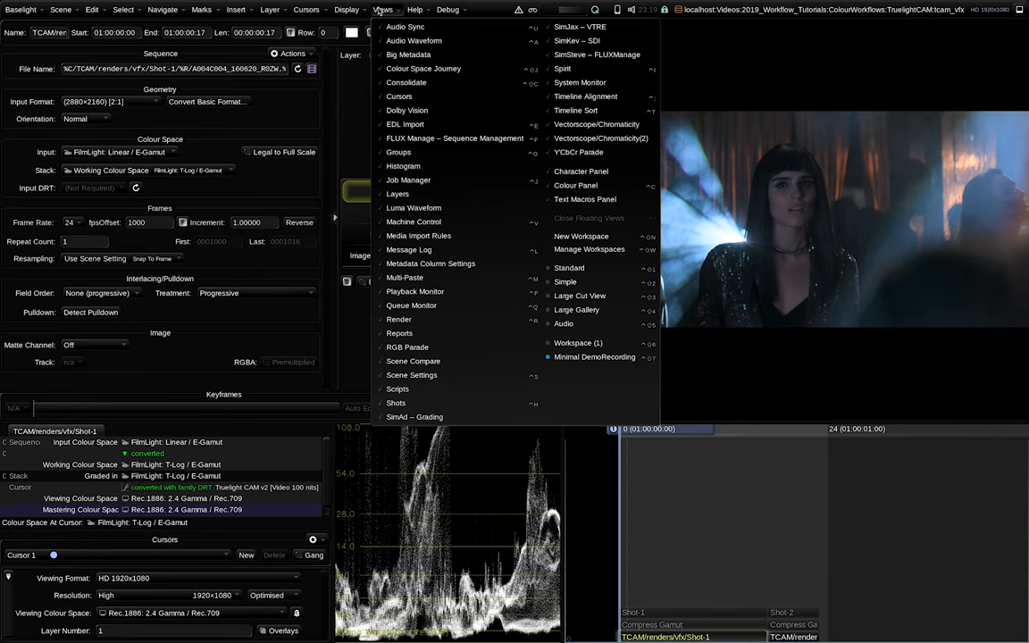
mouse_move(418, 236)
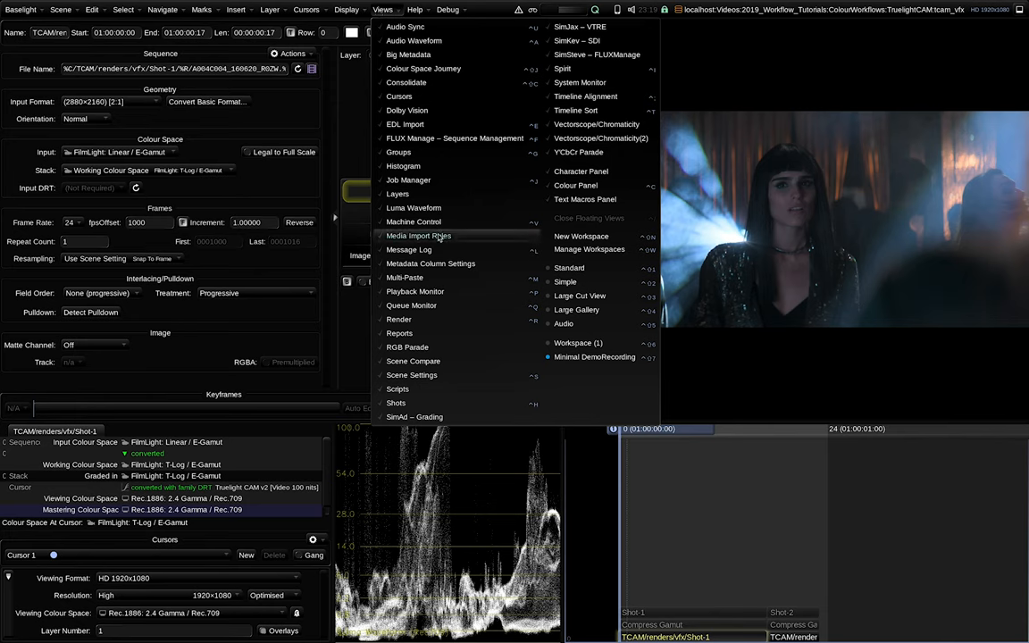